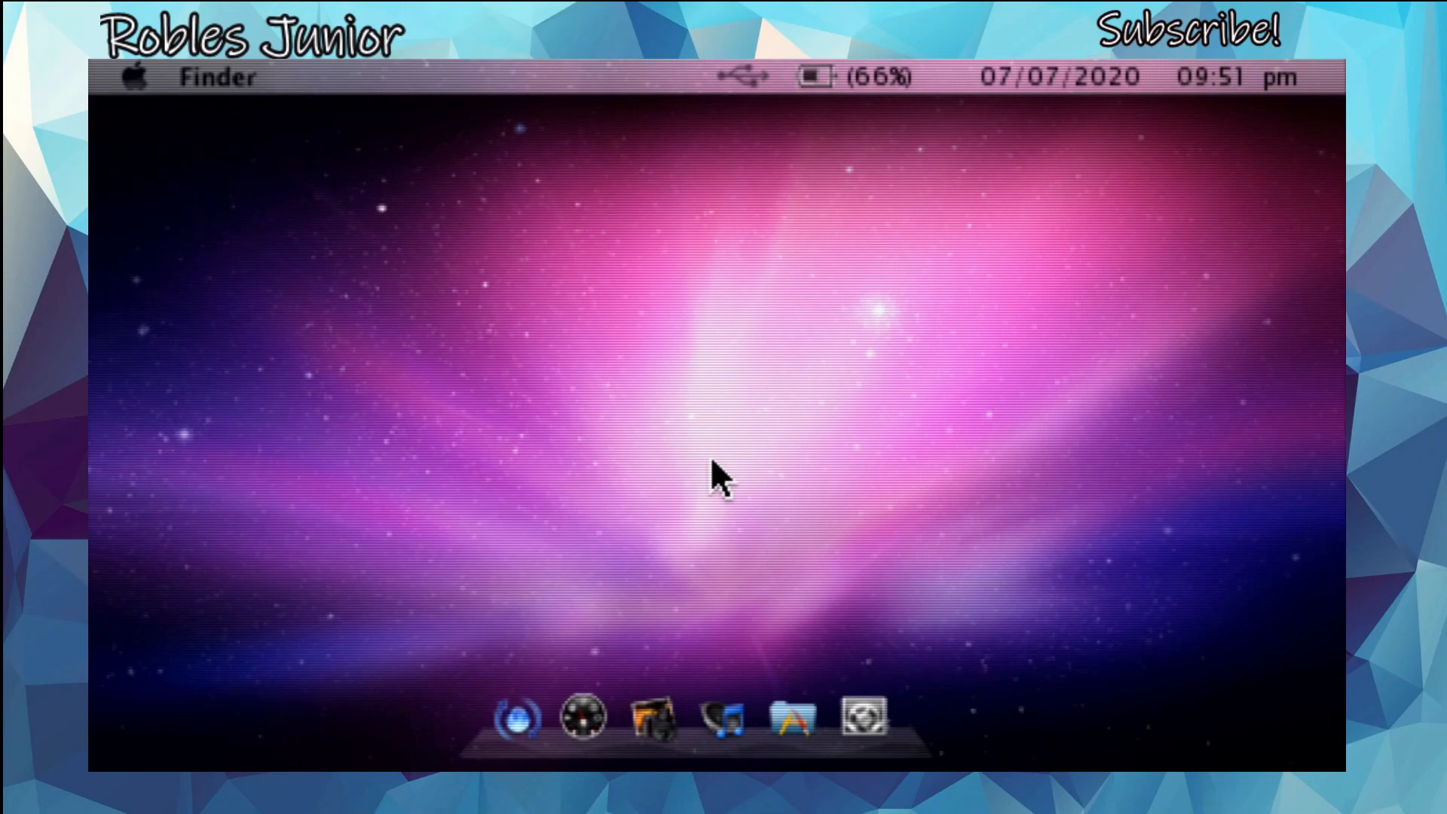
{"action": "mouse_move", "coordinate": [494, 259]}
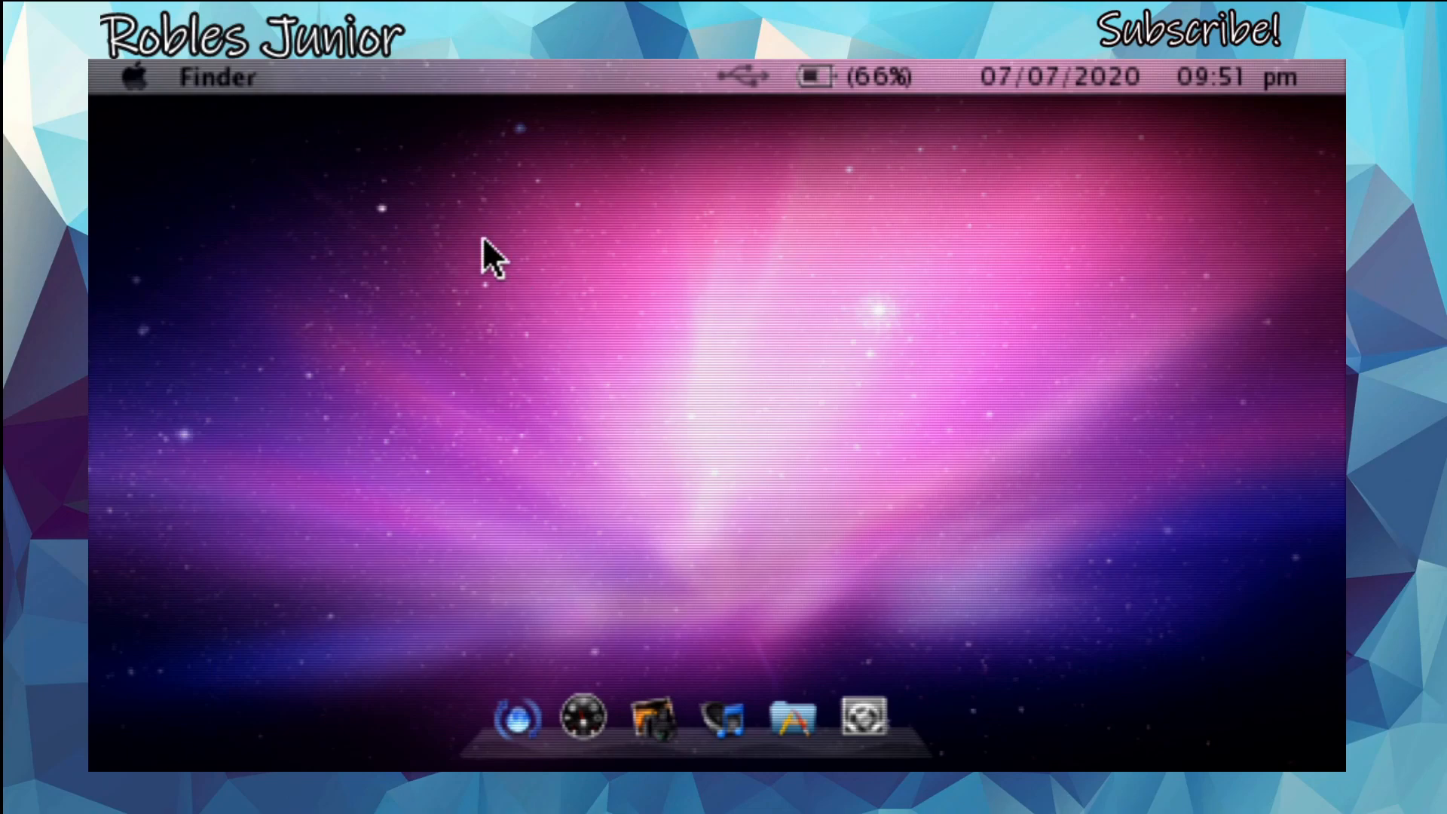
{"action": "mouse_move", "coordinate": [397, 259]}
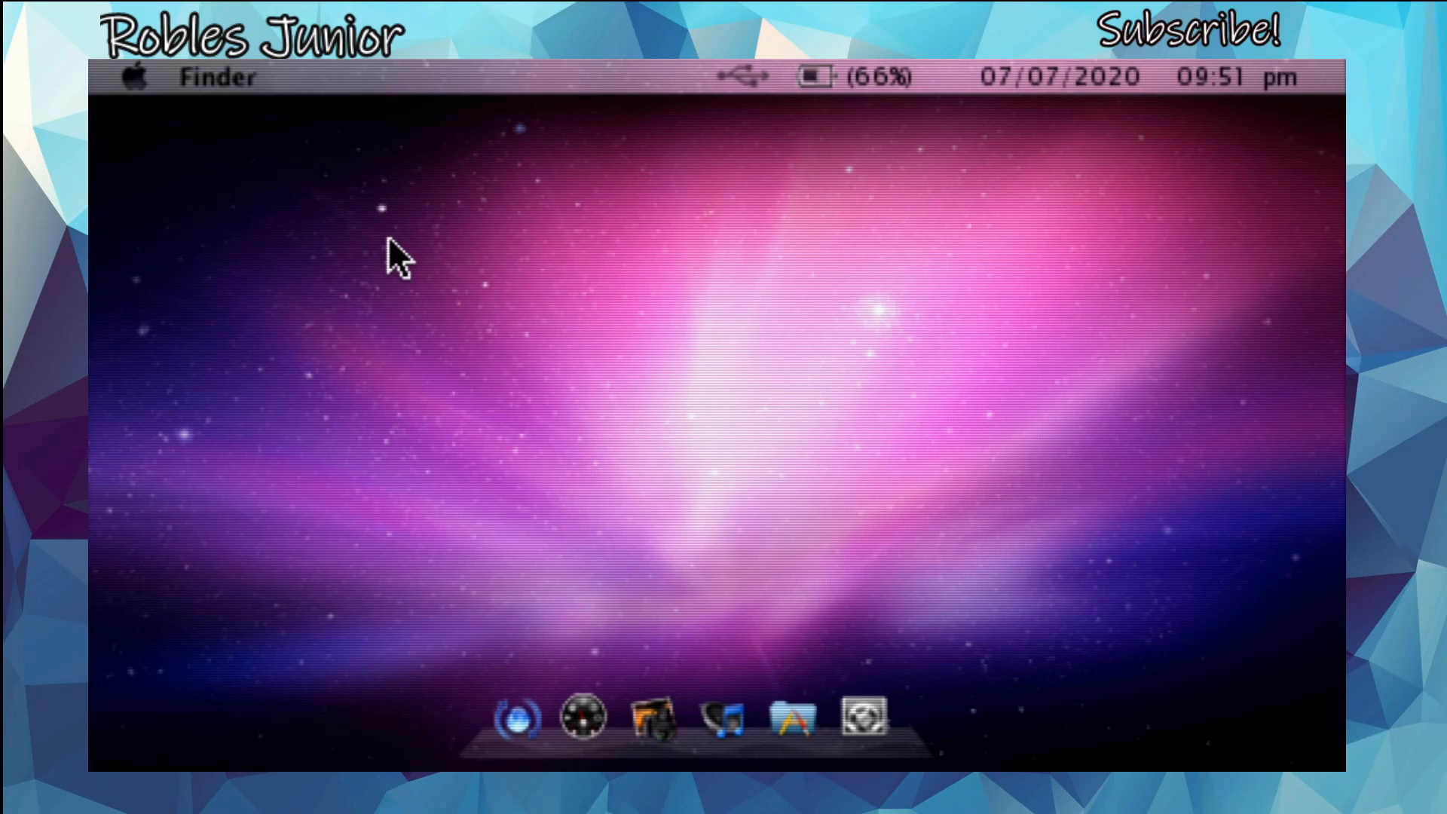
{"action": "mouse_move", "coordinate": [173, 82]}
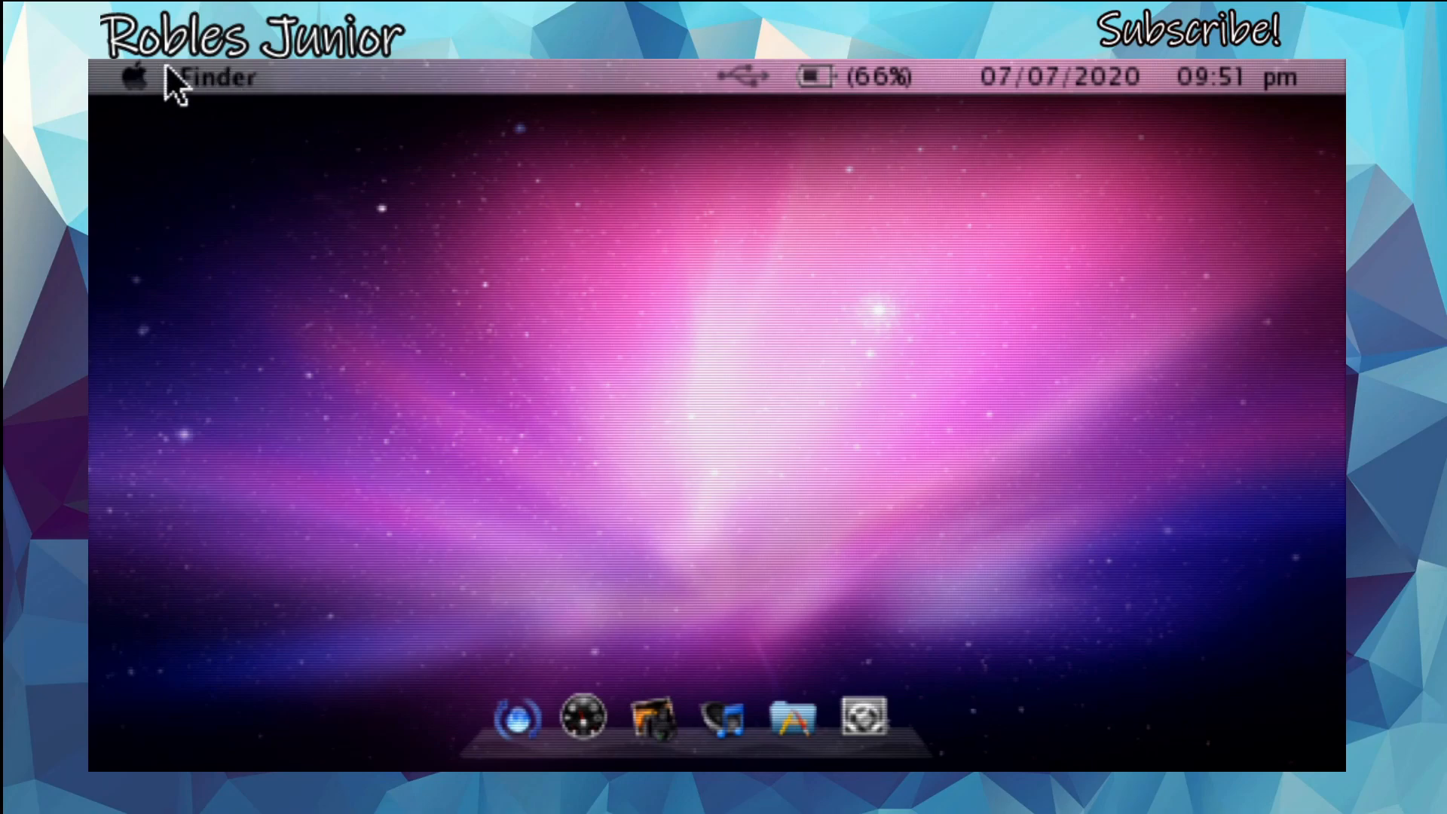
{"action": "mouse_move", "coordinate": [341, 296]}
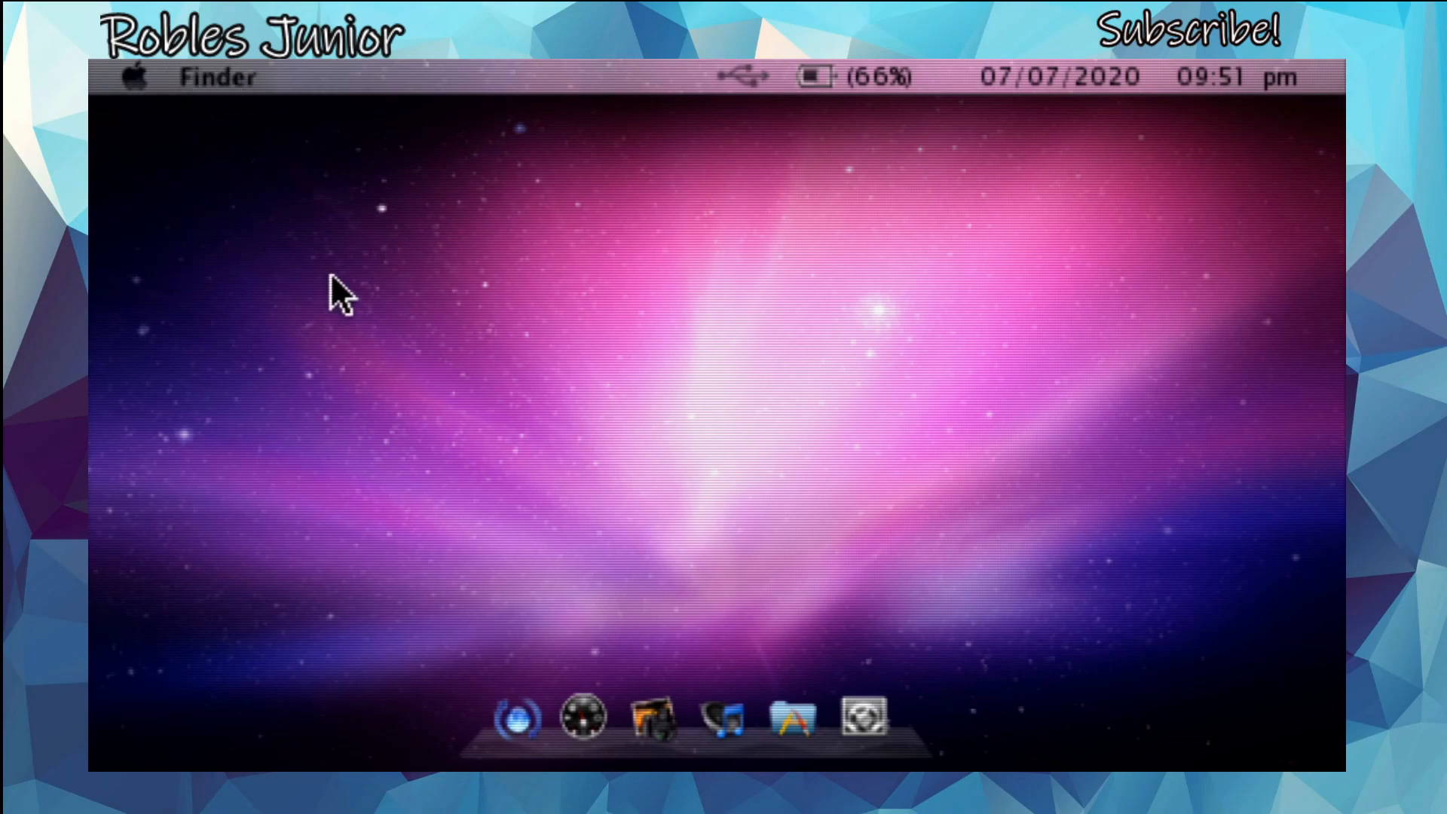
{"action": "mouse_move", "coordinate": [572, 724]}
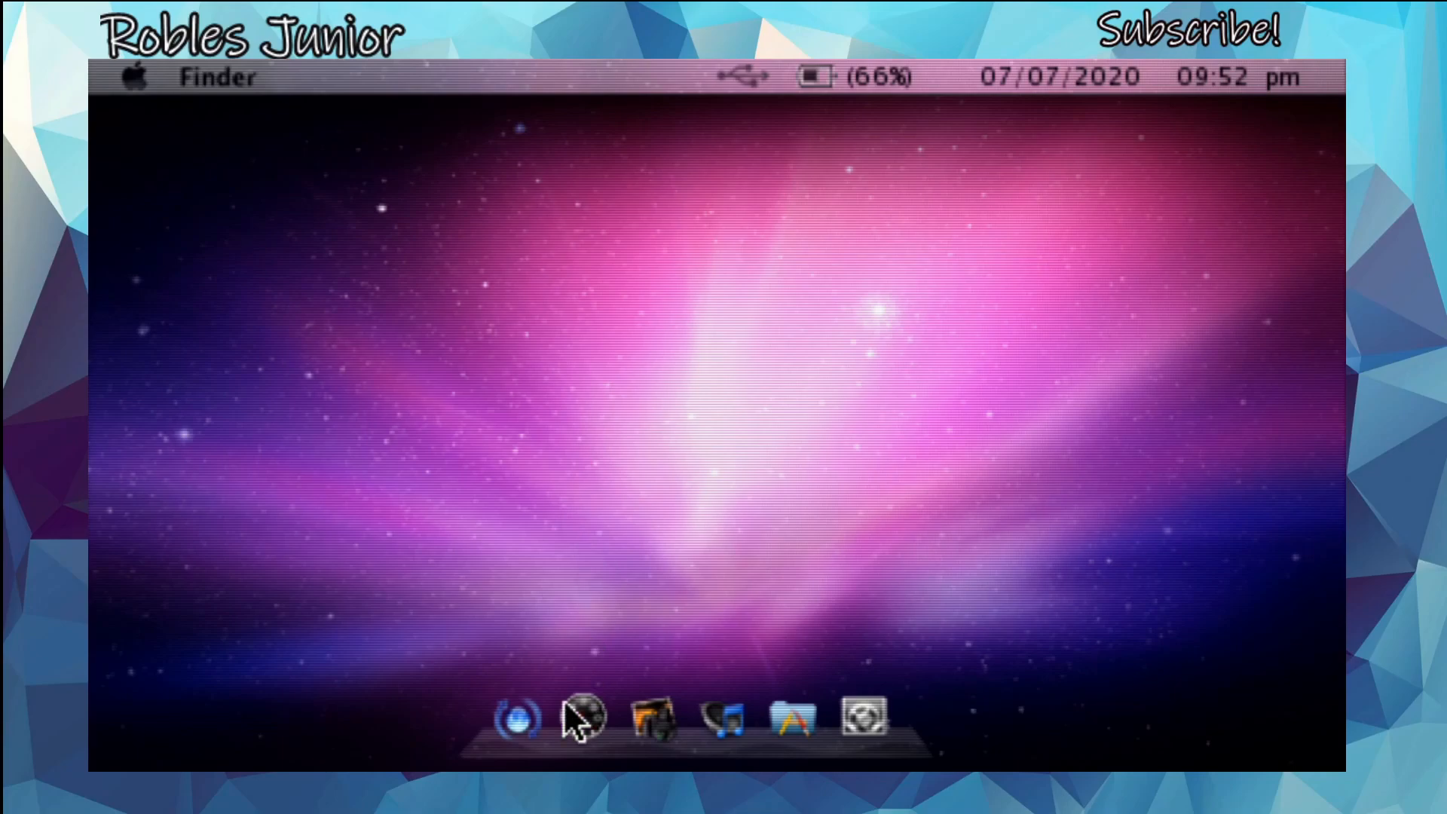
{"action": "mouse_move", "coordinate": [632, 600]}
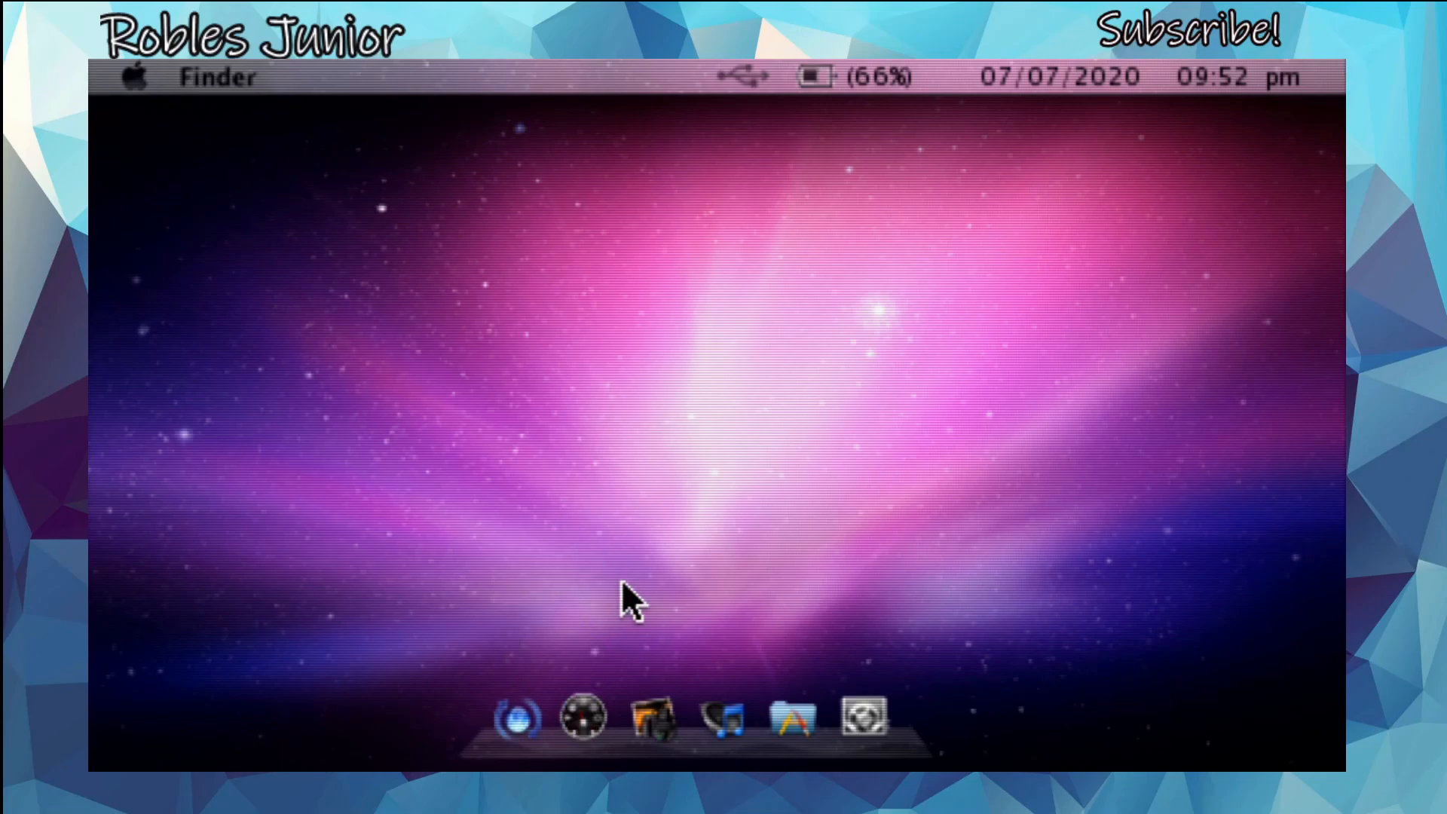
{"action": "mouse_move", "coordinate": [835, 595]}
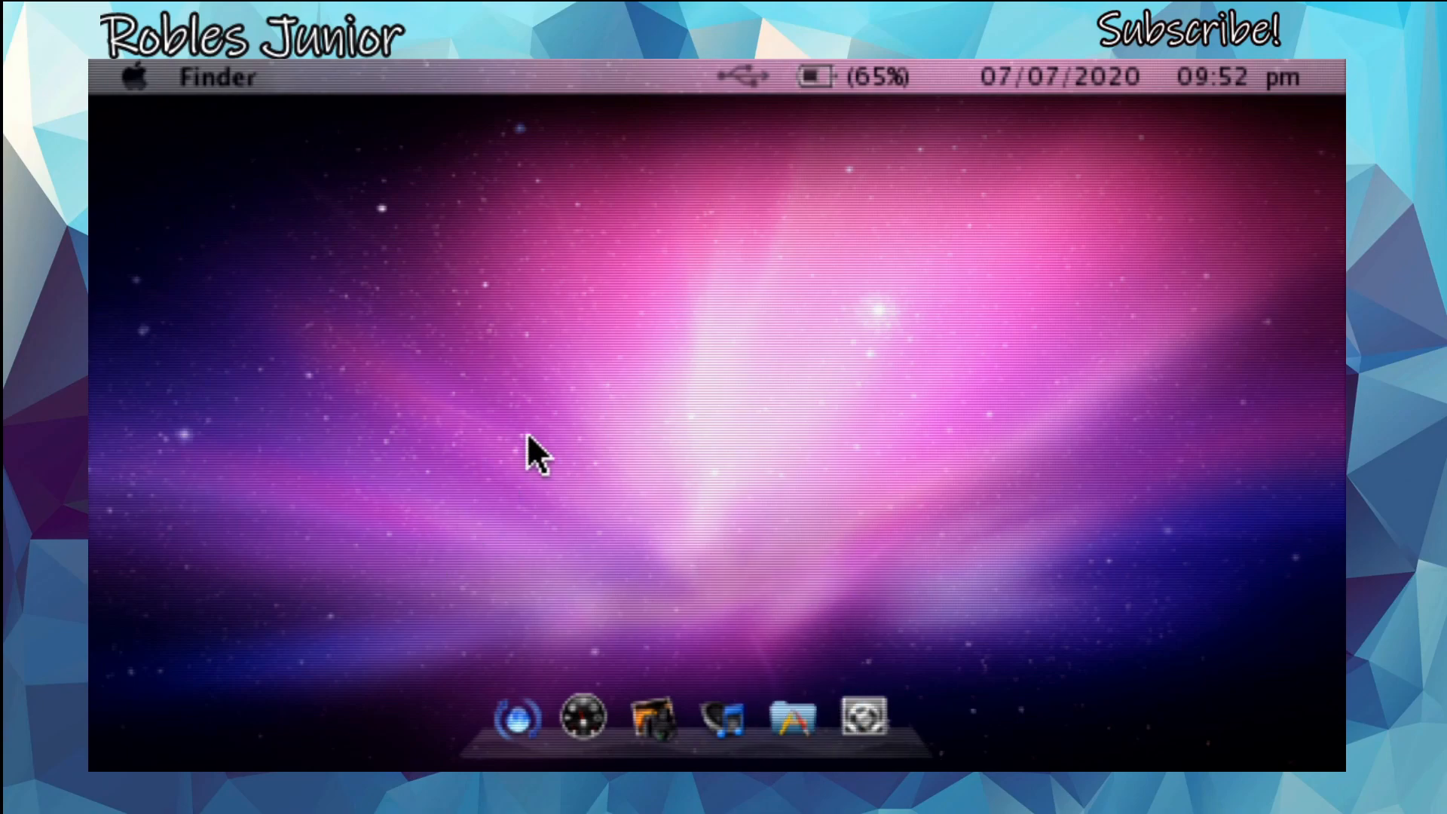
{"action": "mouse_move", "coordinate": [863, 691]}
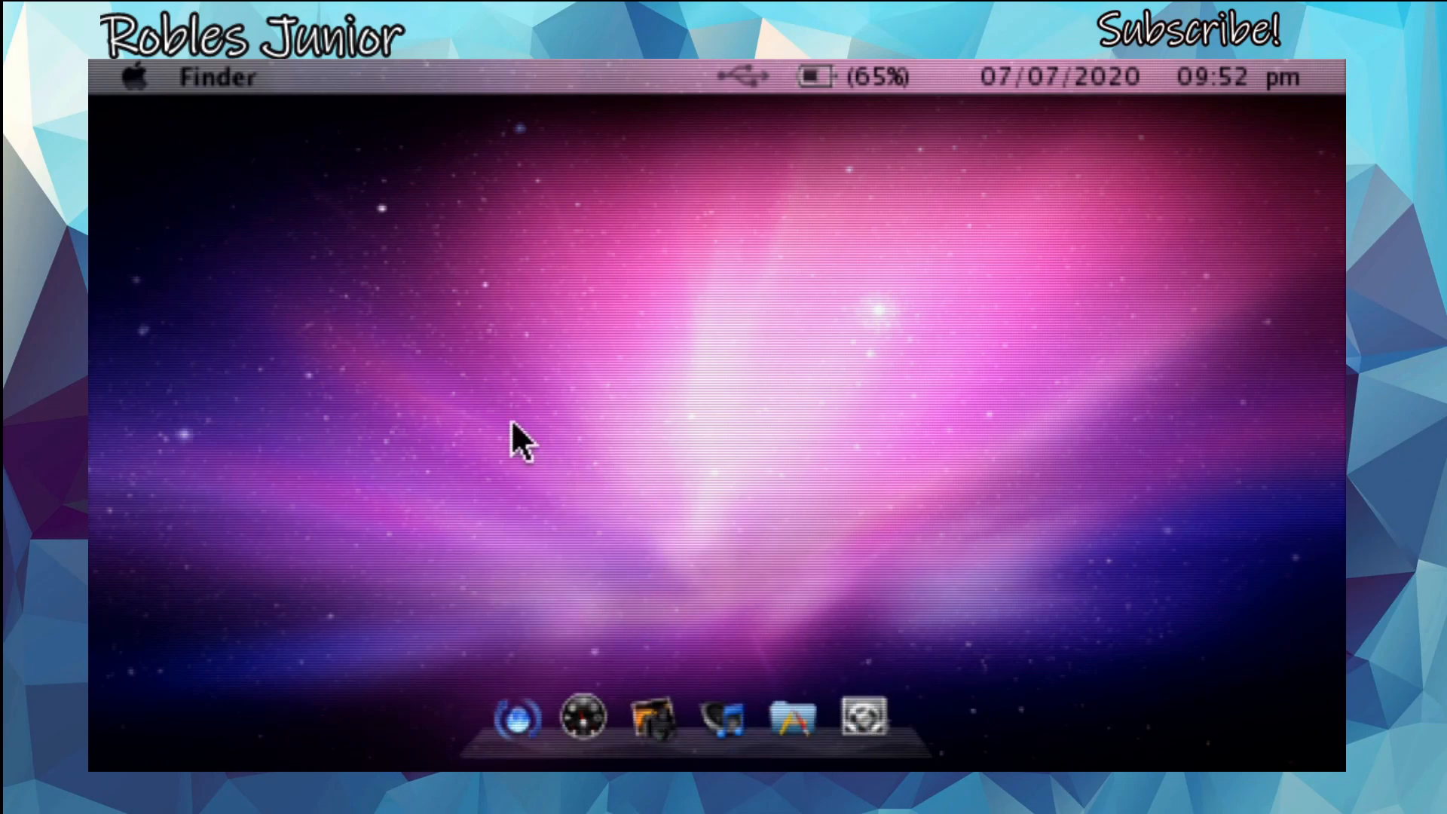
{"action": "mouse_move", "coordinate": [819, 363]}
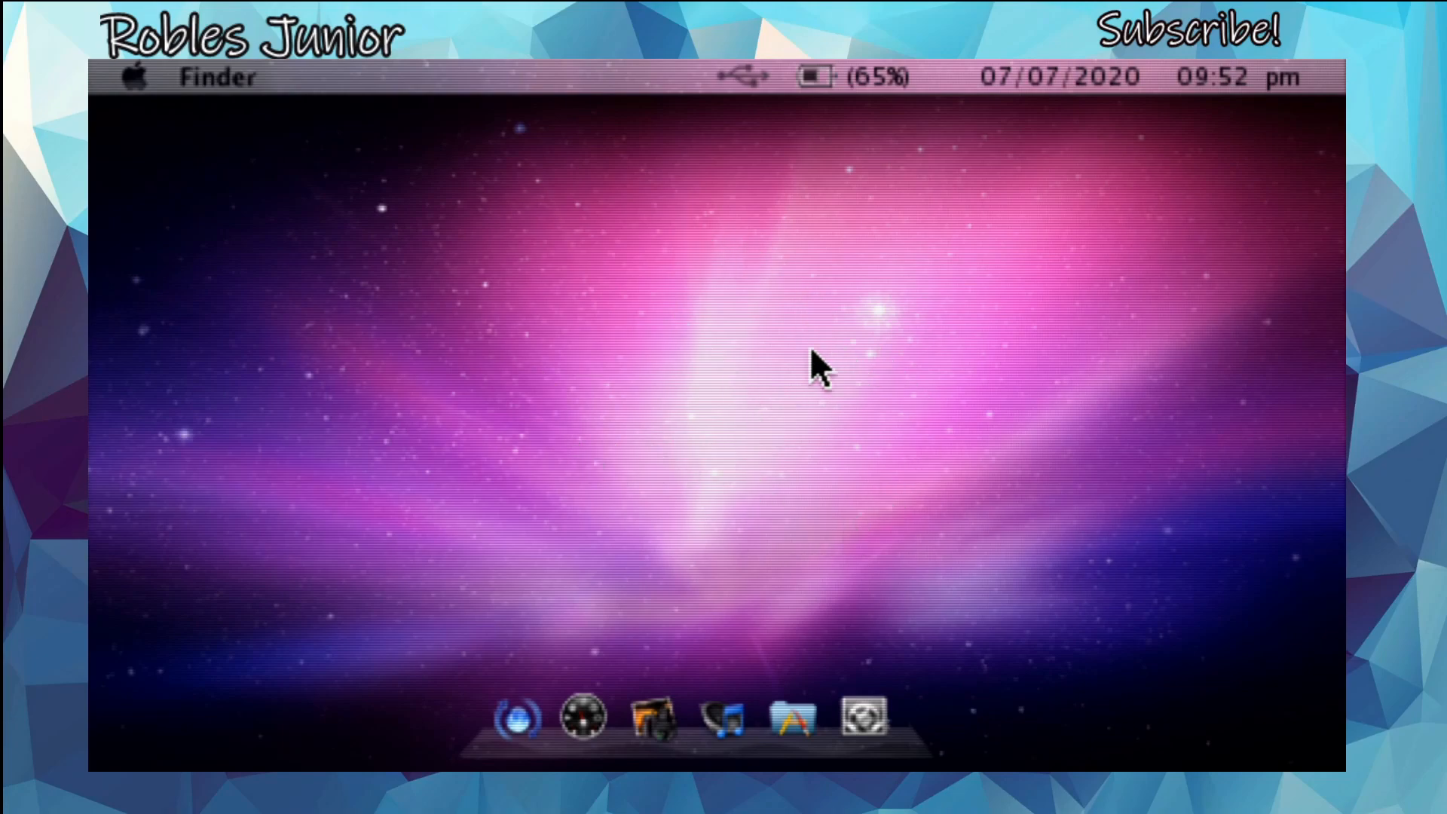
{"action": "mouse_move", "coordinate": [821, 503]}
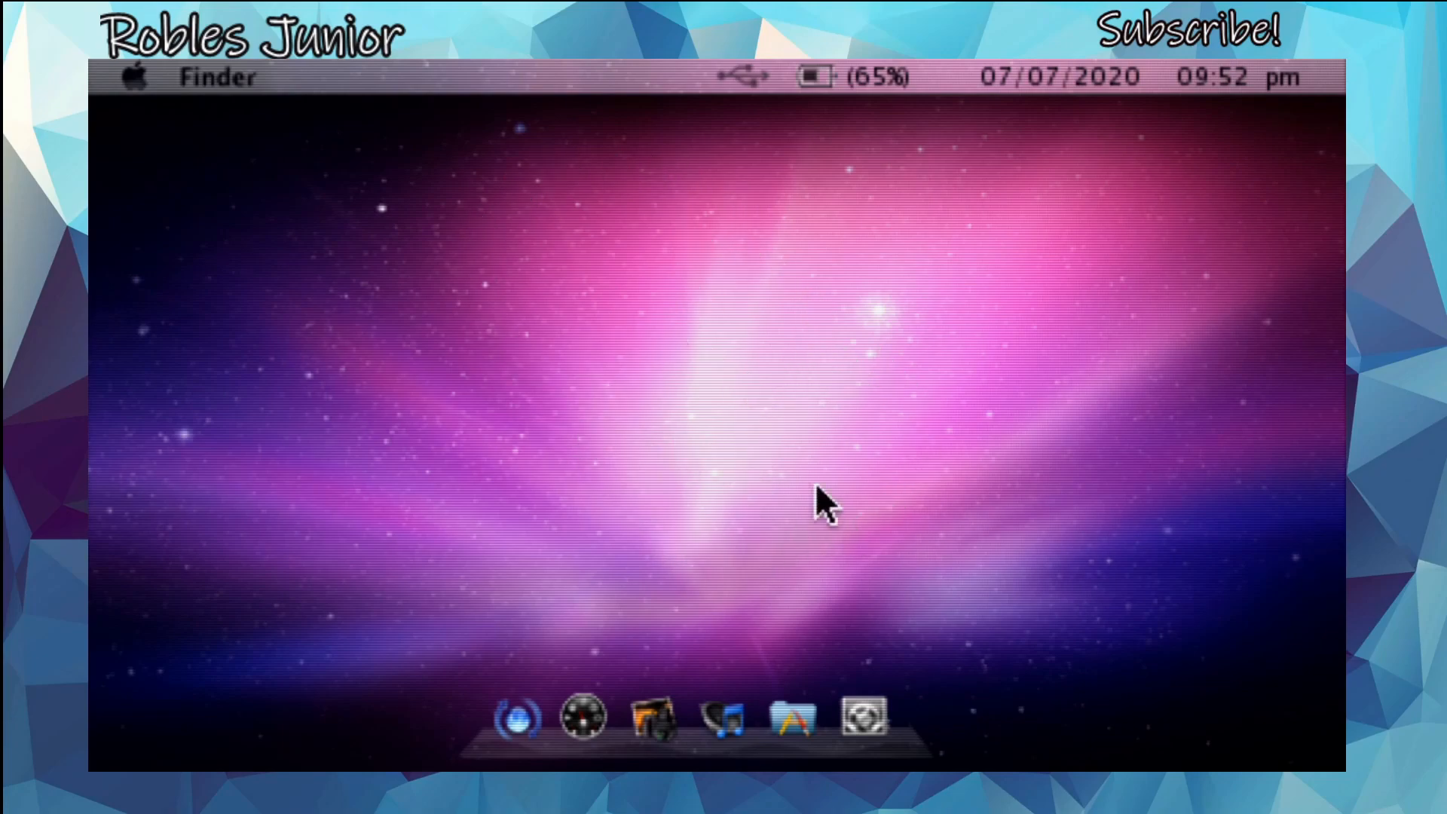
{"action": "mouse_move", "coordinate": [748, 398]}
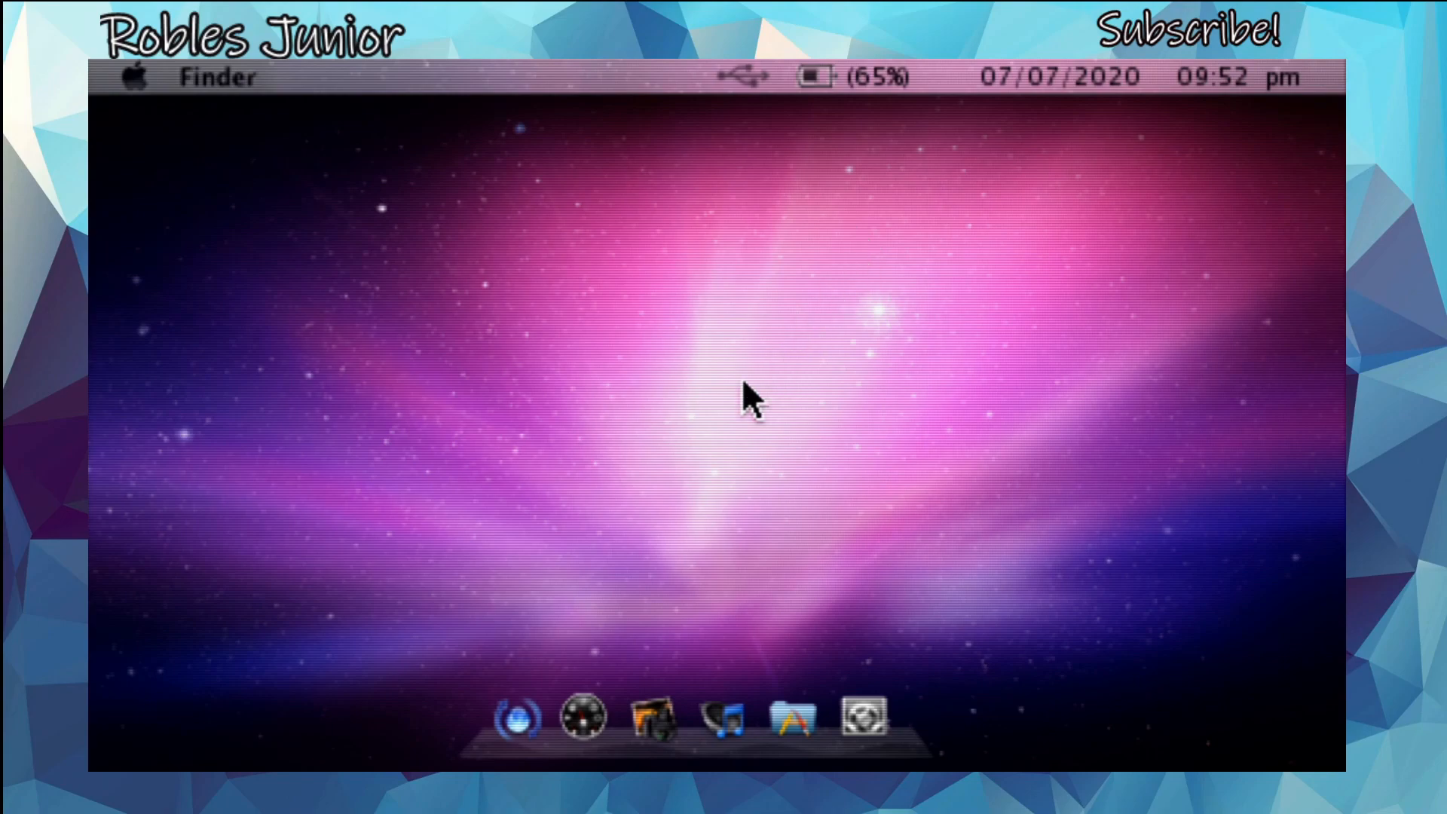
{"action": "mouse_move", "coordinate": [581, 724]}
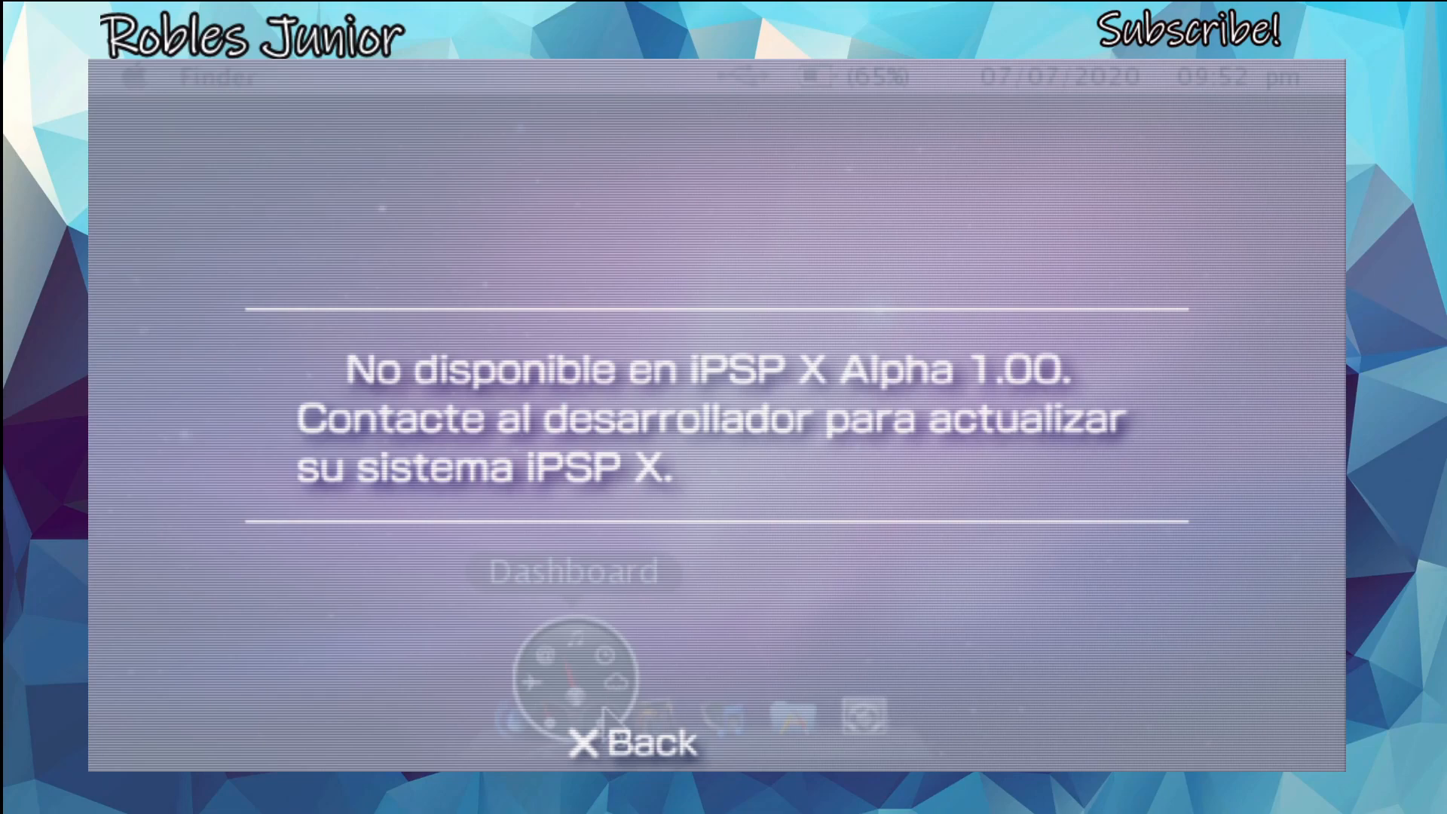
Dismiss the unavailable notice, retry iPSP Photo, then launch VitaShell and start its FTP server.
{"action": "left_click", "coordinate": [633, 740]}
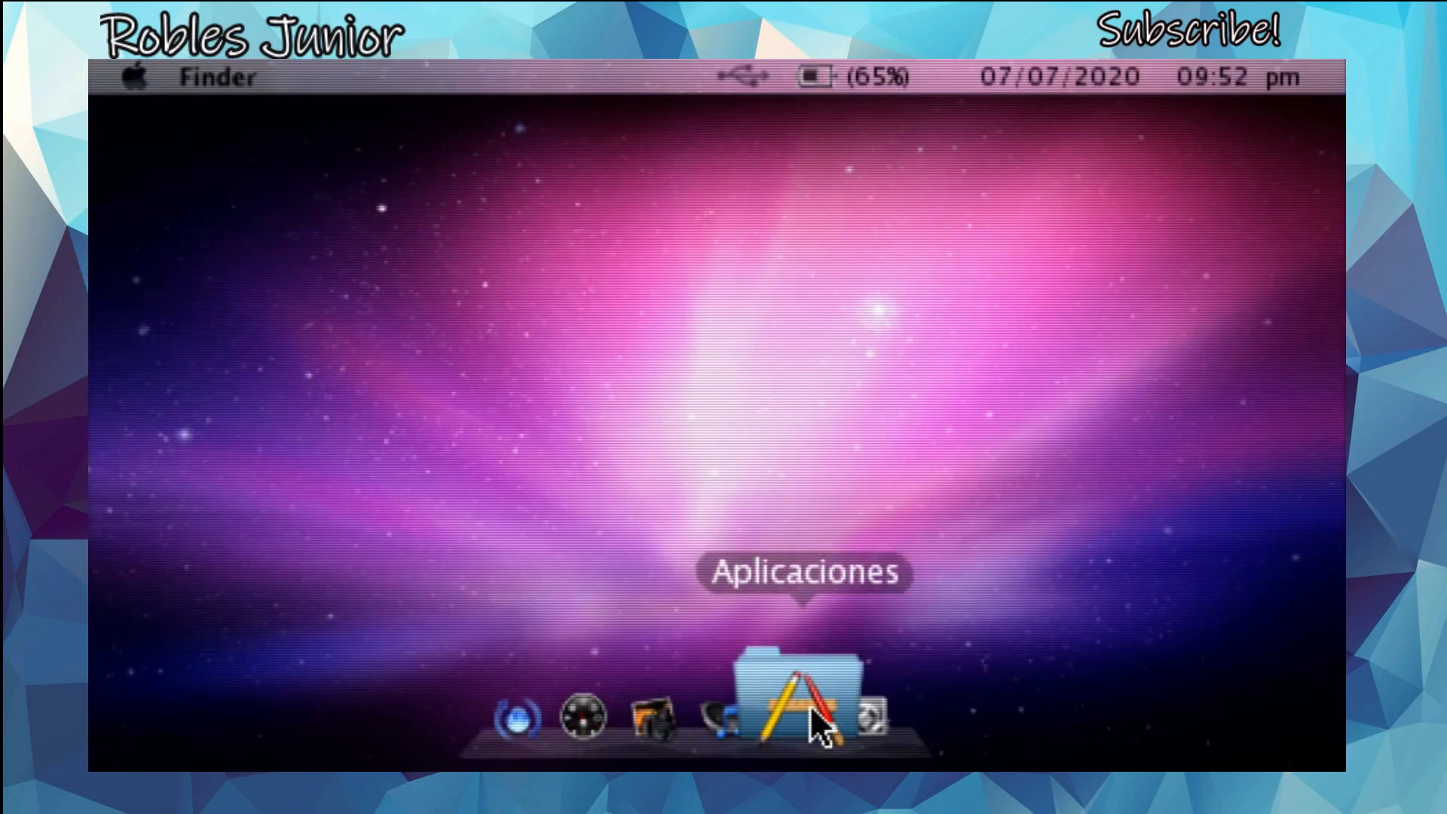
{"action": "mouse_move", "coordinate": [655, 702]}
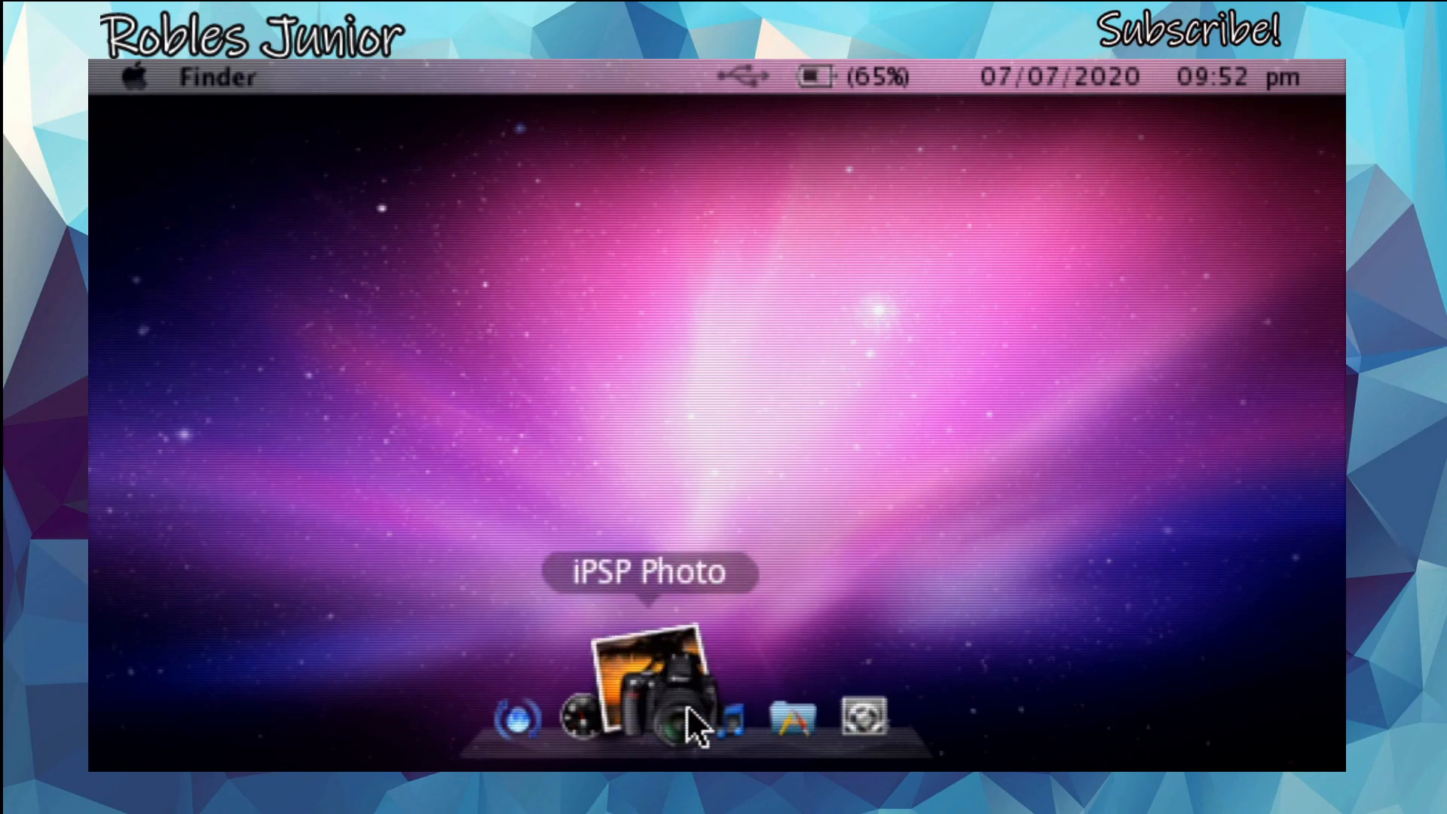
{"action": "mouse_move", "coordinate": [761, 725]}
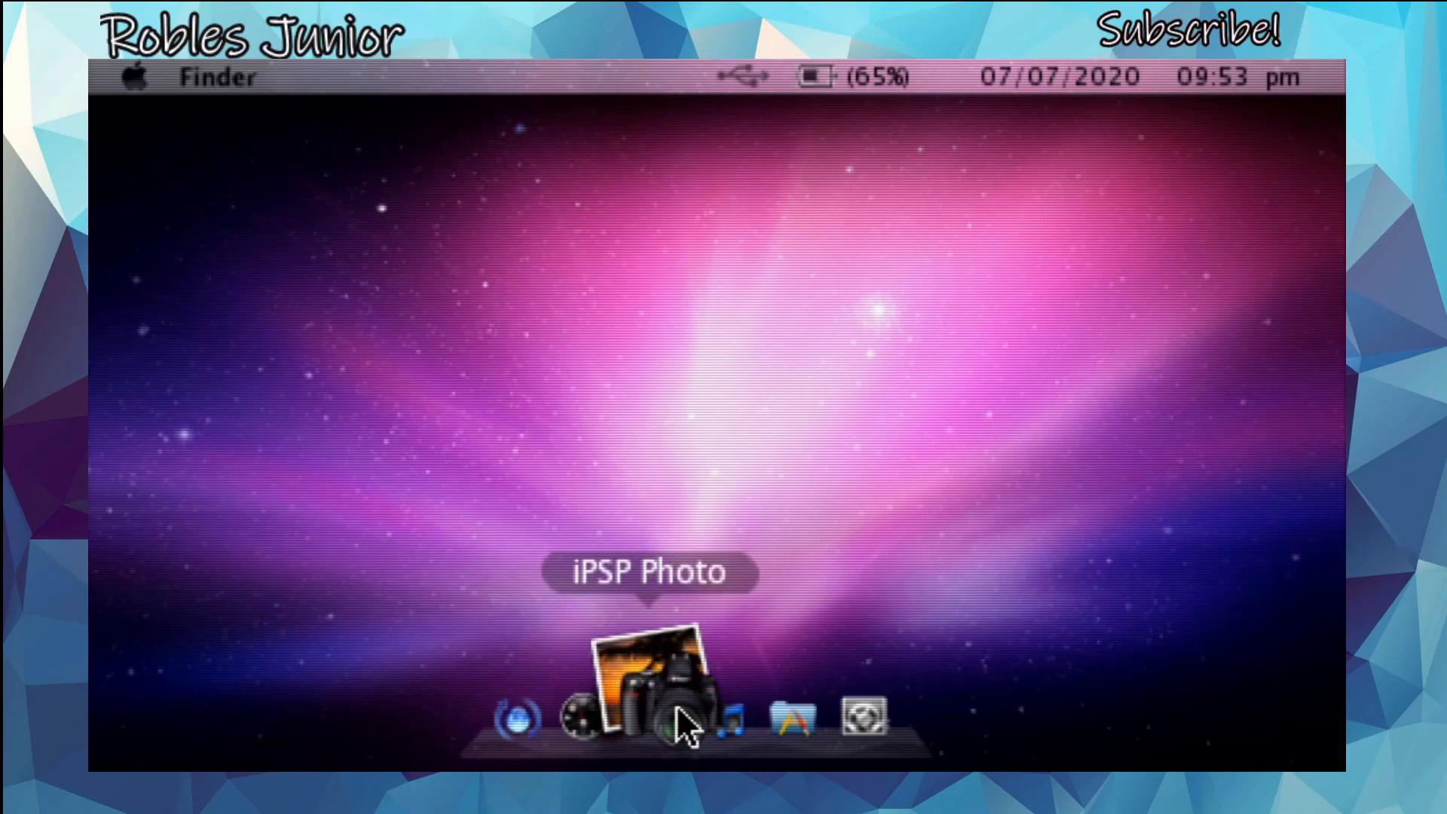
{"action": "left_click", "coordinate": [650, 674]}
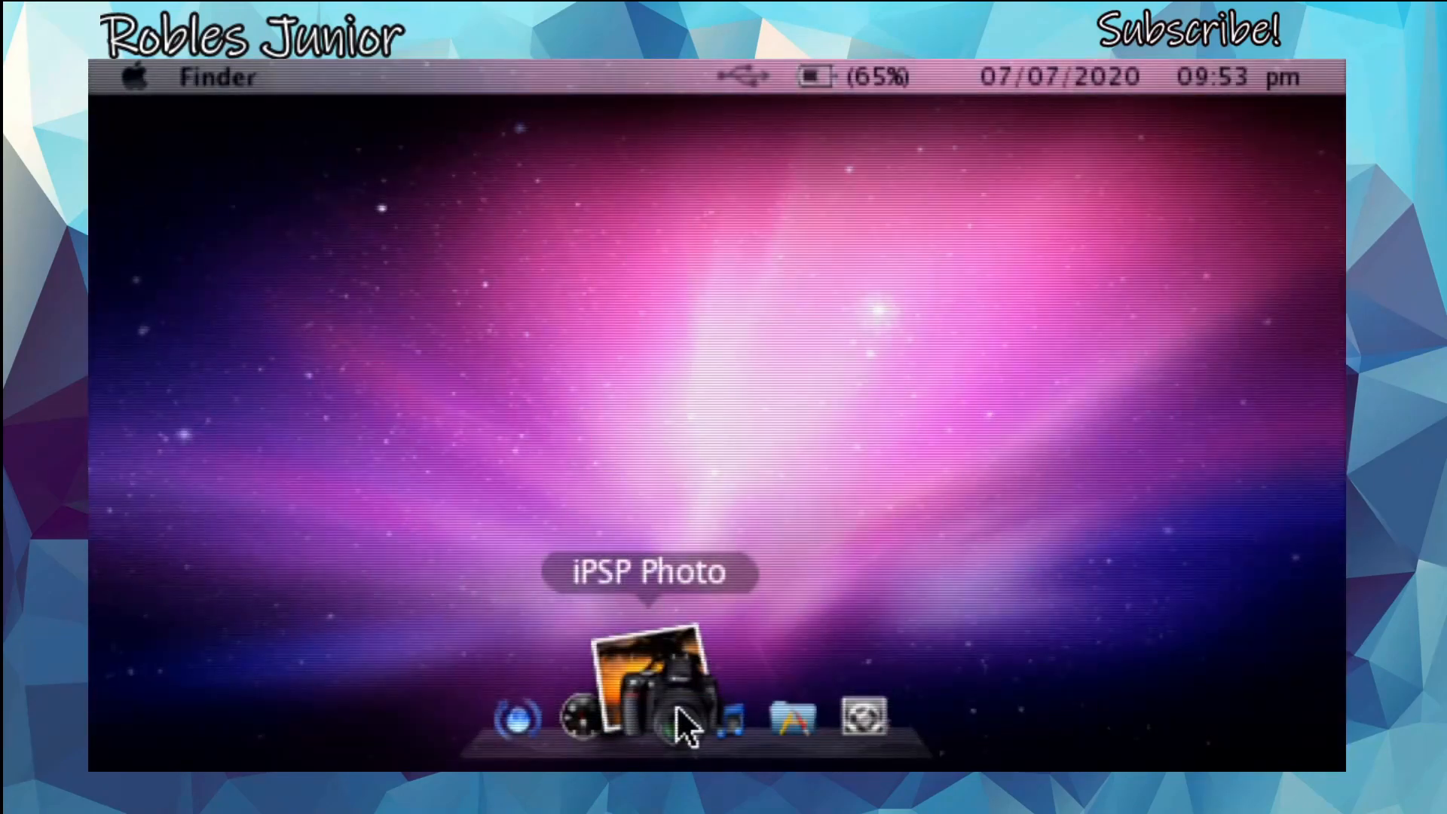
{"action": "mouse_move", "coordinate": [876, 632]}
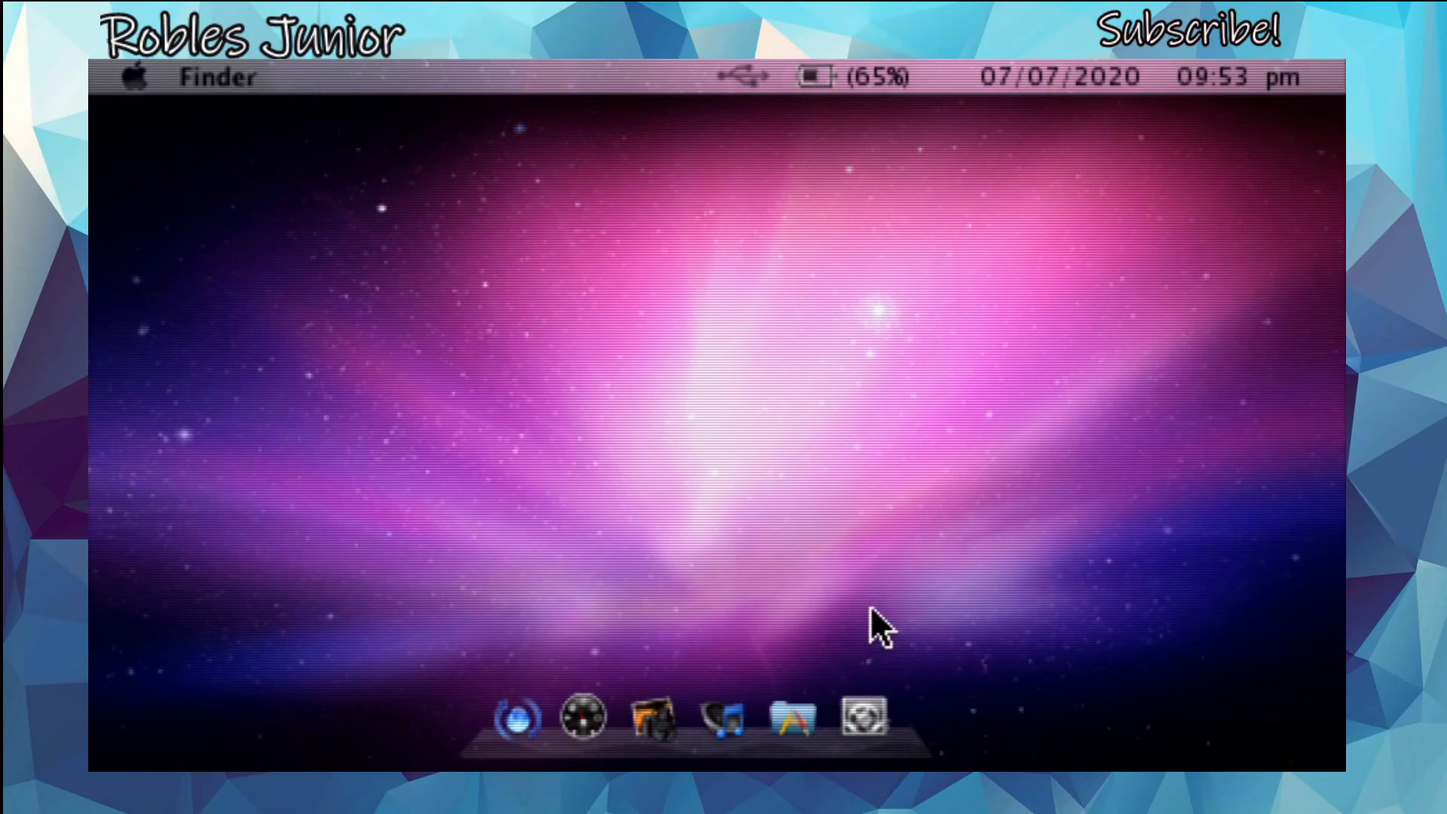
{"action": "mouse_move", "coordinate": [818, 561]}
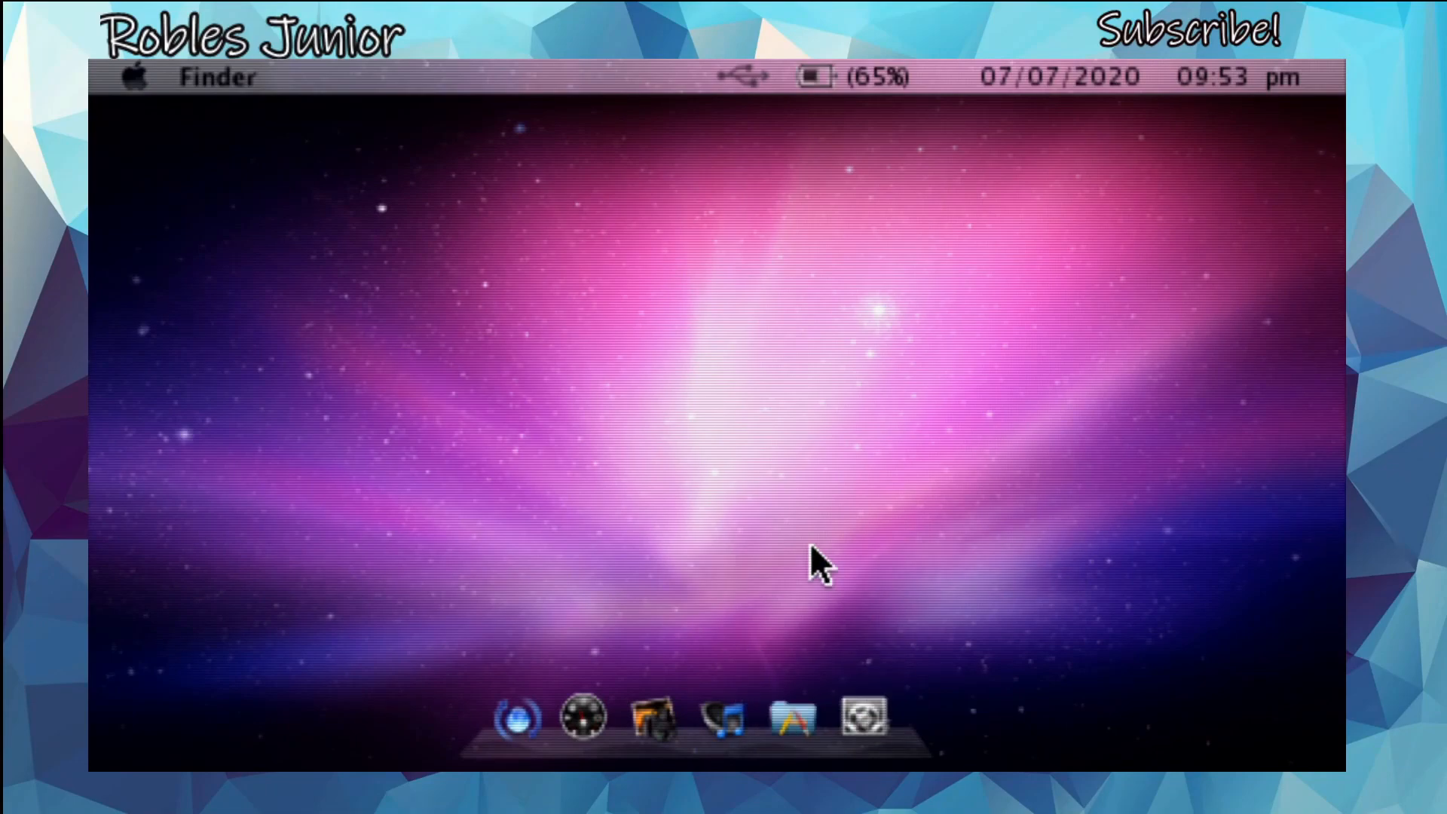
{"action": "mouse_move", "coordinate": [349, 522]}
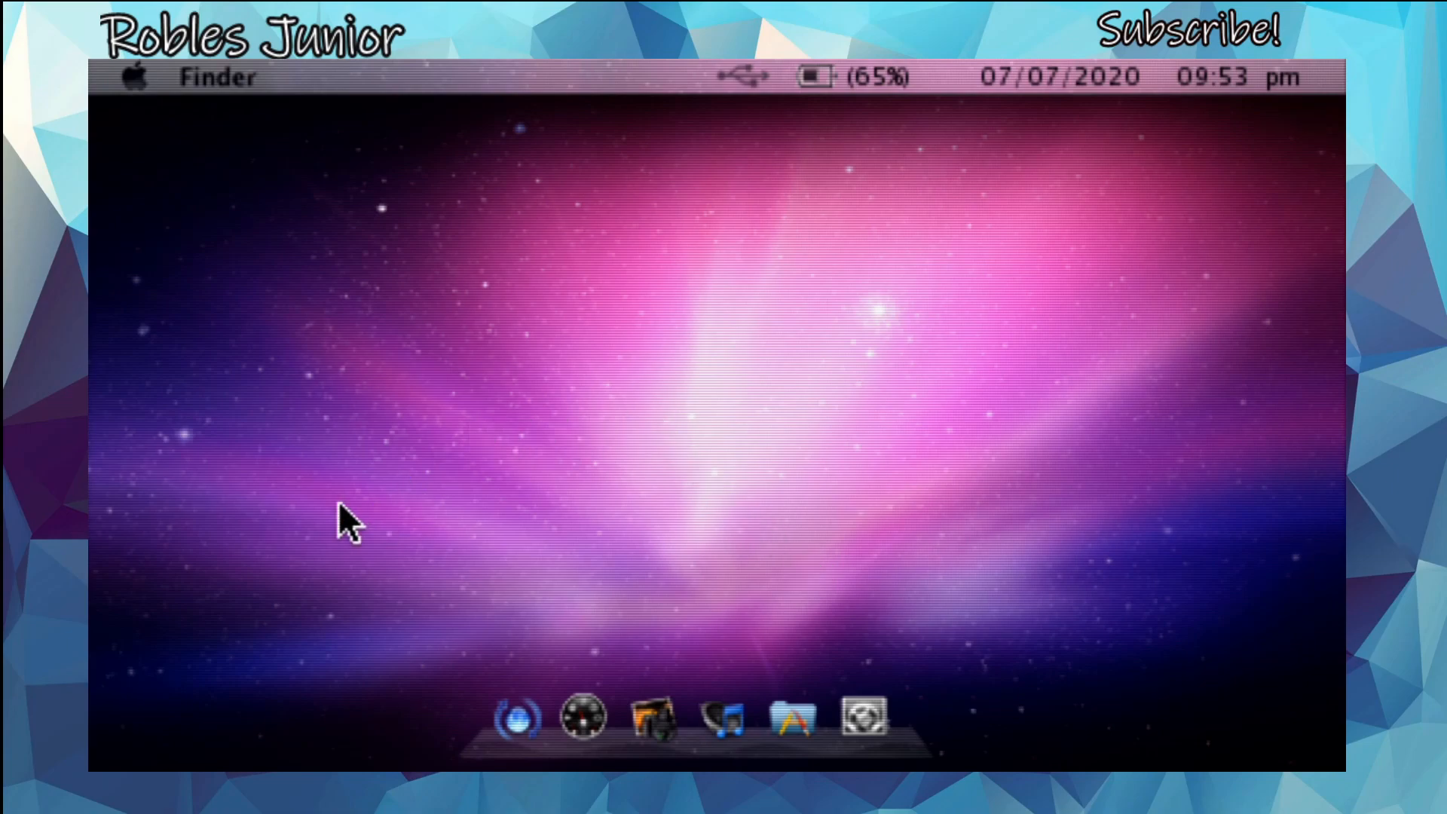
{"action": "mouse_move", "coordinate": [120, 83]}
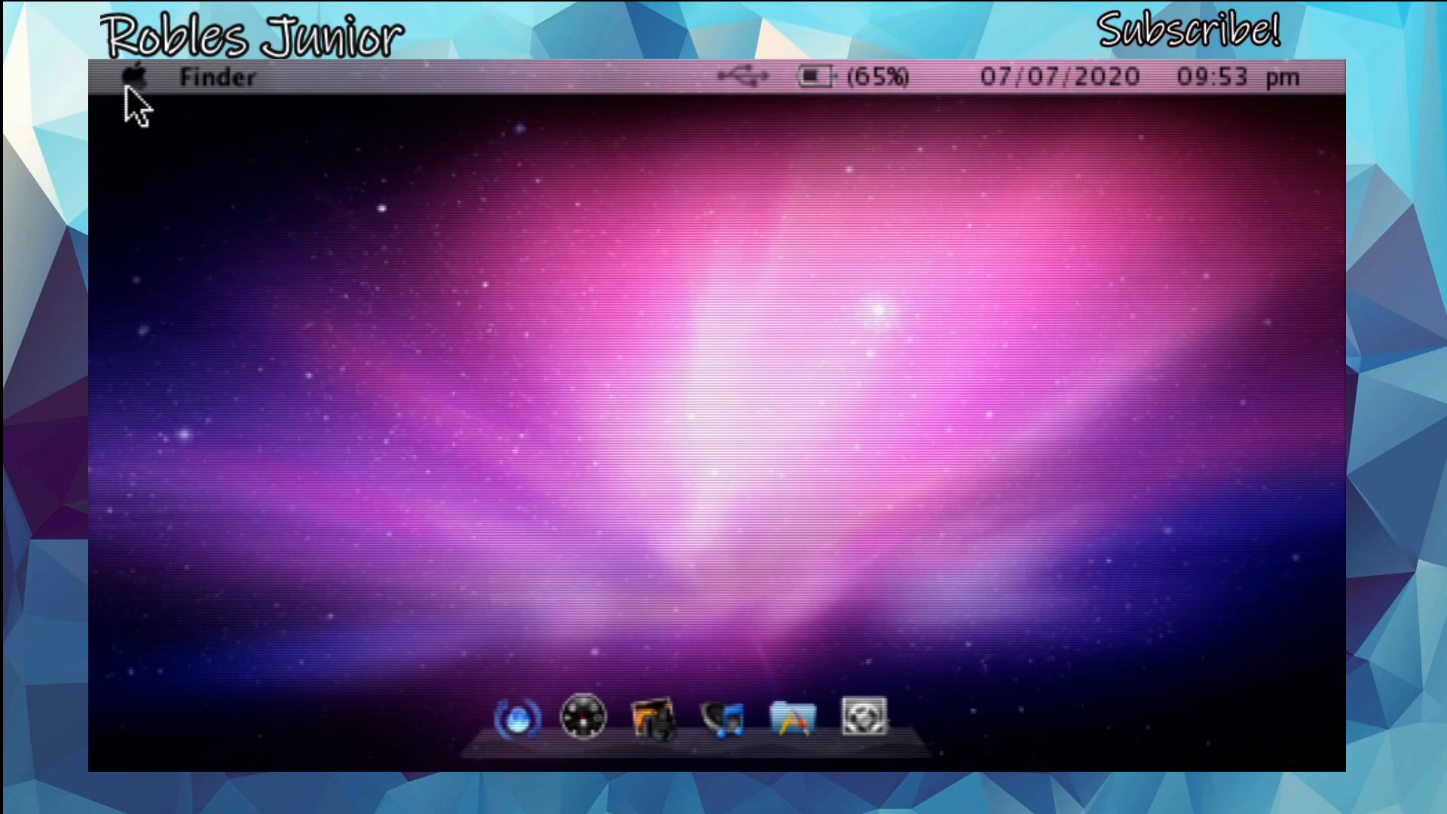
{"action": "left_click", "coordinate": [135, 77]}
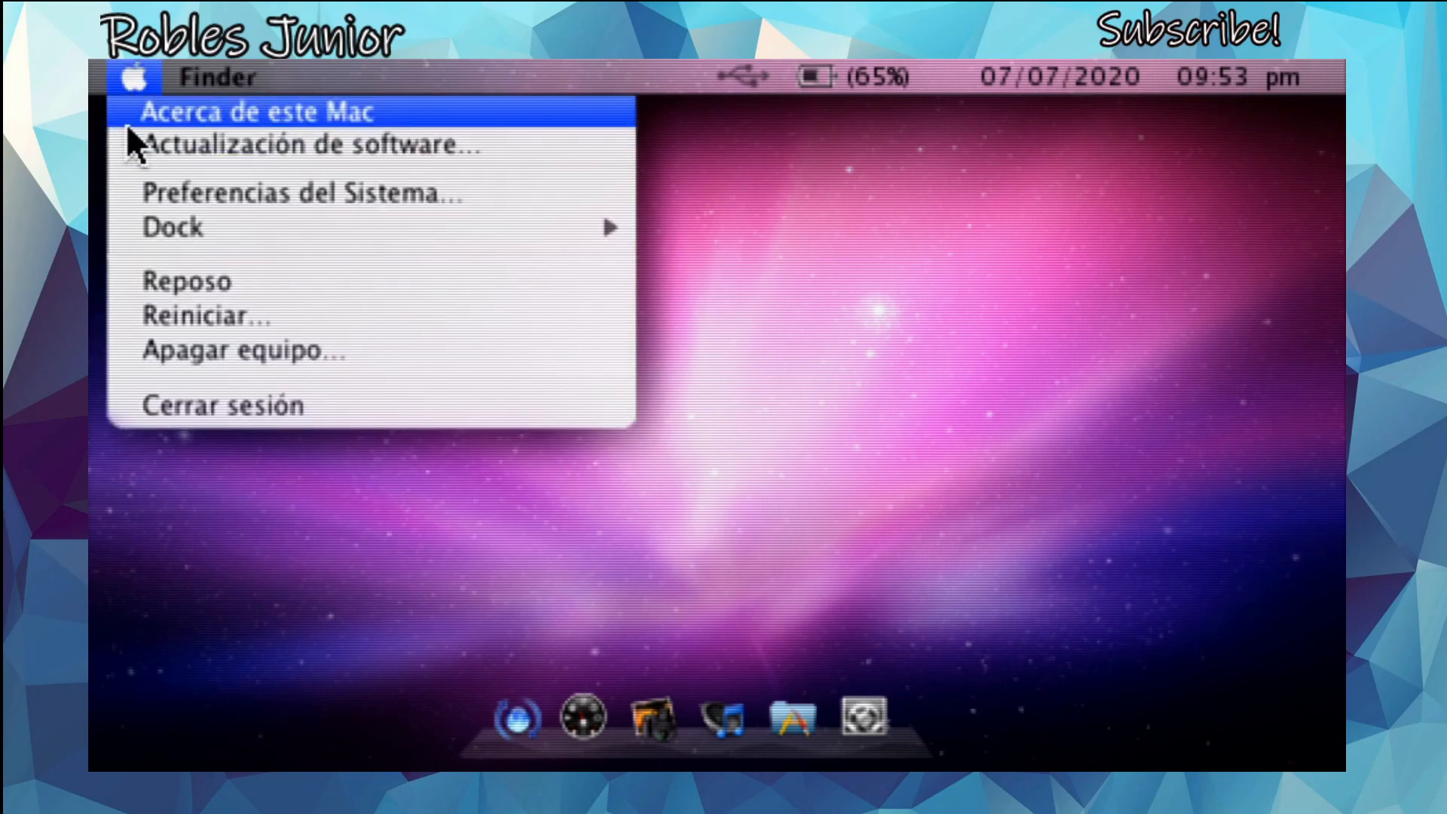
{"action": "mouse_move", "coordinate": [300, 315]}
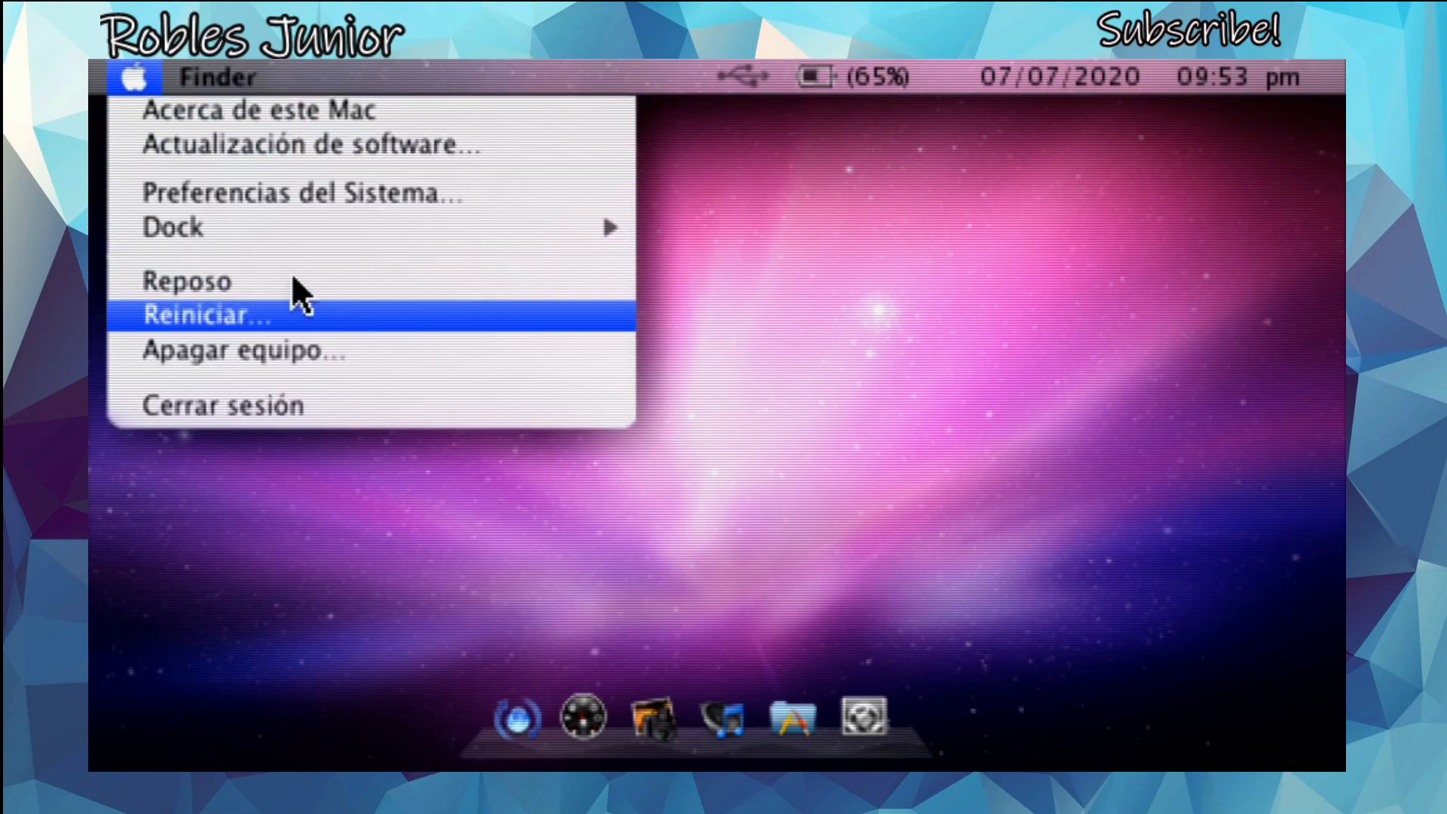
{"action": "mouse_move", "coordinate": [682, 297]}
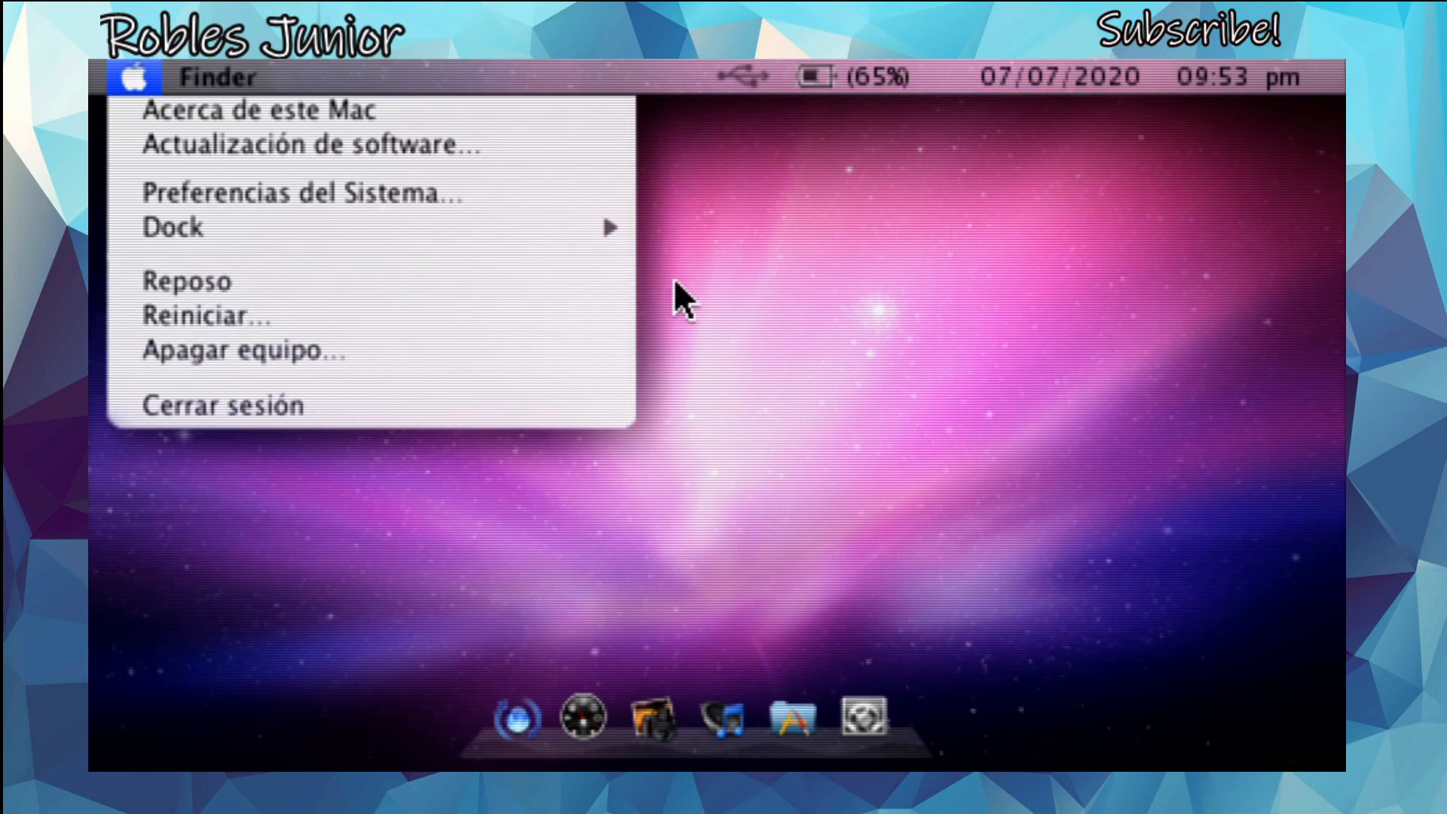
{"action": "left_click", "coordinate": [835, 354]}
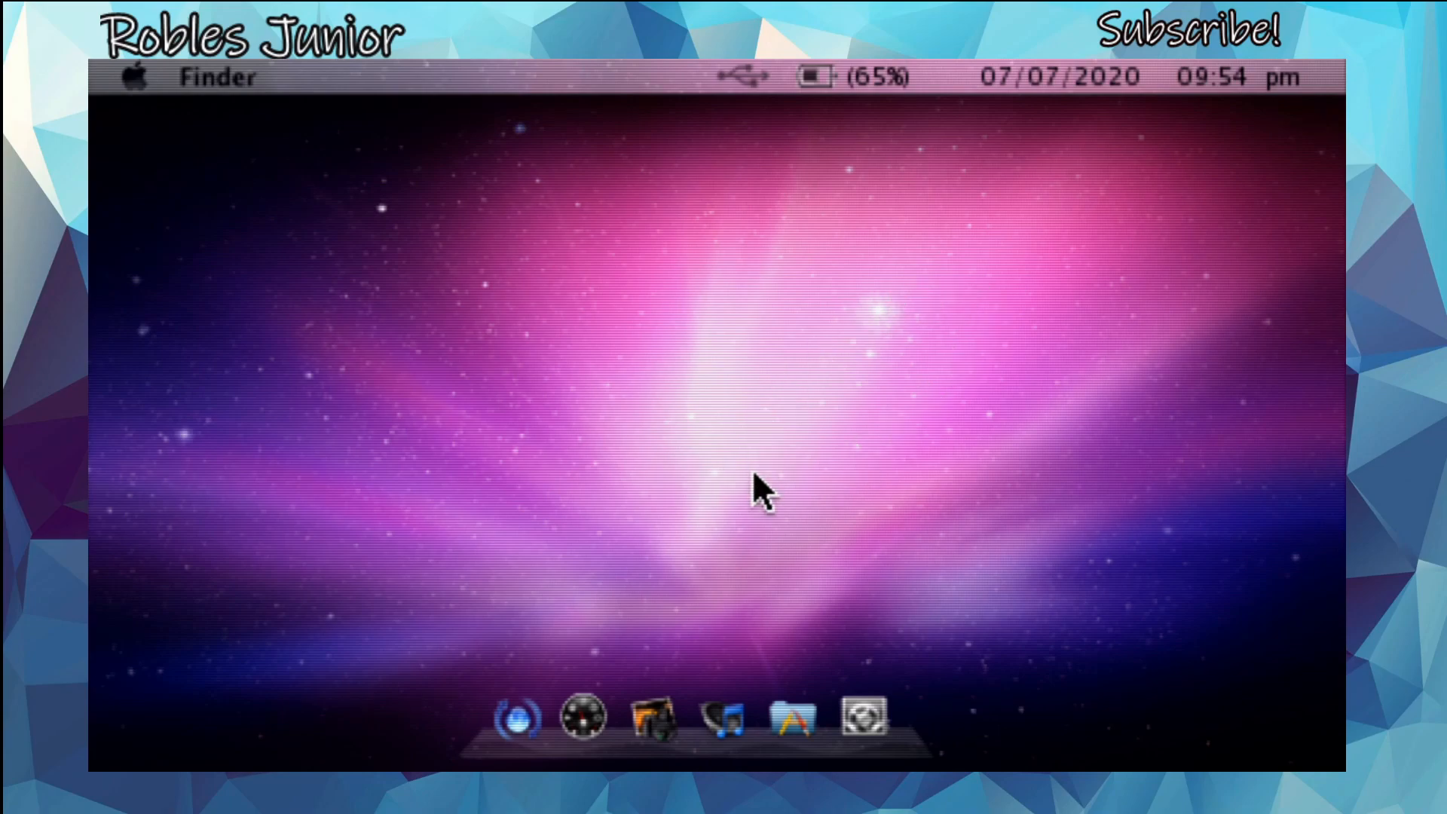
{"action": "mouse_move", "coordinate": [1041, 189]}
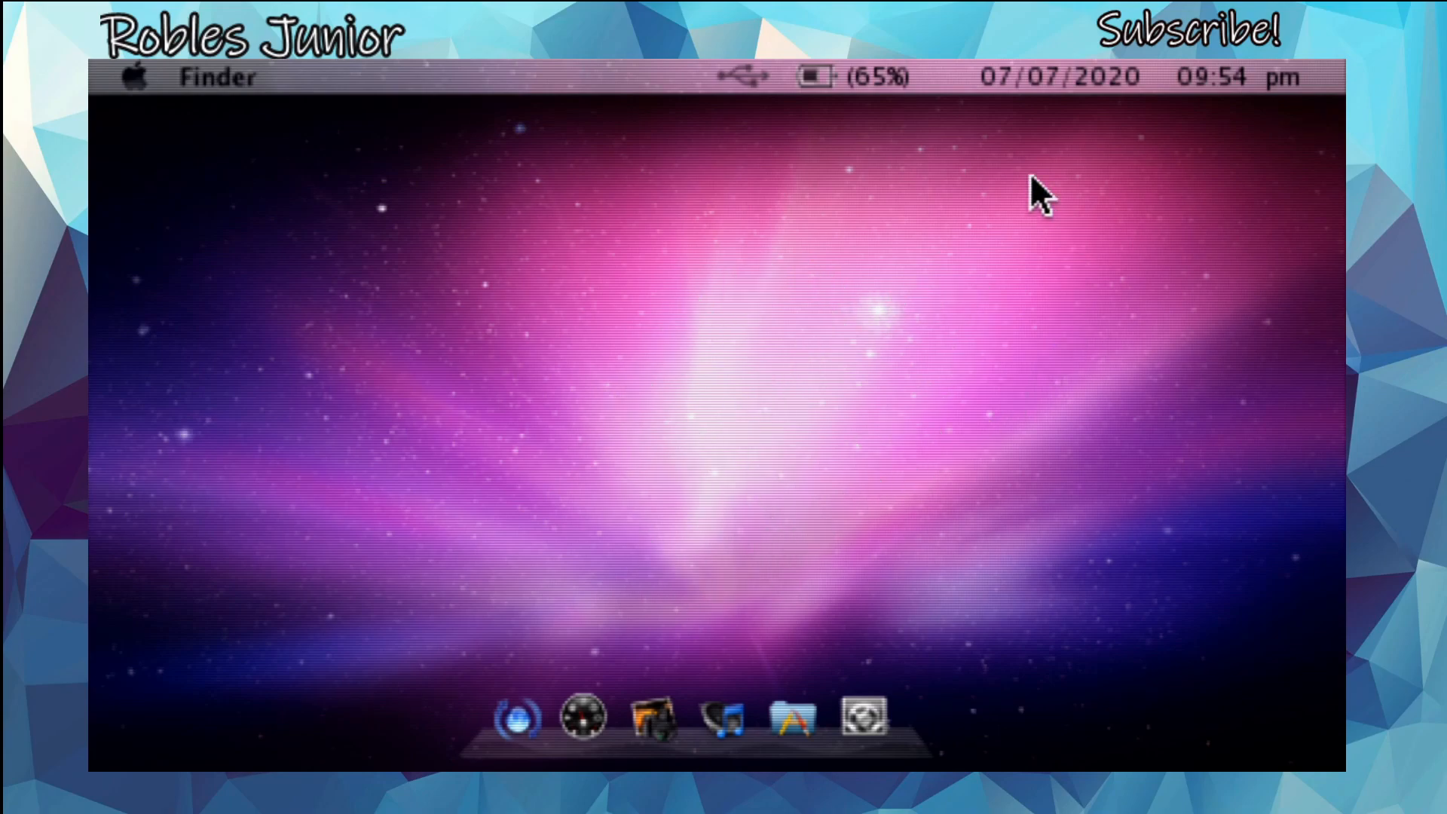
{"action": "mouse_move", "coordinate": [634, 505]}
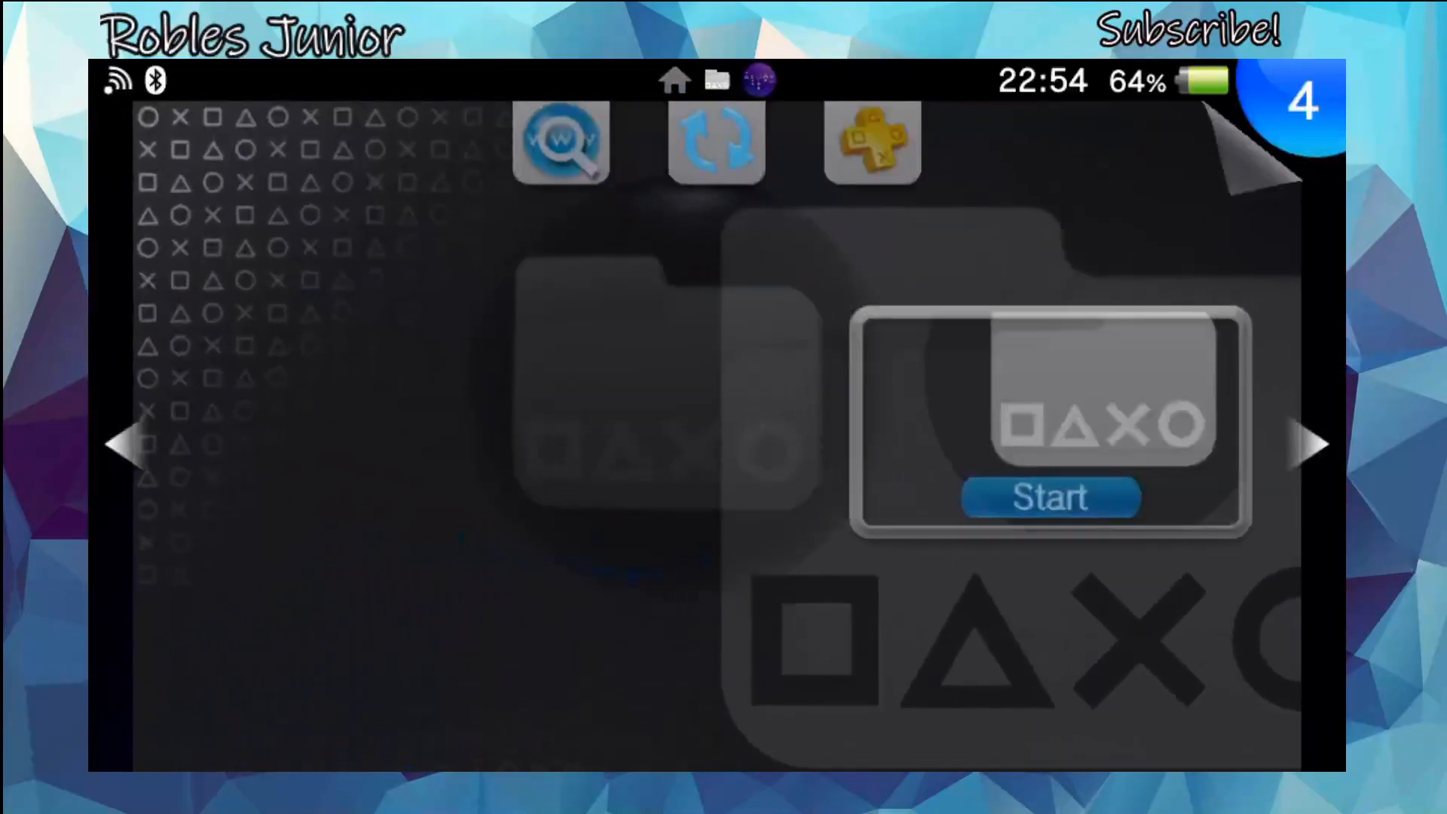
{"action": "left_click", "coordinate": [1049, 497]}
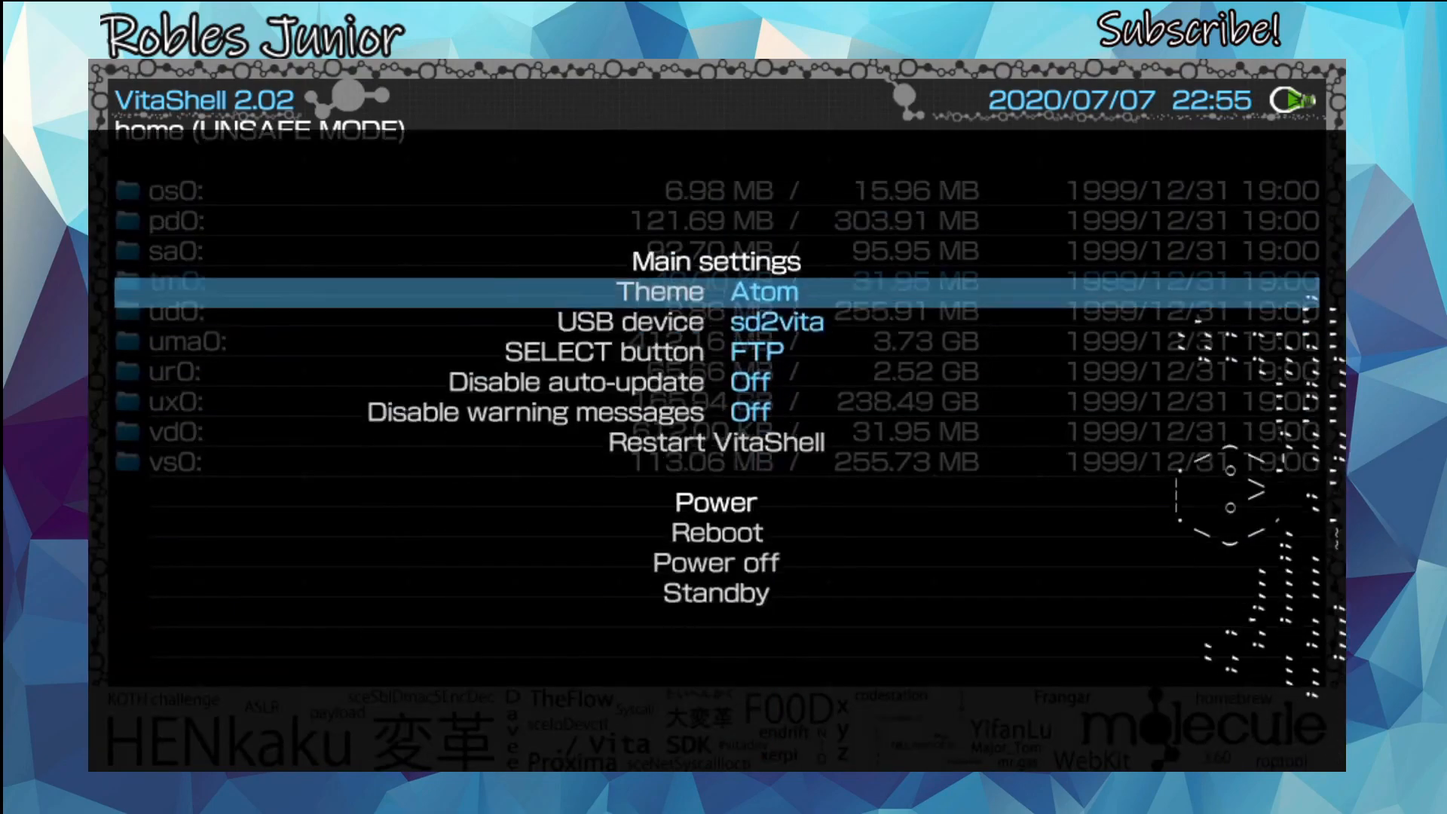
{"action": "key", "text": "down"}
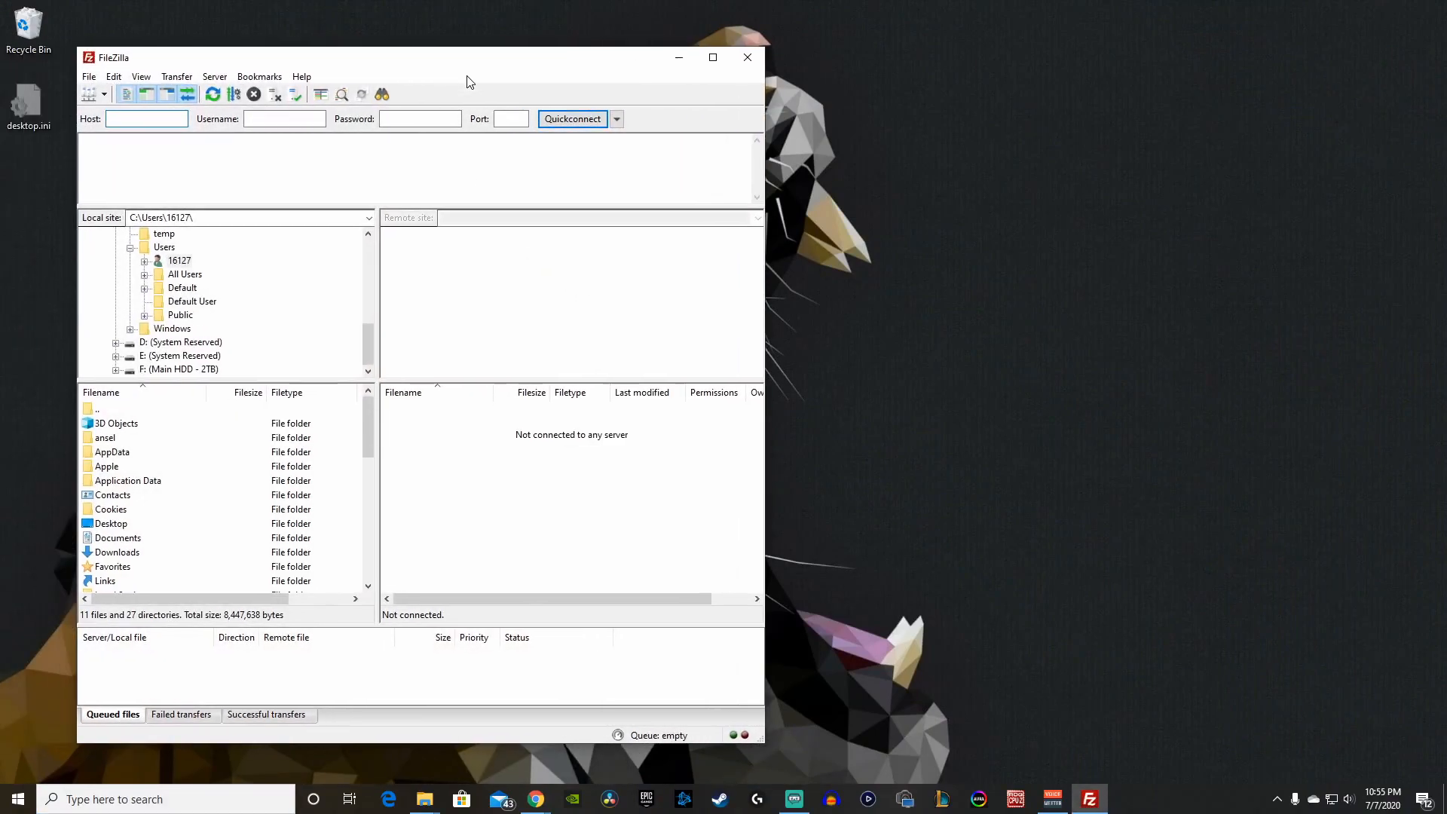
Connect FileZilla to the Vita and browse ux0:/pspemu/PSP/GAME, scrolling through its 38 game folders.
{"action": "left_click", "coordinate": [571, 119]}
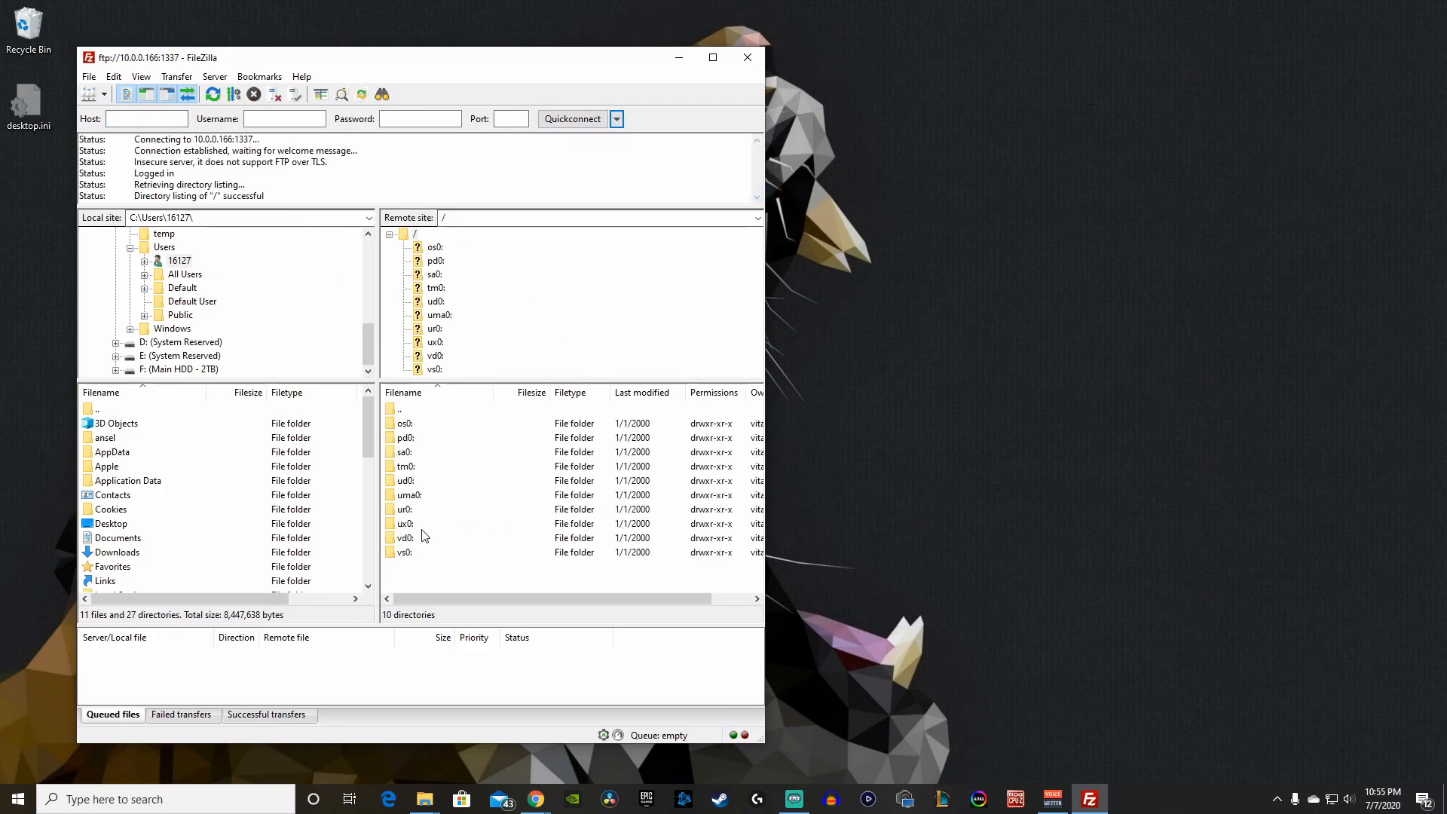
{"action": "double_click", "coordinate": [435, 342]}
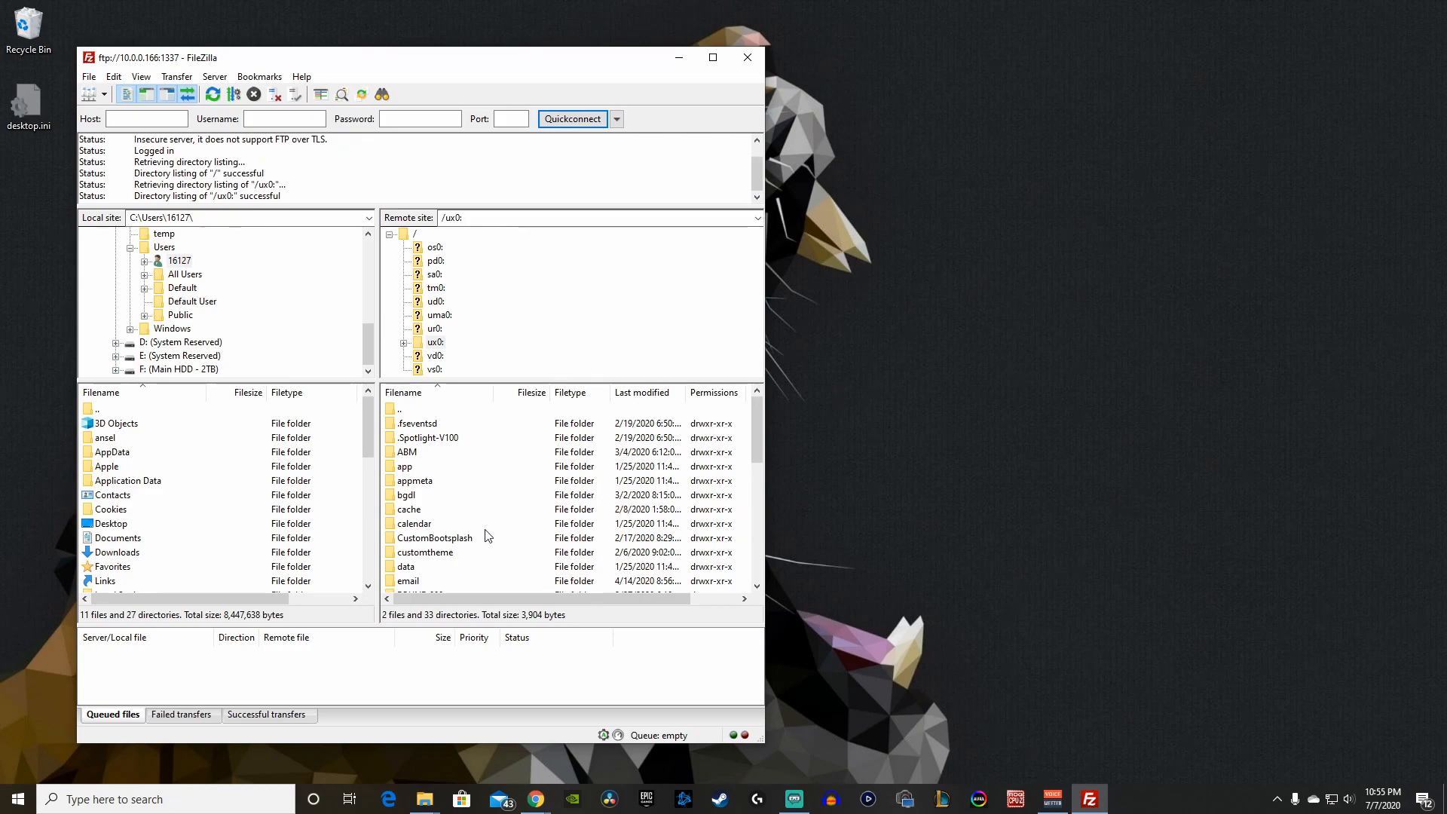
{"action": "scroll", "scroll_direction": "down", "scroll_amount": 3}
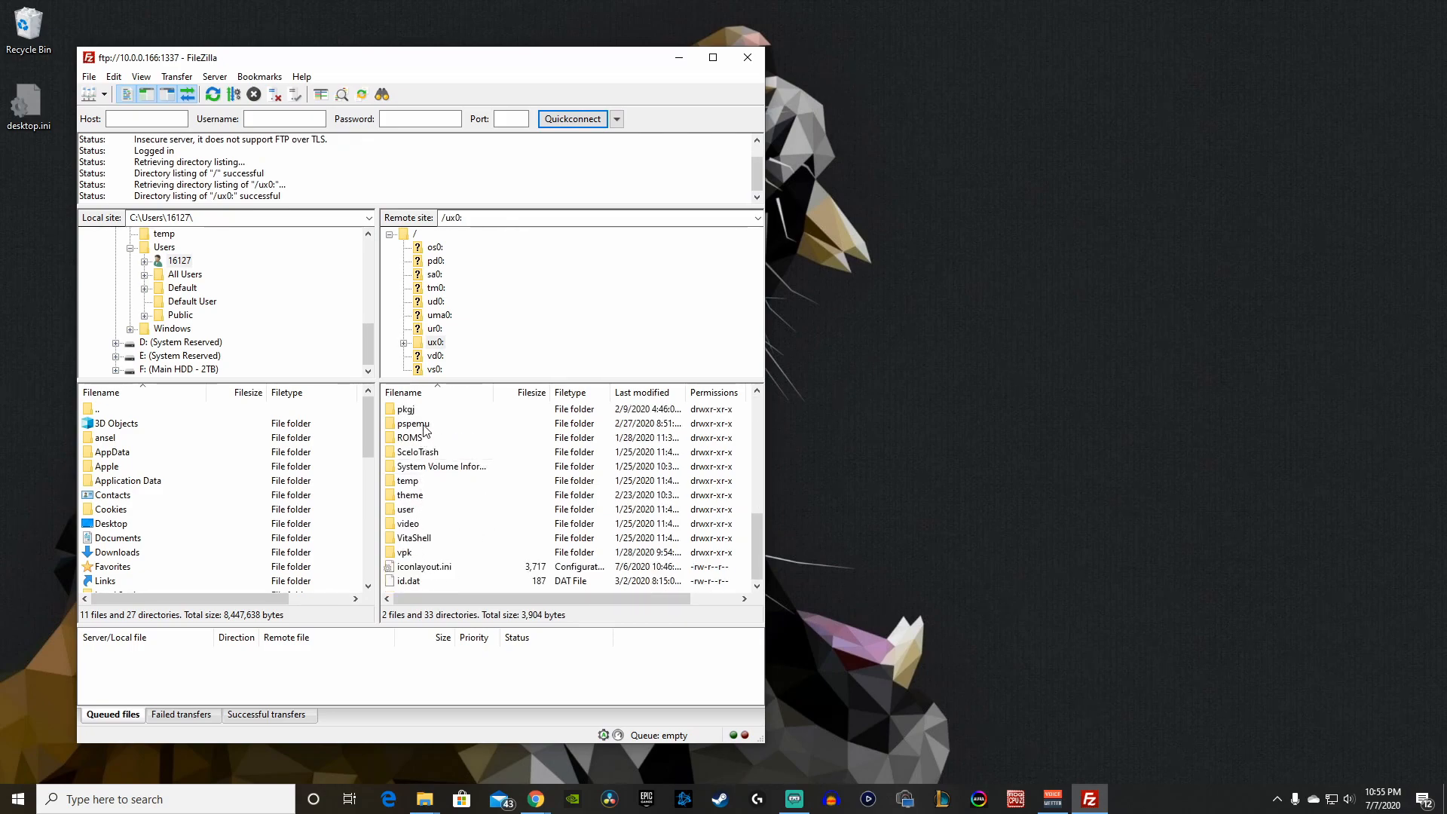
{"action": "double_click", "coordinate": [412, 423]}
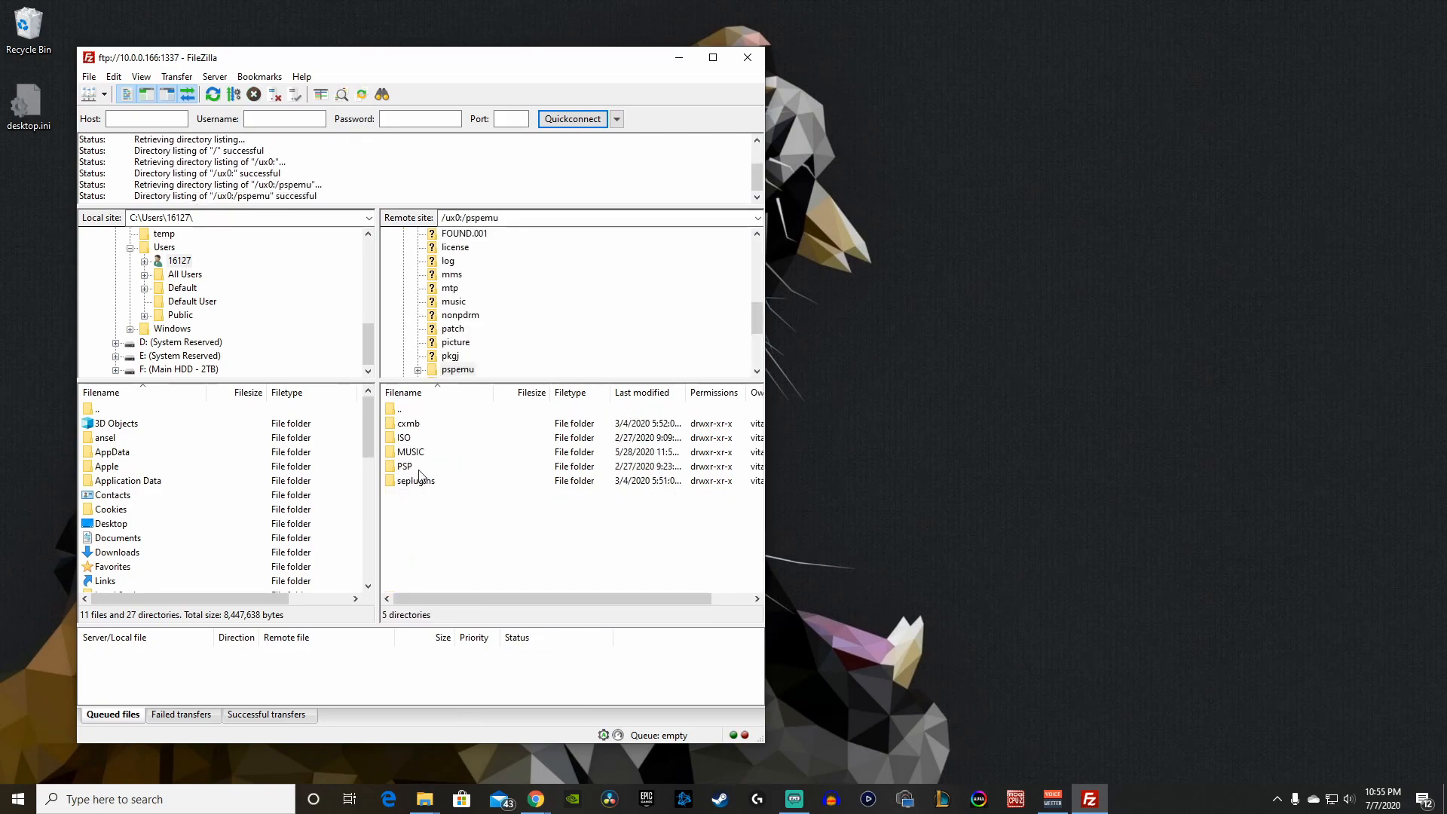
{"action": "mouse_move", "coordinate": [409, 468]}
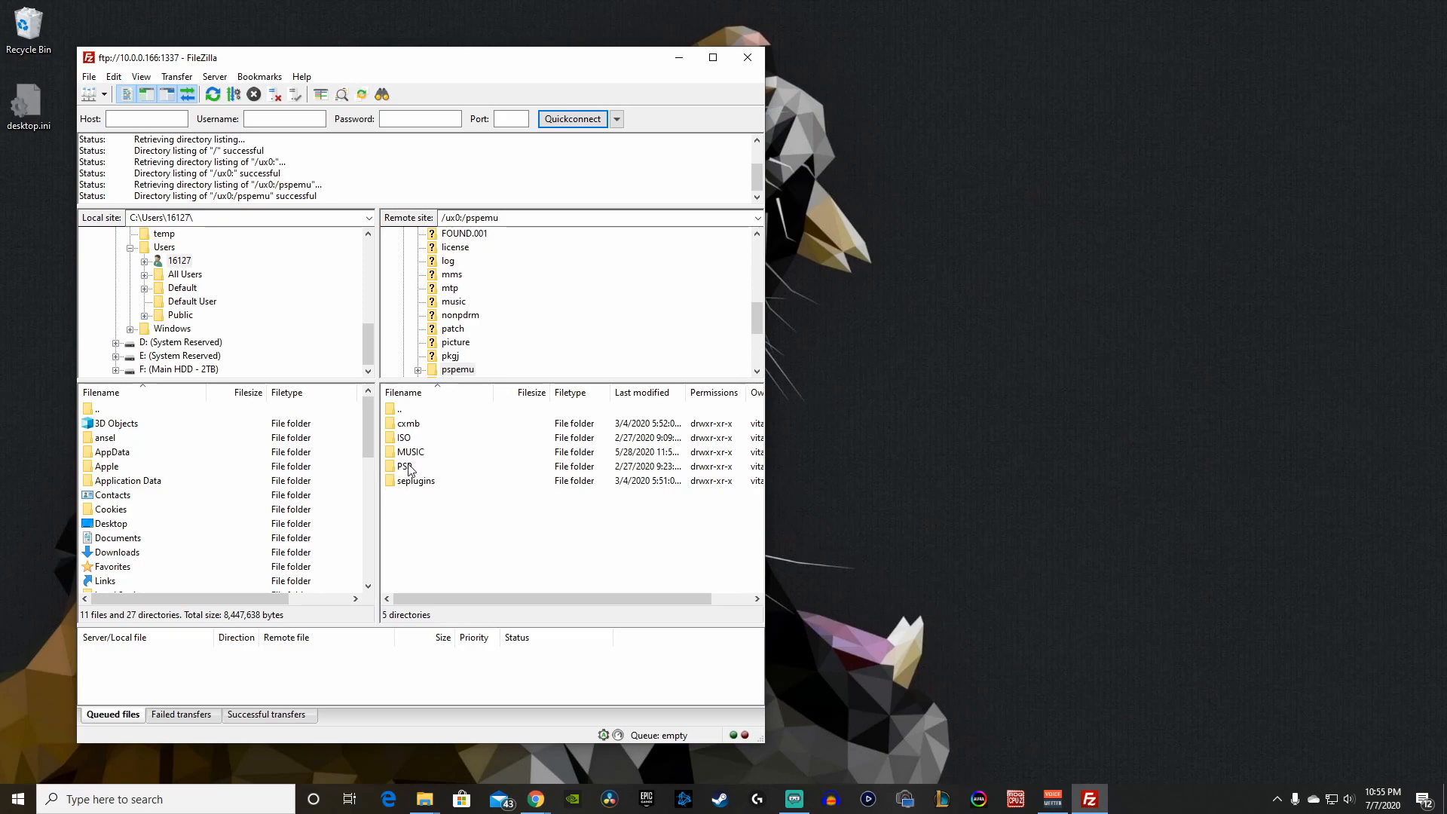
{"action": "double_click", "coordinate": [400, 465]}
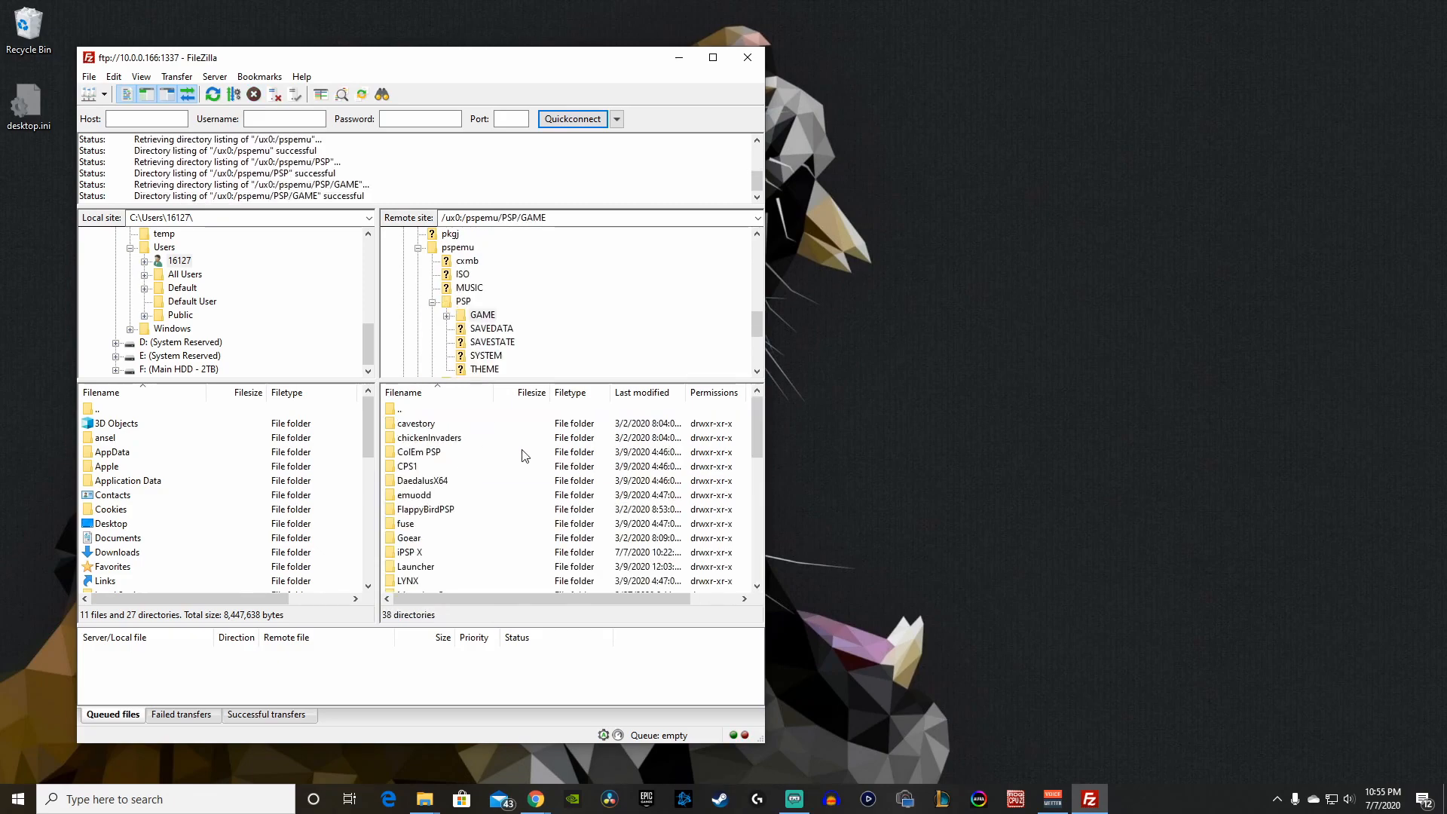
{"action": "scroll", "scroll_direction": "down", "scroll_amount": 3}
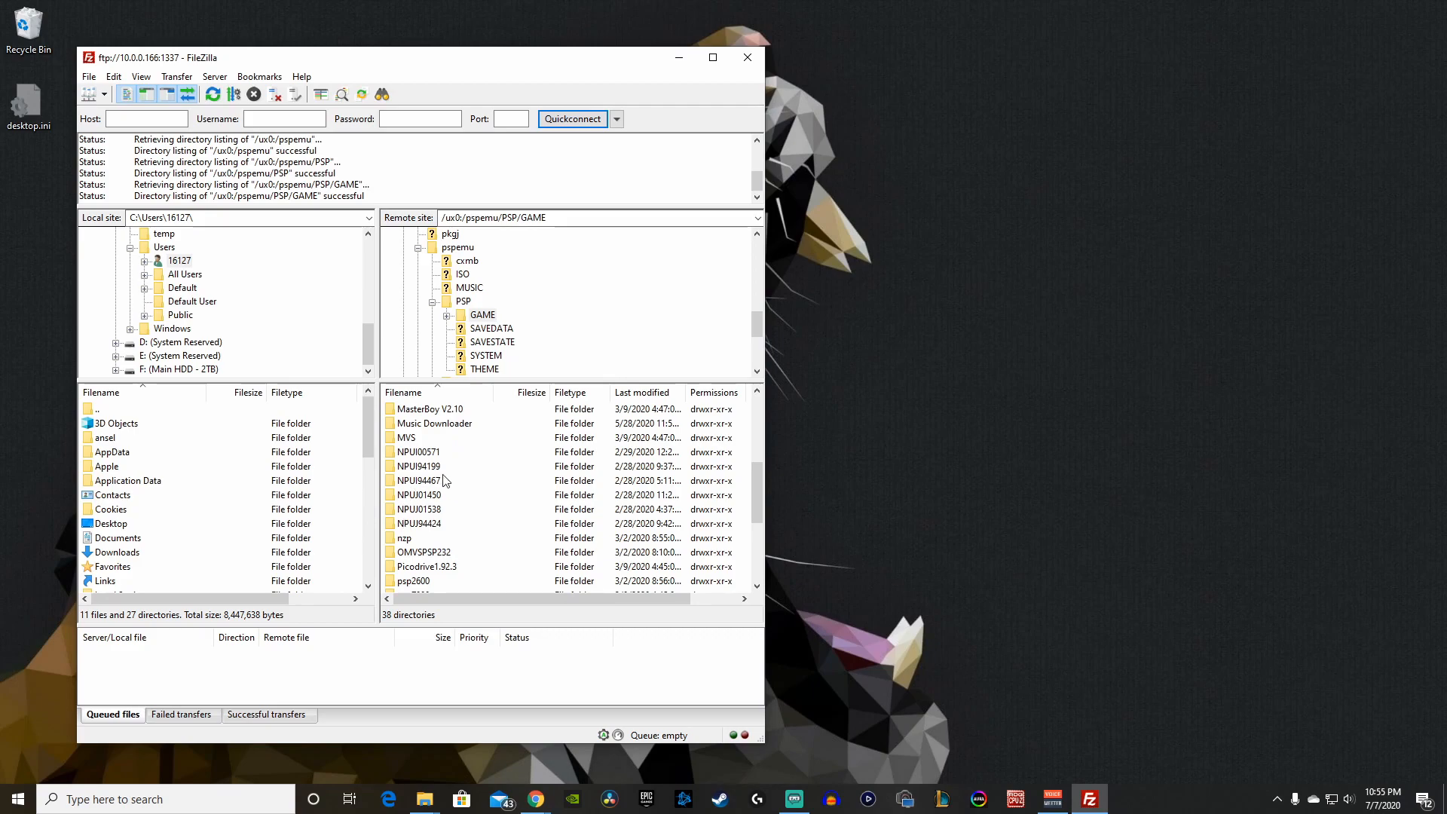
{"action": "scroll", "scroll_direction": "up", "scroll_amount": 3}
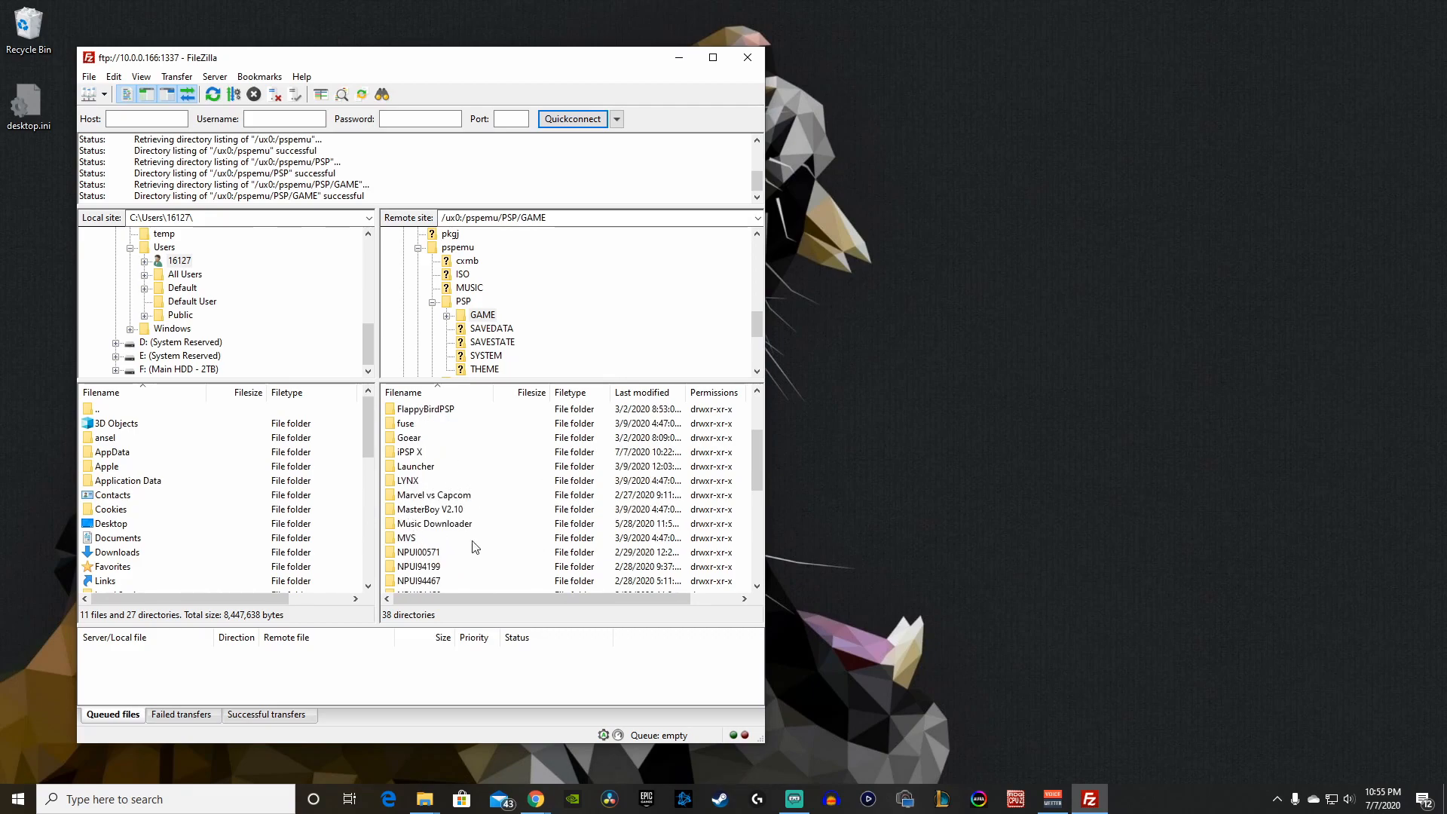
{"action": "mouse_move", "coordinate": [543, 773]}
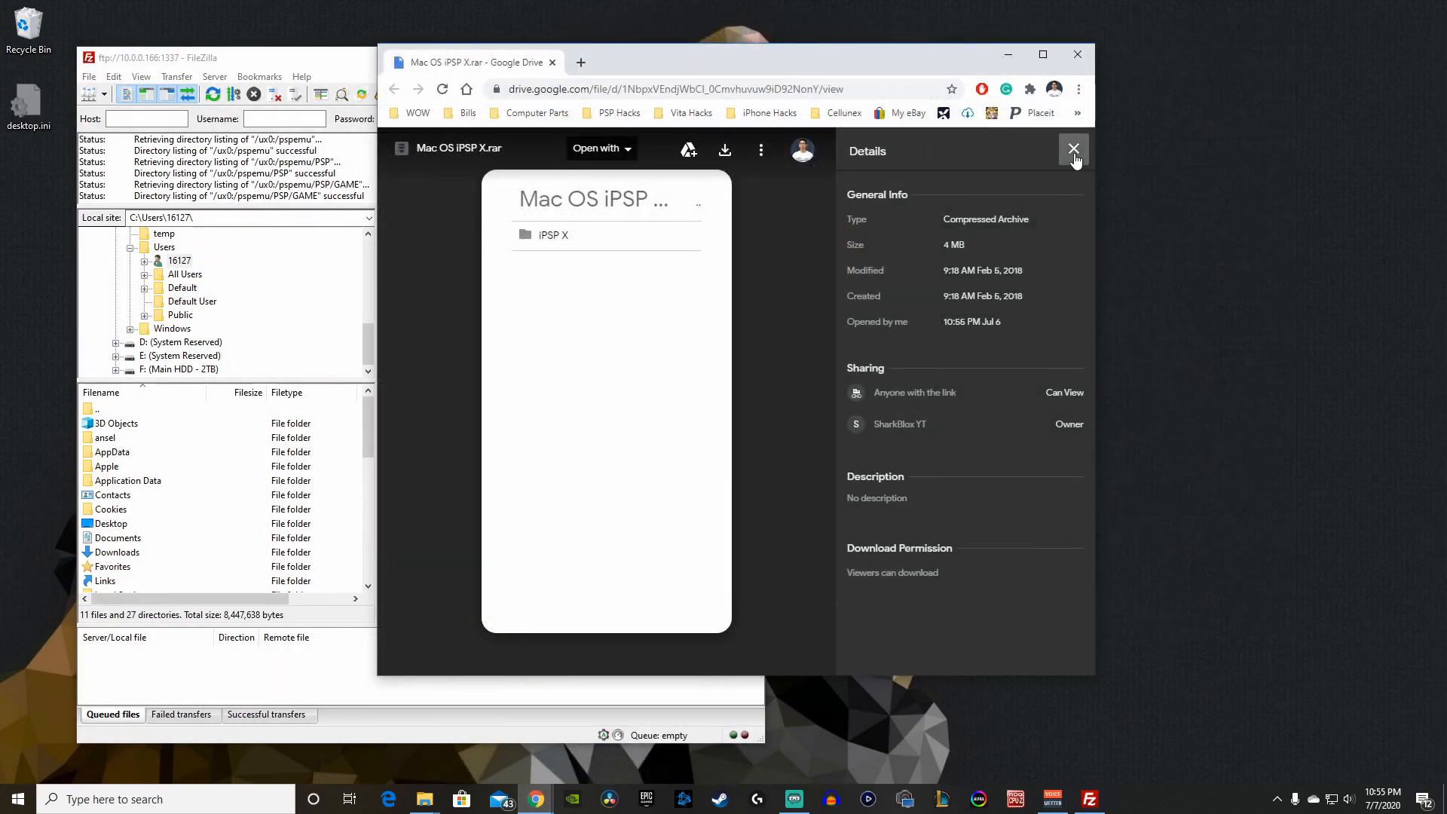
Close the Details panel and download Mac OS iPSP X.rar from the Drive preview.
{"action": "left_click", "coordinate": [1073, 149]}
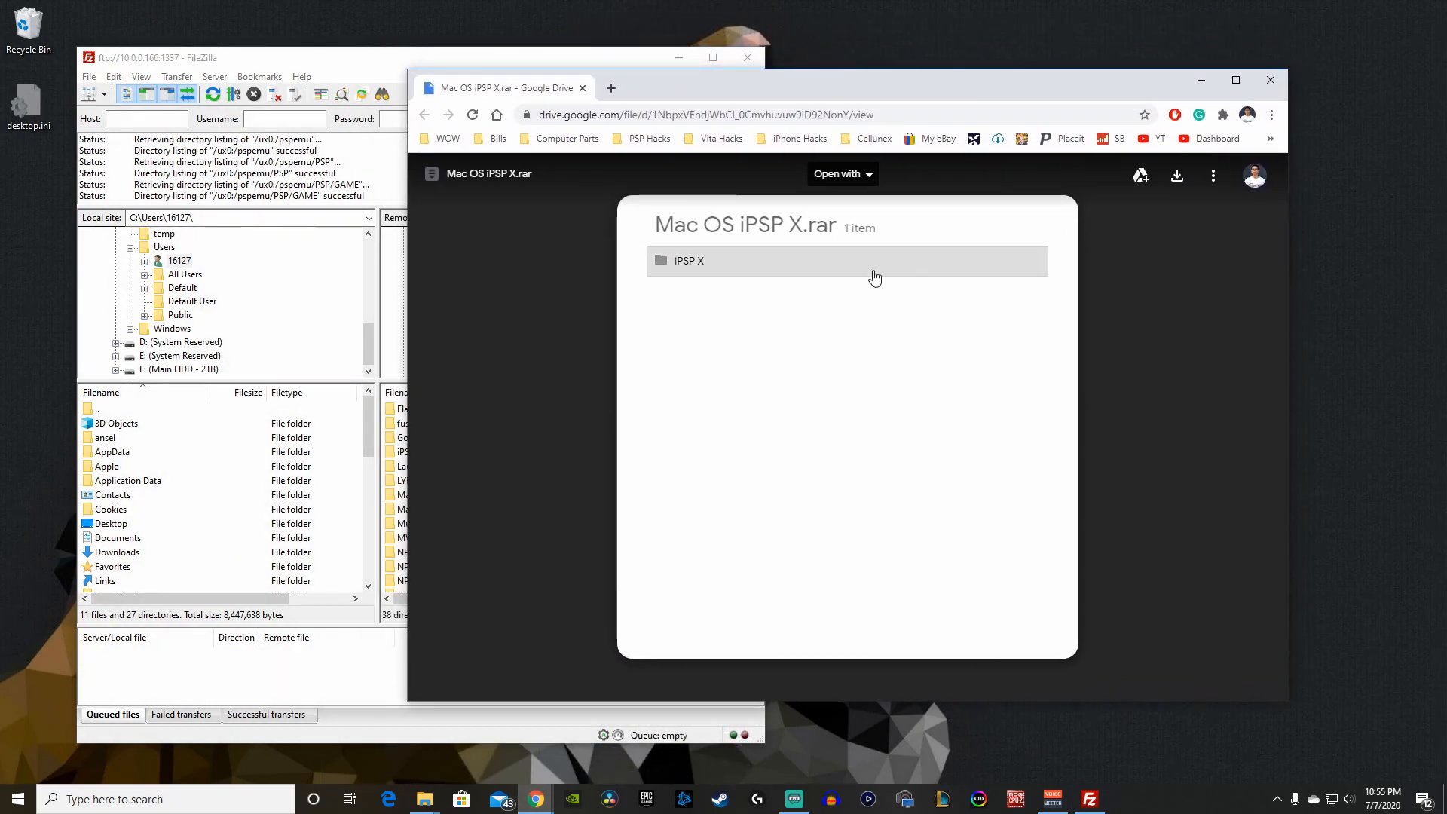
{"action": "double_click", "coordinate": [698, 224]}
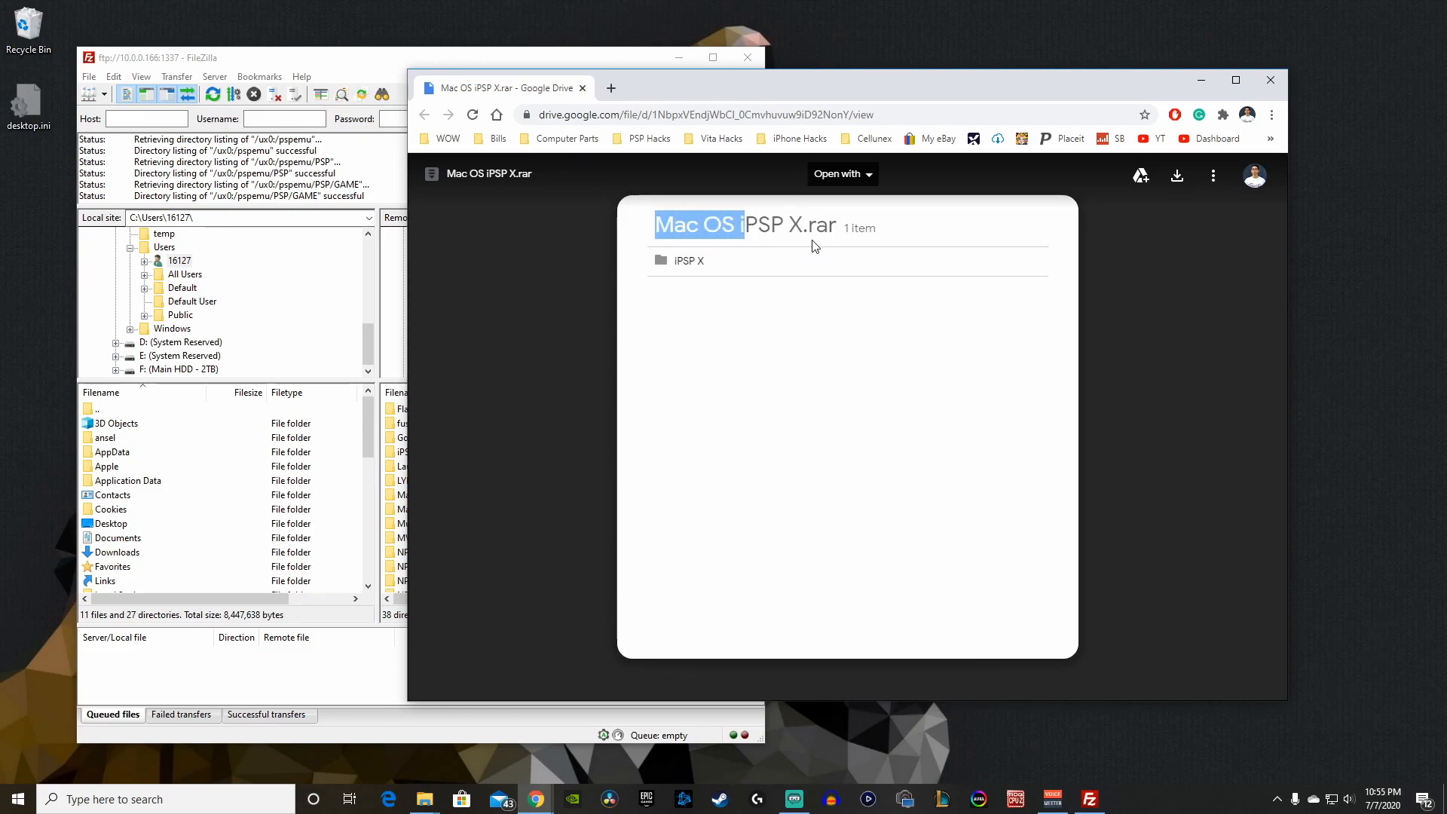
{"action": "mouse_move", "coordinate": [1176, 175]}
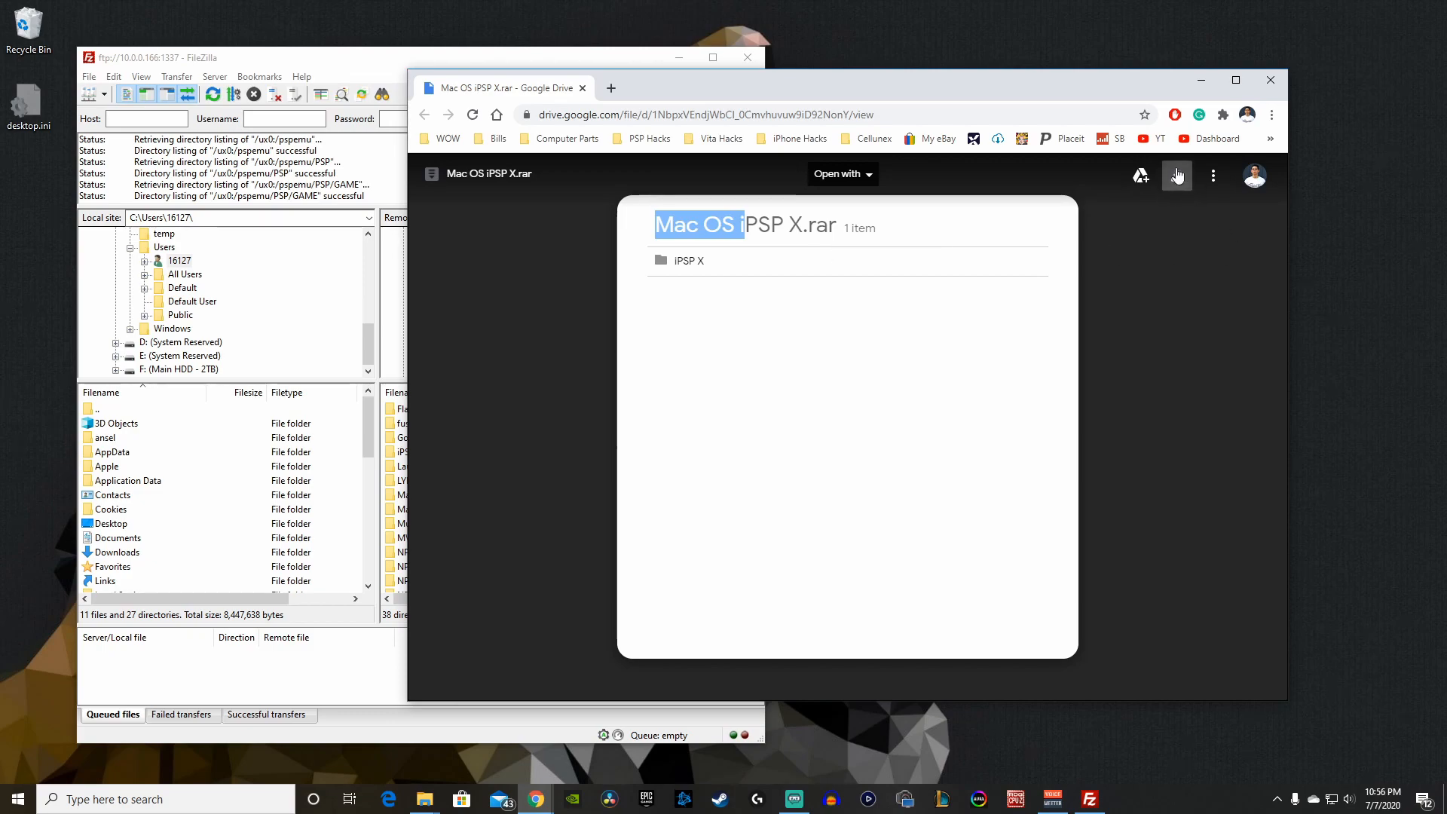
{"action": "left_click", "coordinate": [1139, 174]}
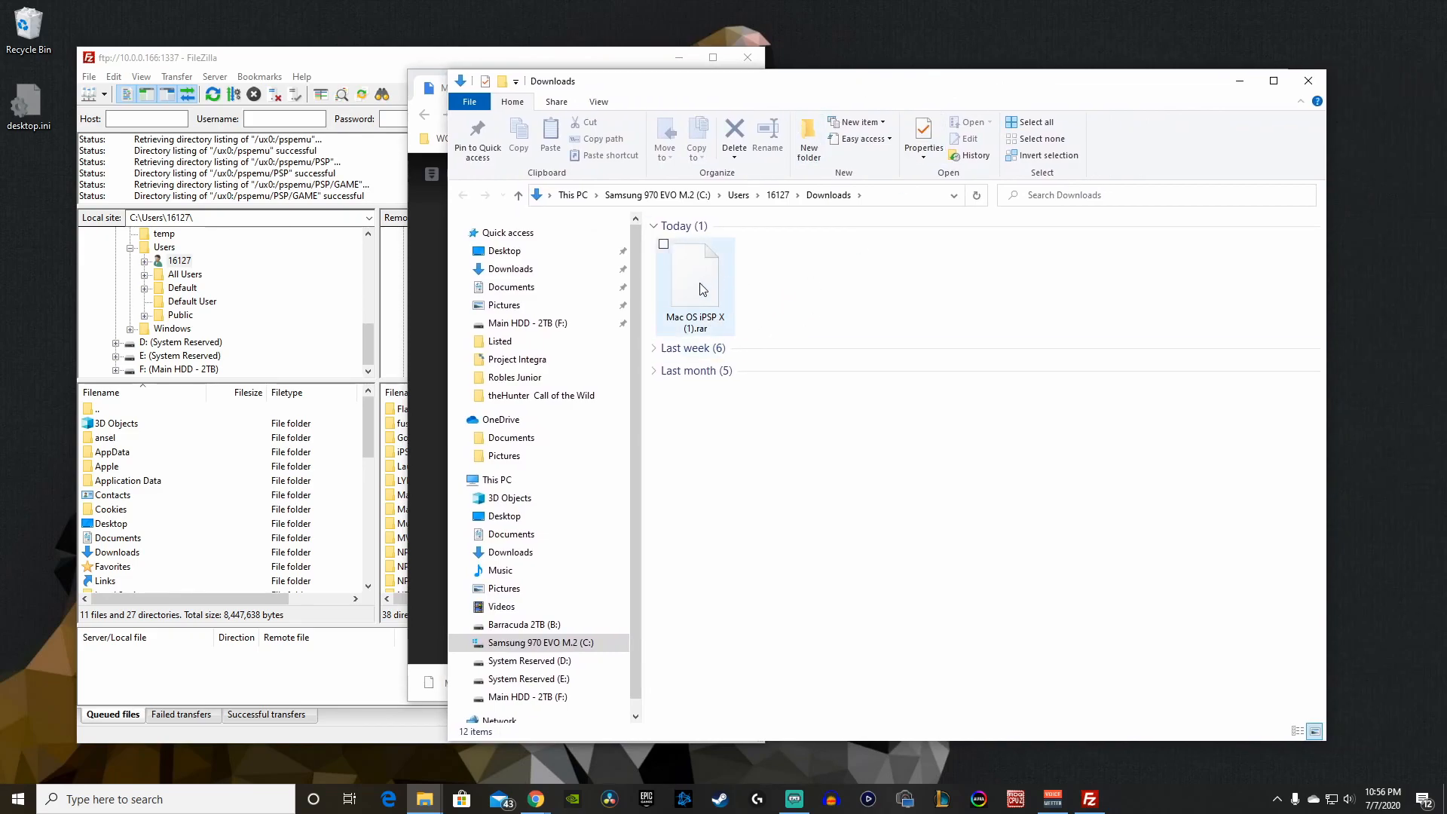
Extract the downloaded iPSP X archive into Downloads with 7-Zip.
{"action": "left_click", "coordinate": [694, 282]}
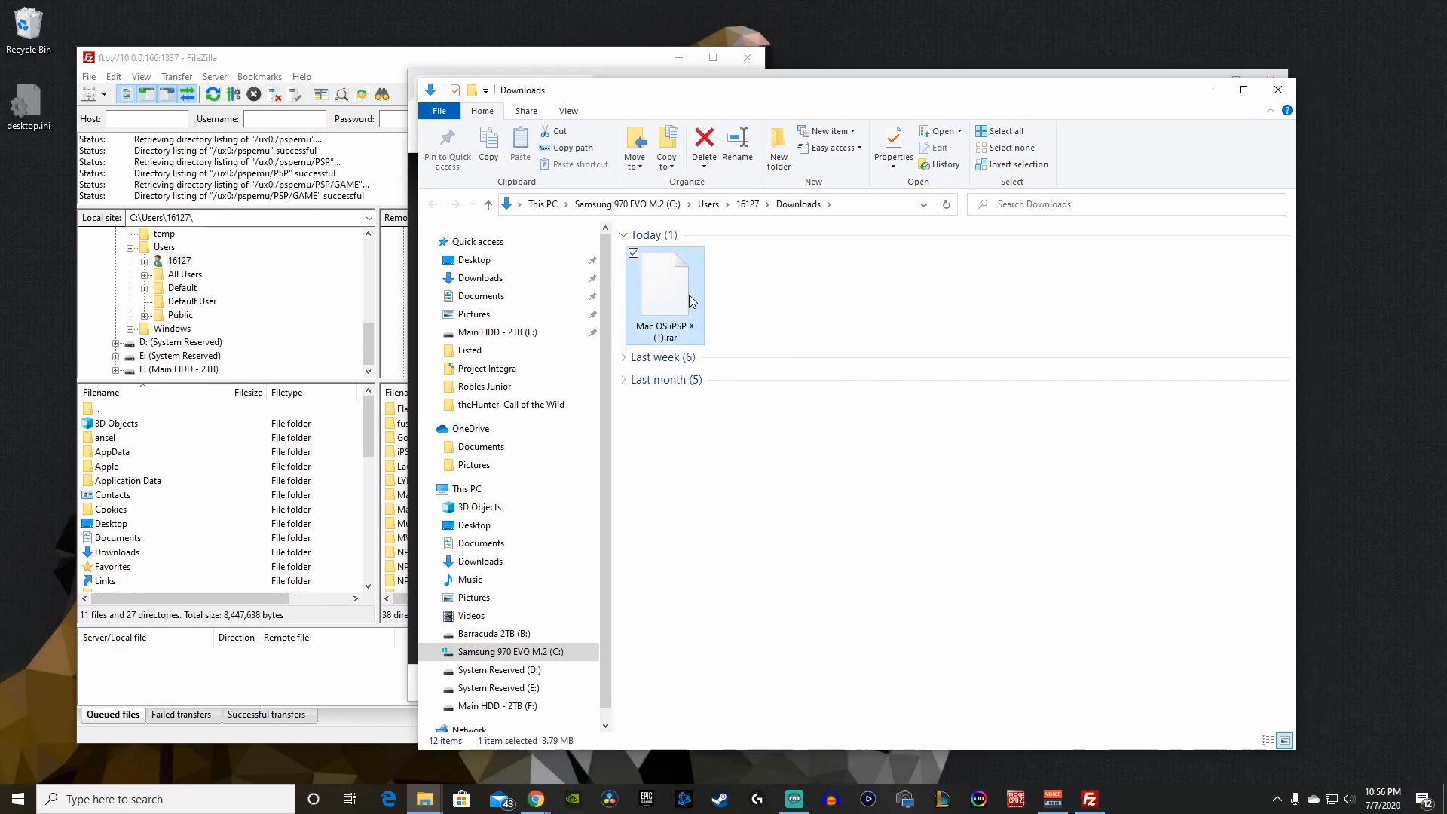
{"action": "right_click", "coordinate": [664, 296]}
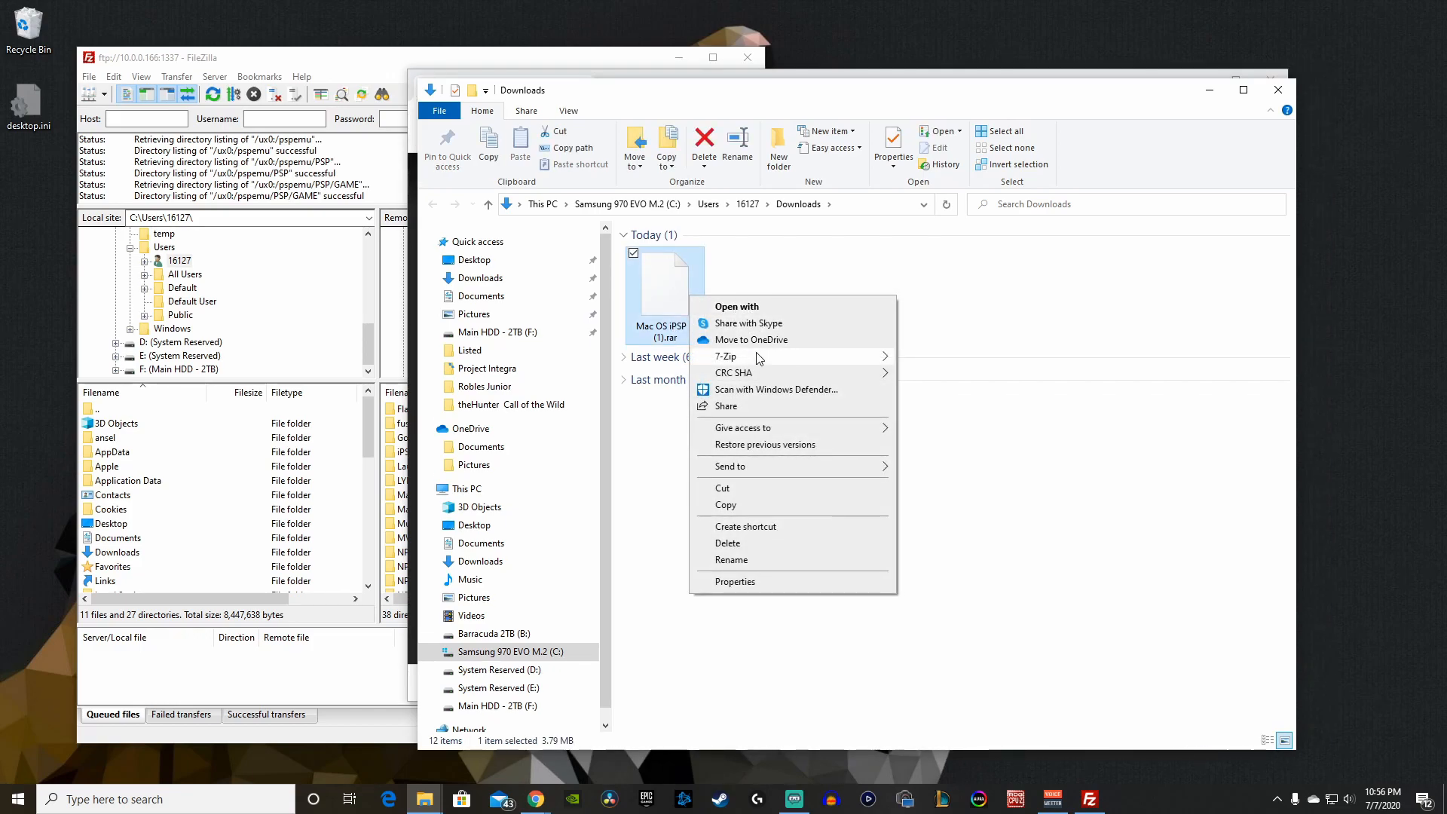
{"action": "mouse_move", "coordinate": [748, 324]}
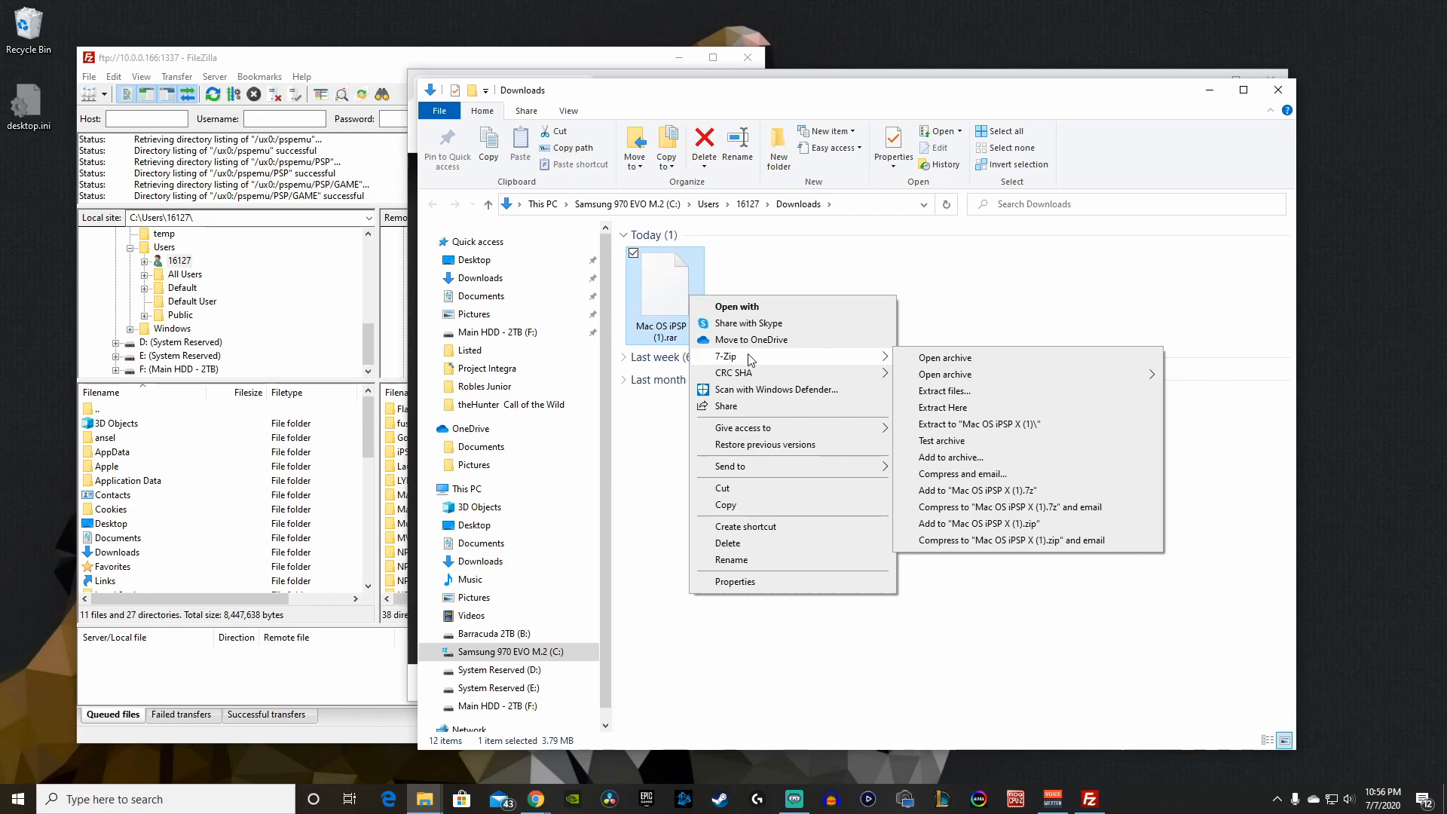
{"action": "mouse_move", "coordinate": [745, 361]}
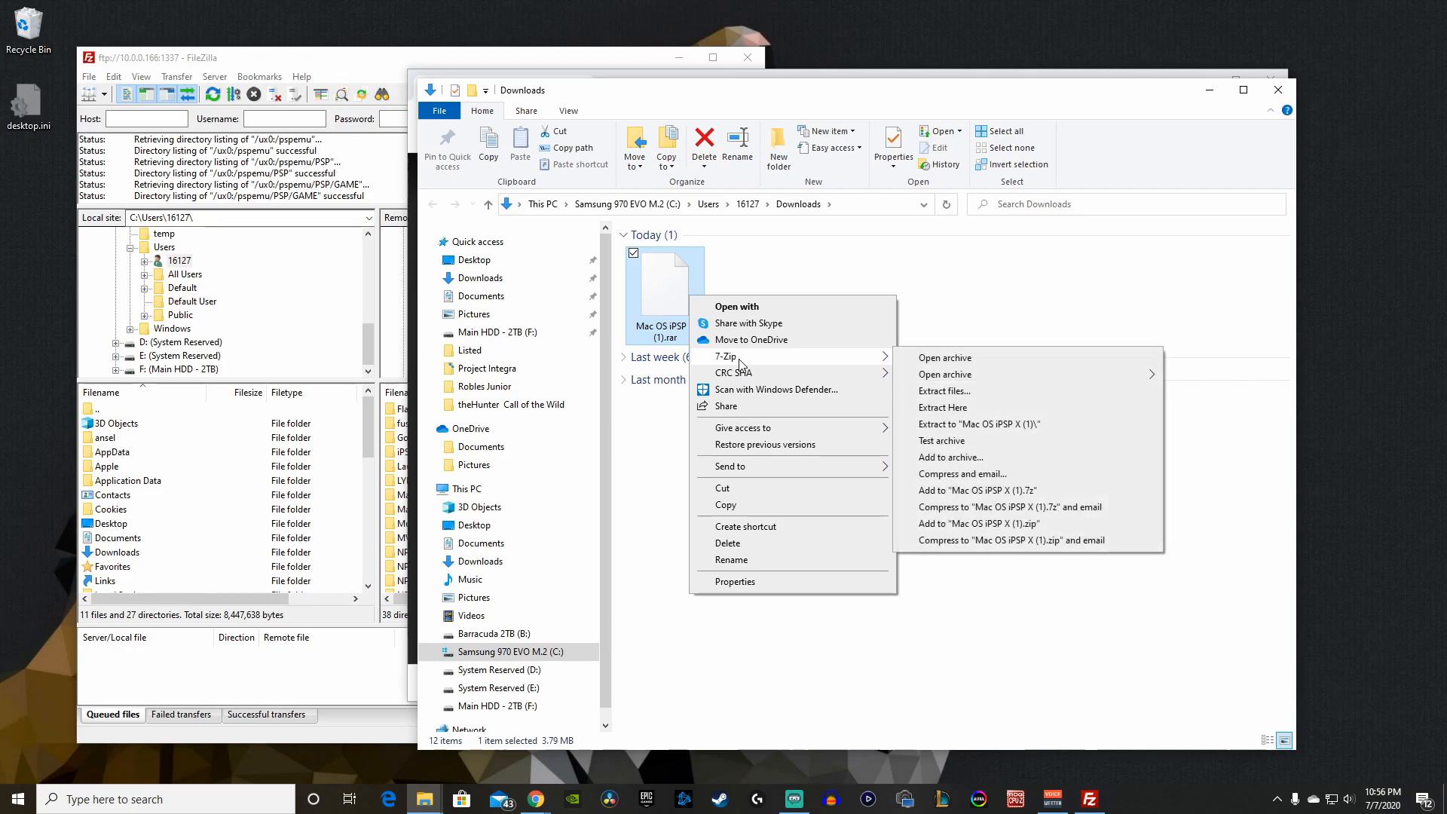
{"action": "mouse_move", "coordinate": [952, 412]}
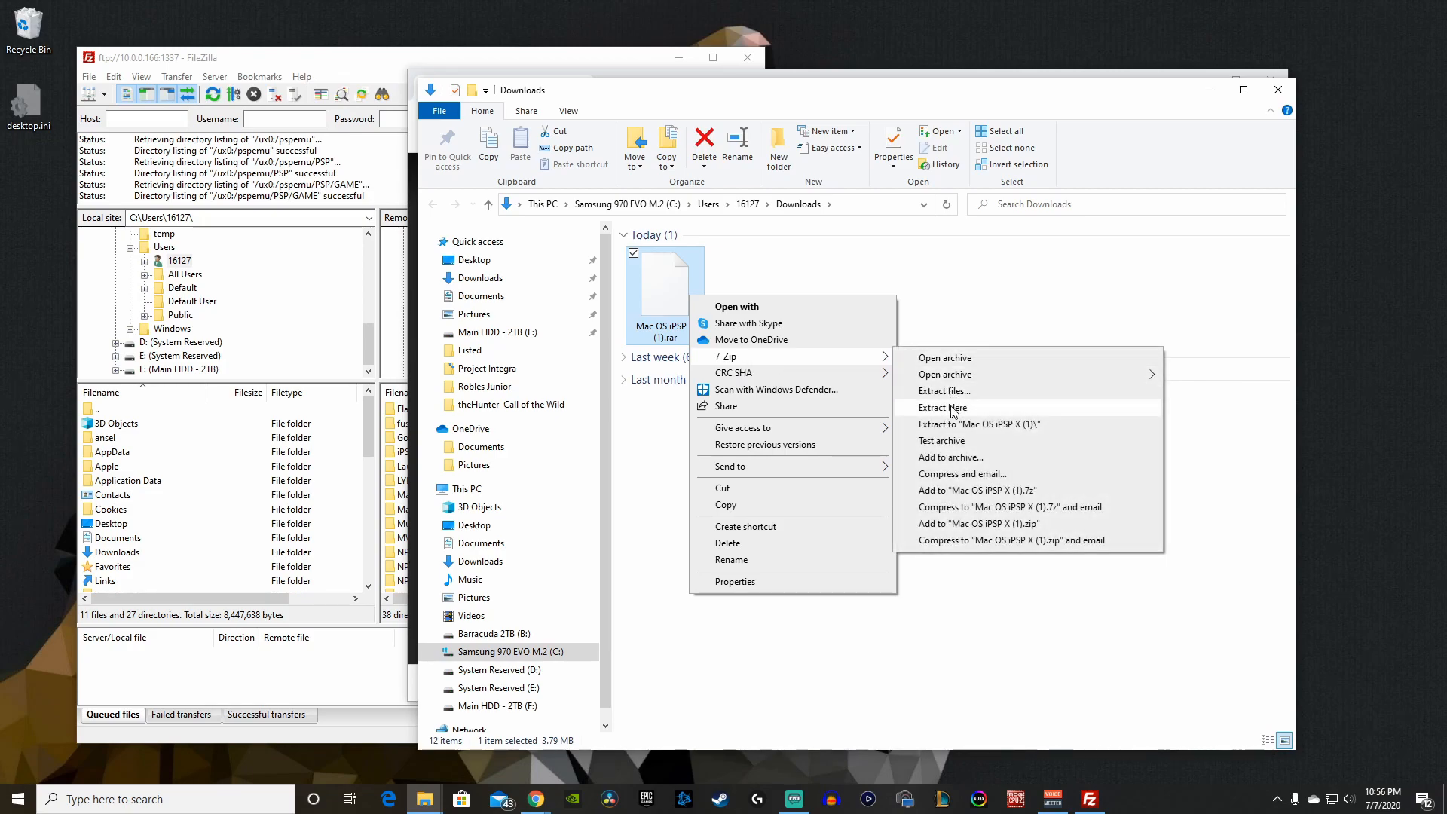
{"action": "left_click", "coordinate": [944, 390]}
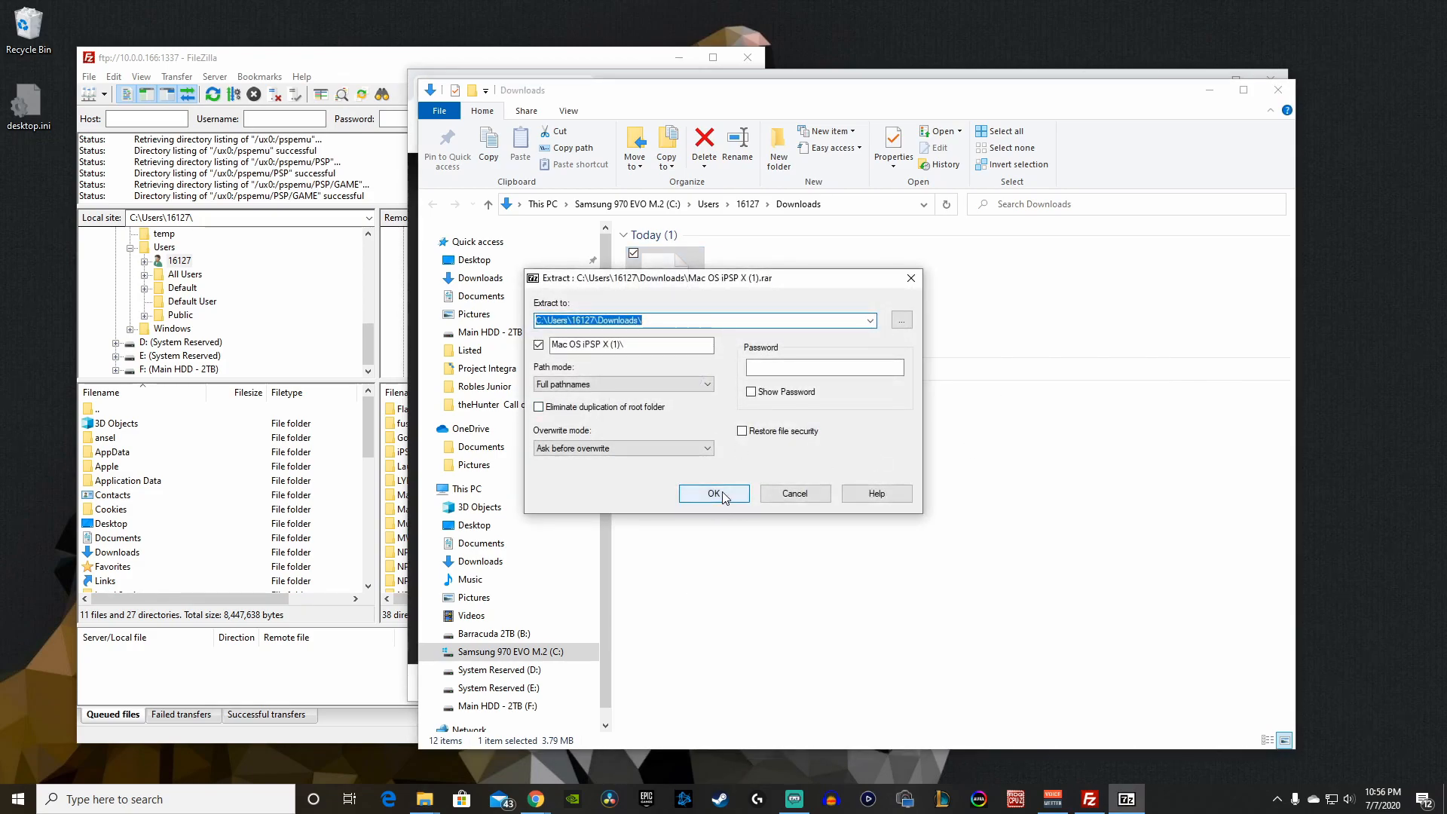
{"action": "left_click", "coordinate": [714, 493]}
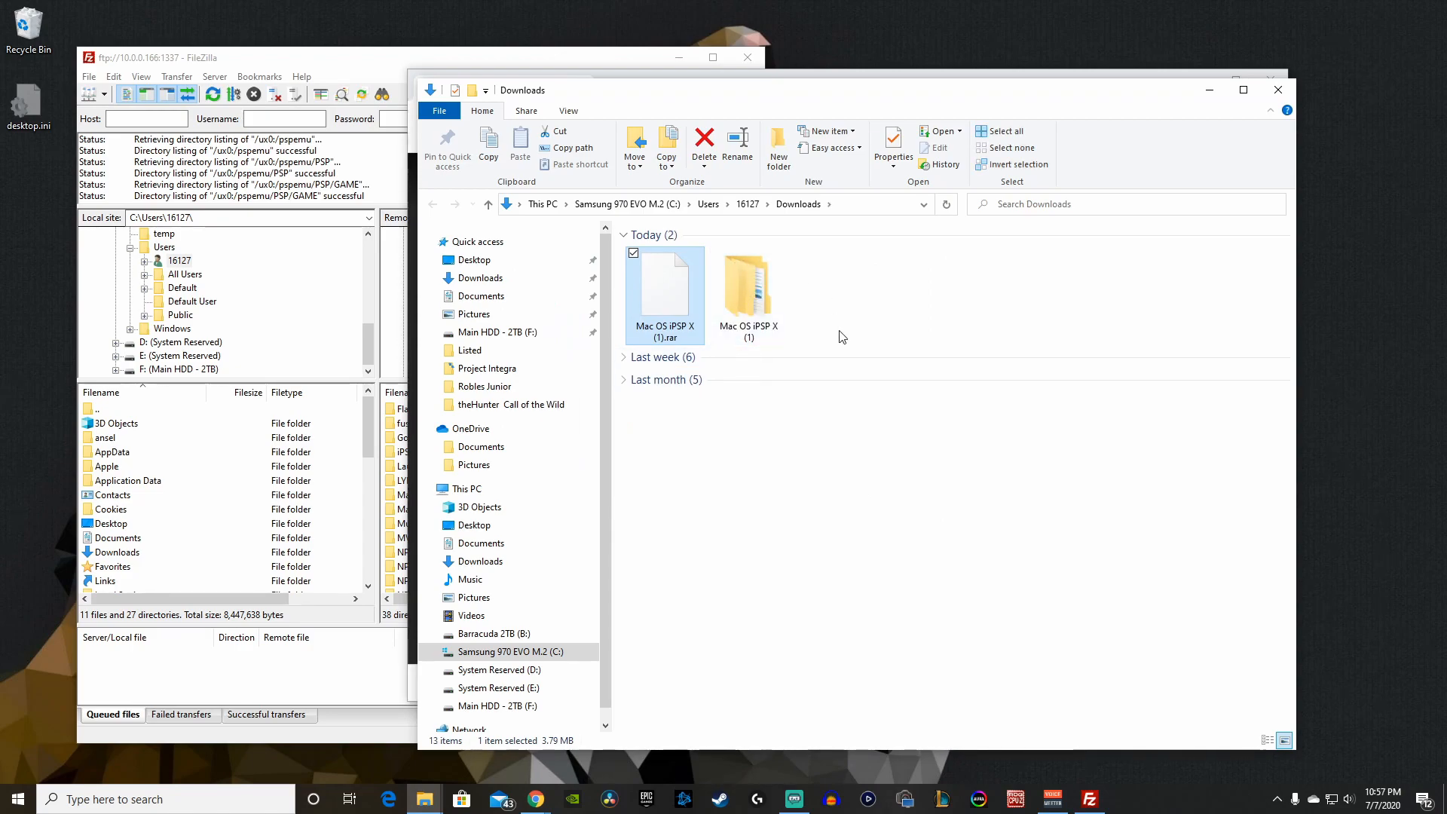
Look through the extracted iPSP X folder's game files, then return to the extracted folder.
{"action": "double_click", "coordinate": [748, 286]}
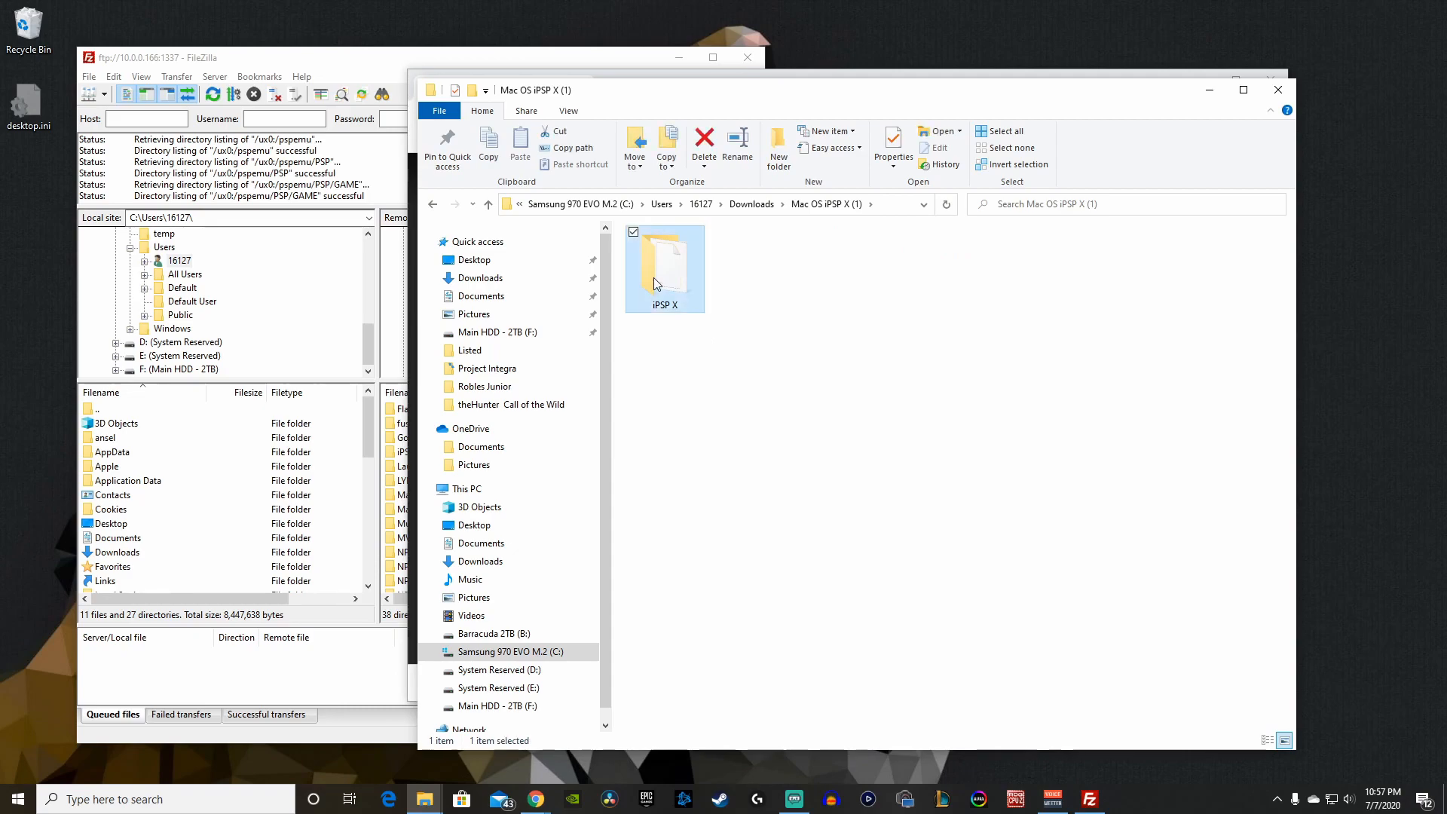
{"action": "double_click", "coordinate": [665, 258]}
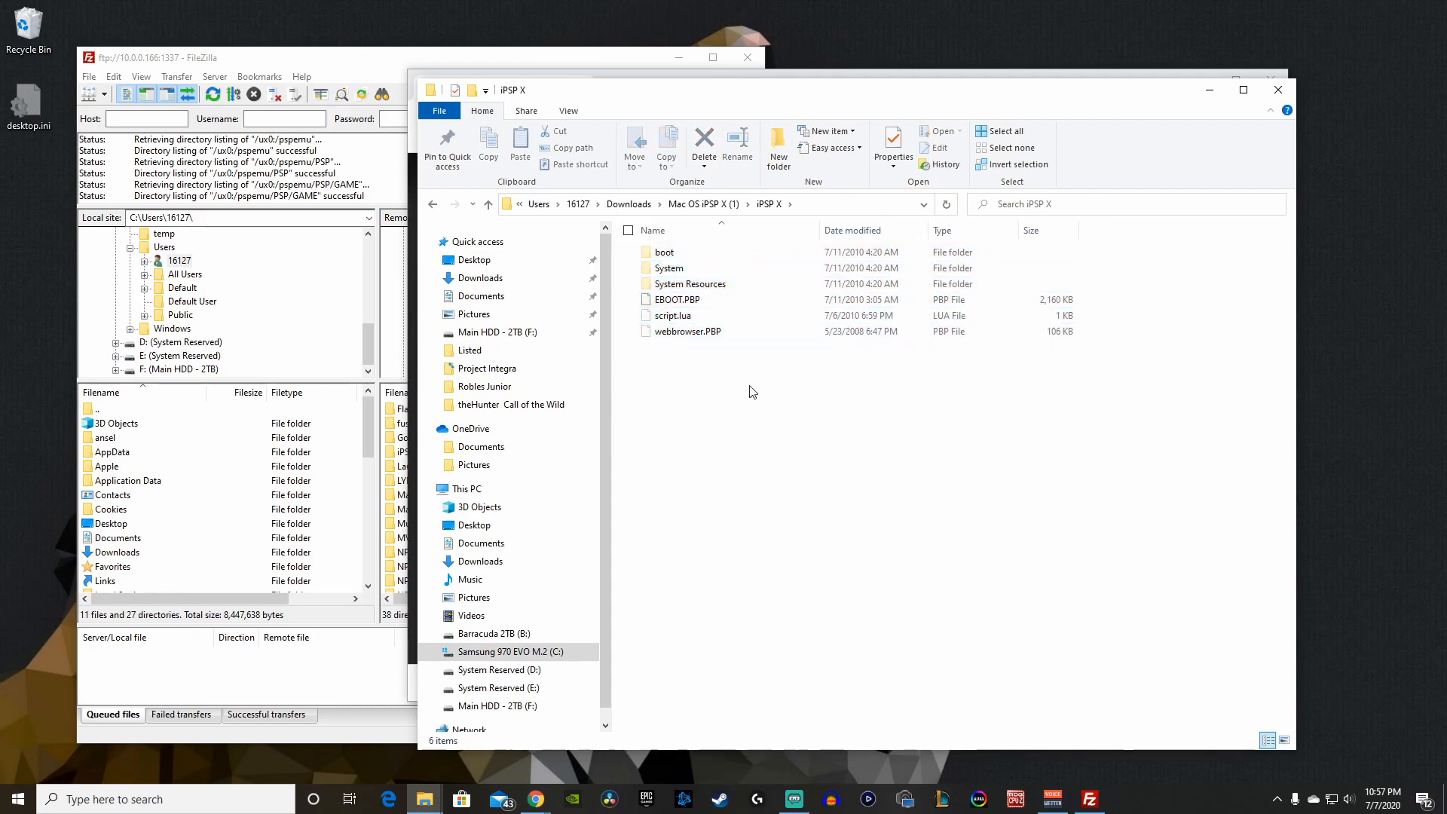
{"action": "left_click", "coordinate": [690, 283]}
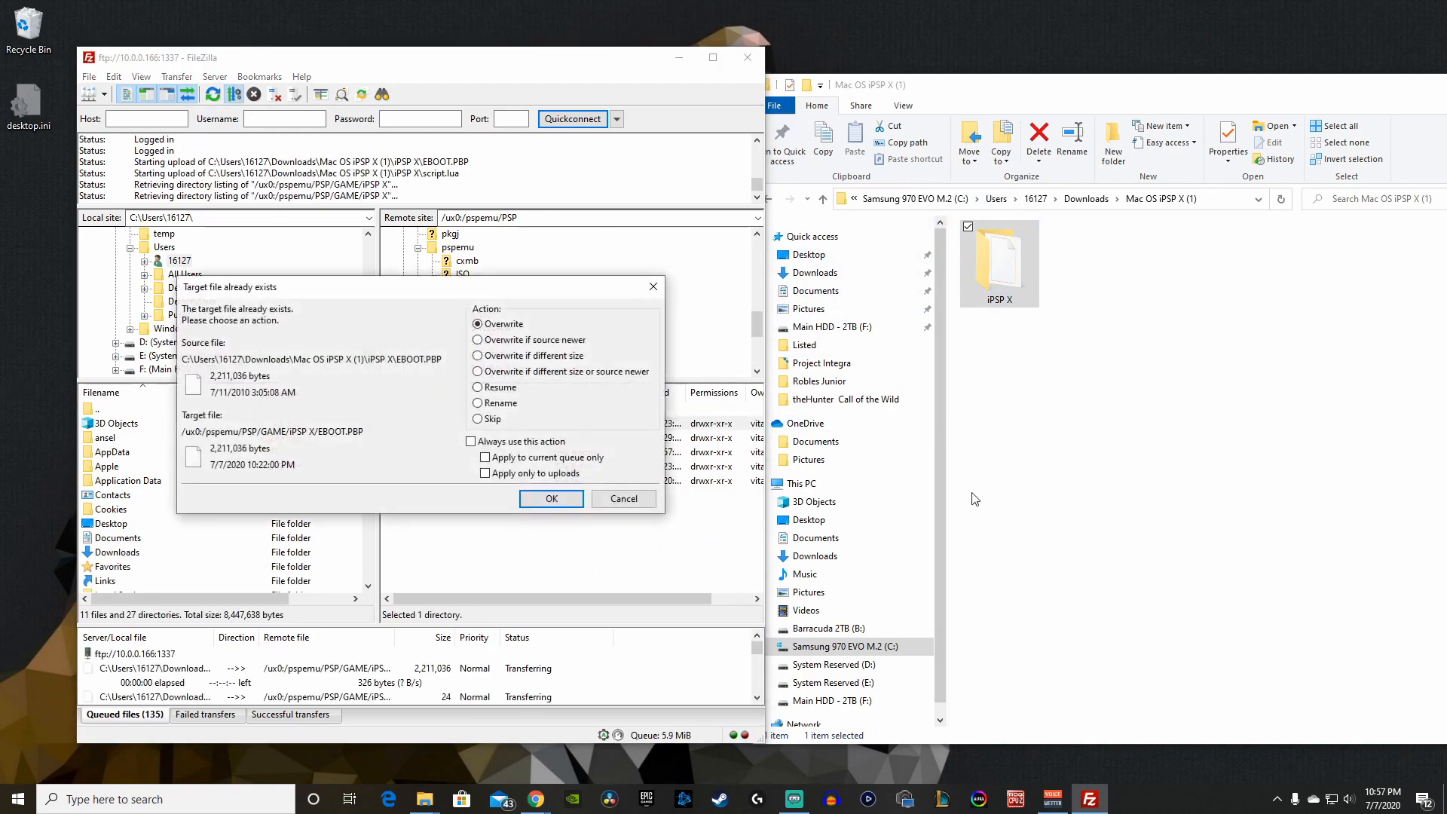
{"action": "mouse_move", "coordinate": [560, 434]}
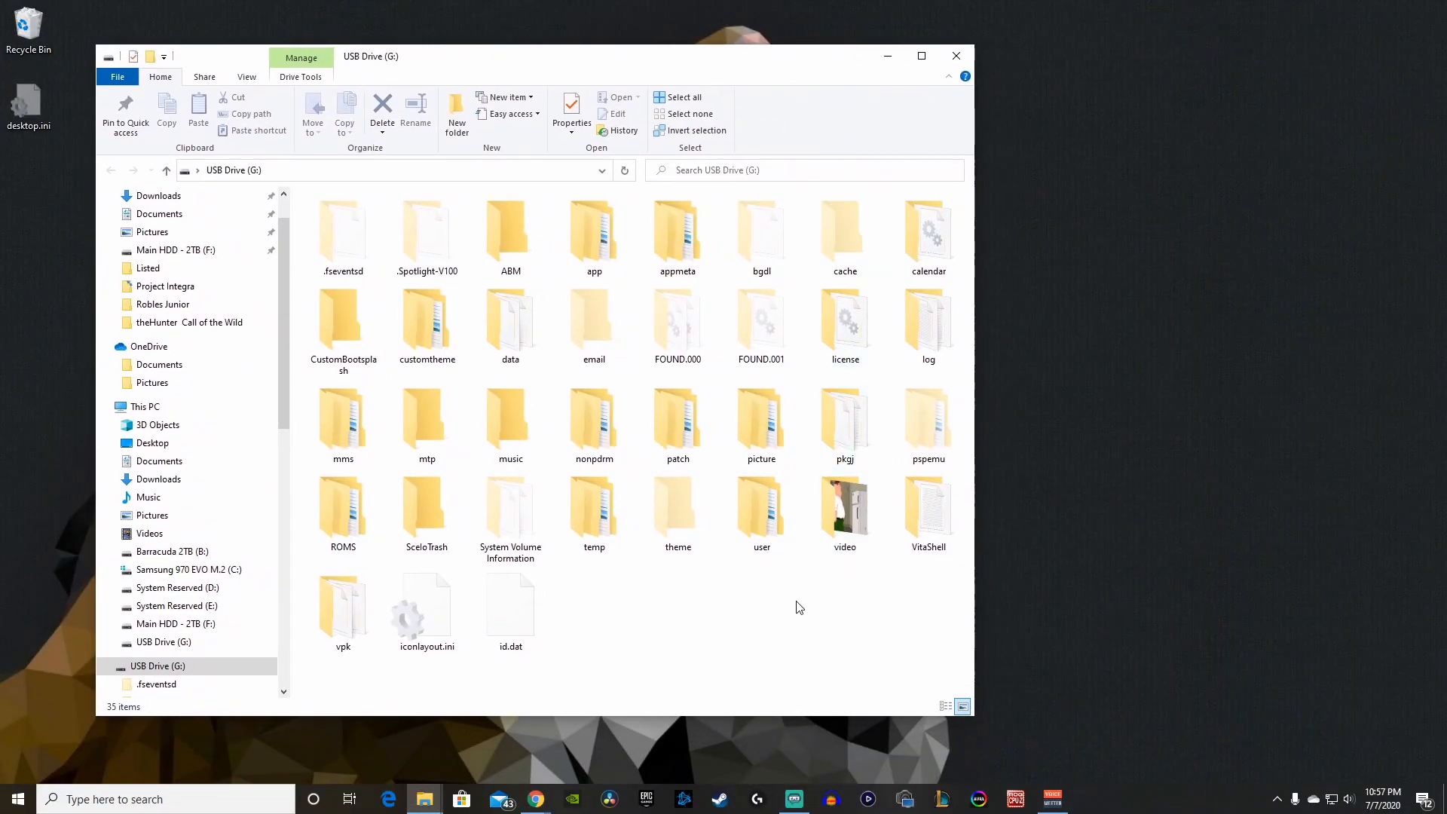
{"action": "mouse_move", "coordinate": [928, 424]}
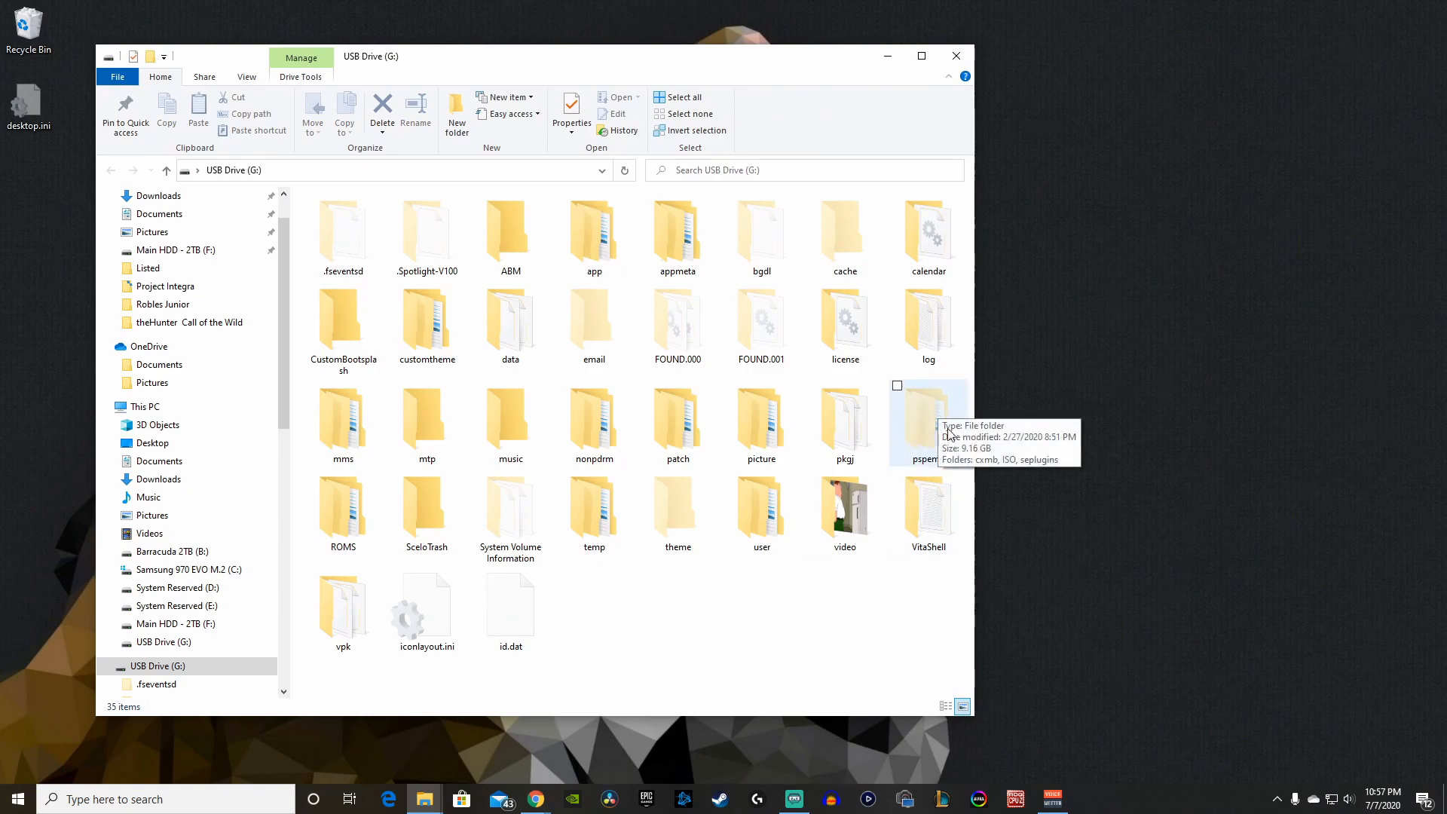
Select the bgdl folder on USB Drive (G:) and show the ribbon's View settings.
{"action": "left_click", "coordinate": [927, 423]}
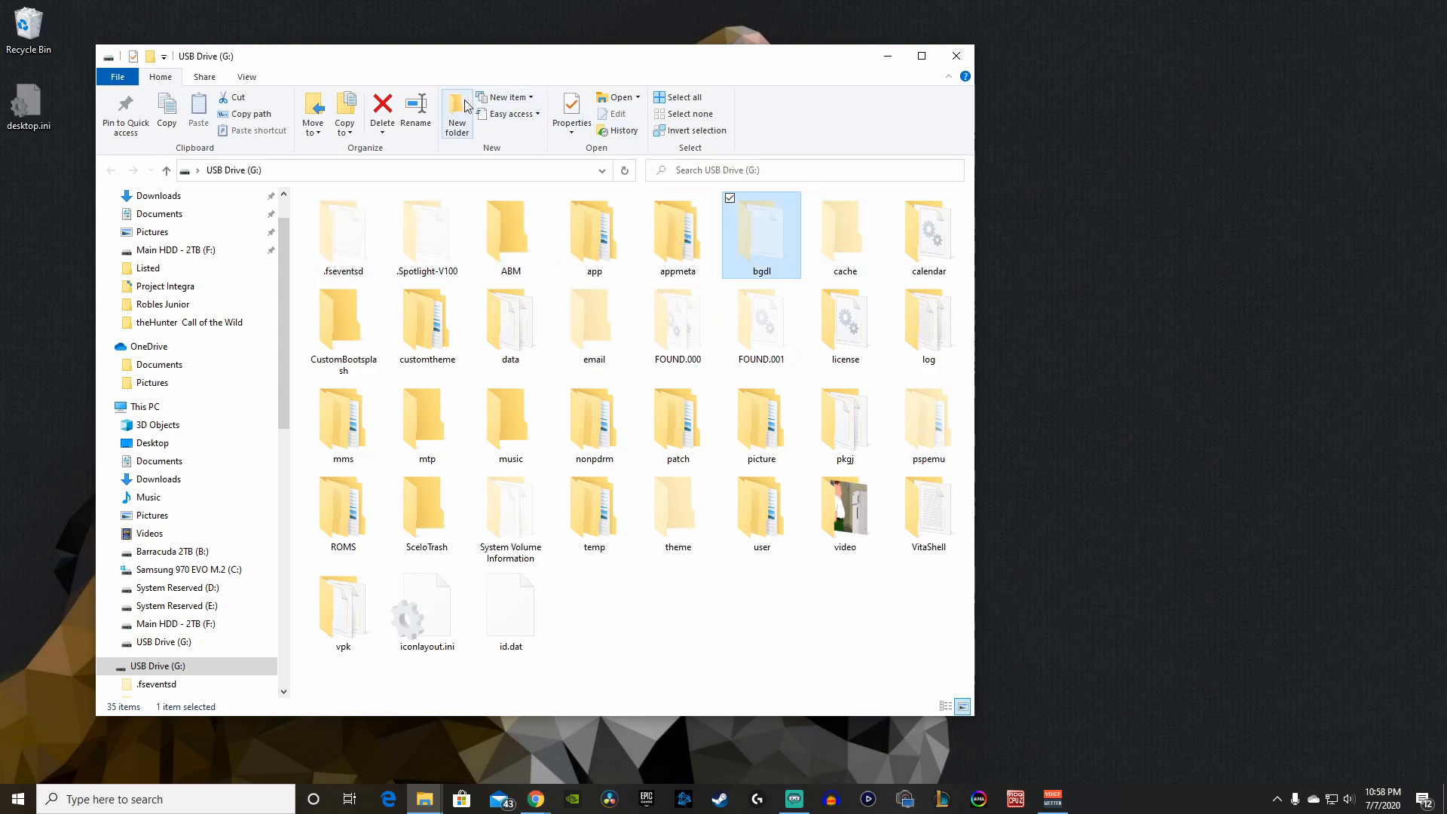
{"action": "left_click", "coordinate": [247, 76]}
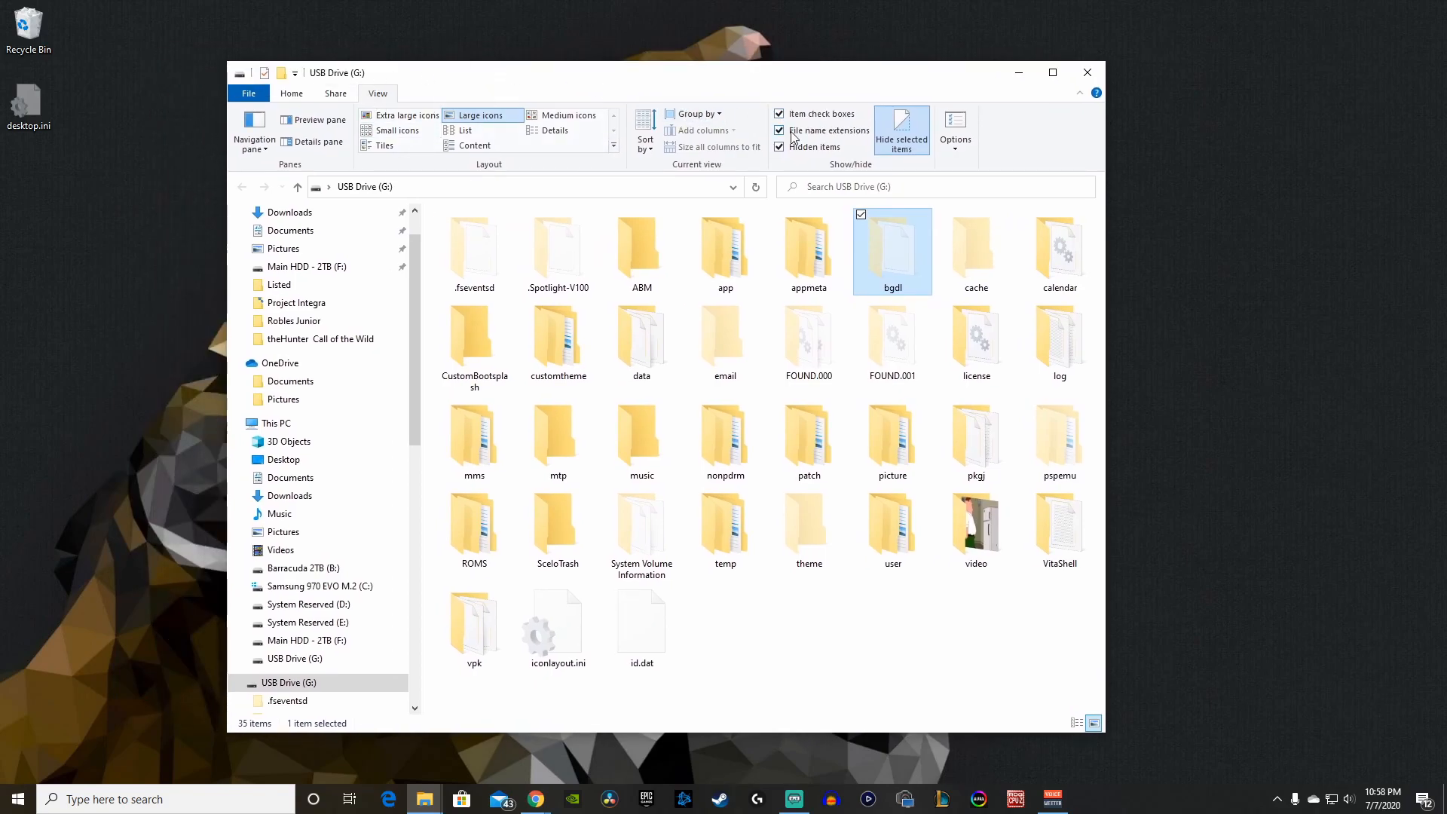
In Folder Options' View settings, change the protected operating system files option and apply.
{"action": "left_click", "coordinate": [955, 124]}
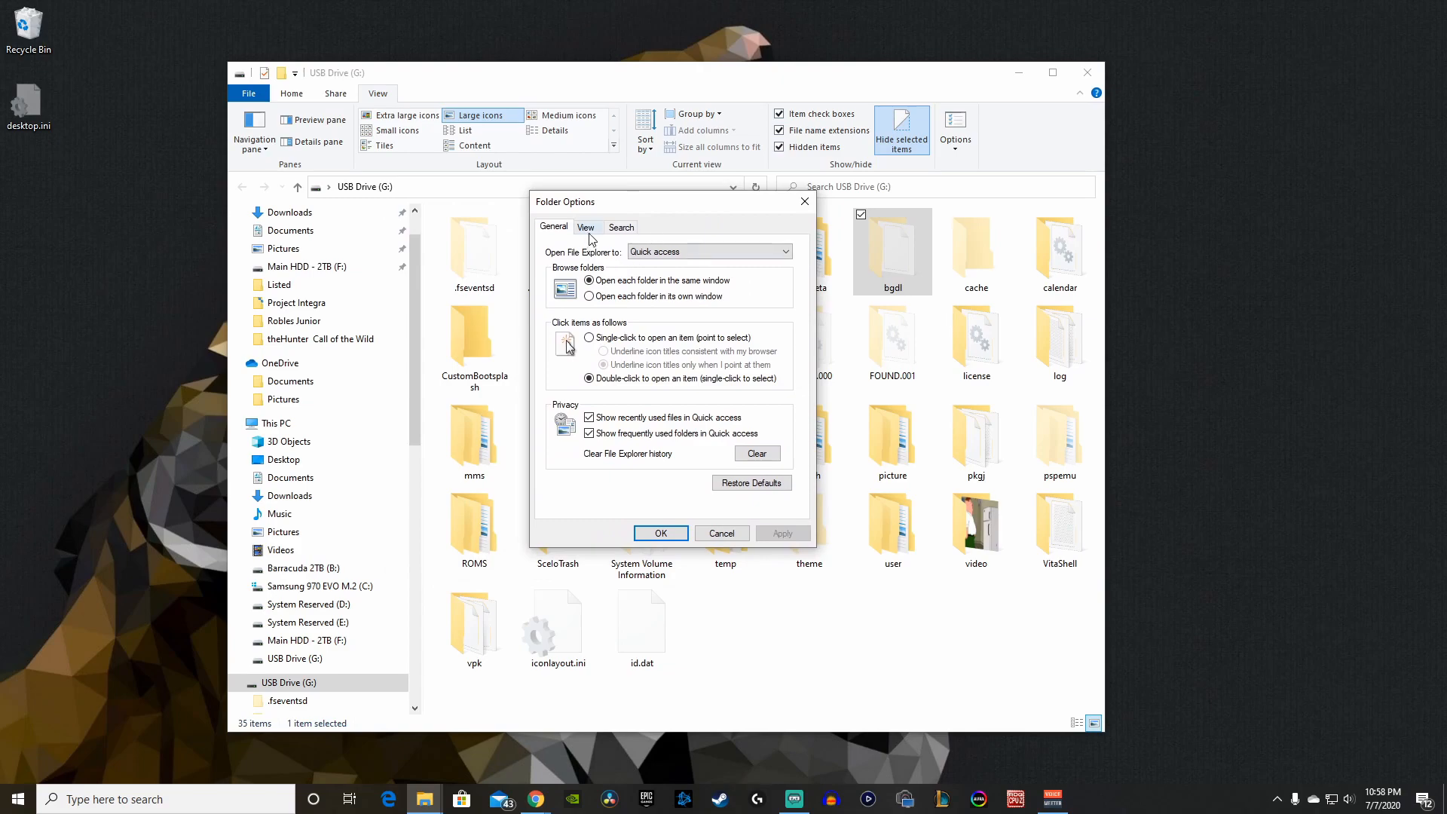
{"action": "left_click", "coordinate": [587, 226]}
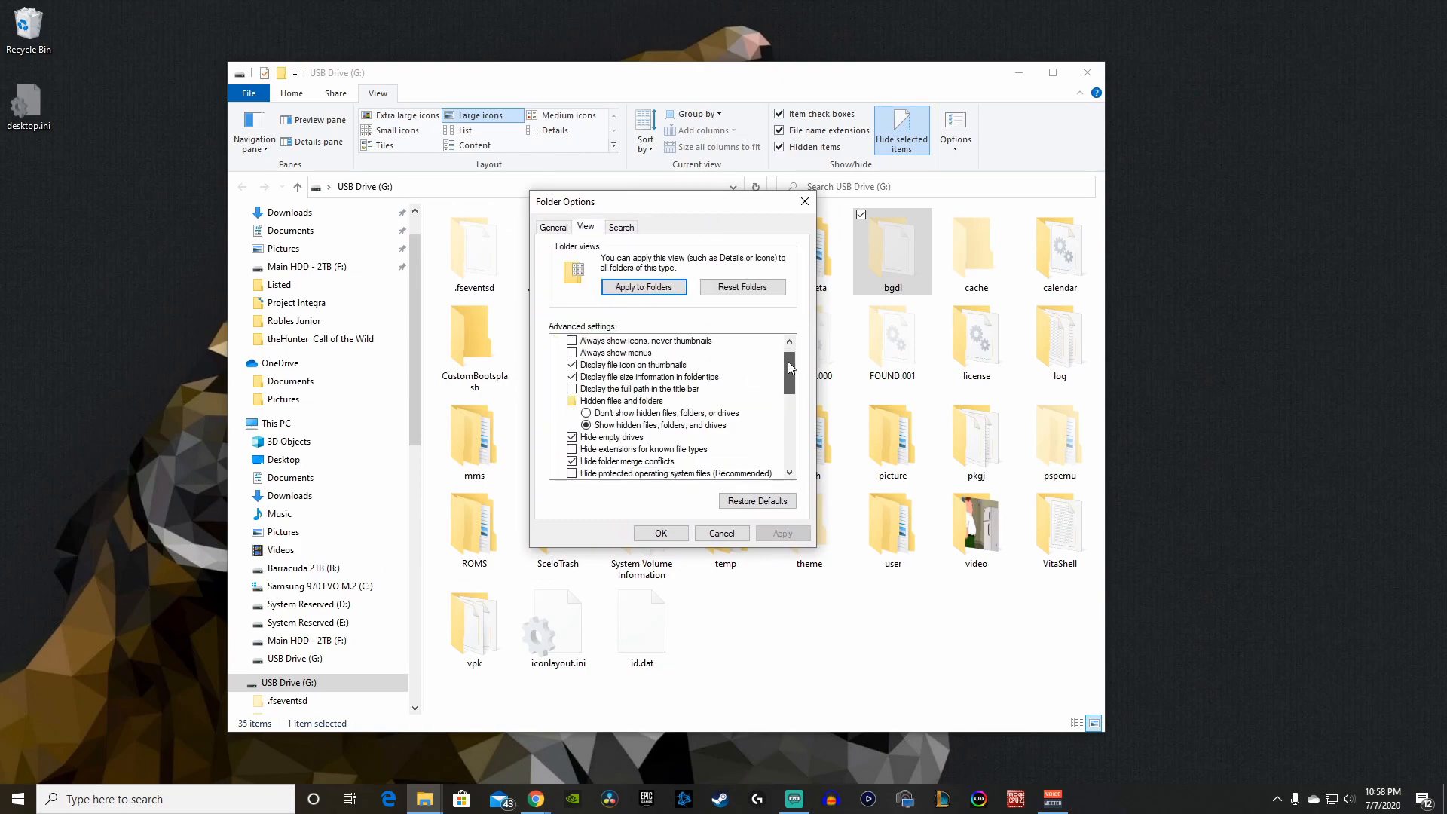
{"action": "scroll", "scroll_direction": "down", "scroll_amount": 3}
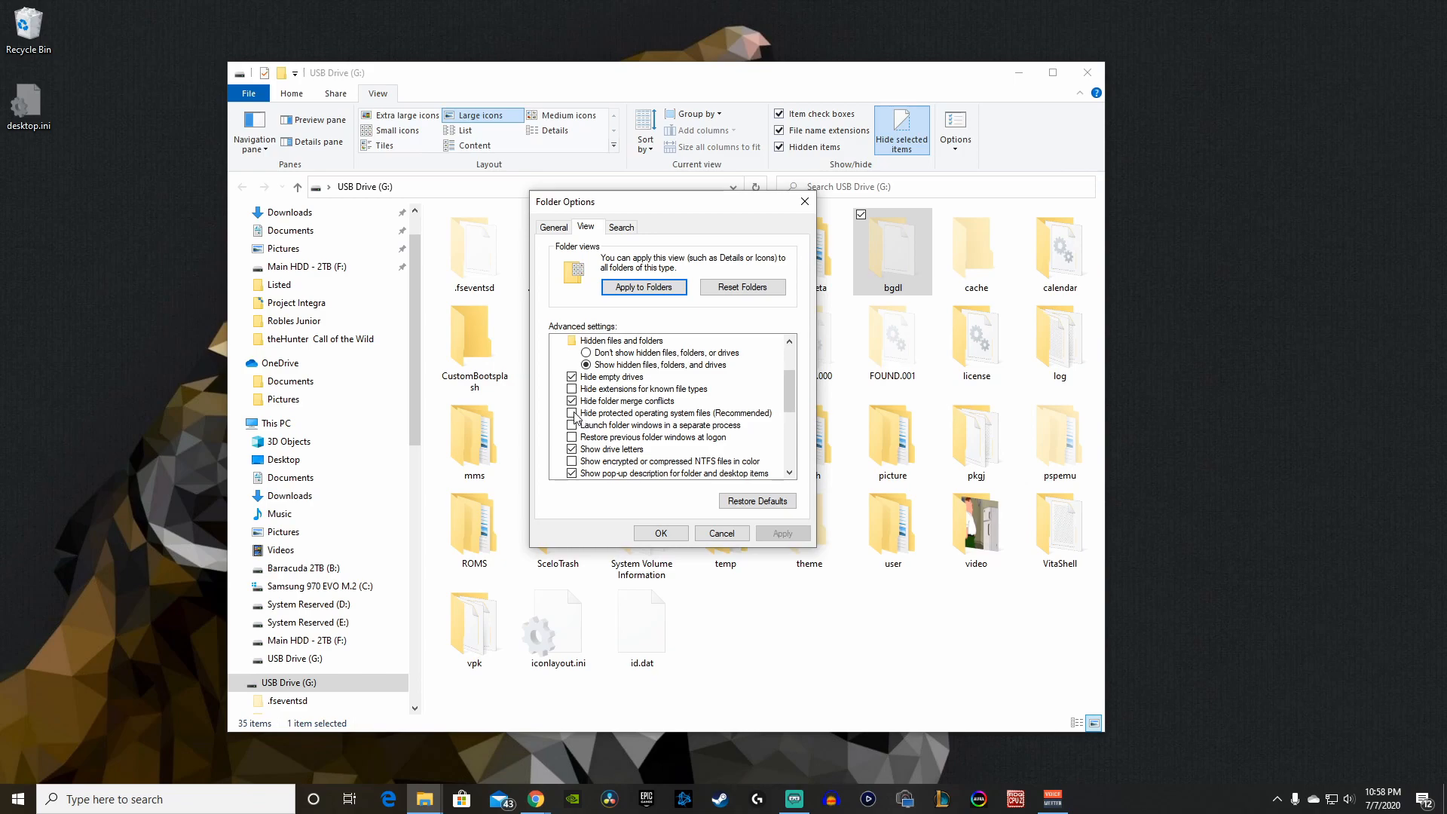
{"action": "left_click", "coordinate": [572, 412]}
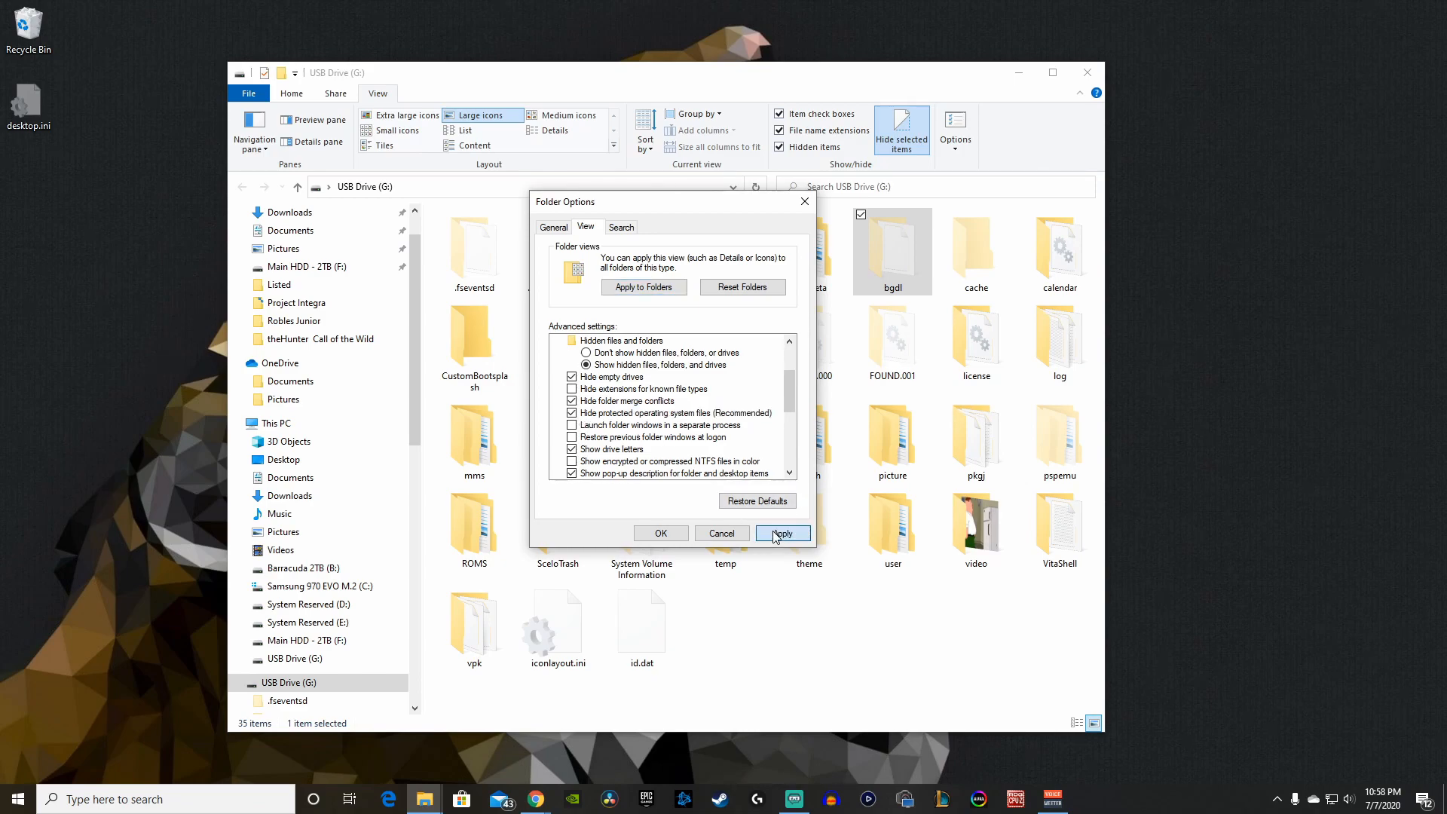
{"action": "left_click", "coordinate": [660, 533]}
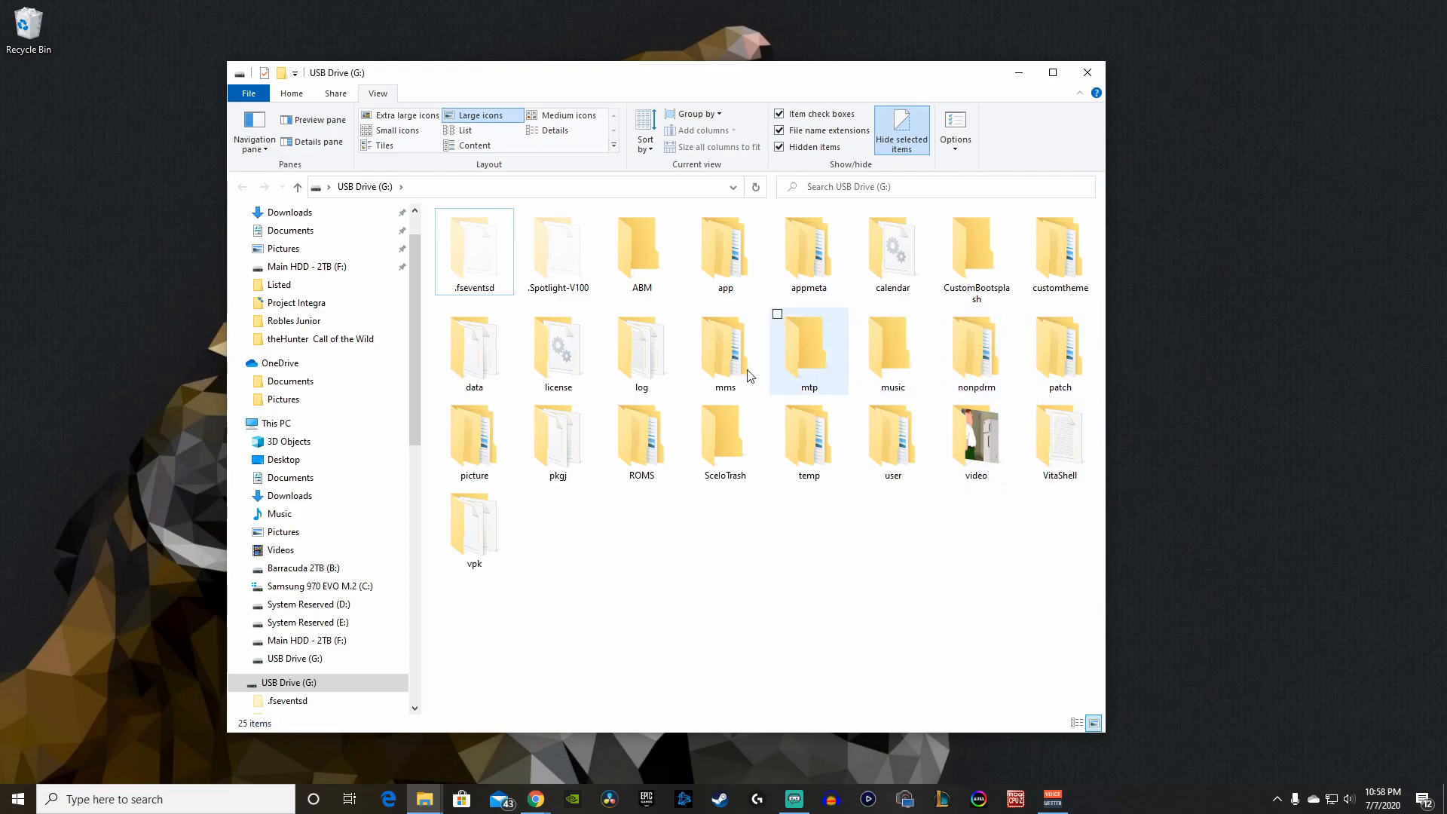
Select pkgj and confirm showing hidden files, folders and drives in Folder Options.
{"action": "left_click", "coordinate": [557, 438]}
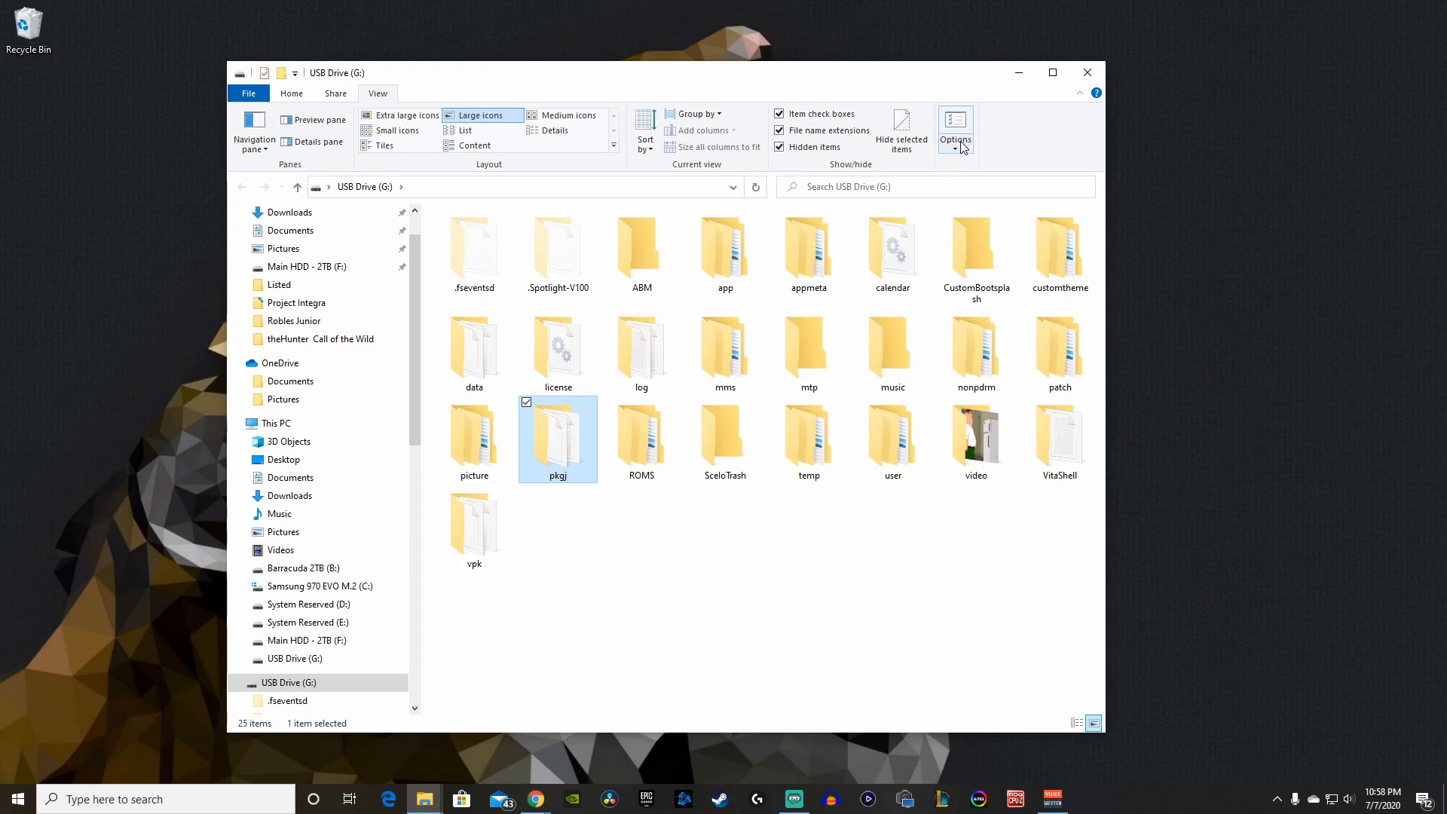
{"action": "left_click", "coordinate": [953, 127]}
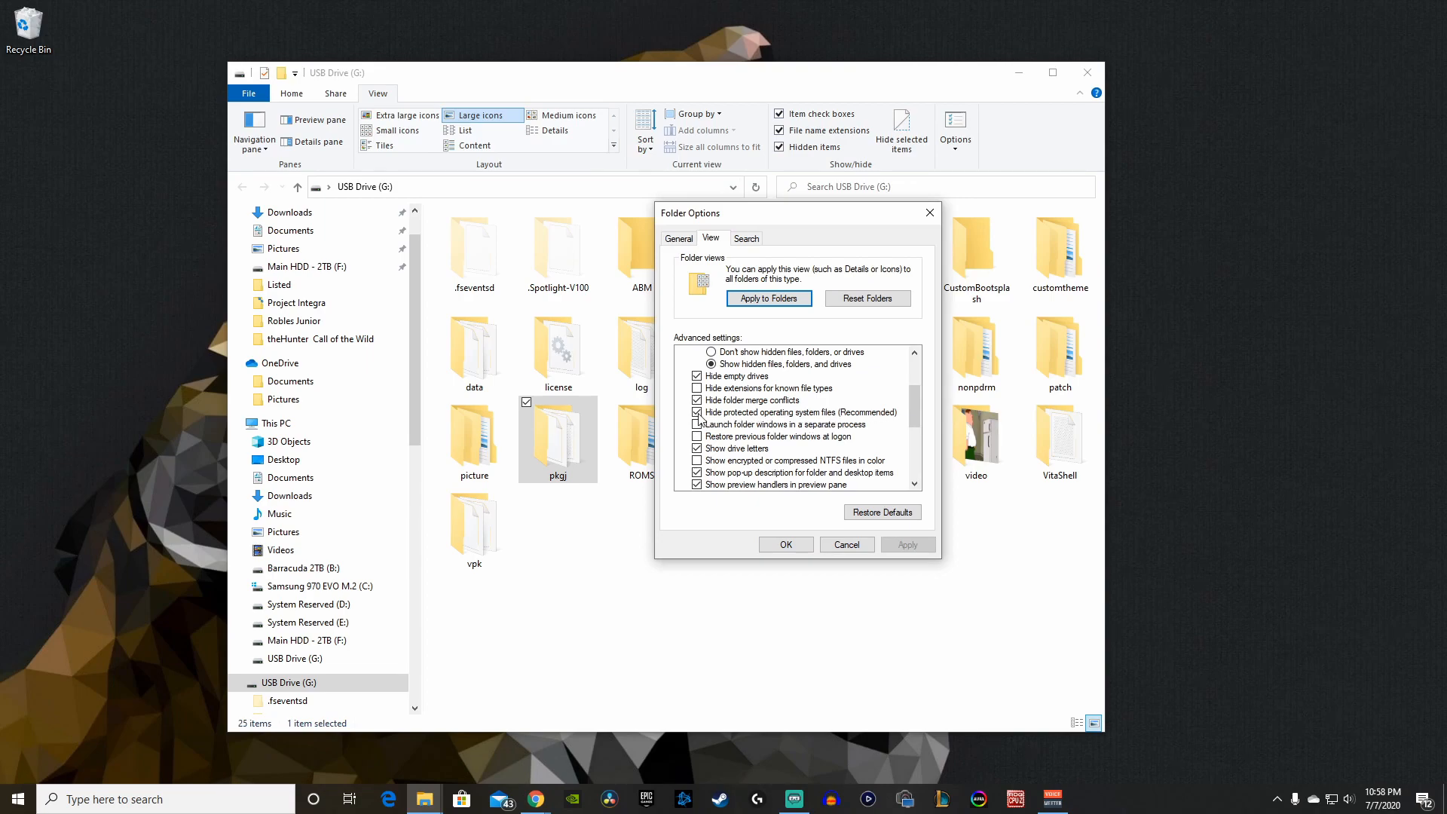
{"action": "left_click", "coordinate": [697, 412]}
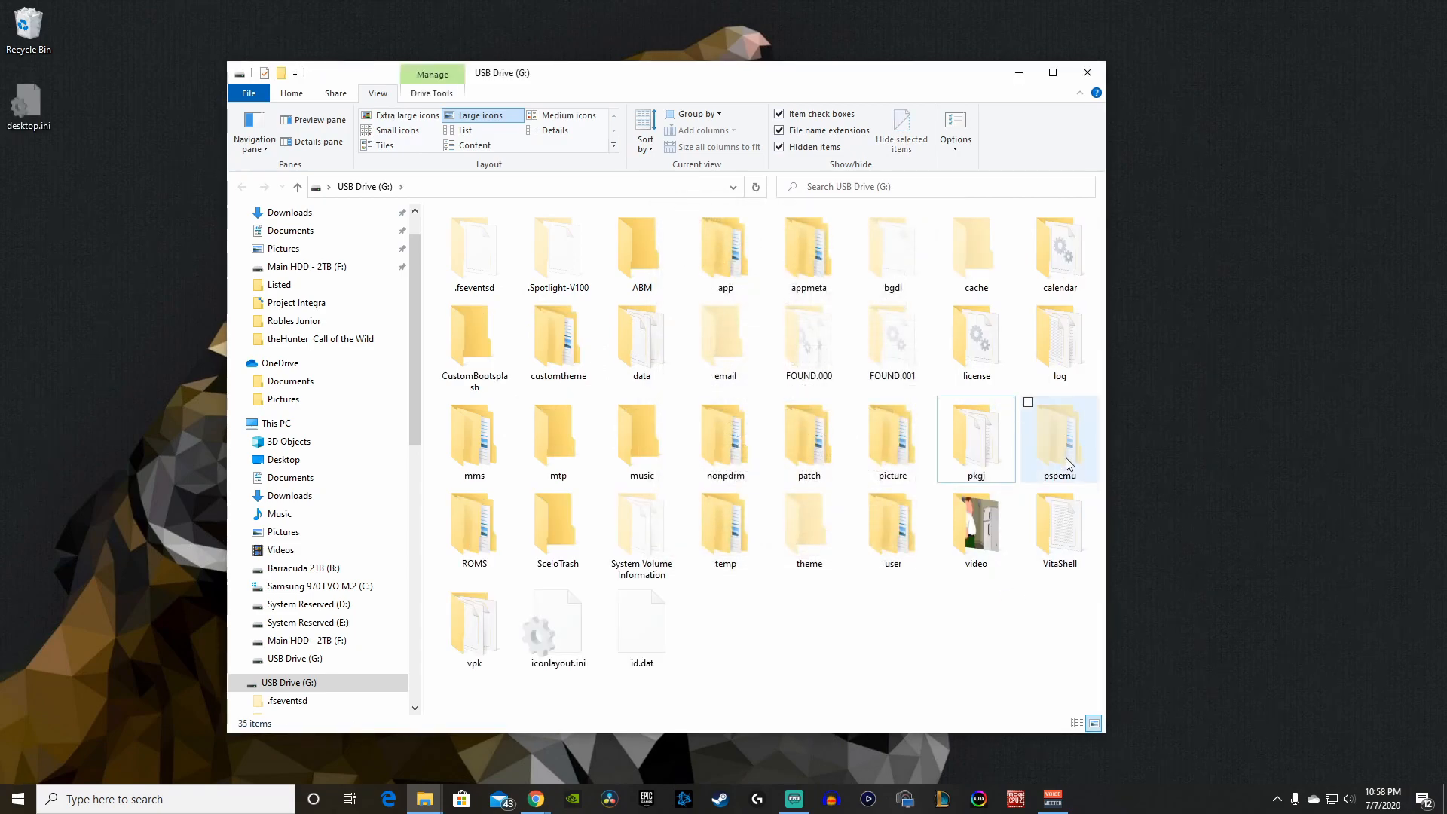
Open pspemu, then PSP, then GAME on the Vita's USB drive.
{"action": "double_click", "coordinate": [1059, 439]}
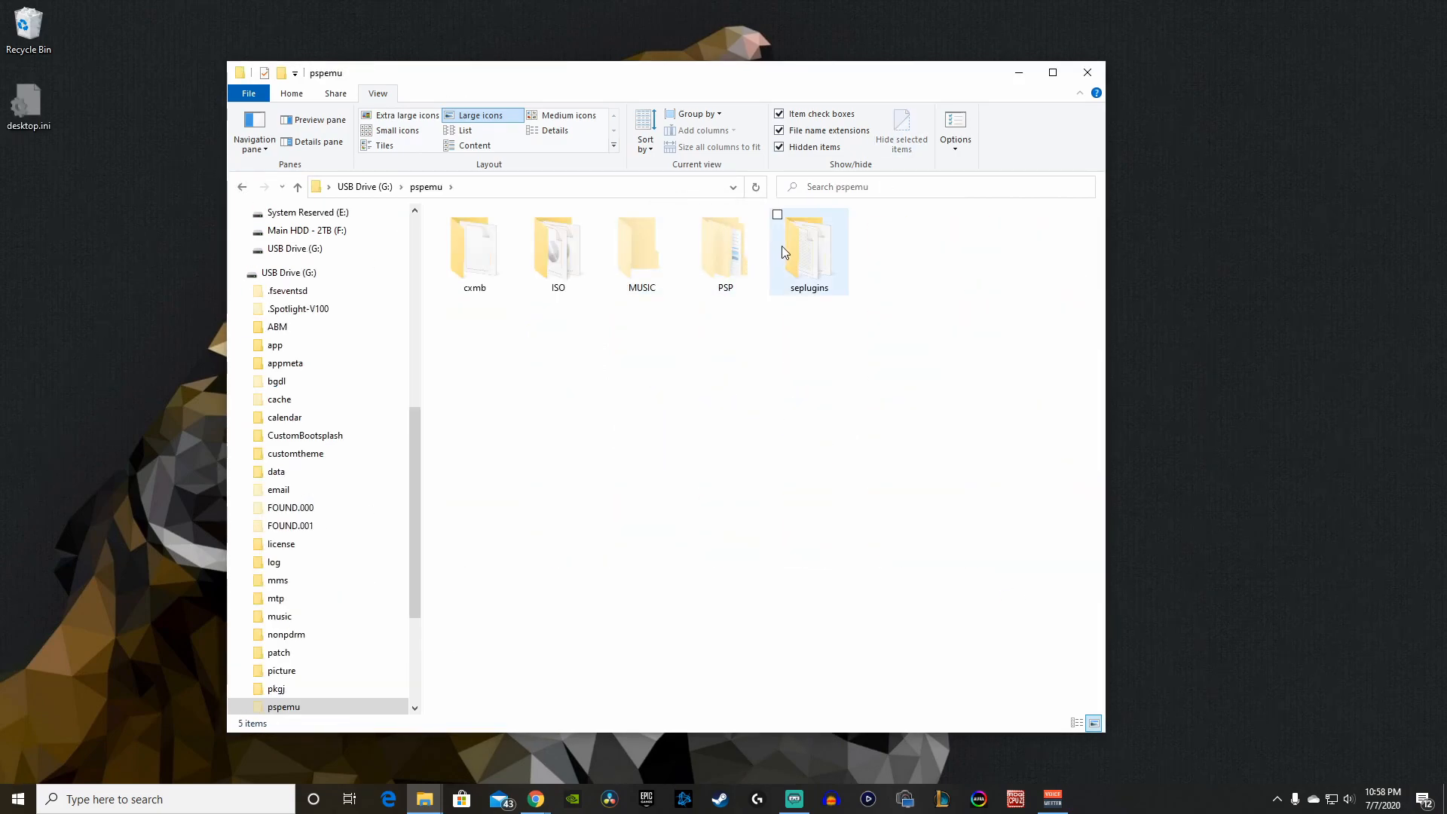
{"action": "mouse_move", "coordinate": [808, 249]}
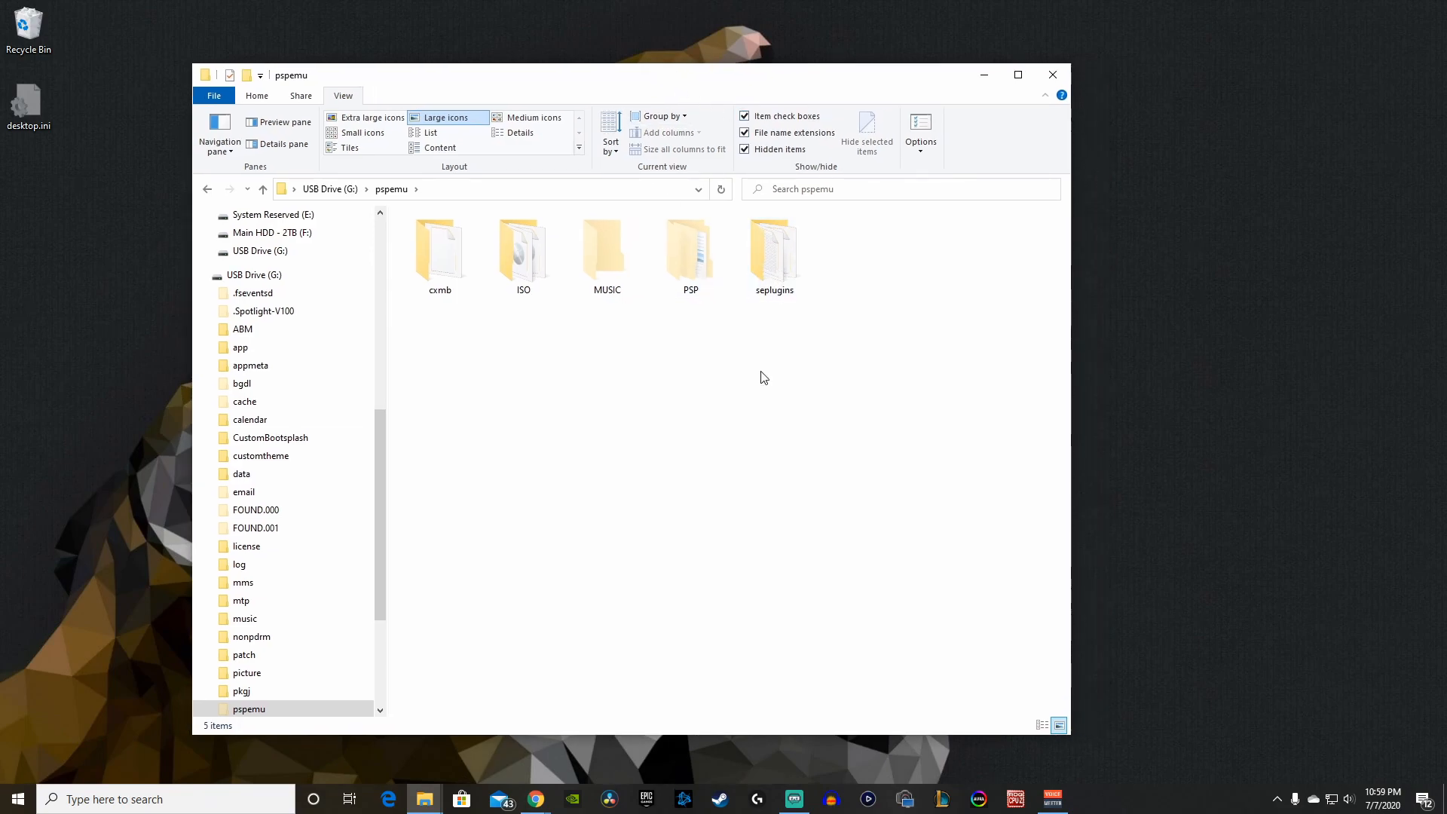
{"action": "mouse_move", "coordinate": [741, 361]}
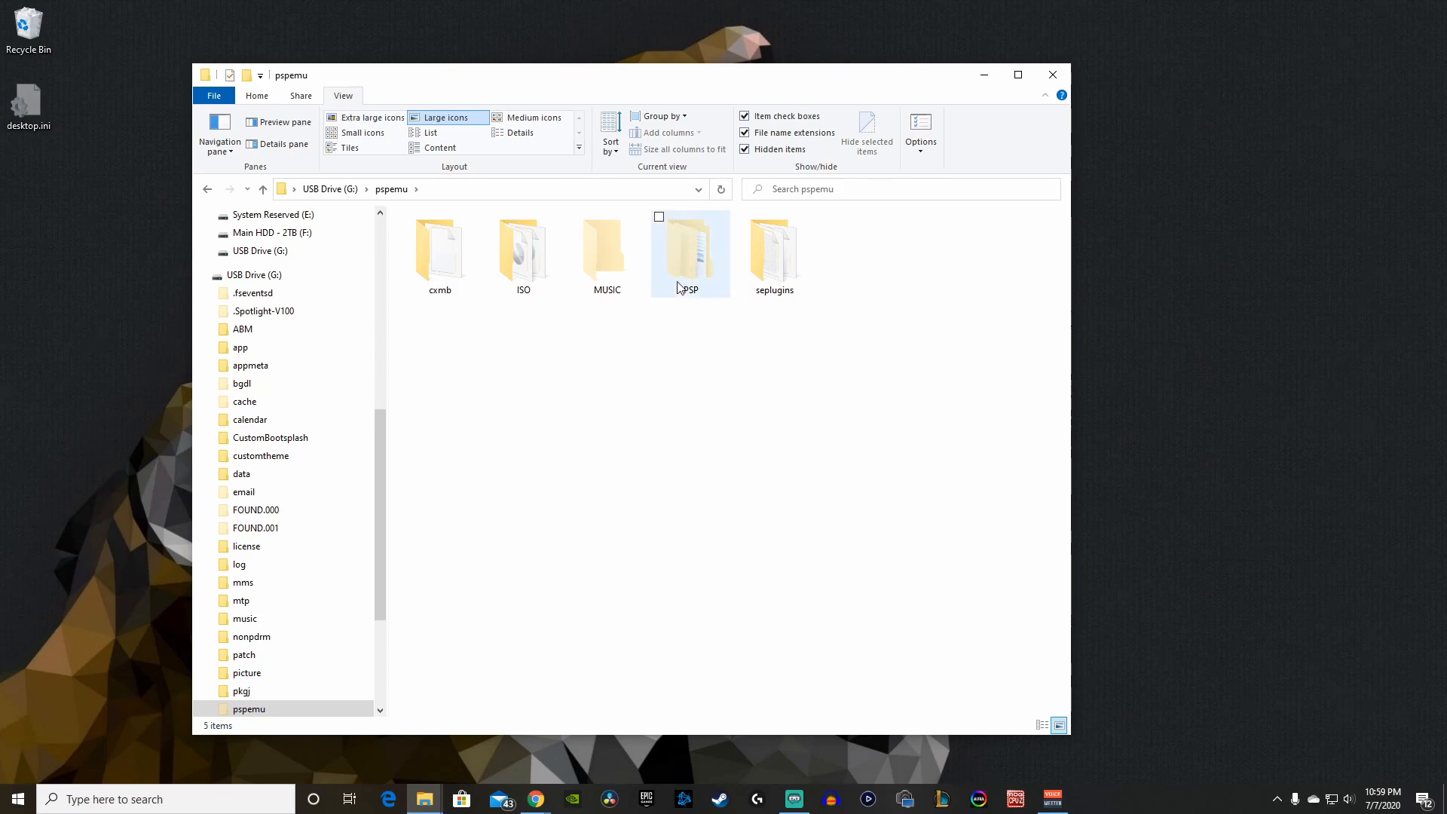
{"action": "double_click", "coordinate": [689, 254]}
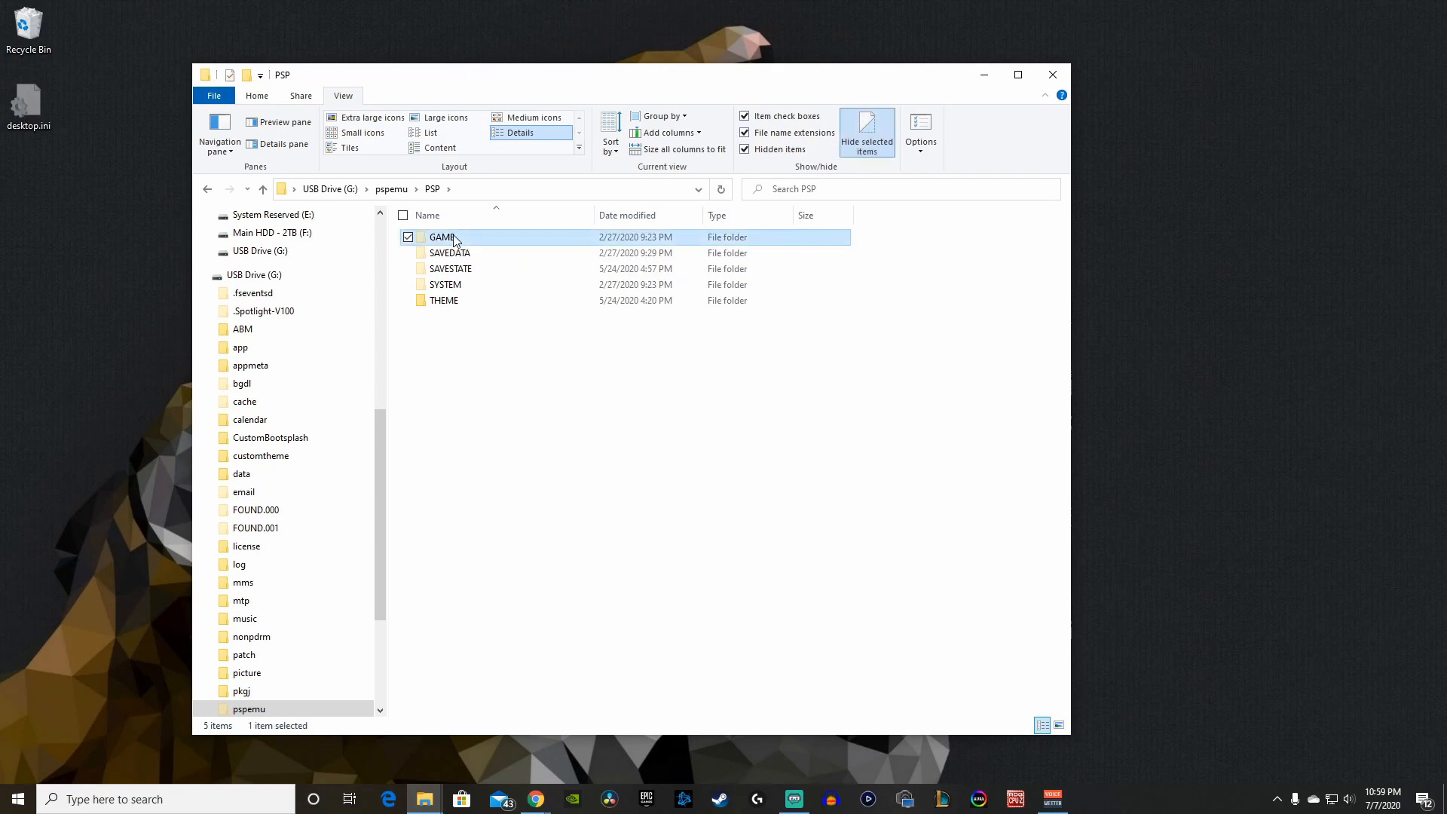
{"action": "double_click", "coordinate": [443, 238]}
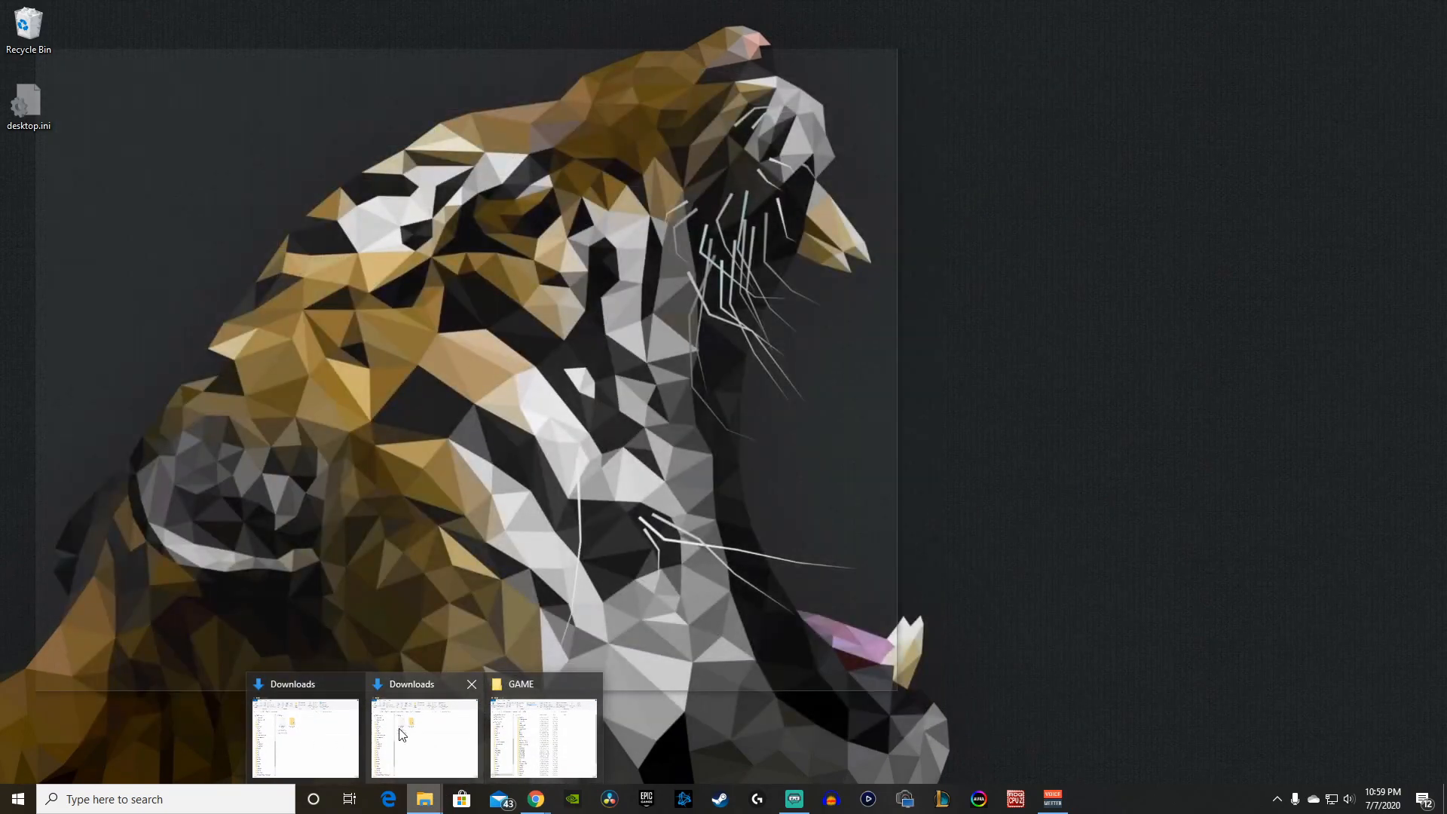
Move iPSP X from Mac OS iPSP X (1) into PSP\GAME, replacing same-named files, then close PSP.
{"action": "left_click", "coordinate": [425, 733]}
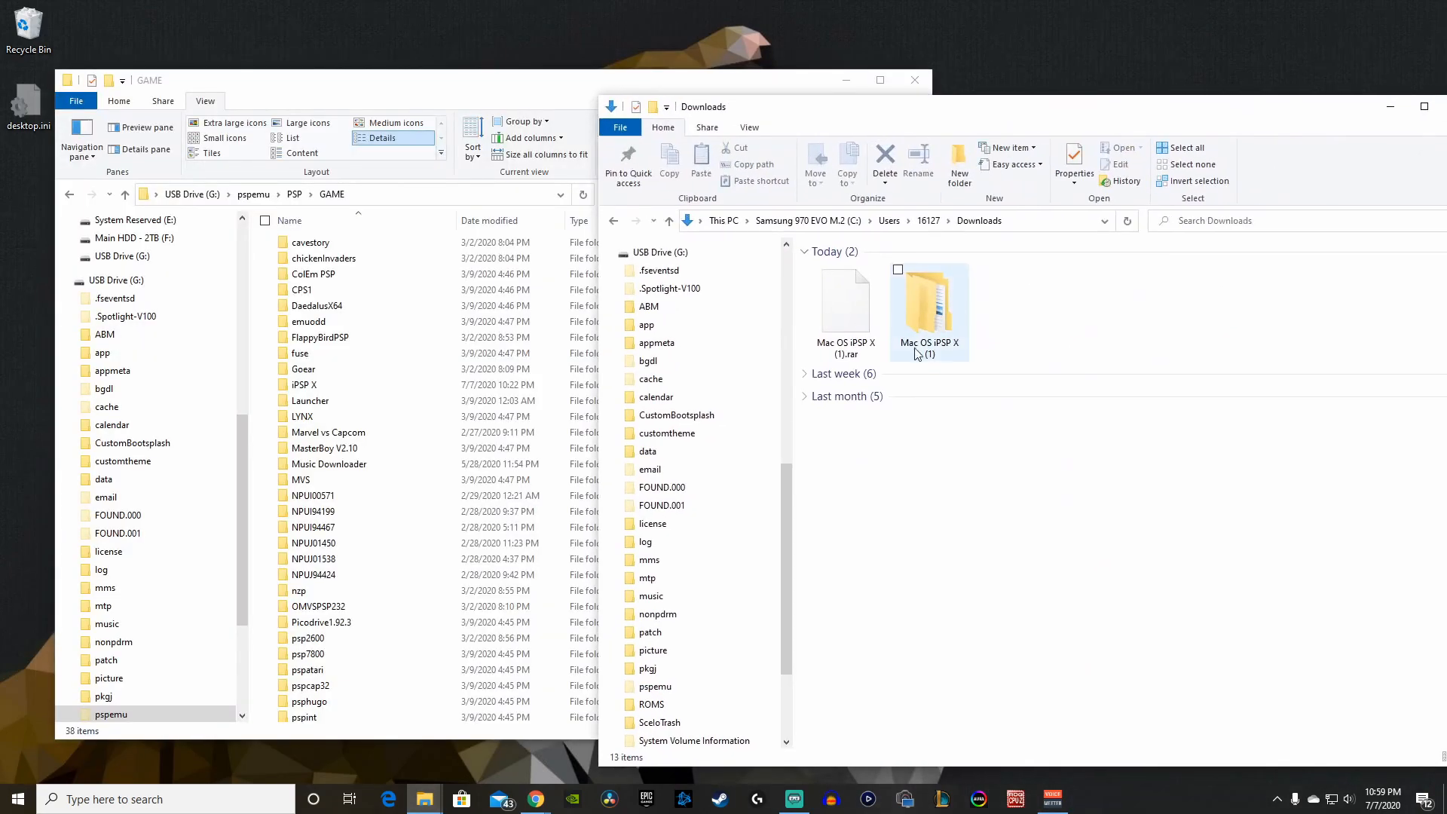
{"action": "double_click", "coordinate": [930, 300]}
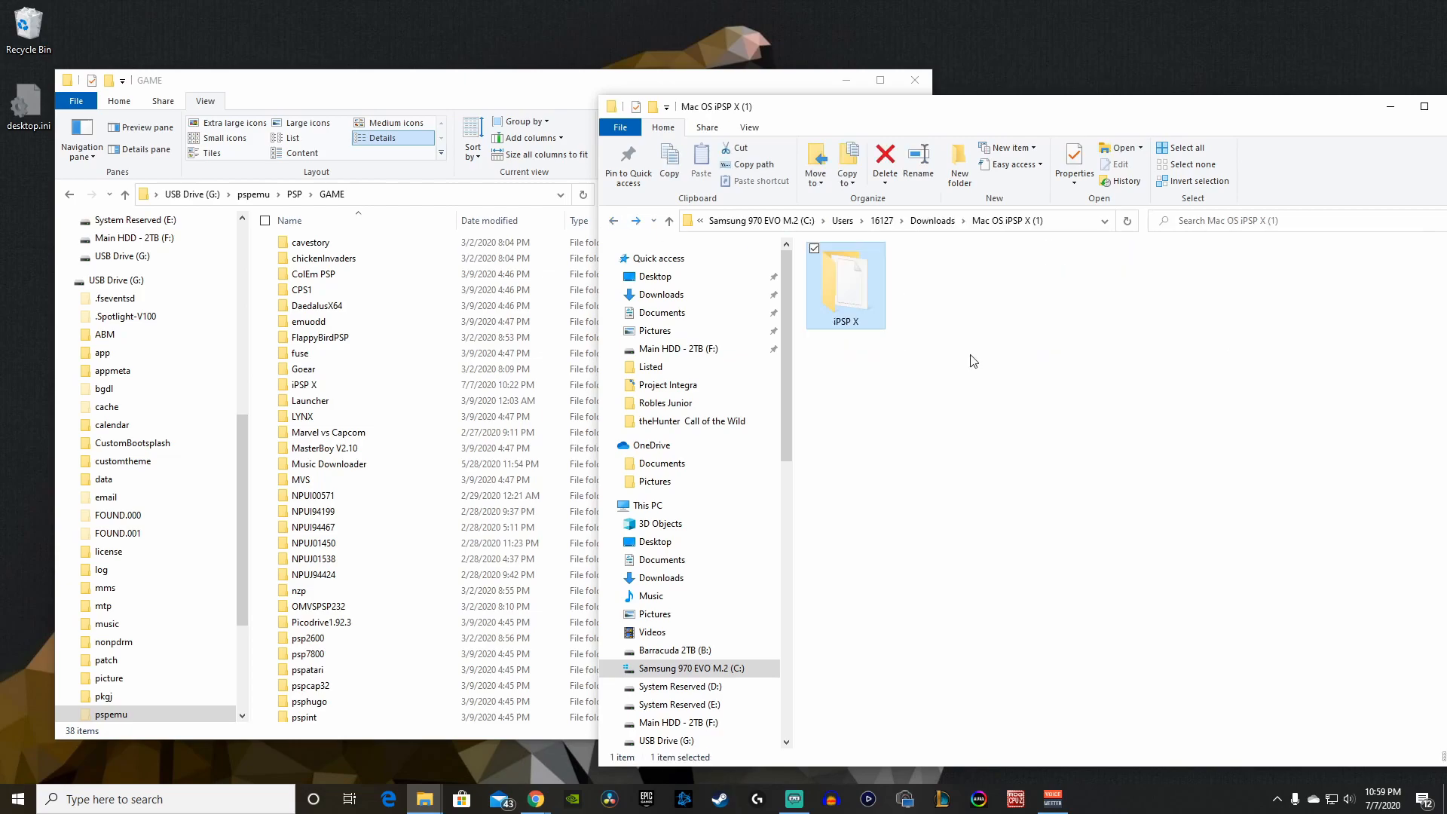
{"action": "mouse_move", "coordinate": [568, 304]}
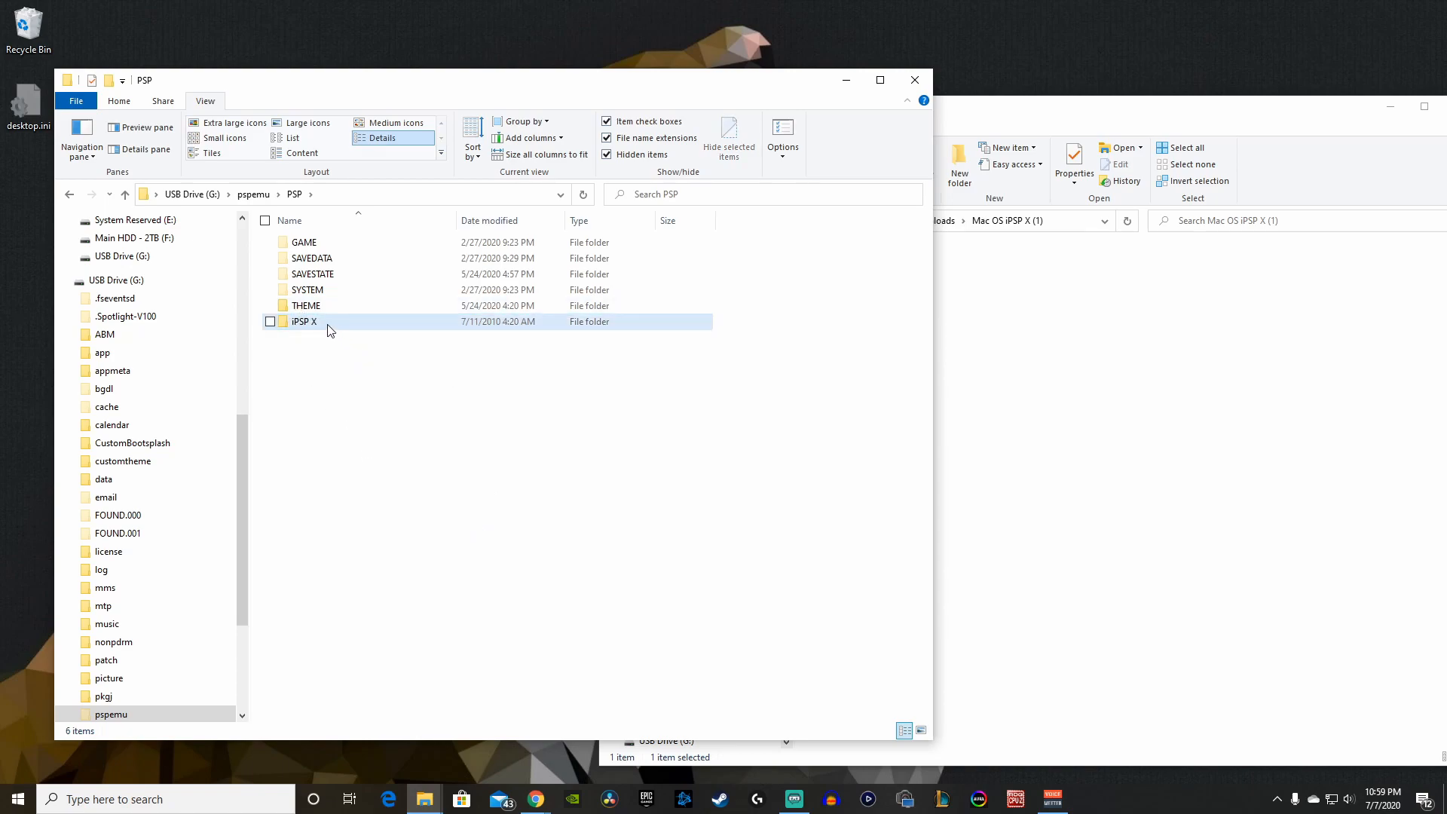
{"action": "left_click", "coordinate": [303, 321]}
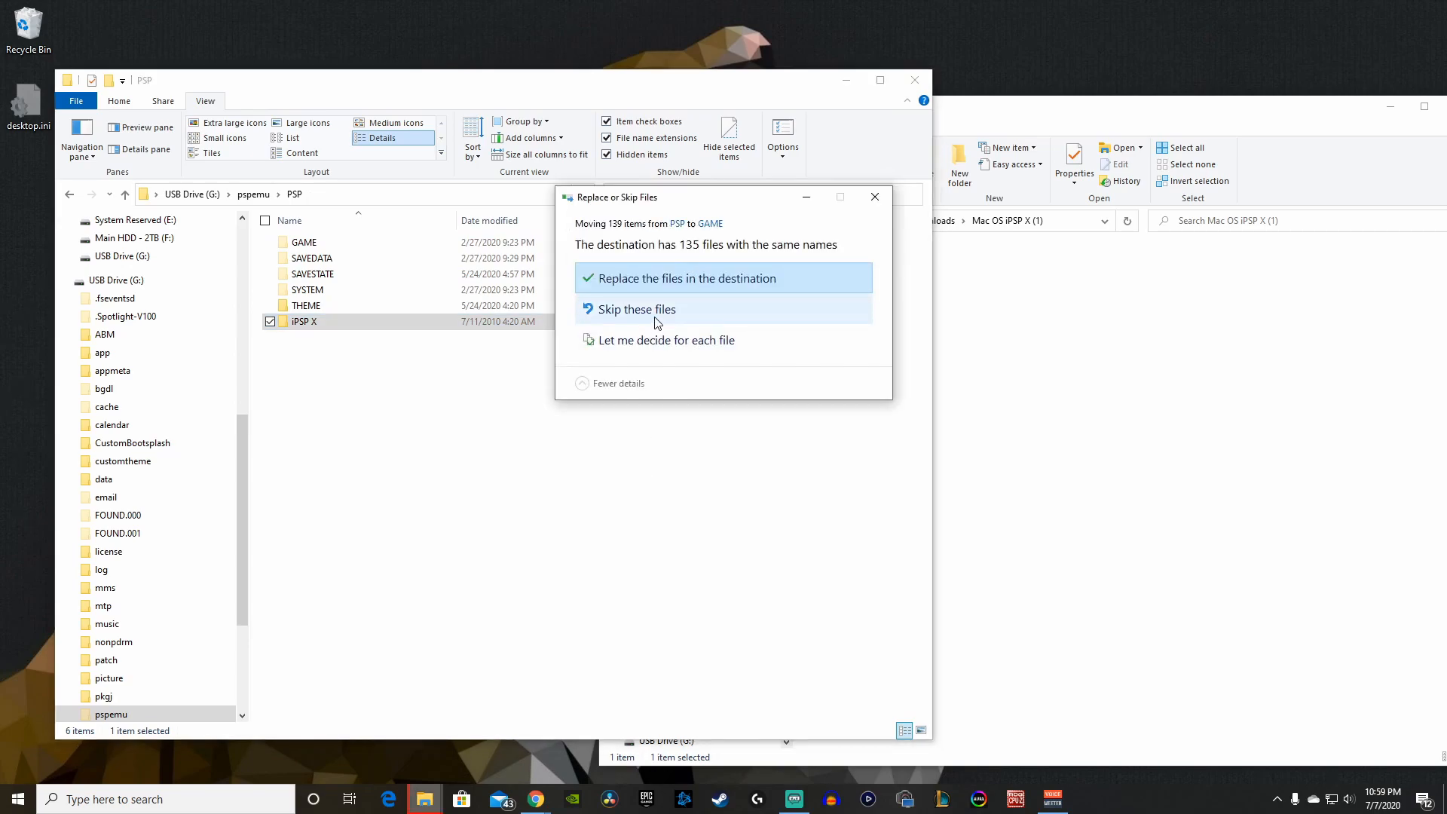
{"action": "left_click", "coordinate": [634, 309]}
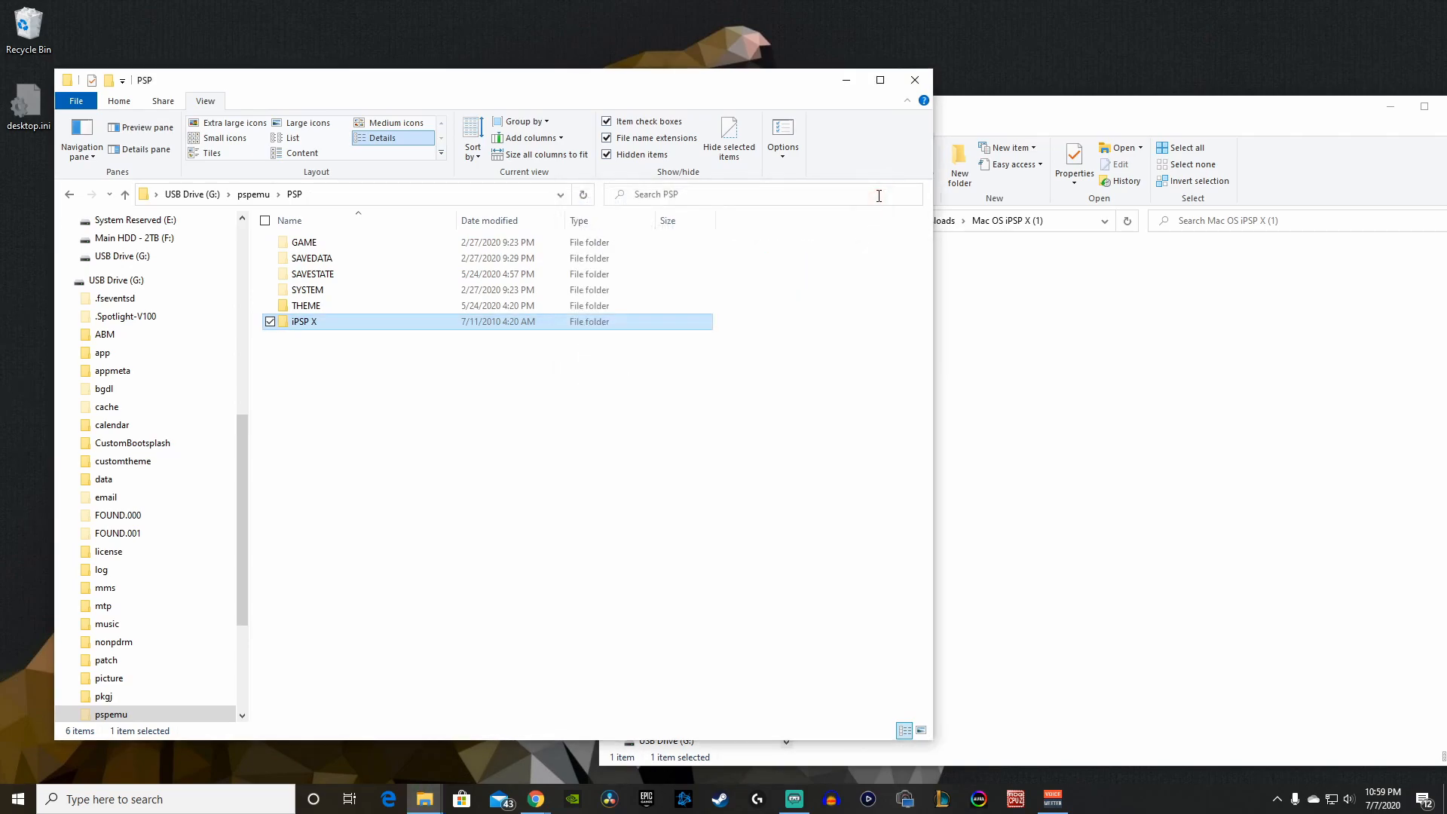
{"action": "left_click", "coordinate": [118, 100]}
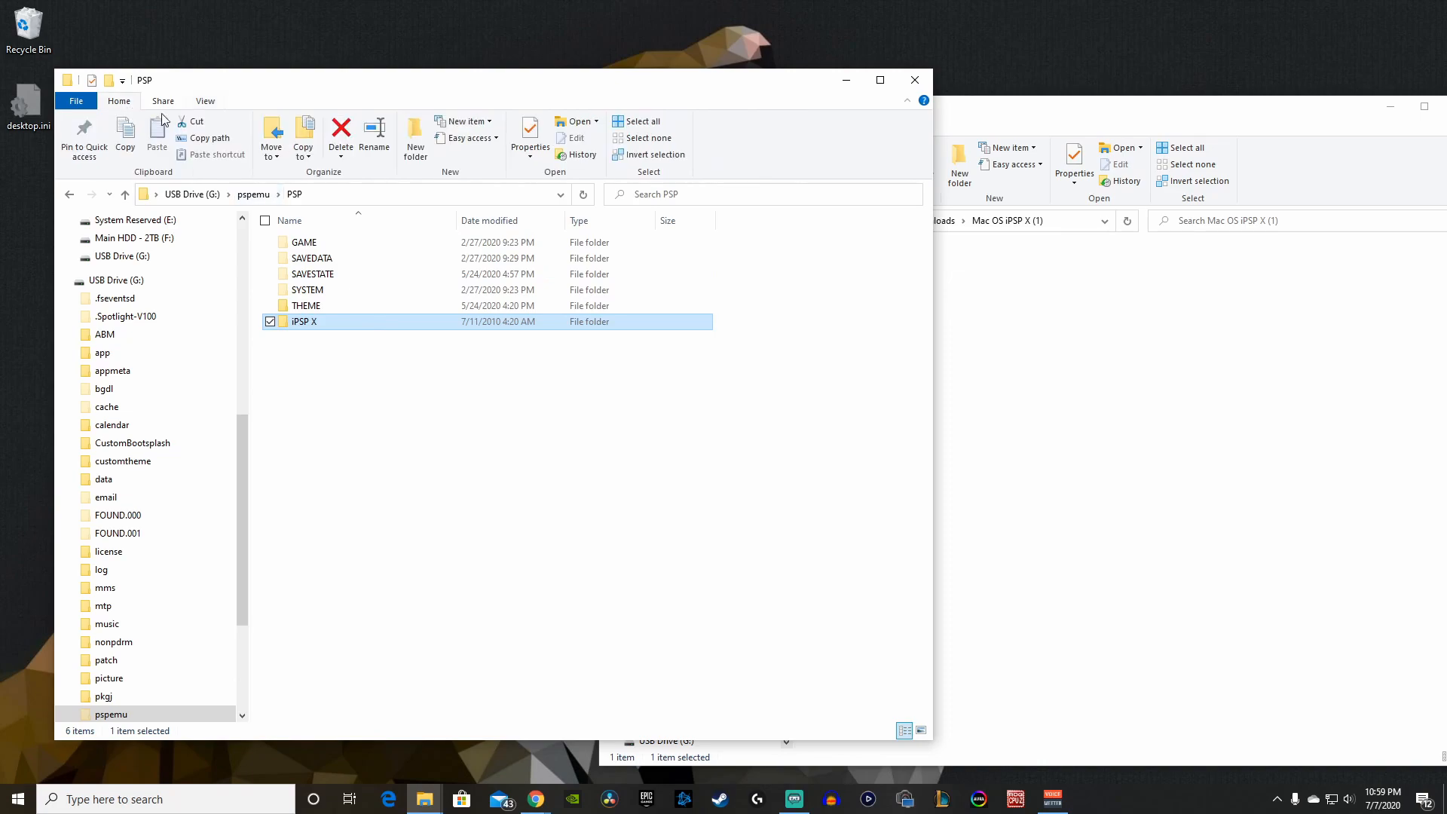
{"action": "mouse_move", "coordinate": [617, 466]}
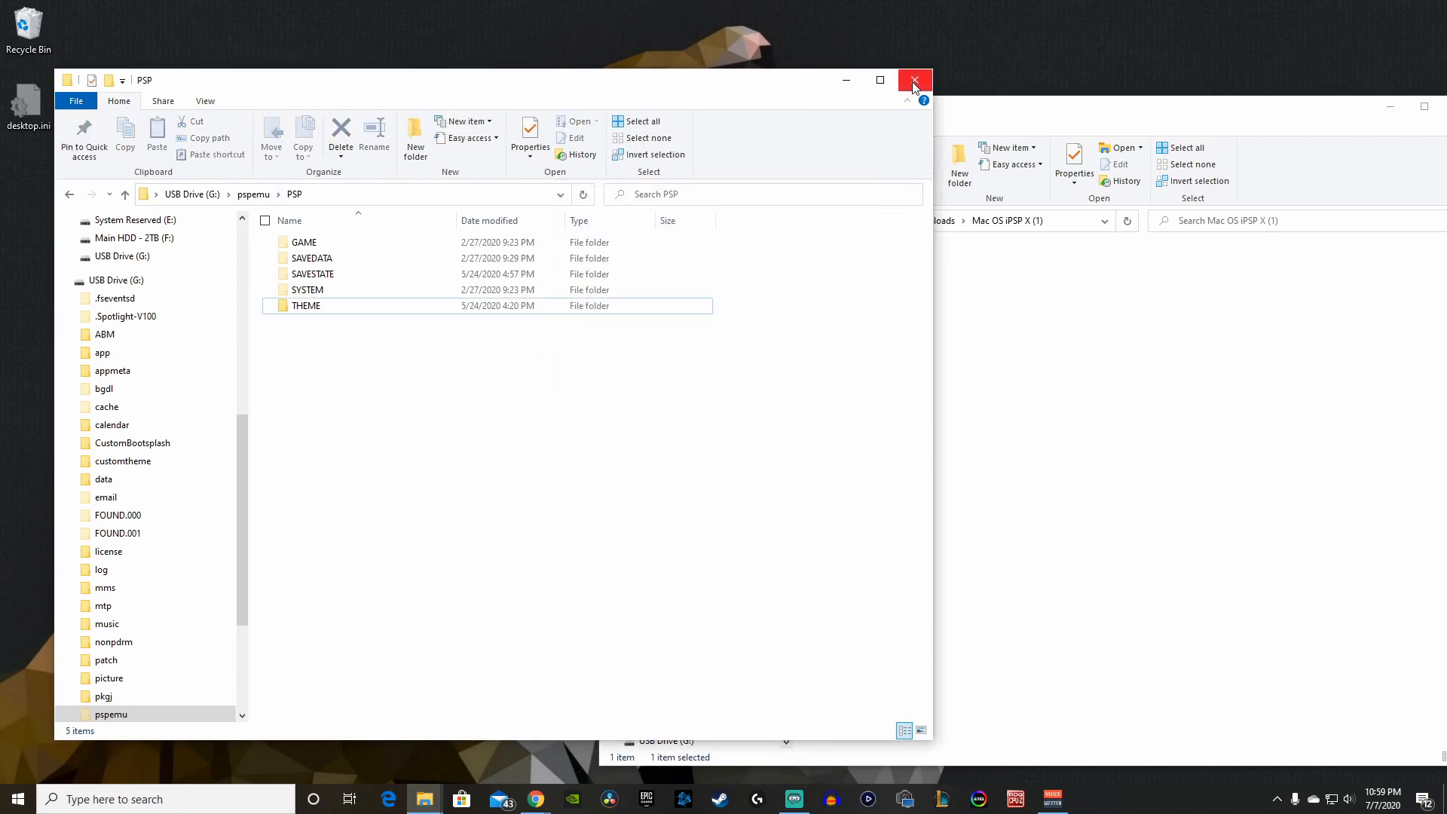
{"action": "left_click", "coordinate": [913, 81]}
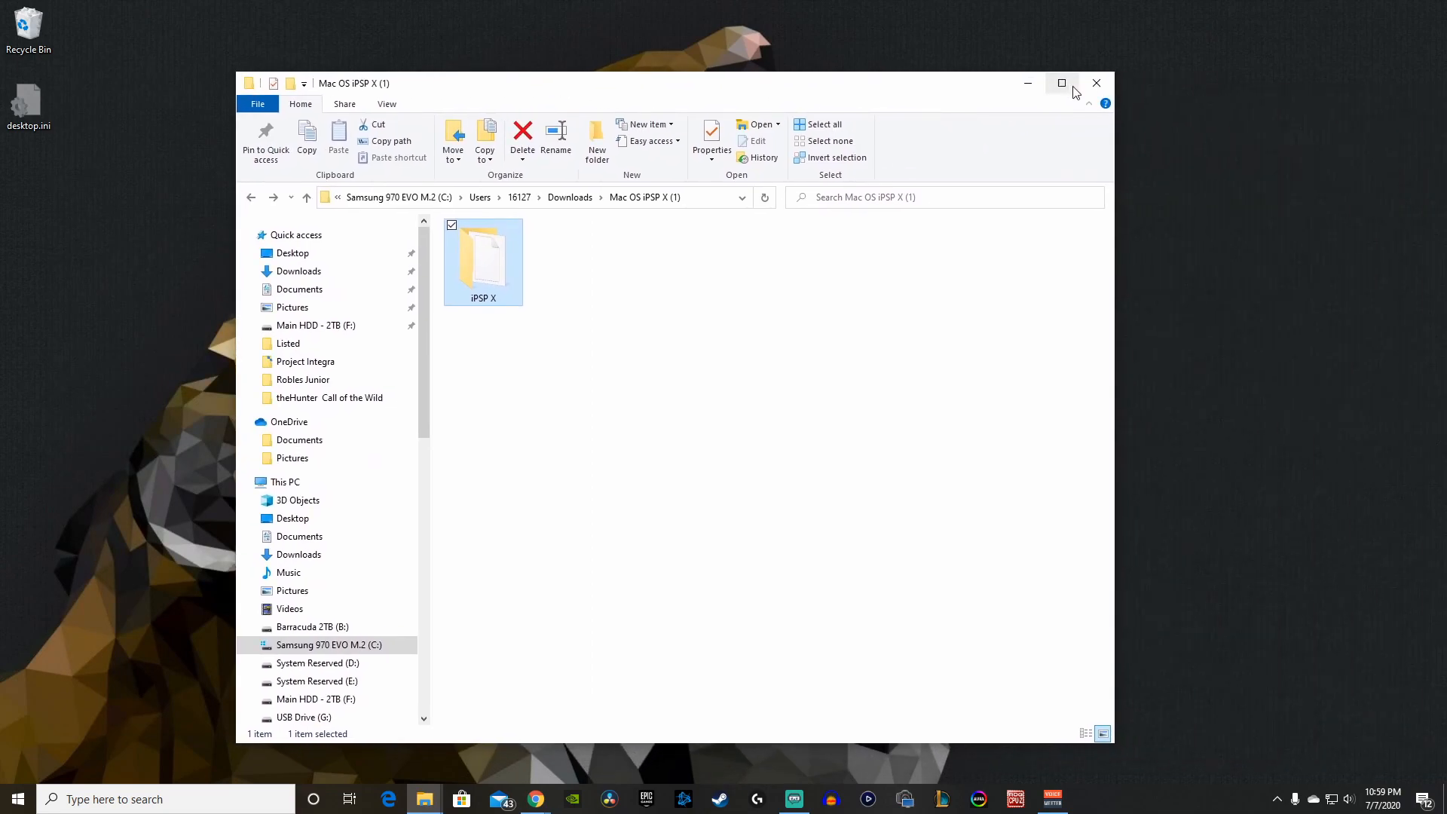
Close the Mac OS iPSP X (1) window and launch iPSP X on the Vita.
{"action": "left_click", "coordinate": [1096, 83]}
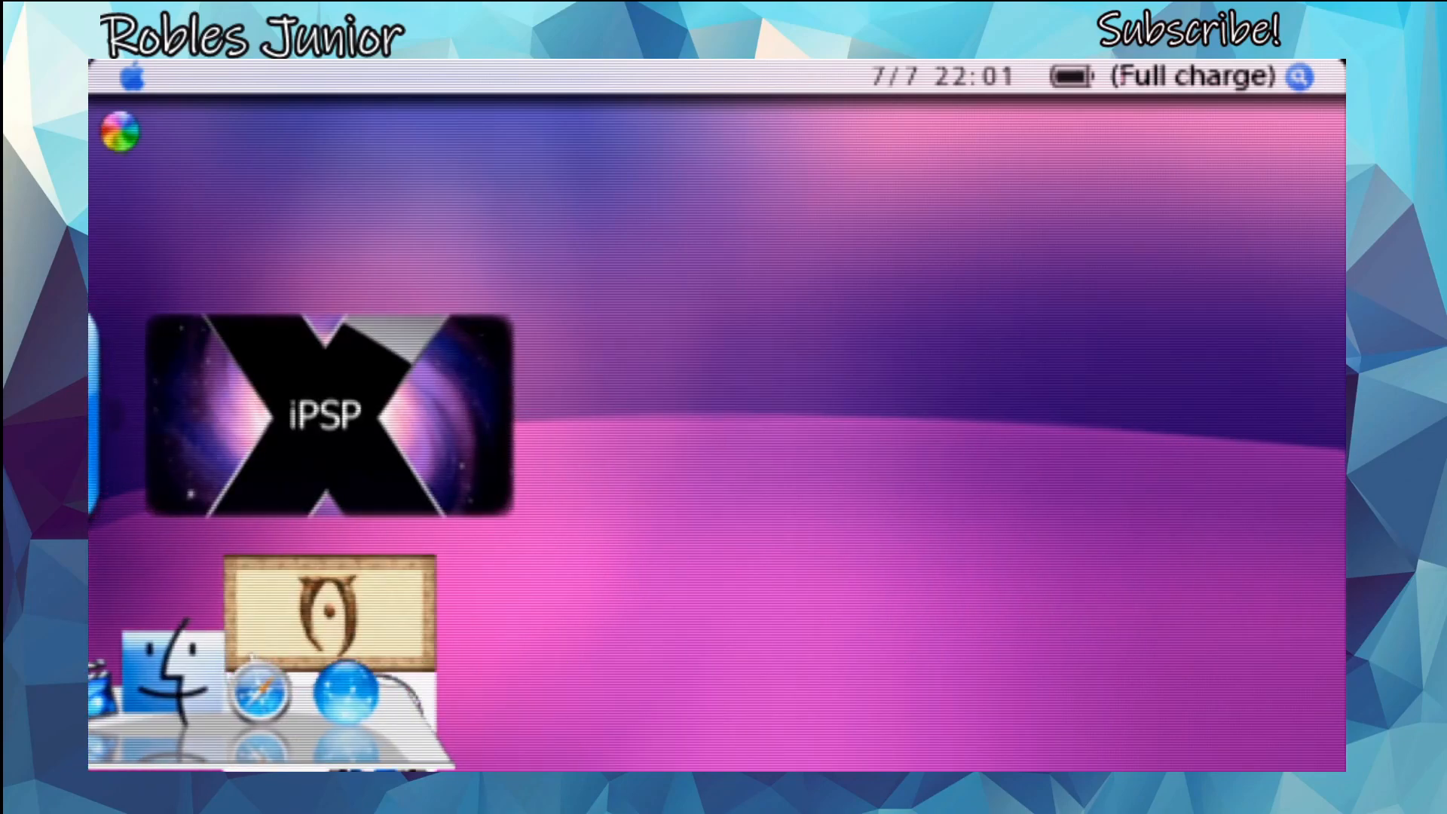
{"action": "double_click", "coordinate": [329, 413]}
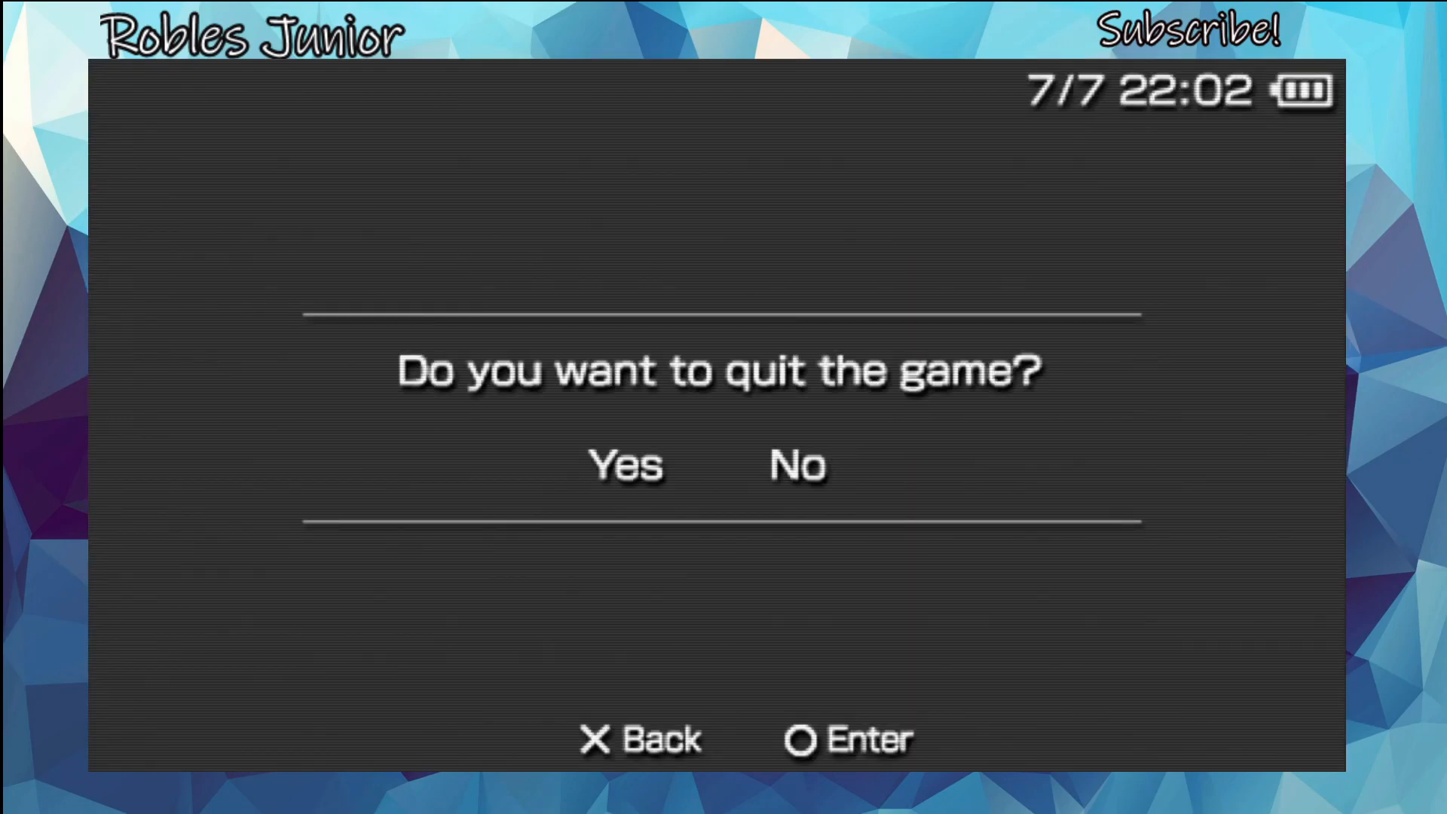
Answer Yes to quit the game and relaunch it from the Game icon.
{"action": "left_click", "coordinate": [626, 464]}
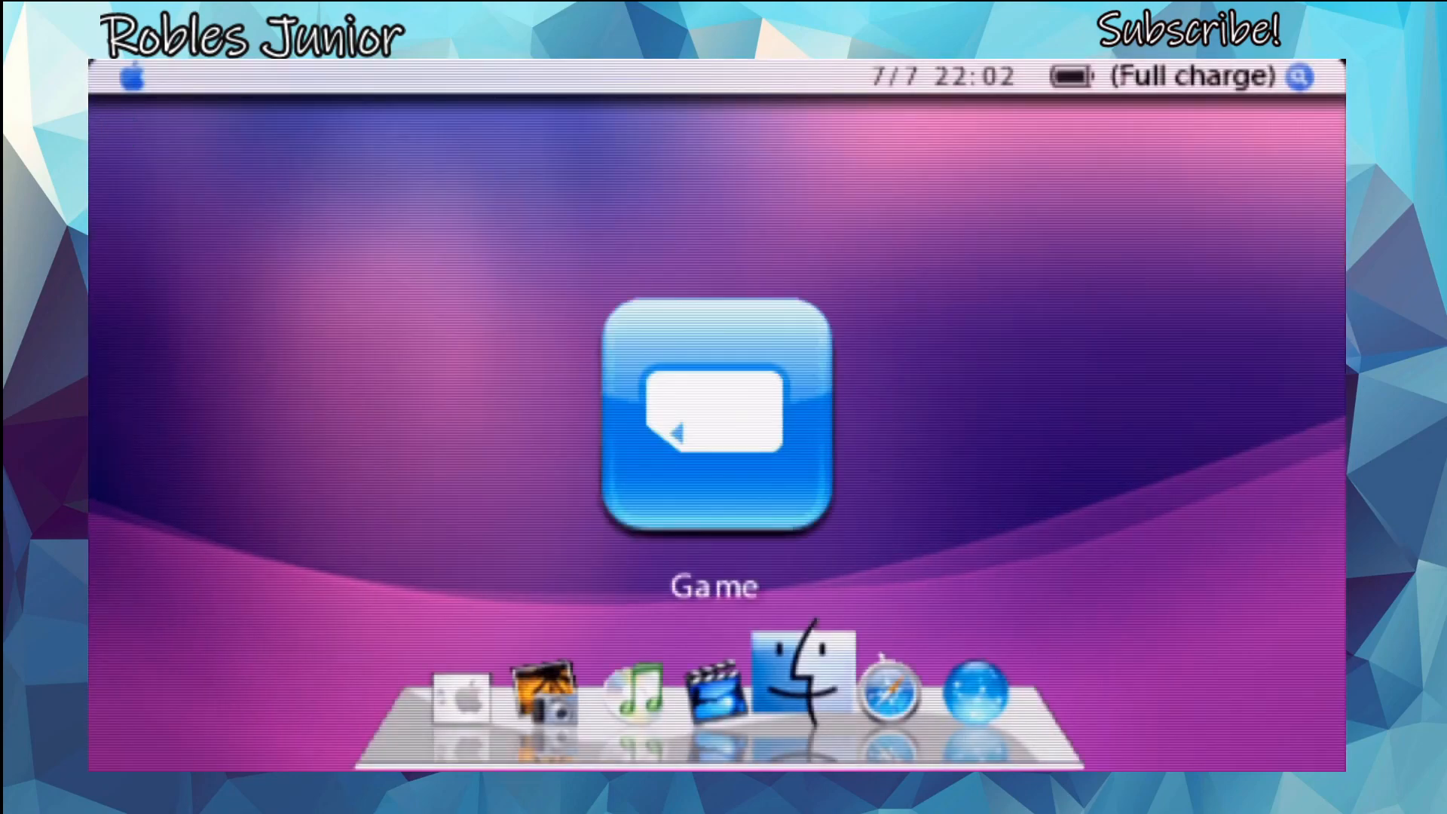
{"action": "left_click", "coordinate": [711, 687]}
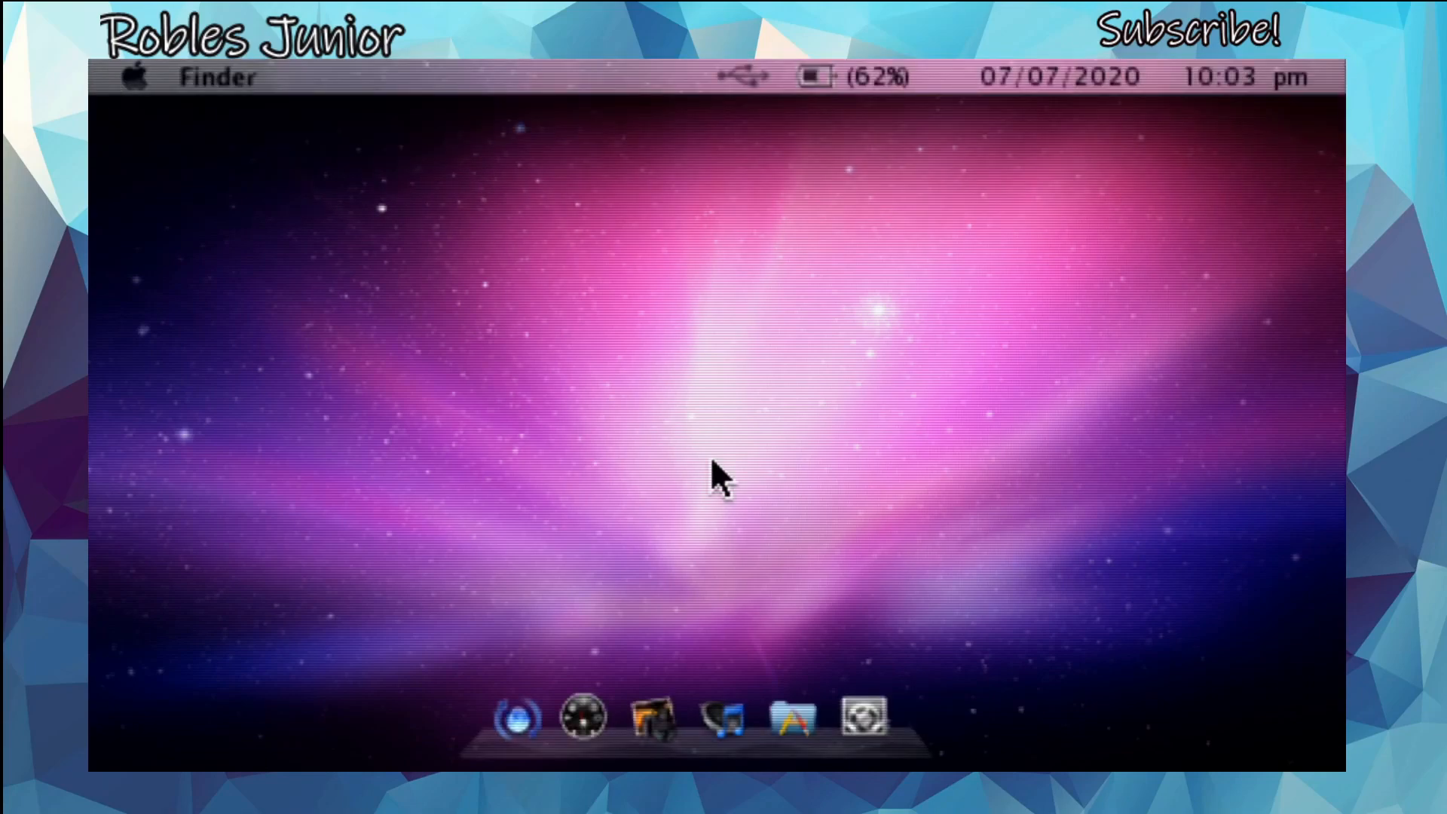
{"action": "mouse_move", "coordinate": [747, 374]}
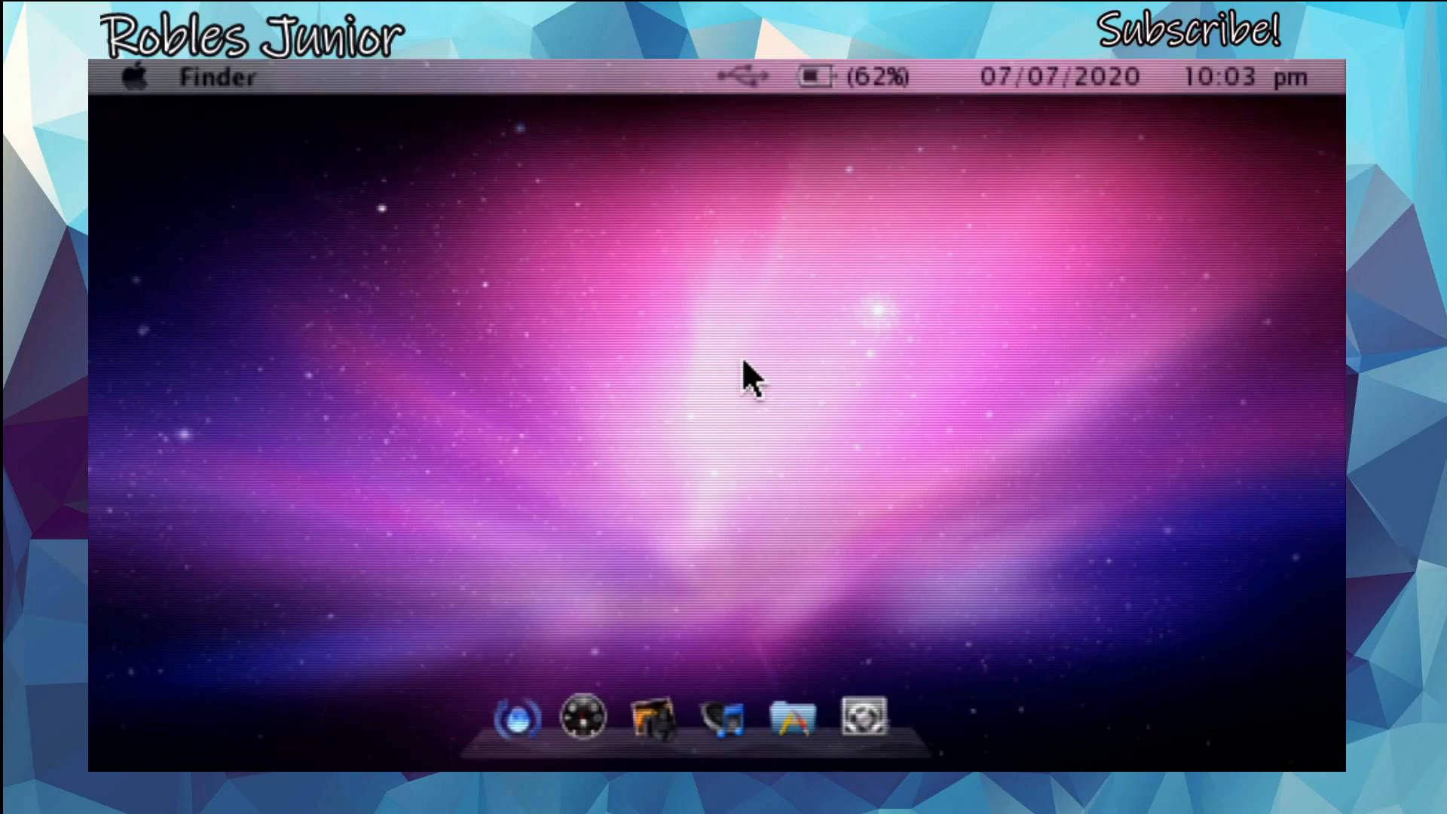
{"action": "mouse_move", "coordinate": [876, 304]}
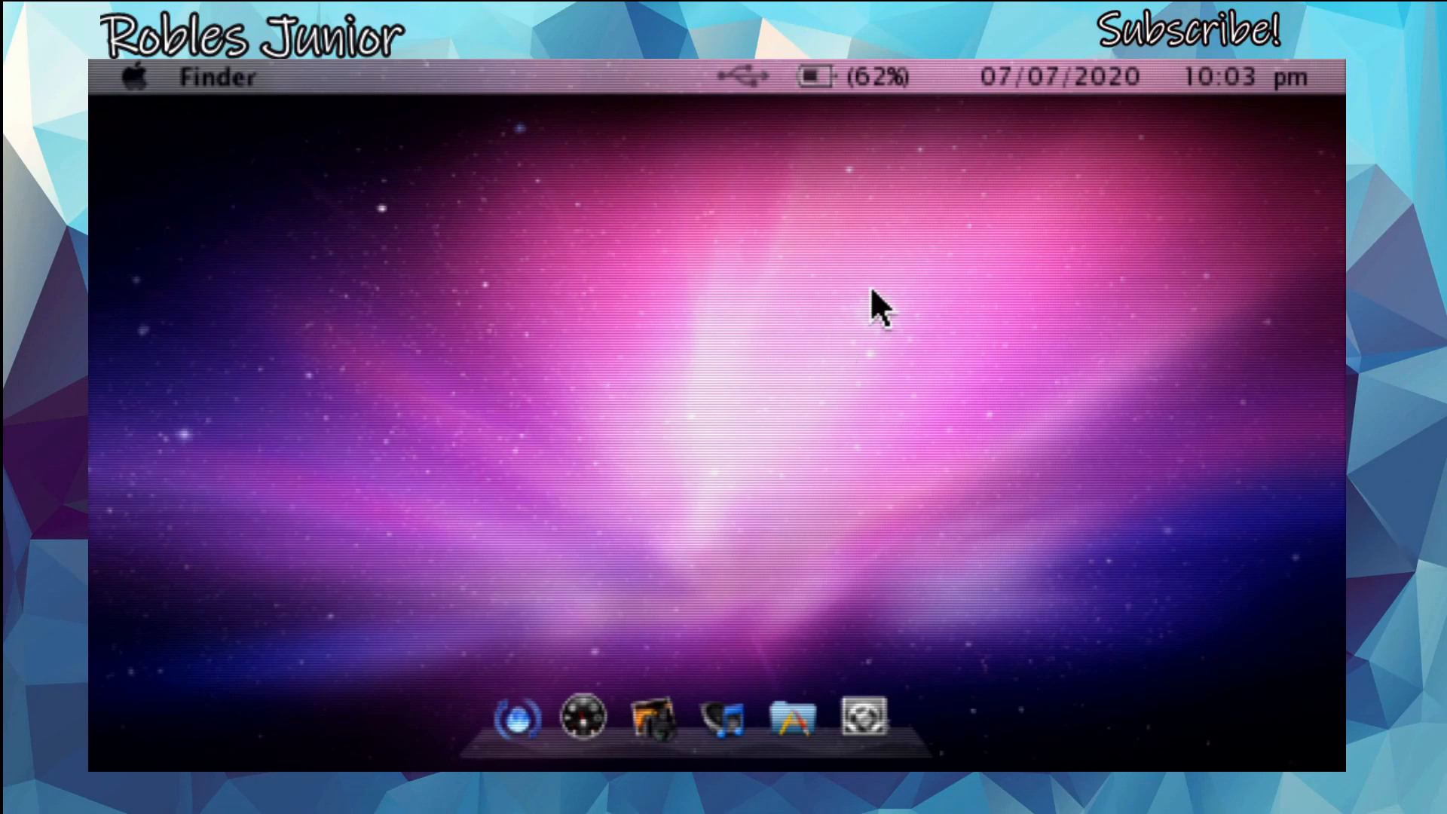
{"action": "mouse_move", "coordinate": [1255, 83]}
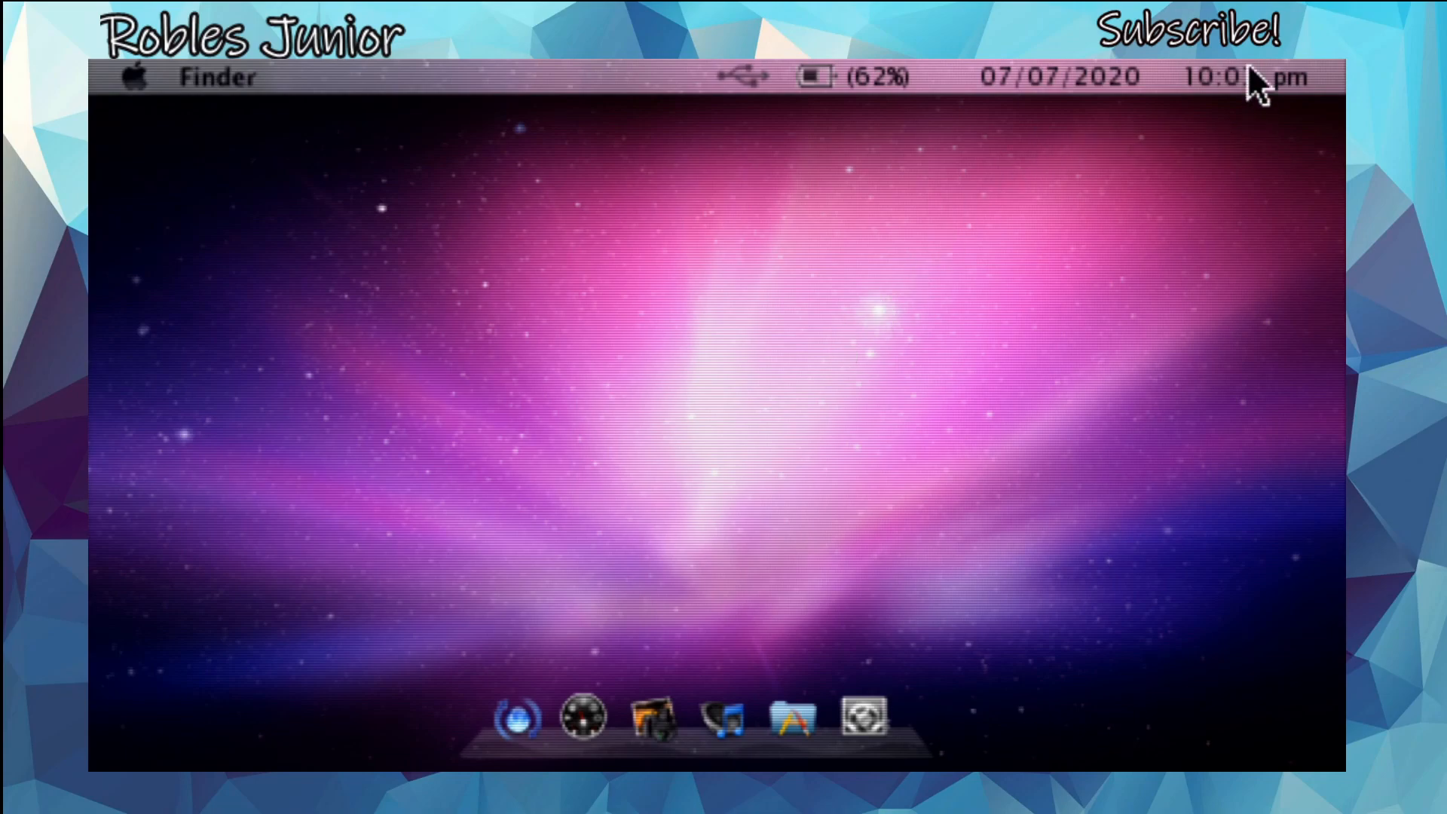
{"action": "mouse_move", "coordinate": [1257, 155]}
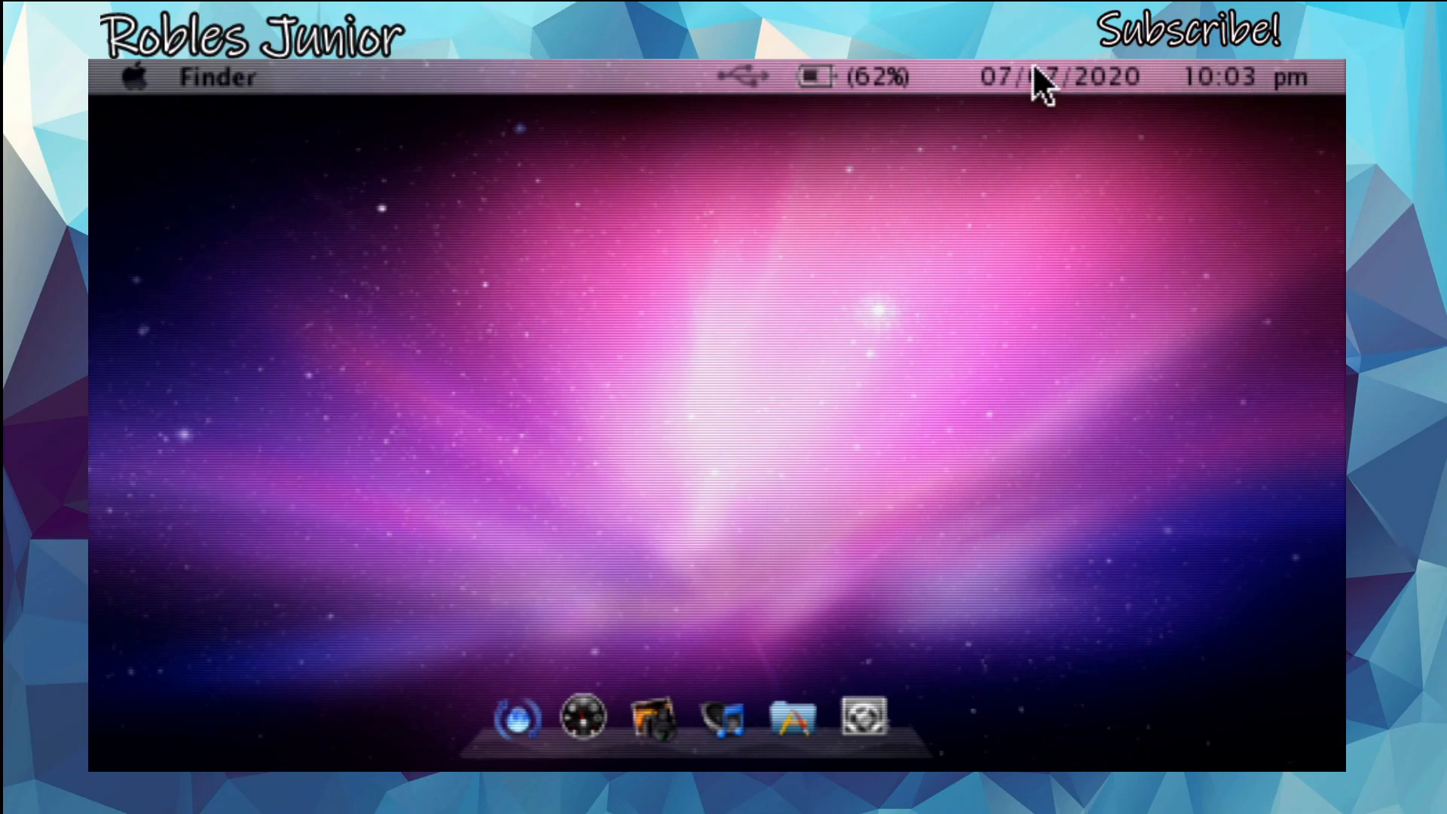
{"action": "mouse_move", "coordinate": [950, 88]}
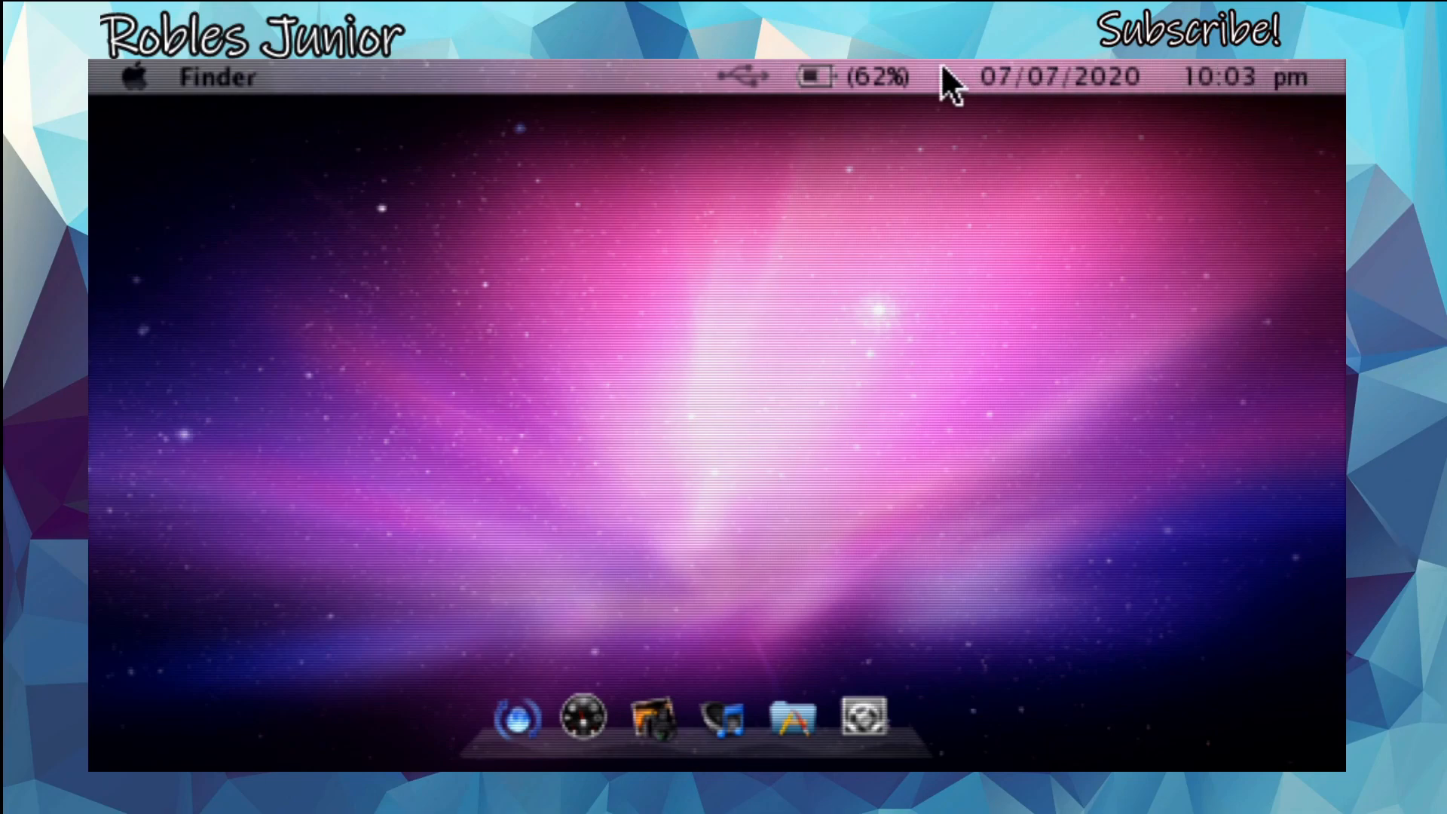
{"action": "mouse_move", "coordinate": [770, 88]}
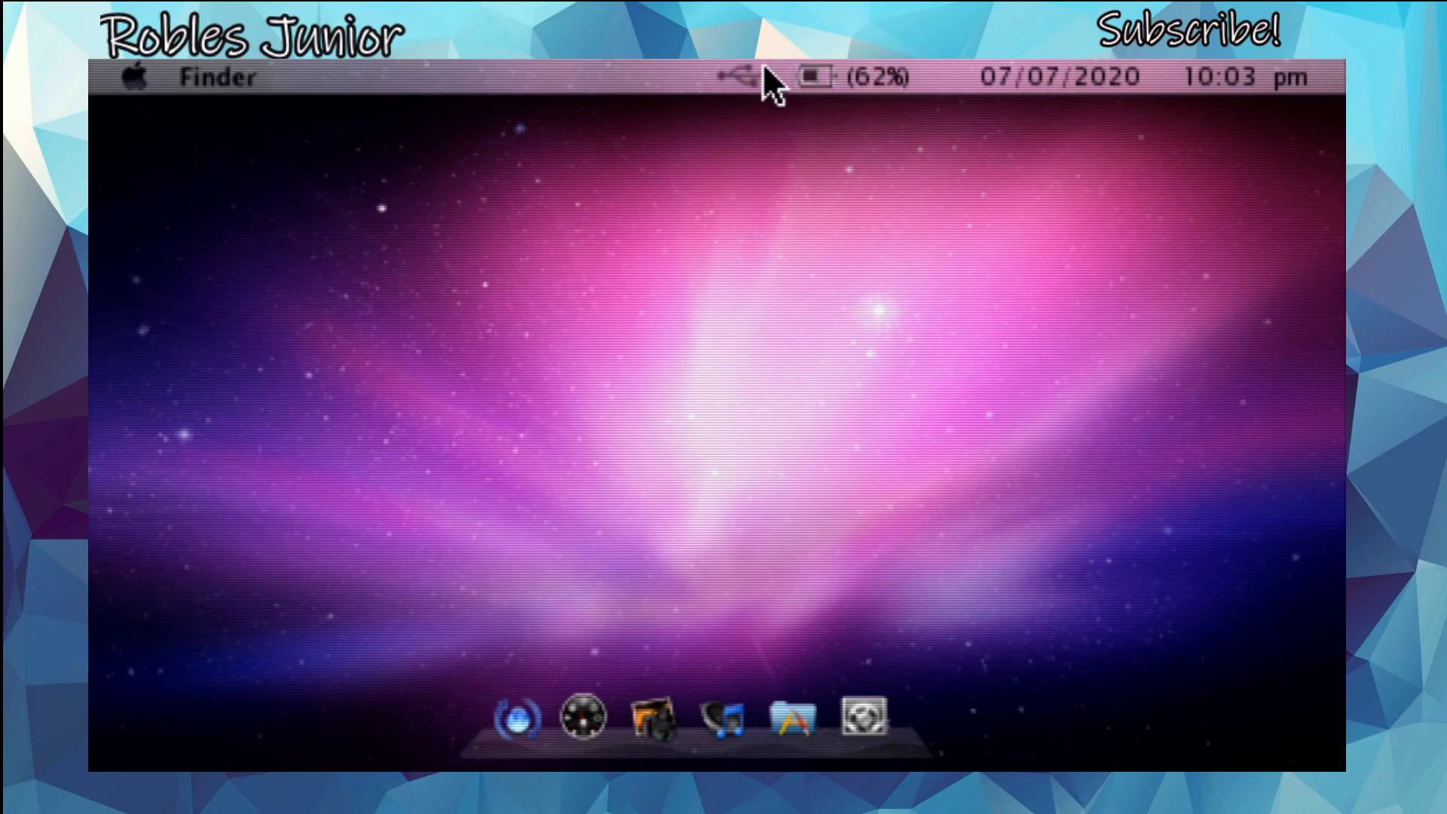
{"action": "mouse_move", "coordinate": [244, 87]}
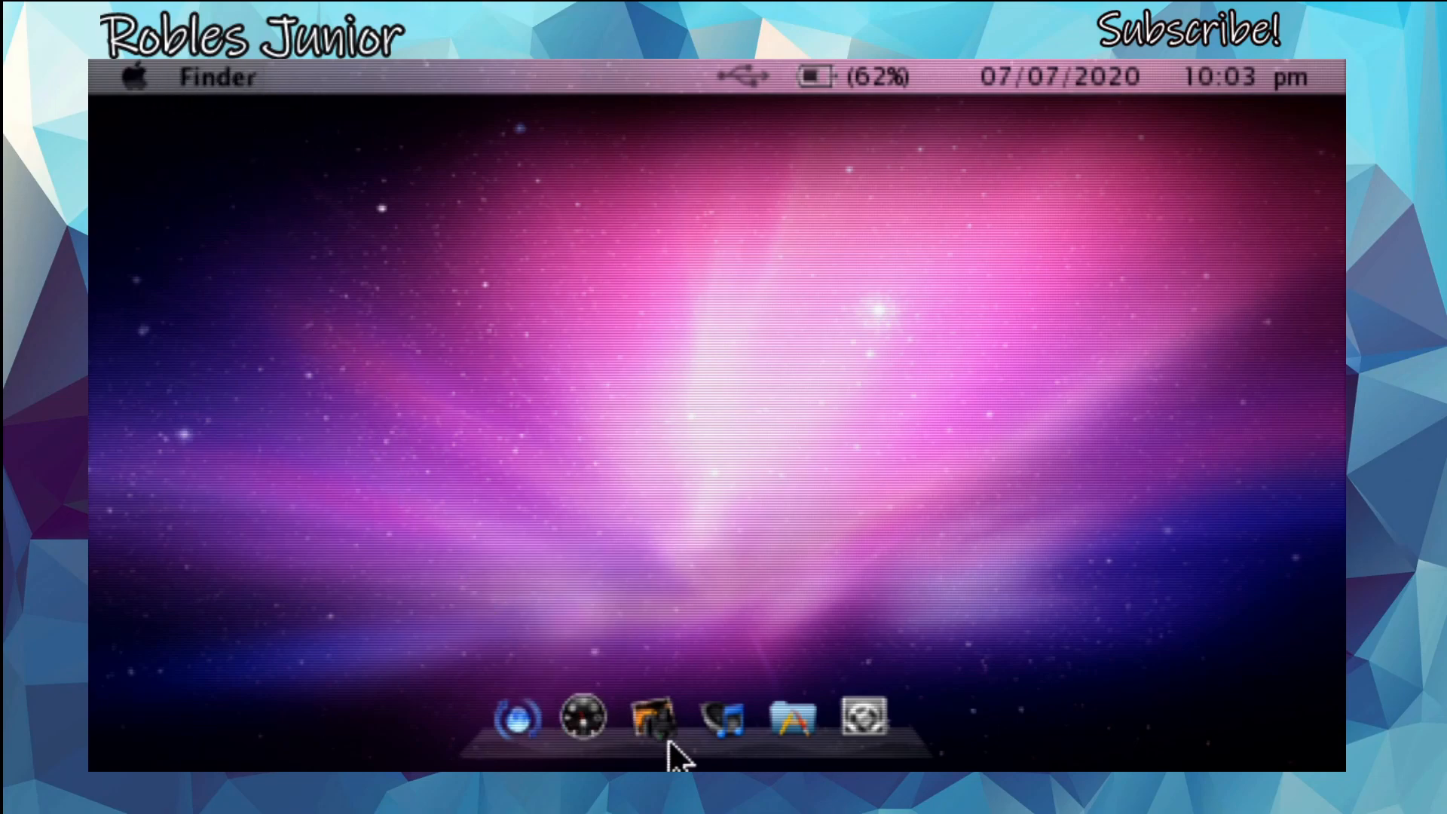
{"action": "mouse_move", "coordinate": [881, 696]}
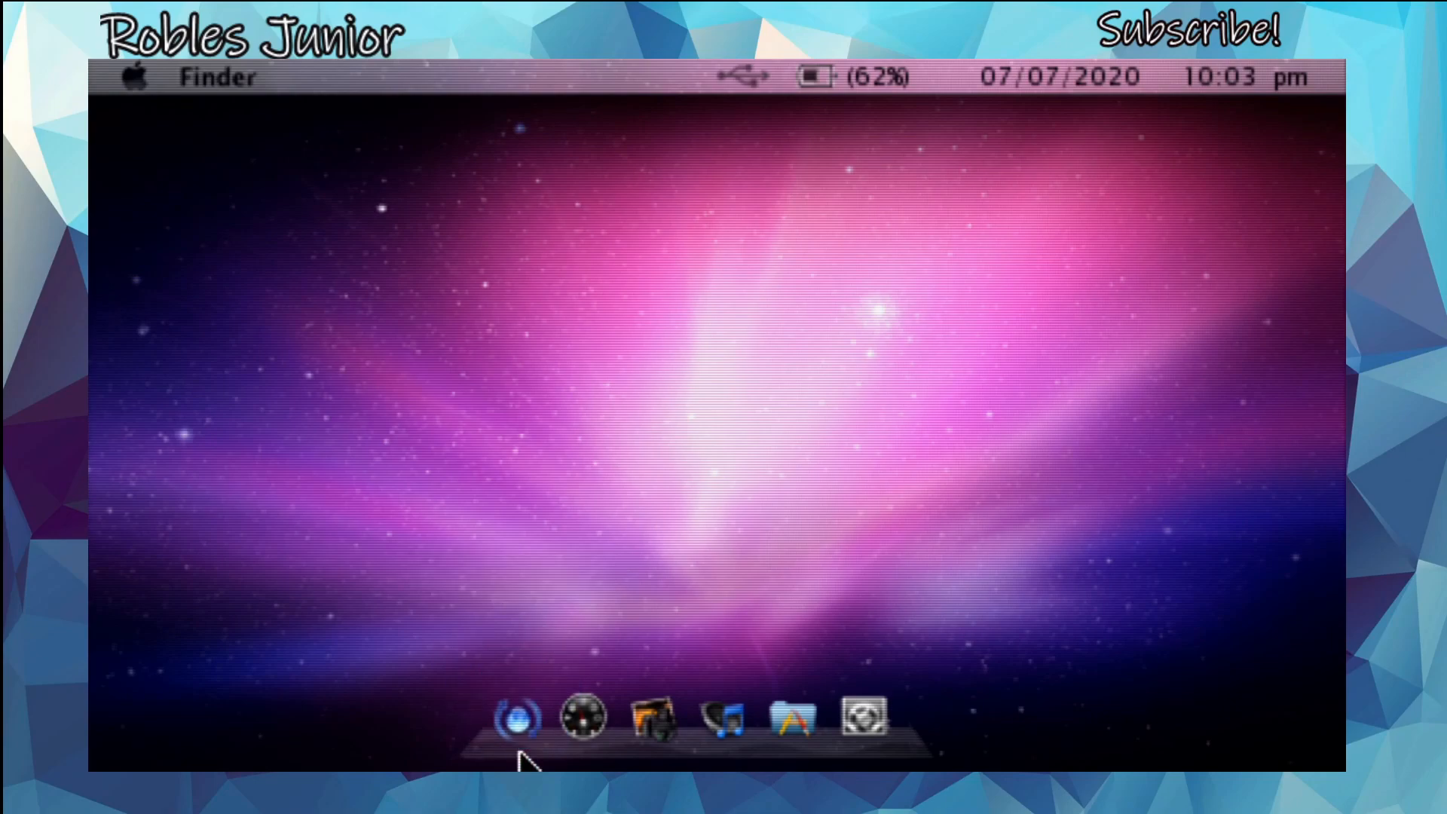
{"action": "mouse_move", "coordinate": [512, 719]}
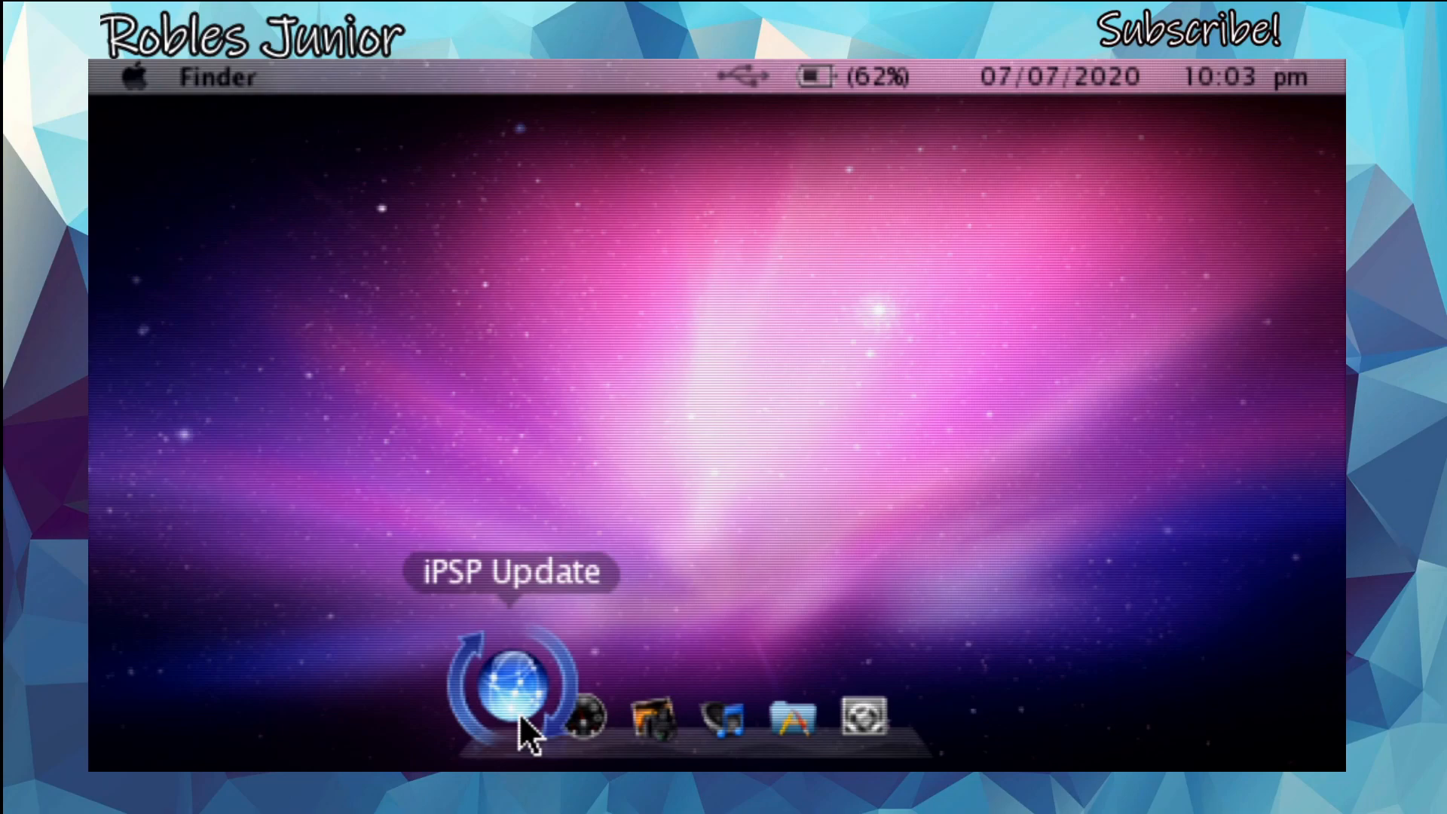
{"action": "left_click", "coordinate": [506, 688]}
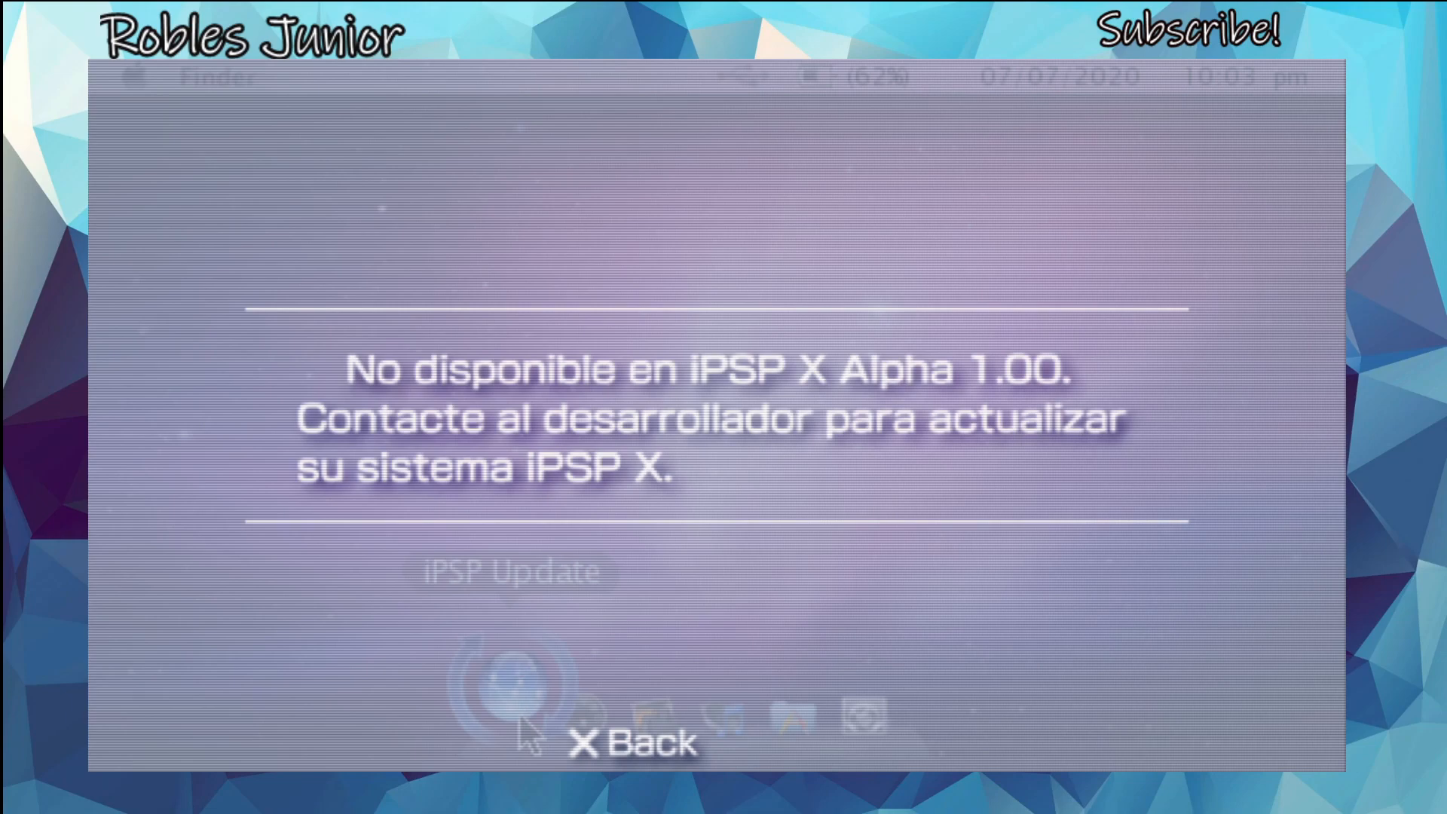
{"action": "left_click", "coordinate": [632, 743]}
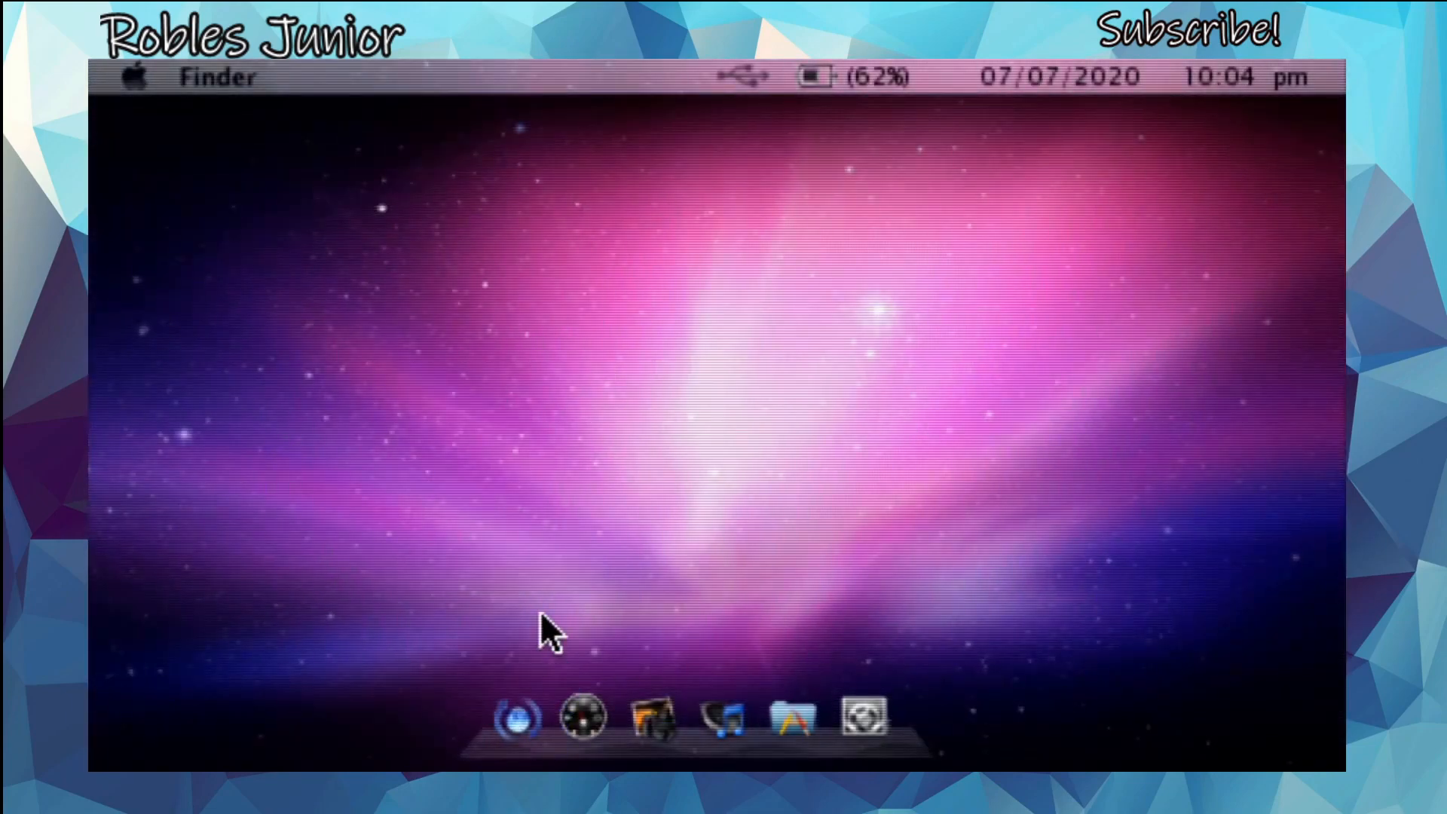
{"action": "mouse_move", "coordinate": [773, 600]}
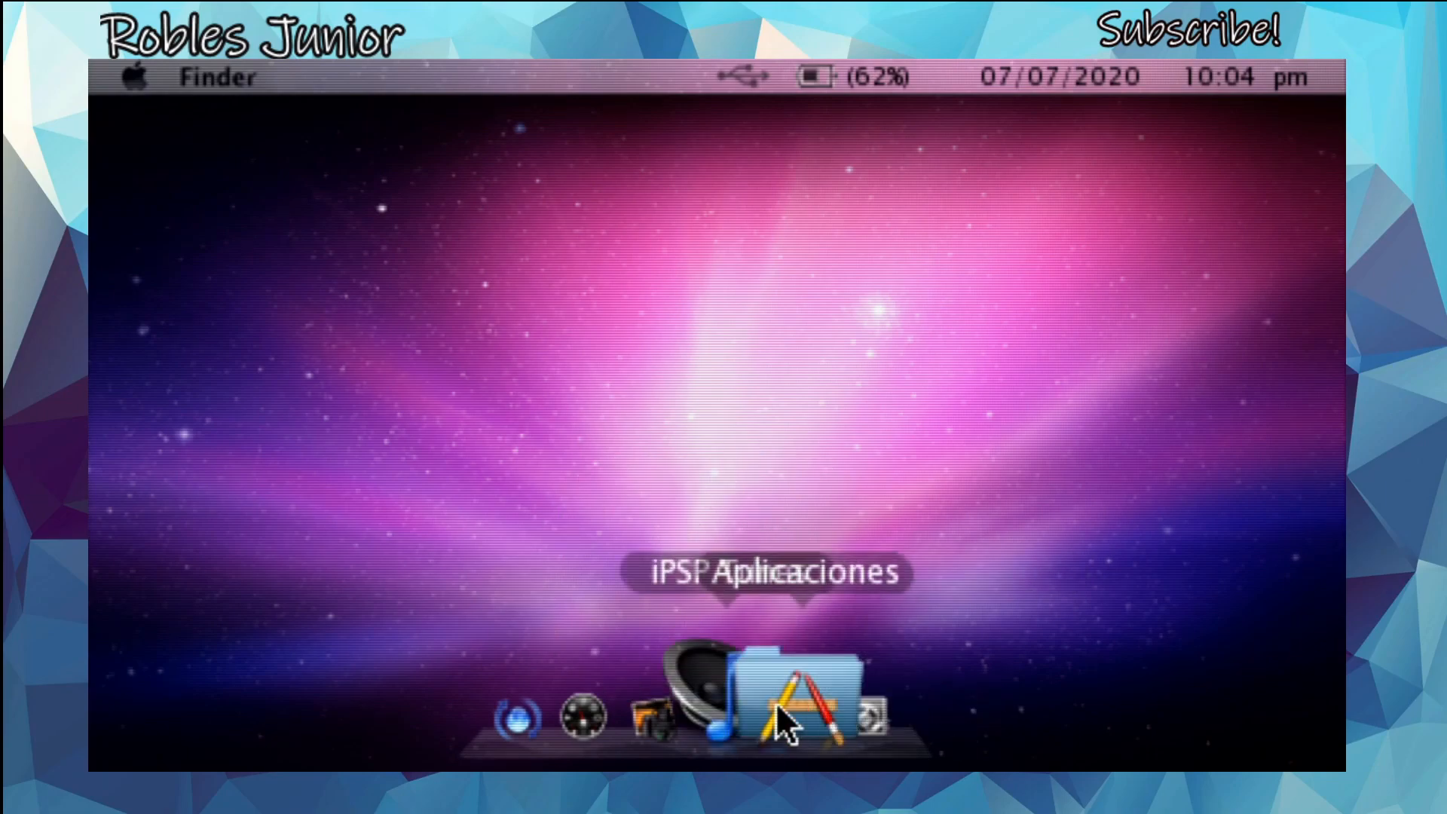
Open the Apple menu from the top-left logo in the menu bar.
{"action": "left_click", "coordinate": [135, 77]}
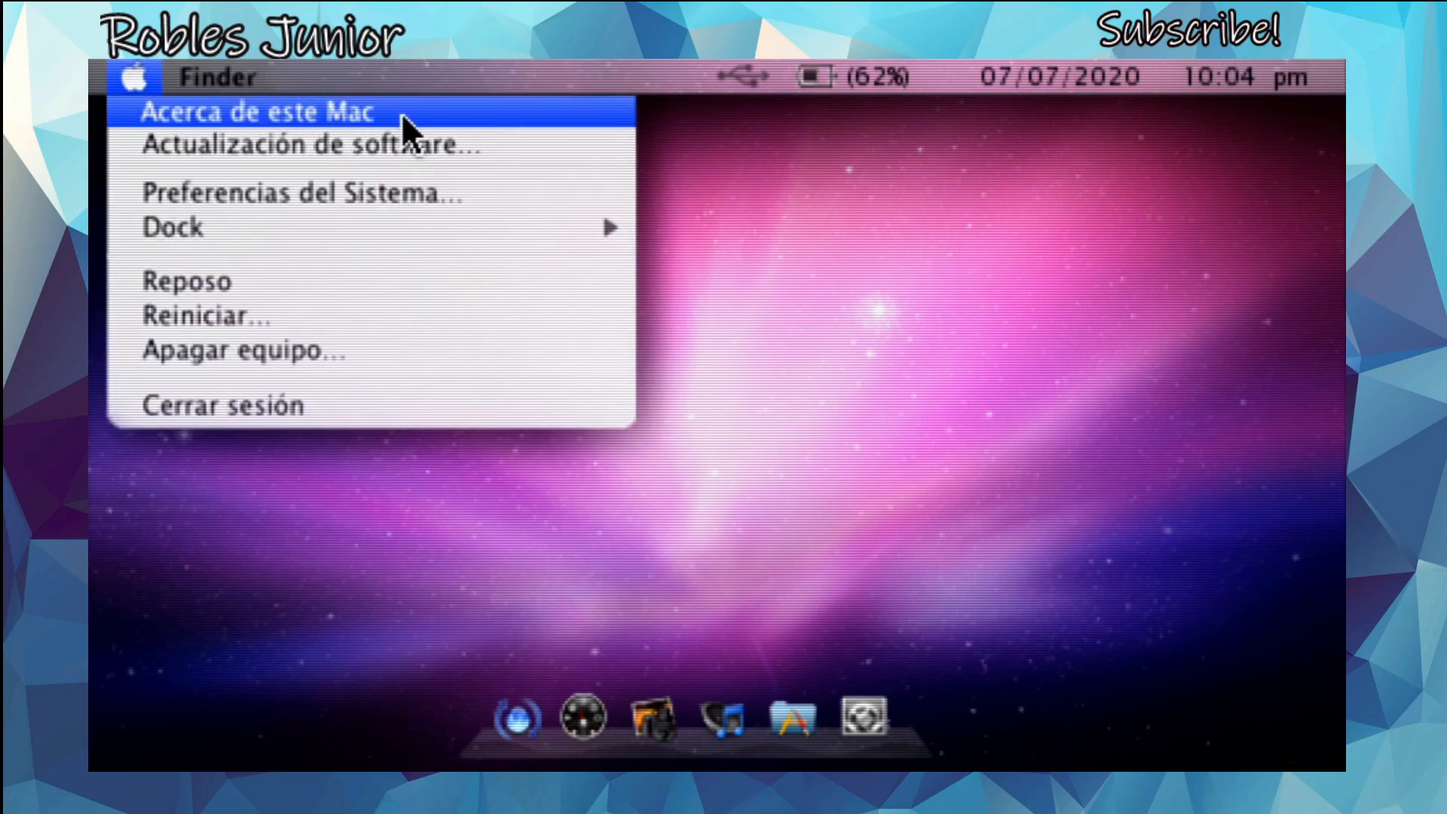
View 'Acerca de este Mac' showing Alpha 1.00 and device details, then close it.
{"action": "left_click", "coordinate": [252, 111]}
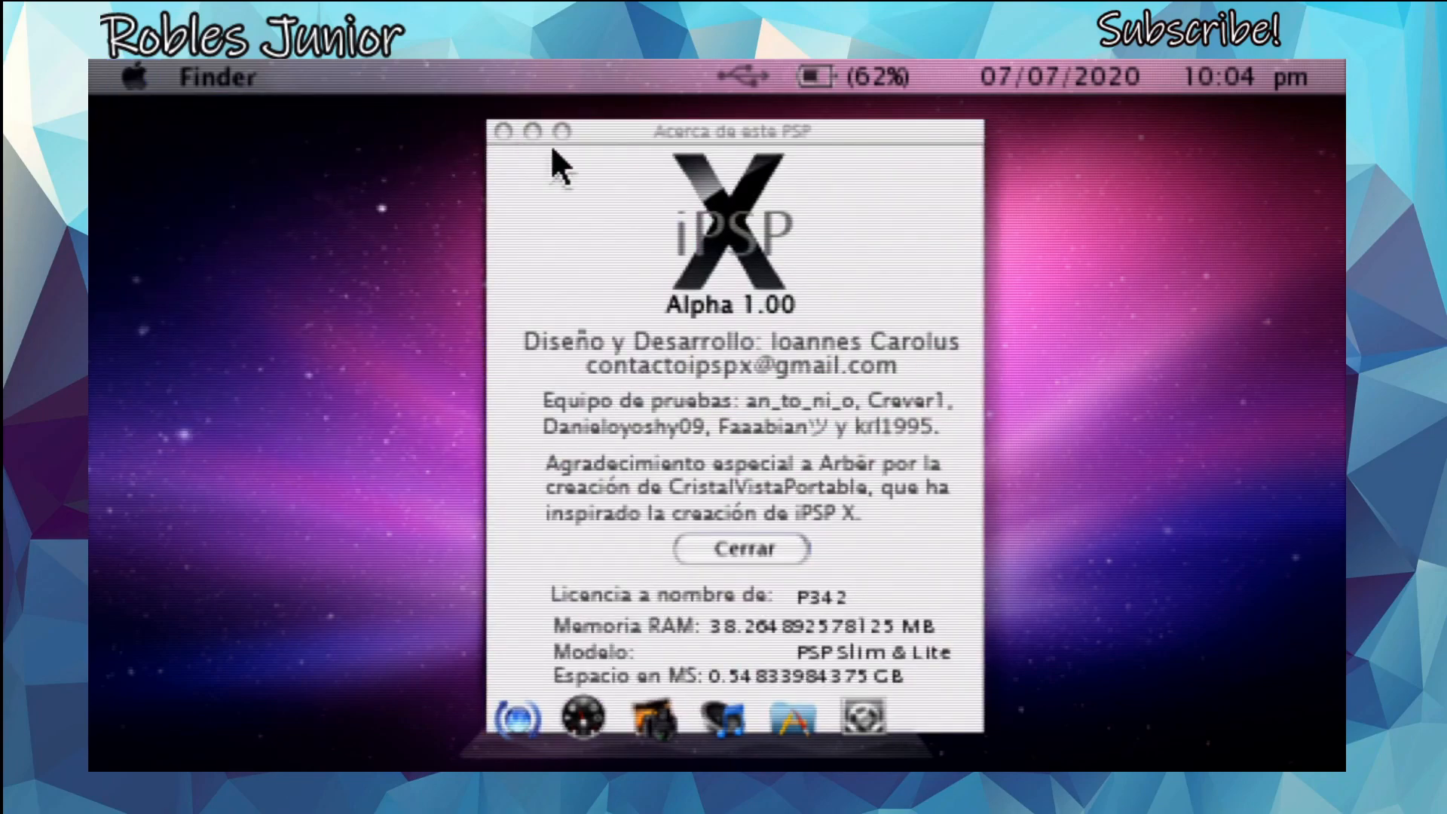
{"action": "mouse_move", "coordinate": [773, 311]}
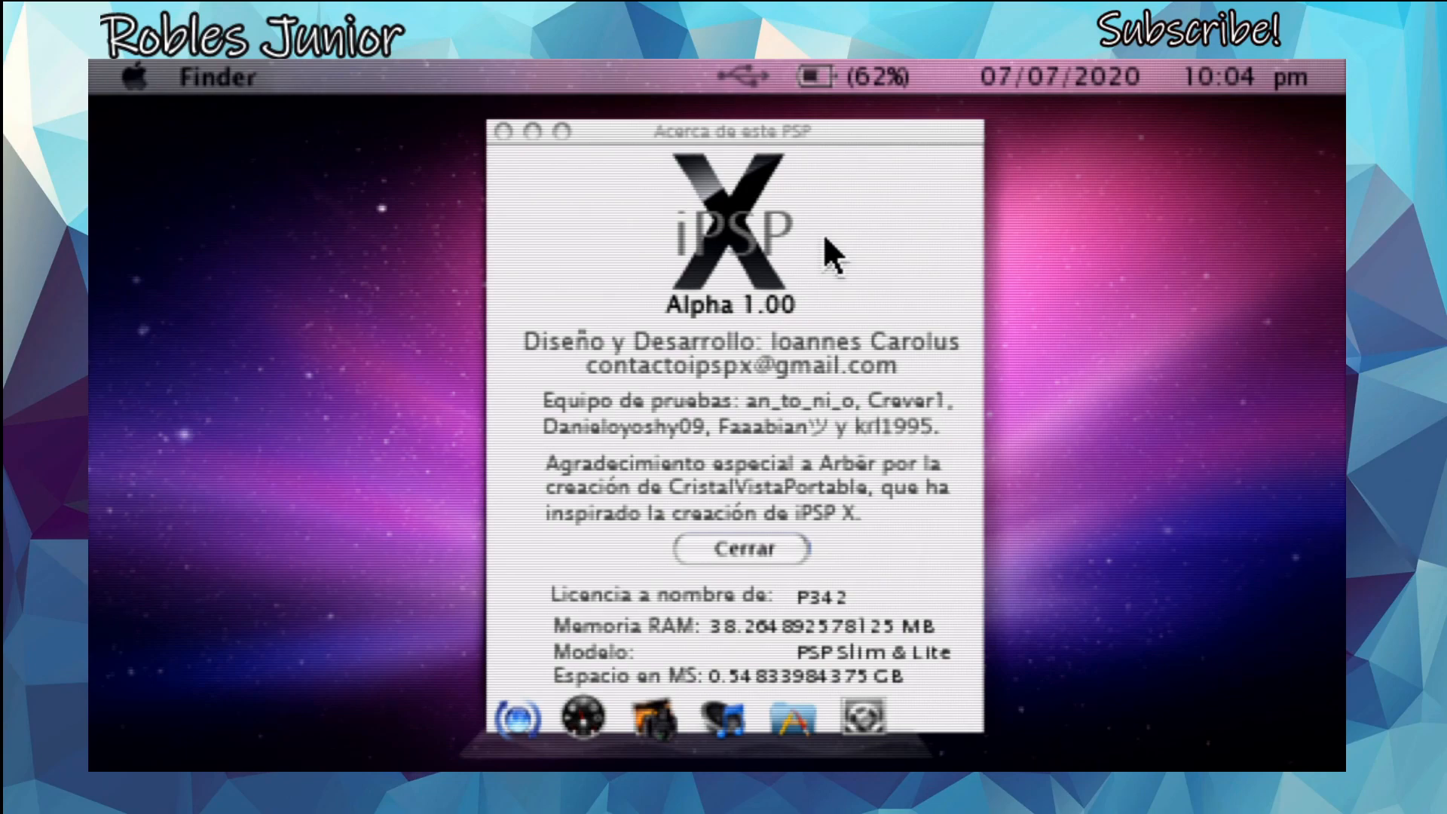
{"action": "mouse_move", "coordinate": [793, 441]}
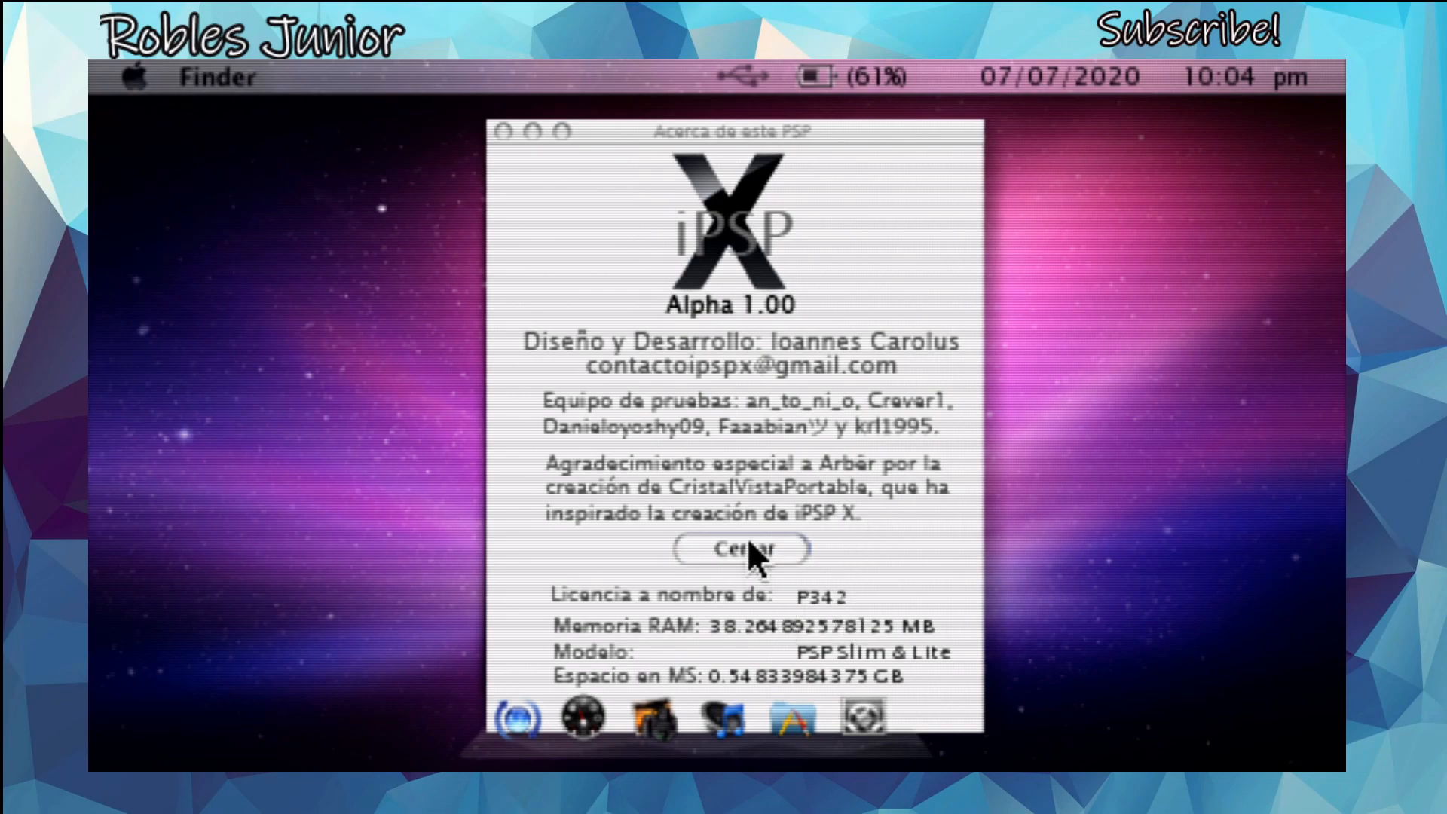
{"action": "mouse_move", "coordinate": [755, 539]}
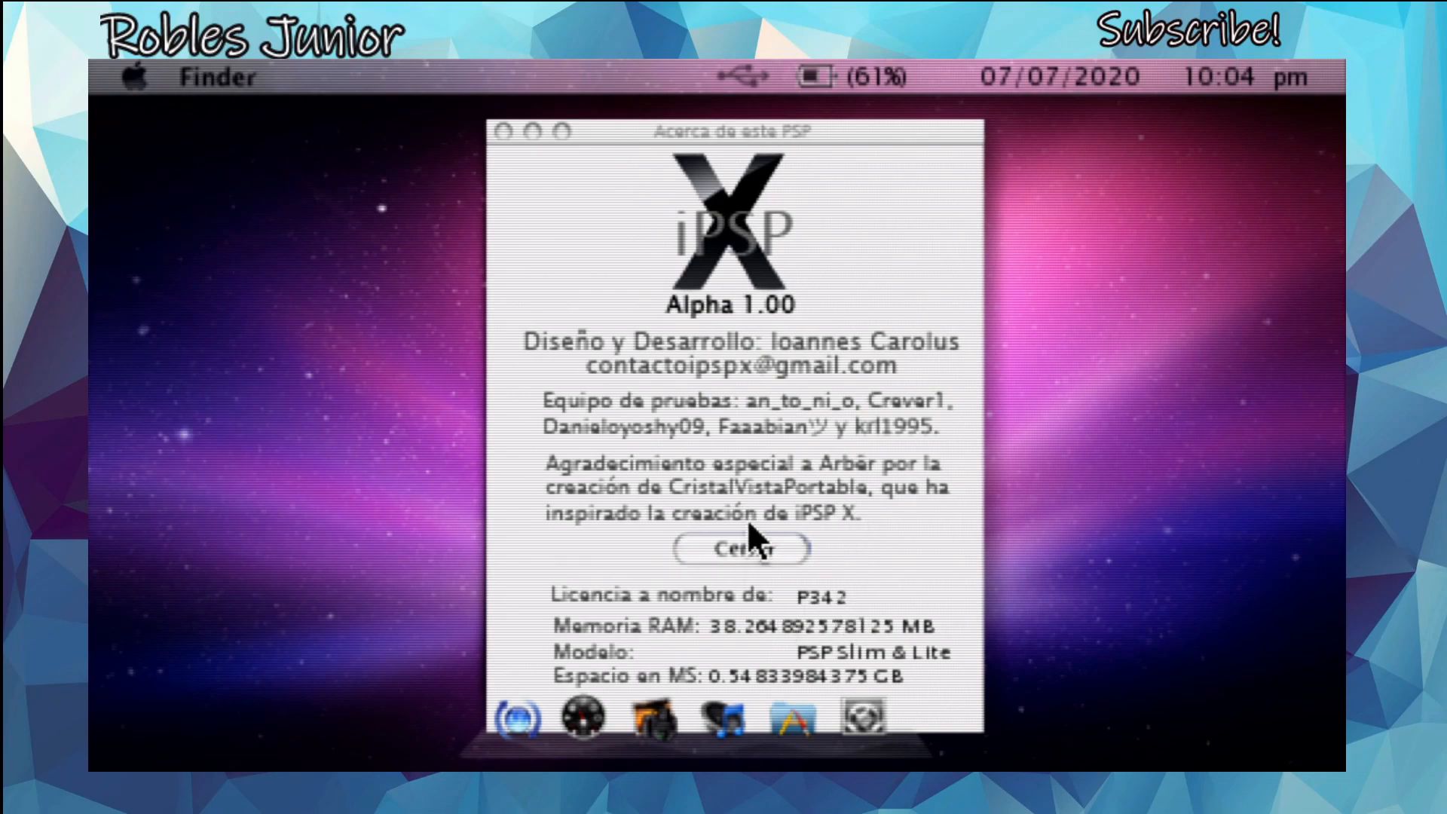
{"action": "mouse_move", "coordinate": [770, 556]}
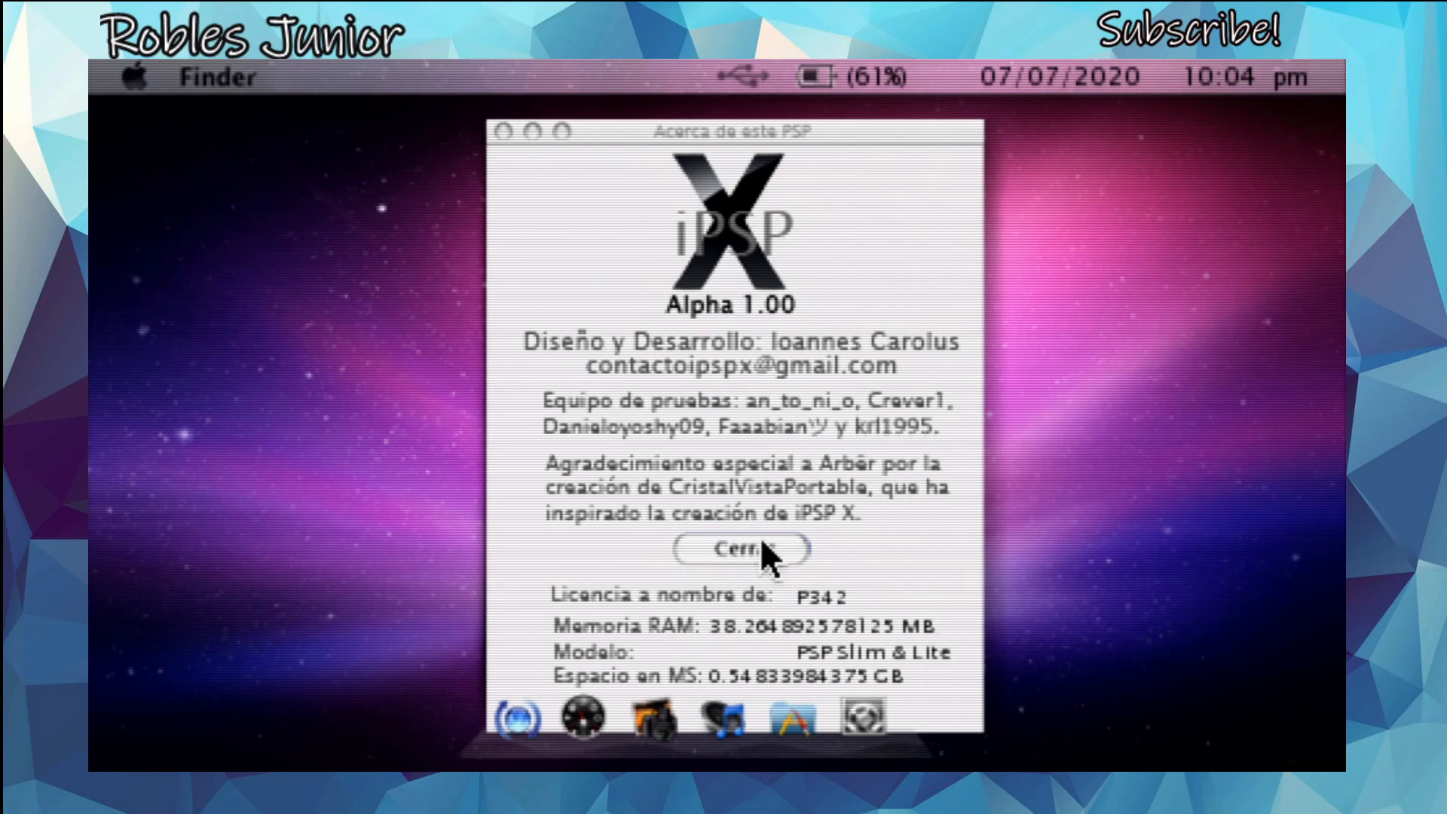
{"action": "mouse_move", "coordinate": [802, 581]}
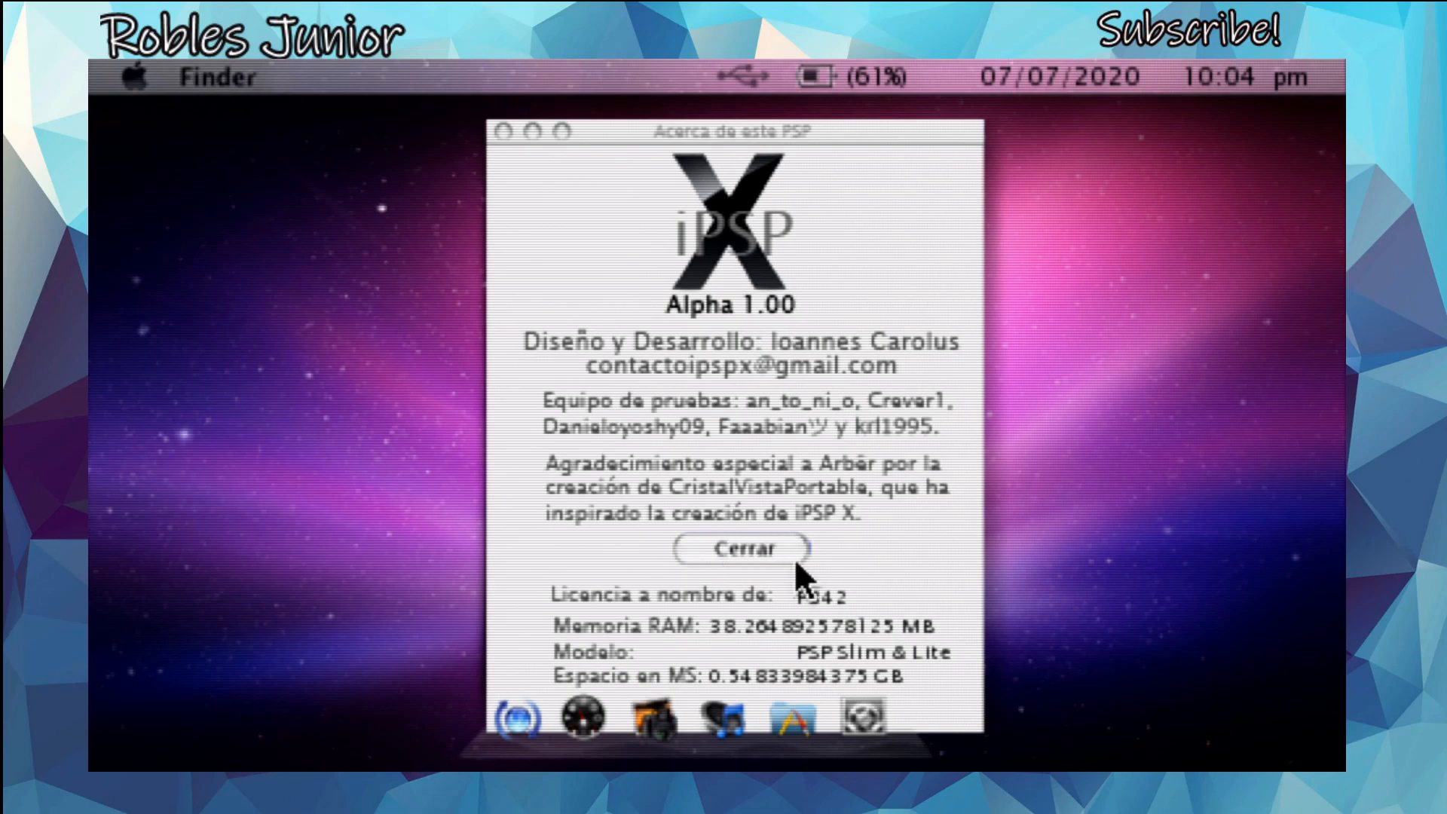
{"action": "mouse_move", "coordinate": [802, 696]}
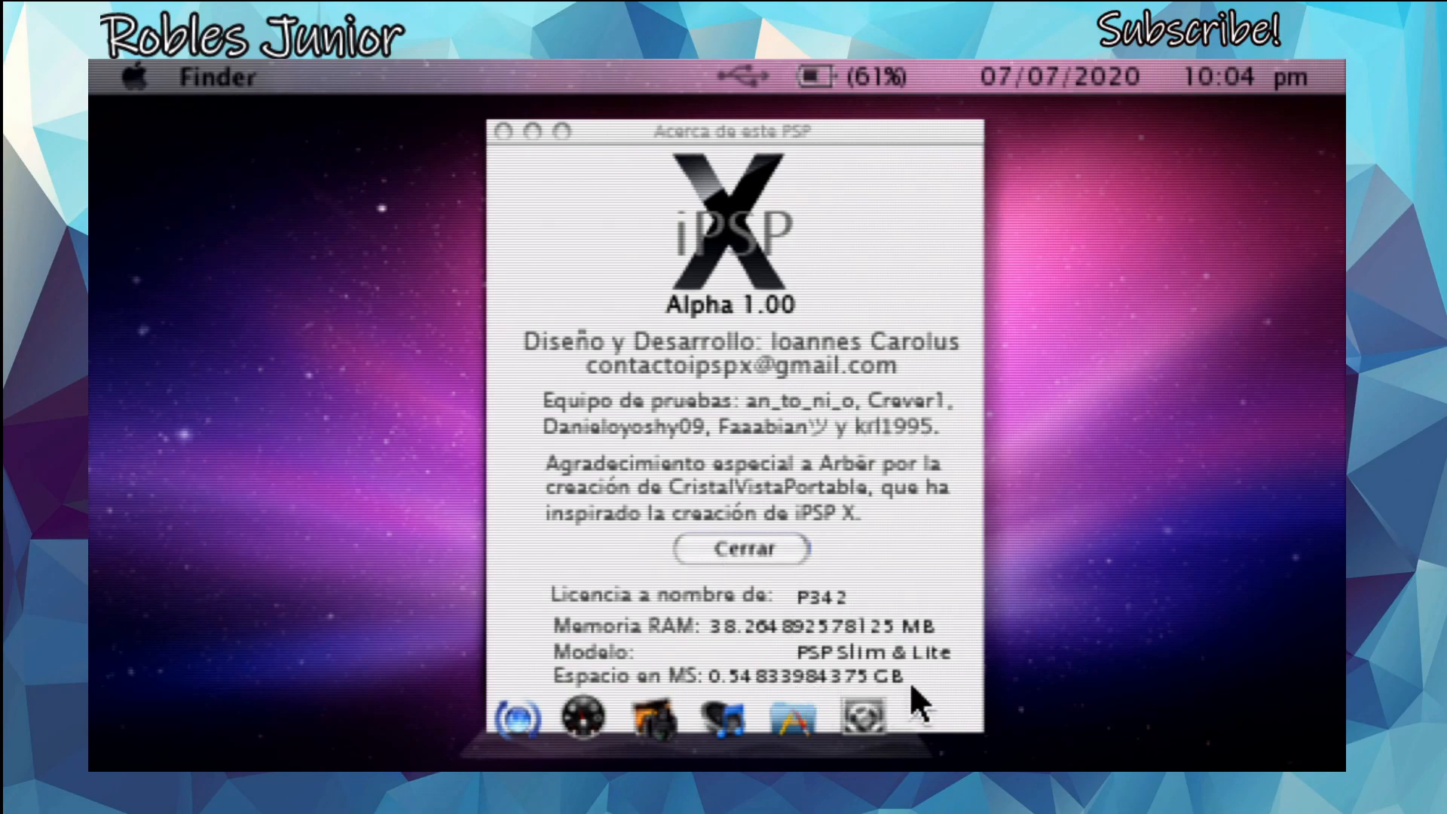
{"action": "mouse_move", "coordinate": [794, 696]}
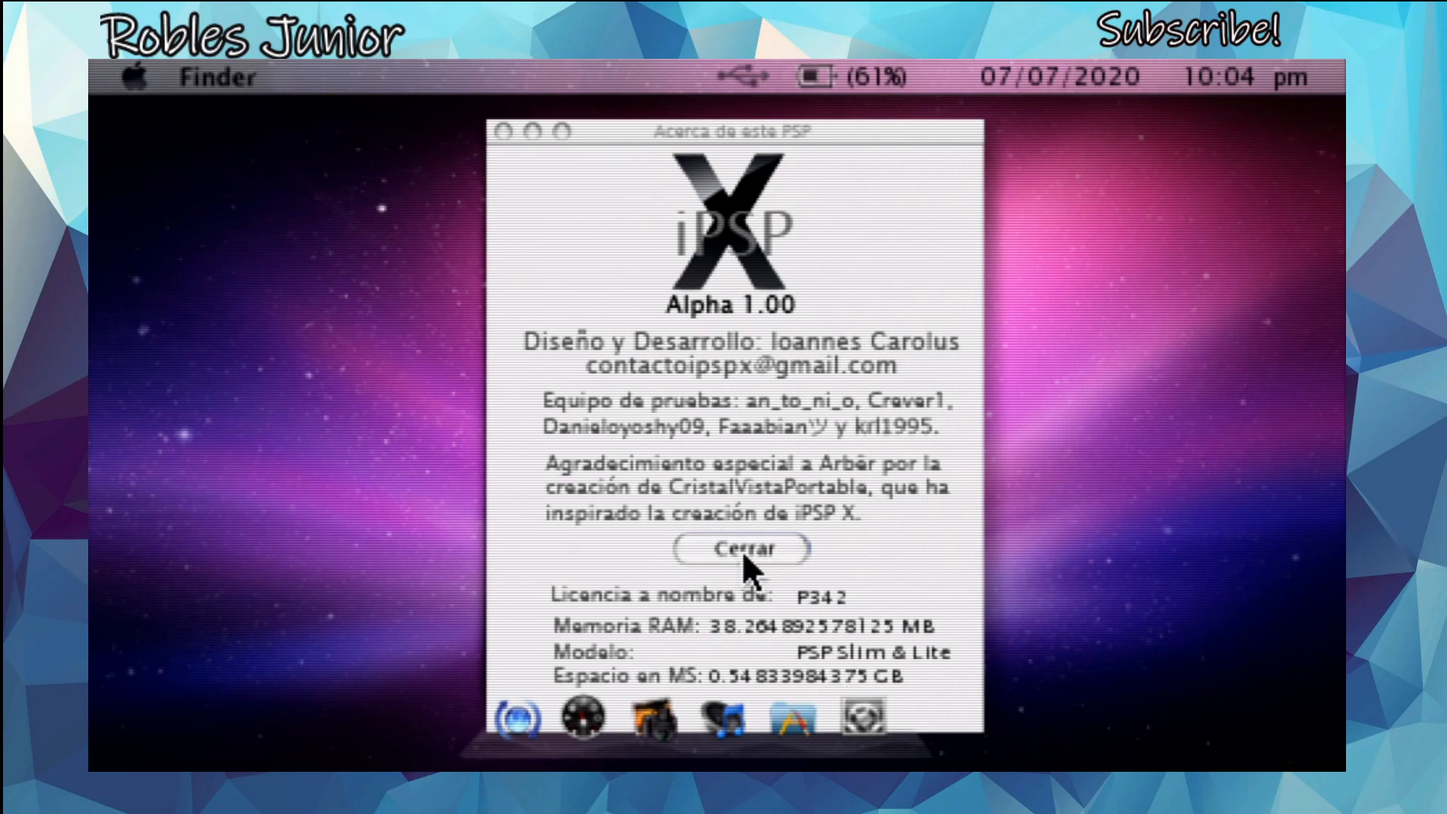
{"action": "left_click", "coordinate": [741, 550]}
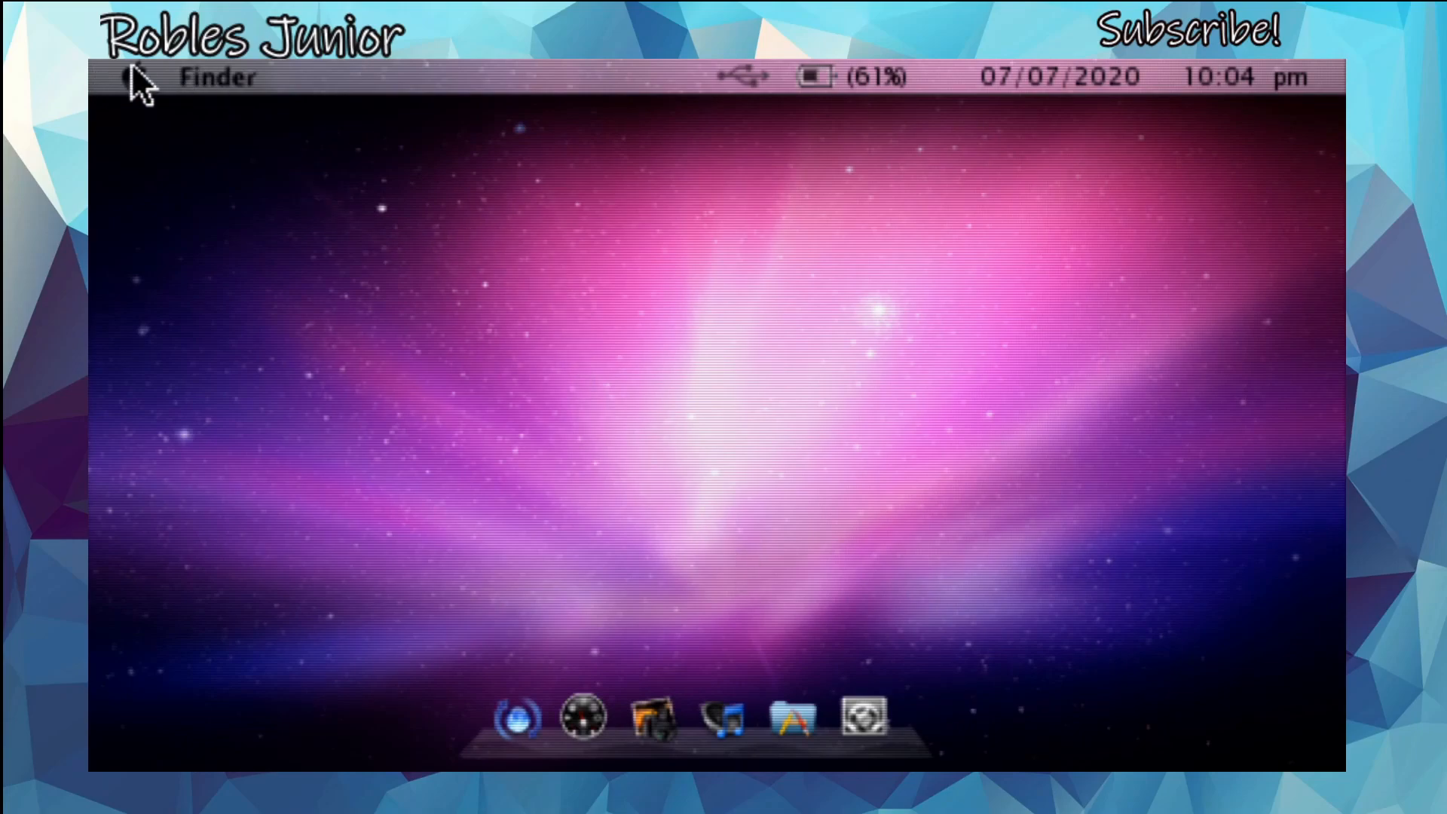
Try 'Actualización de software…' from the Apple menu, then reopen the Apple menu.
{"action": "left_click", "coordinate": [136, 78]}
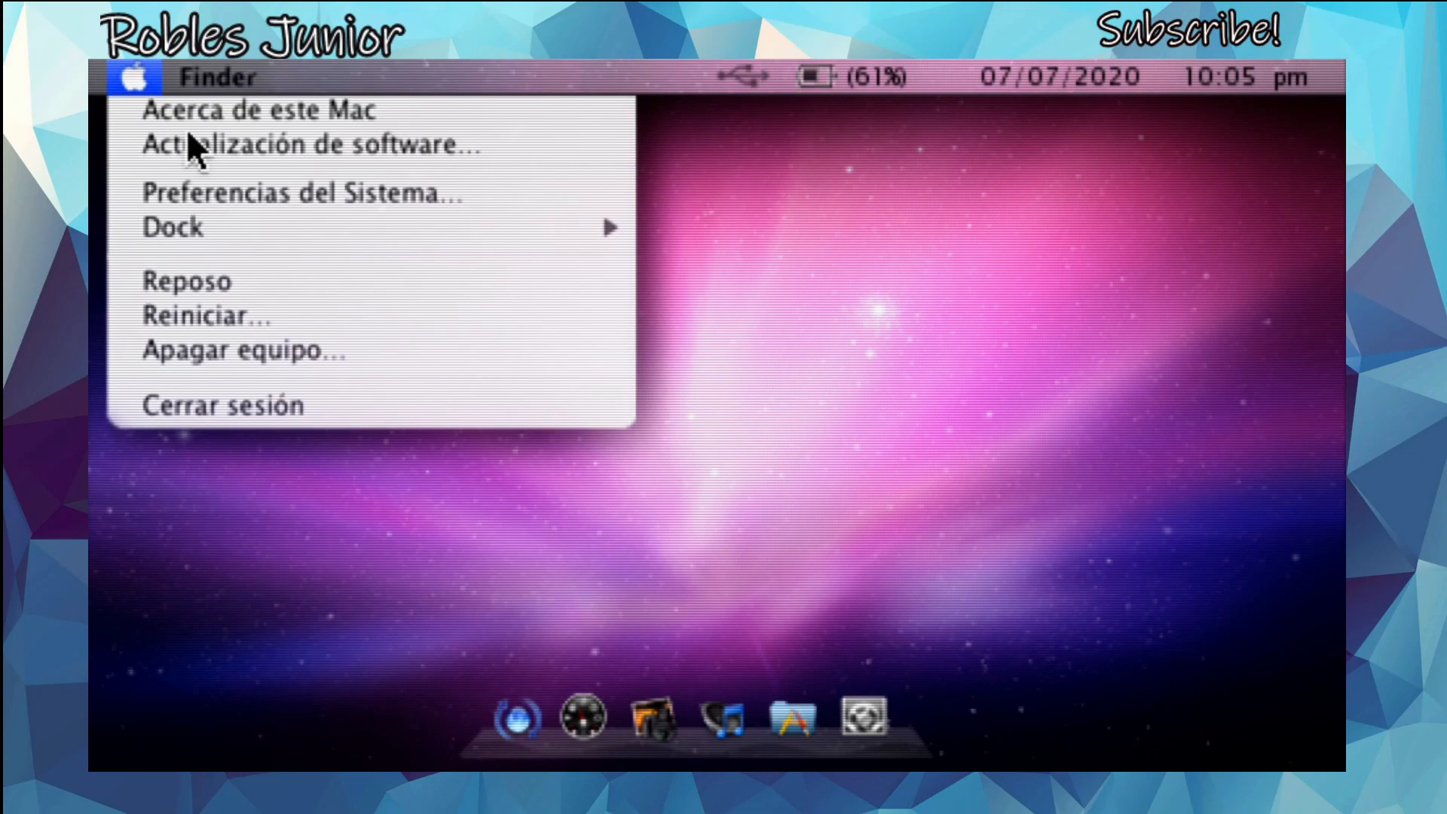
{"action": "mouse_move", "coordinate": [309, 145]}
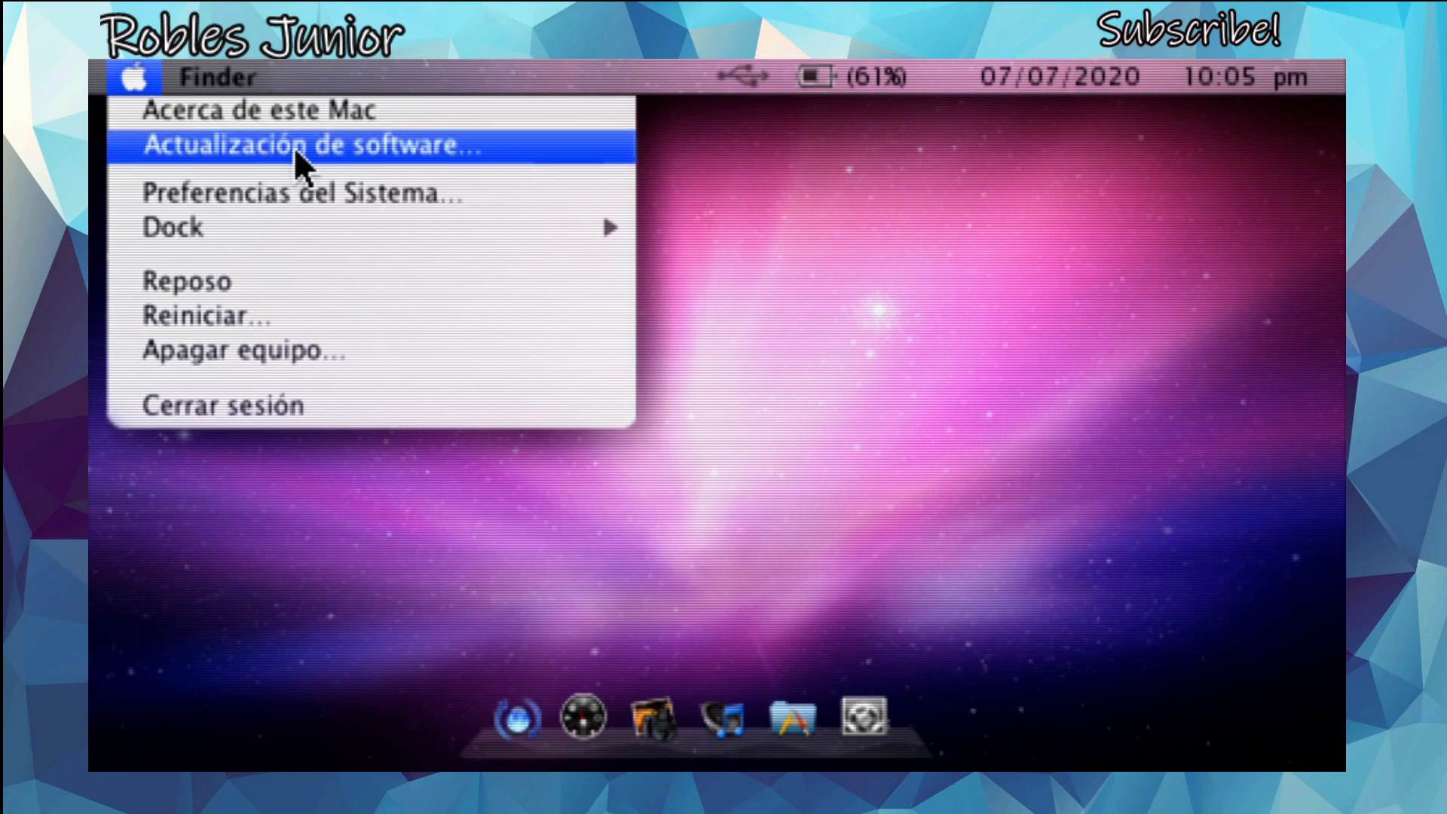
{"action": "left_click", "coordinate": [308, 145]}
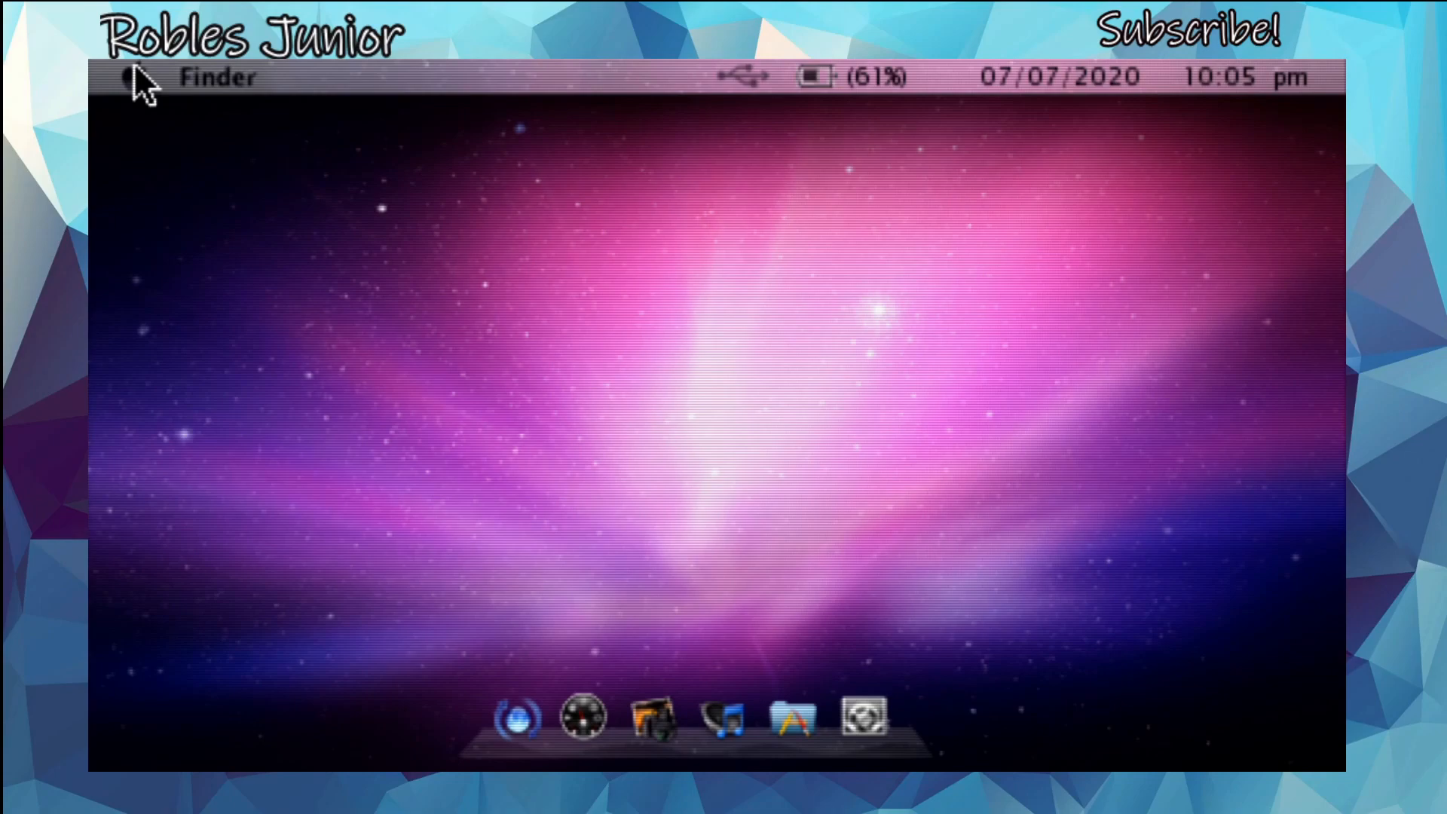
{"action": "left_click", "coordinate": [134, 77]}
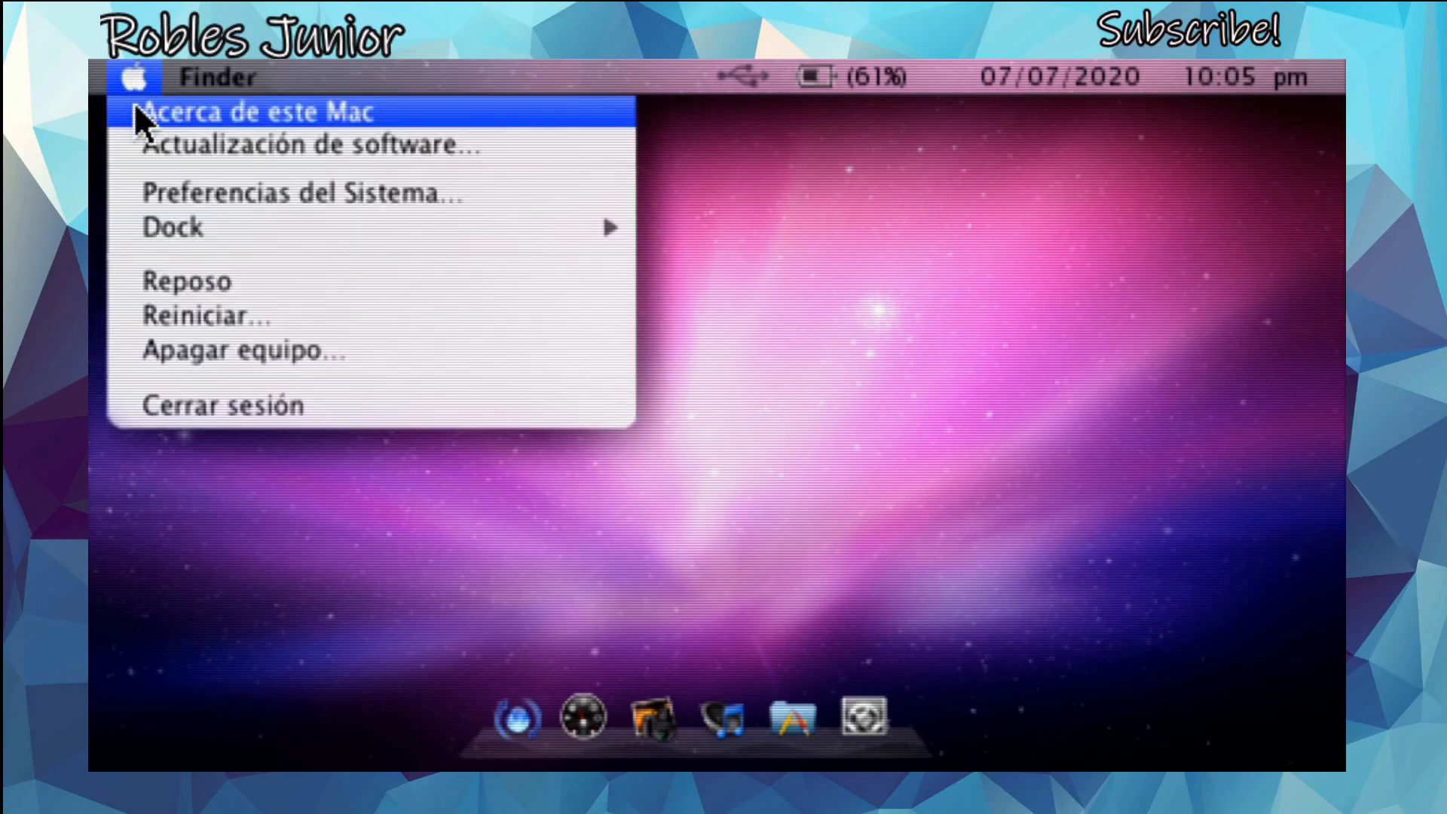
{"action": "mouse_move", "coordinate": [304, 195]}
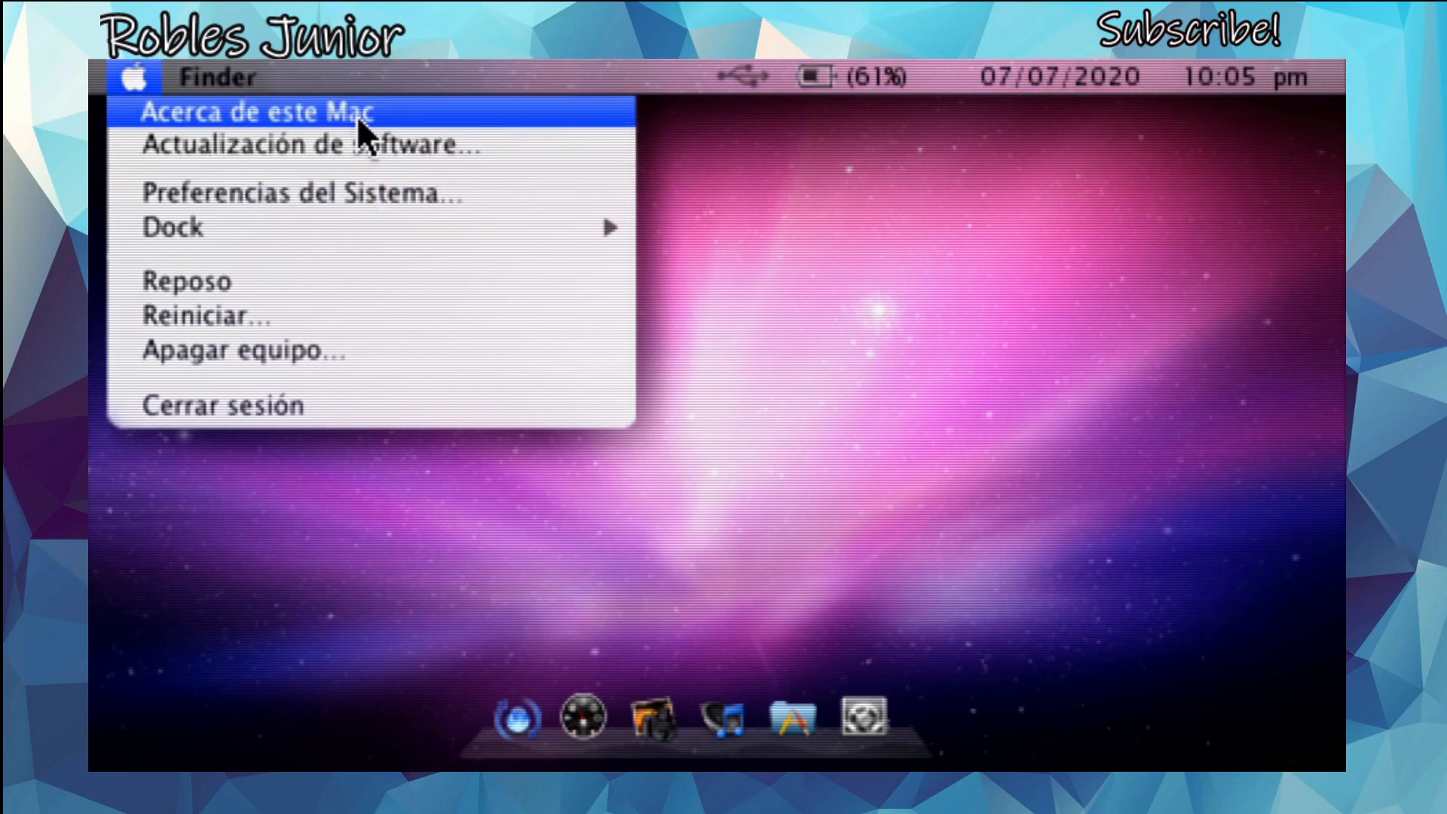
{"action": "mouse_move", "coordinate": [360, 195]}
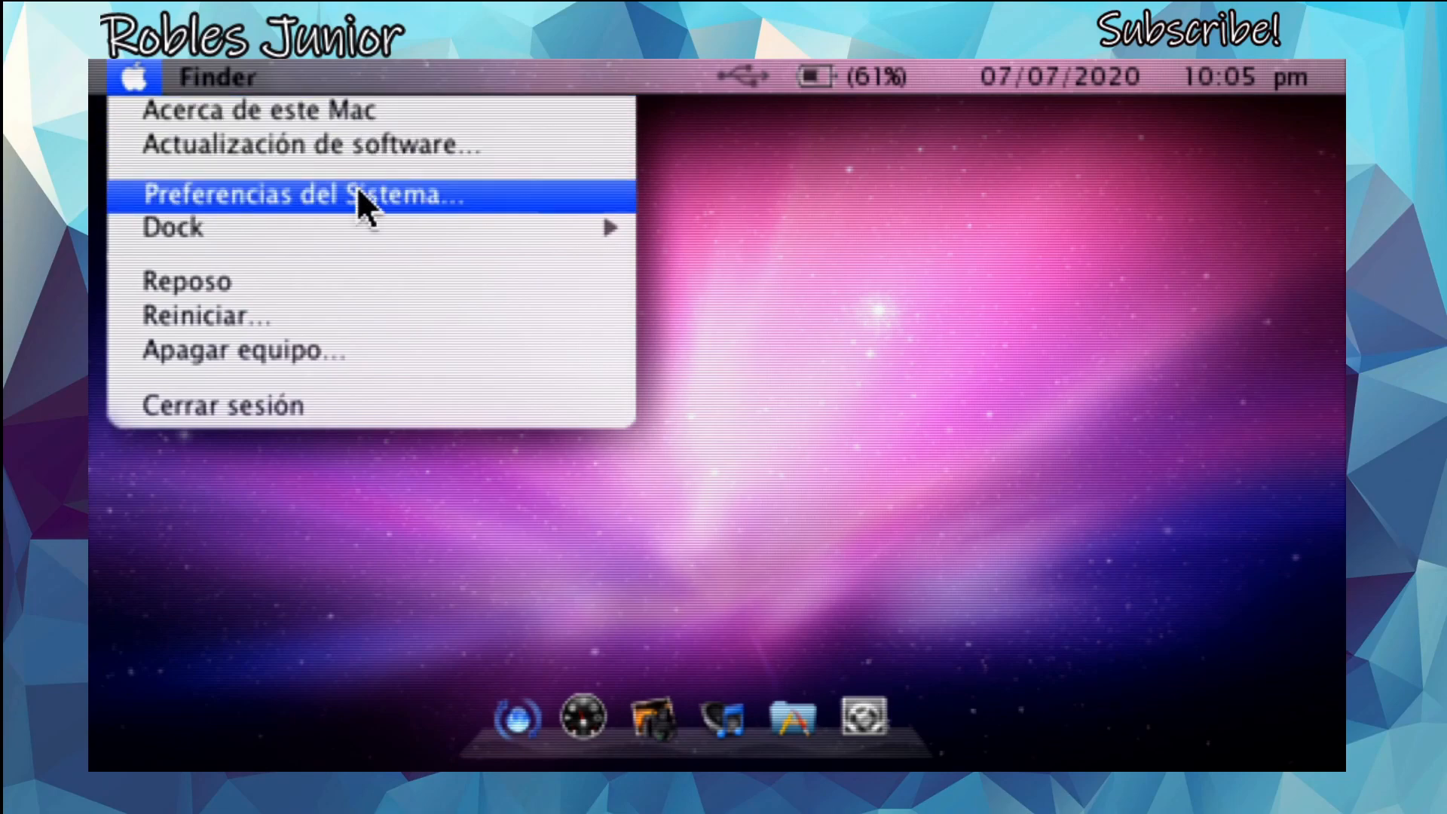
Open Preferencias del Sistema from the Apple menu.
{"action": "left_click", "coordinate": [304, 195]}
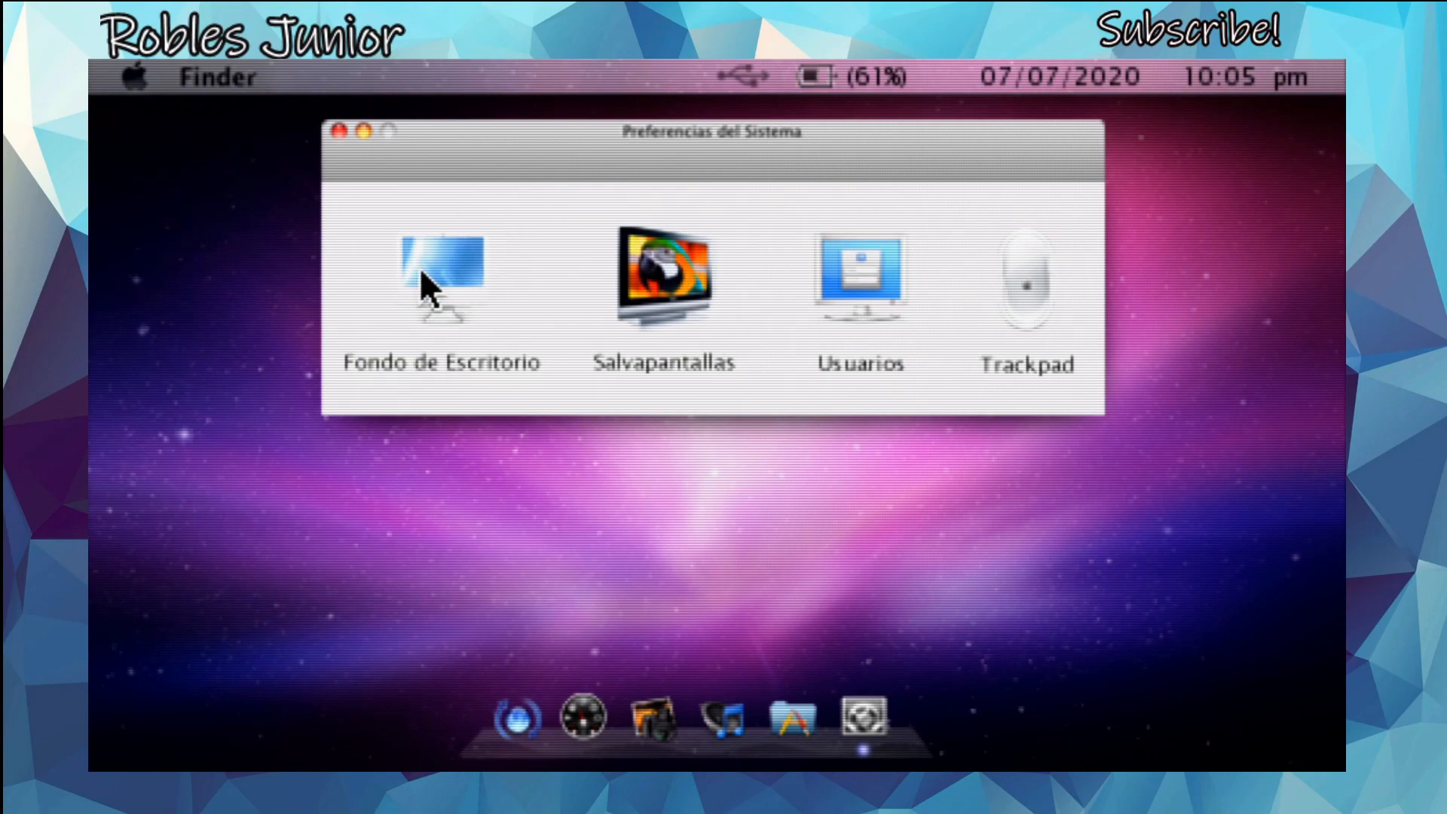
{"action": "mouse_move", "coordinate": [503, 286]}
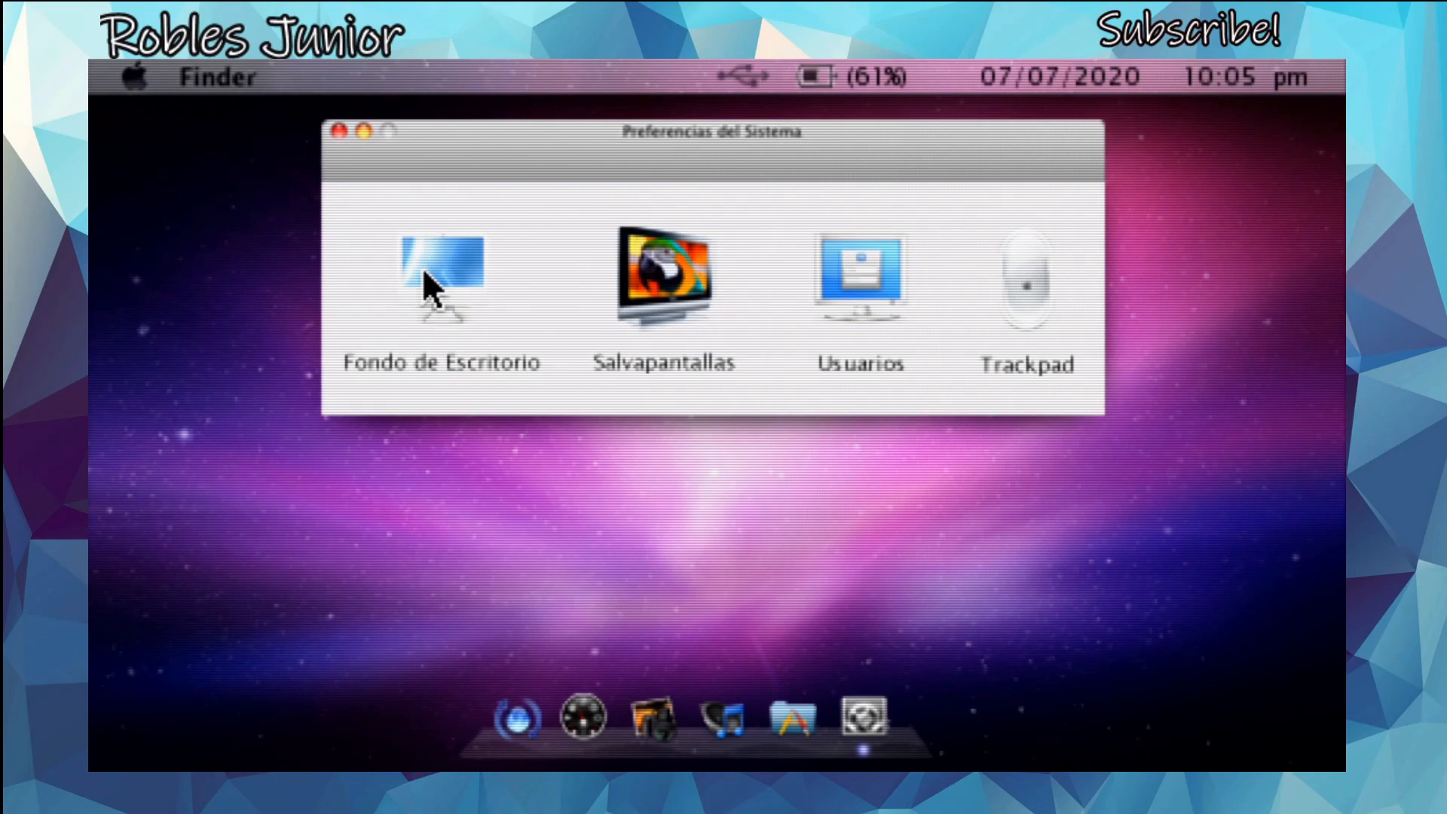
{"action": "mouse_move", "coordinate": [674, 281]}
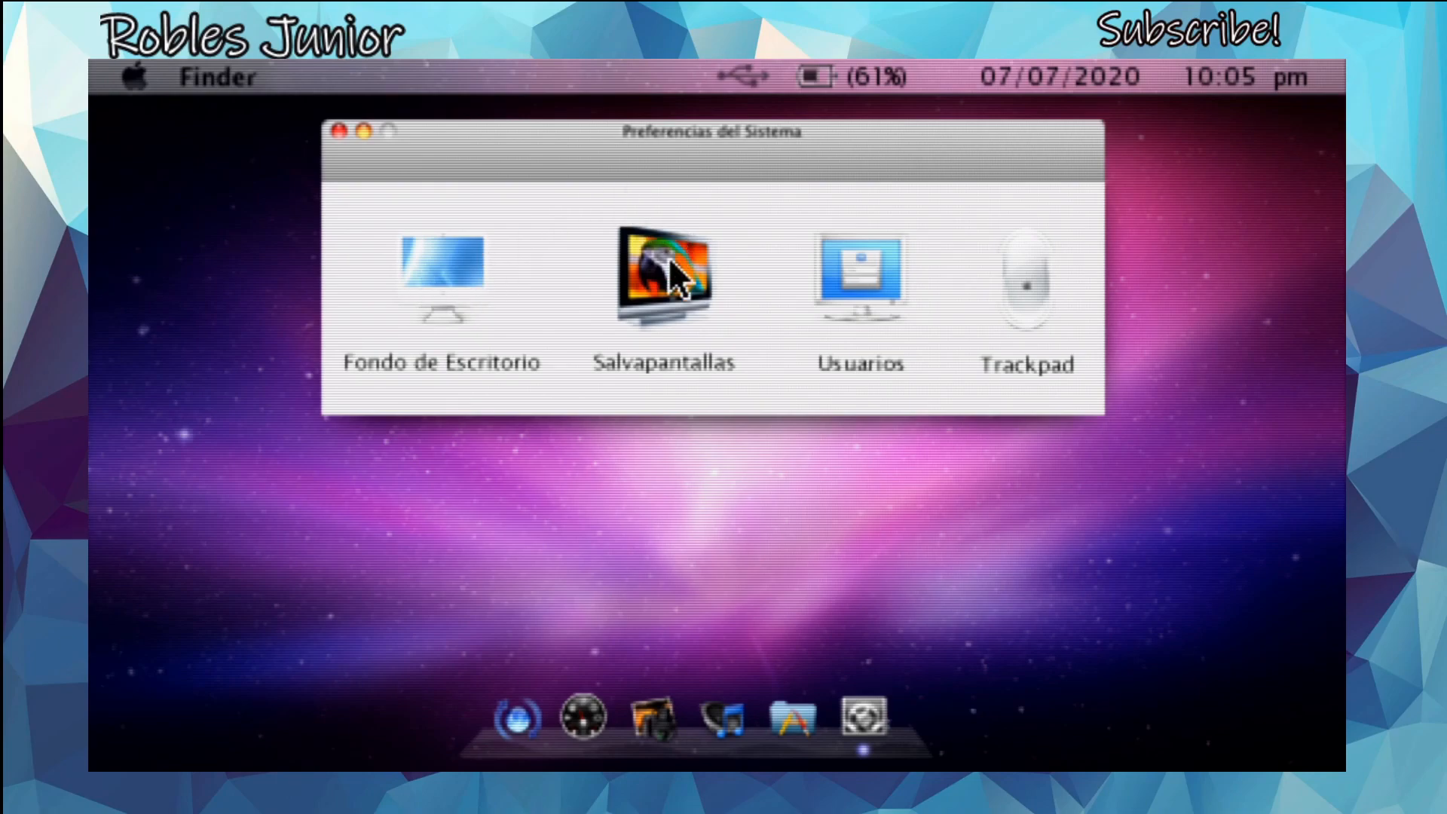
{"action": "mouse_move", "coordinate": [1027, 276]}
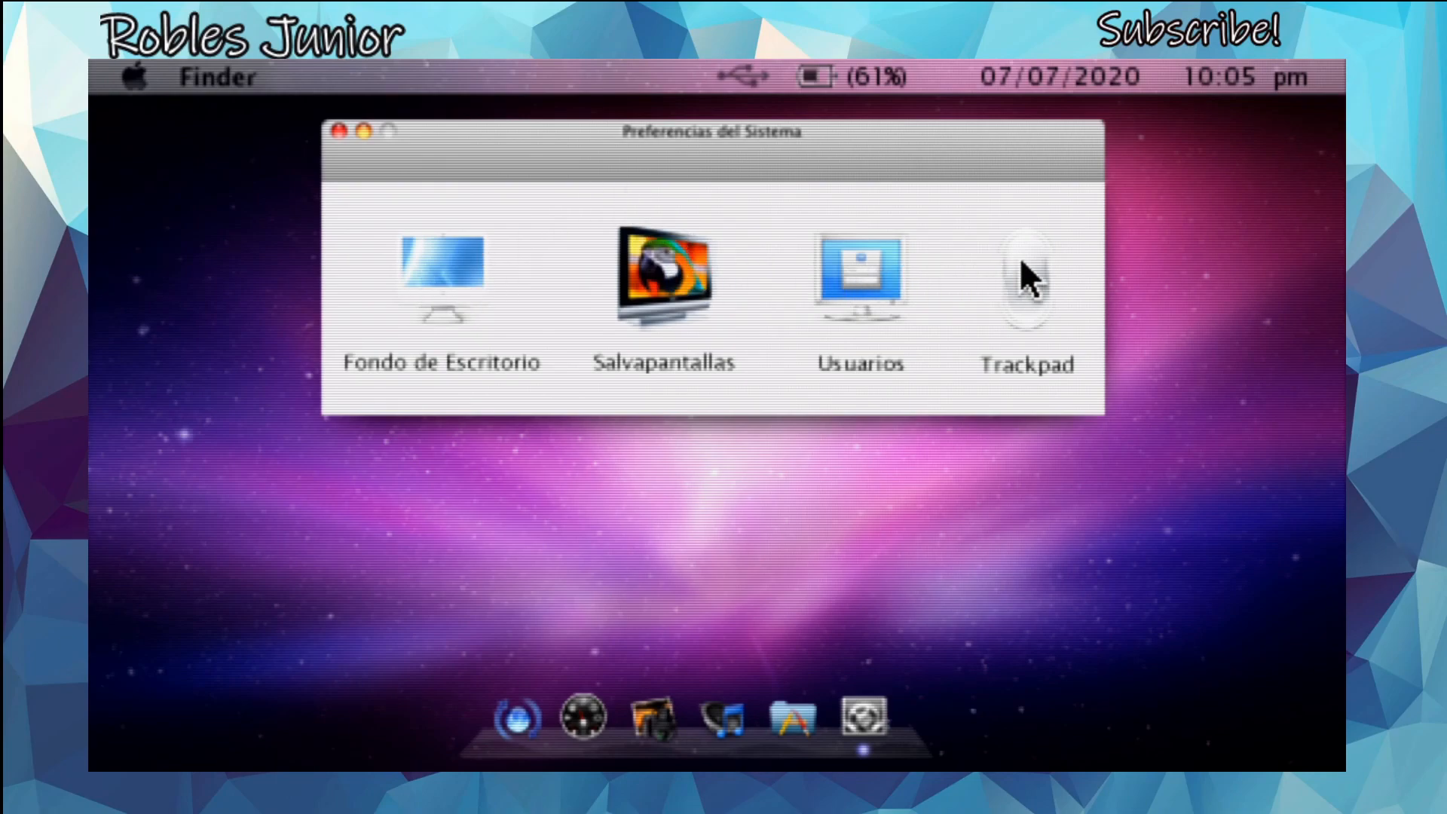
{"action": "mouse_move", "coordinate": [623, 295]}
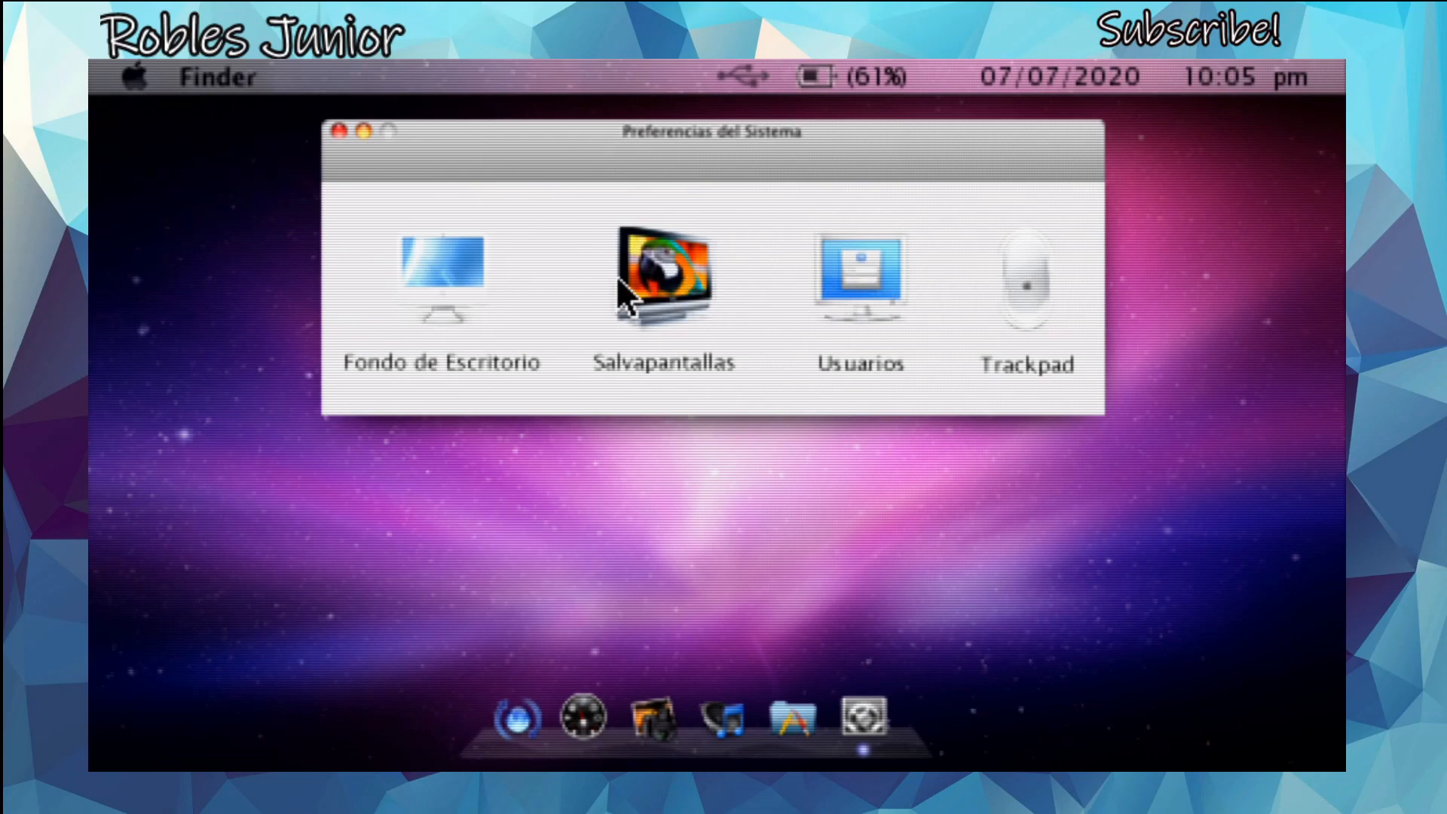
{"action": "mouse_move", "coordinate": [681, 295]}
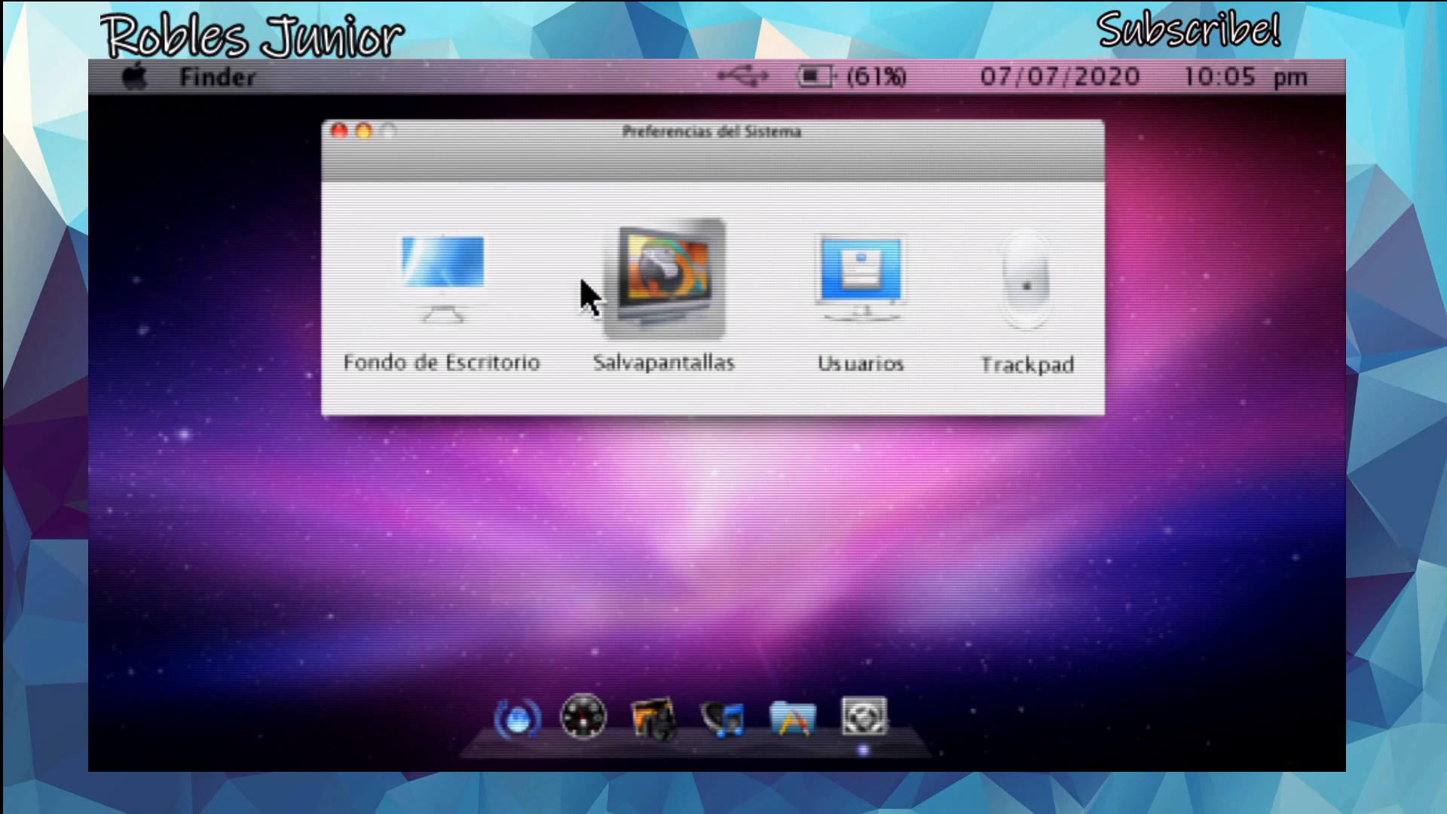
{"action": "mouse_move", "coordinate": [687, 296]}
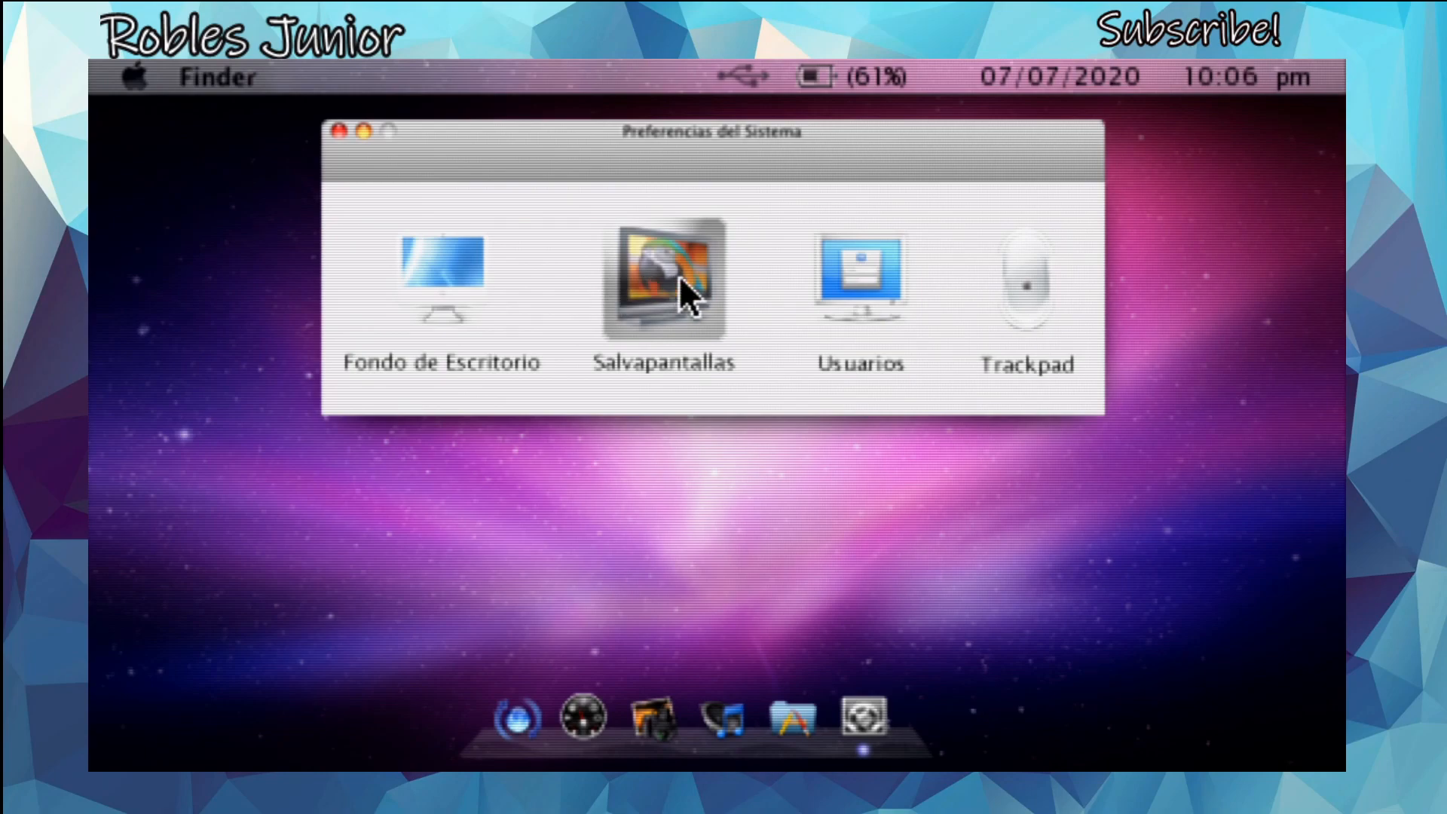
{"action": "mouse_move", "coordinate": [860, 276]}
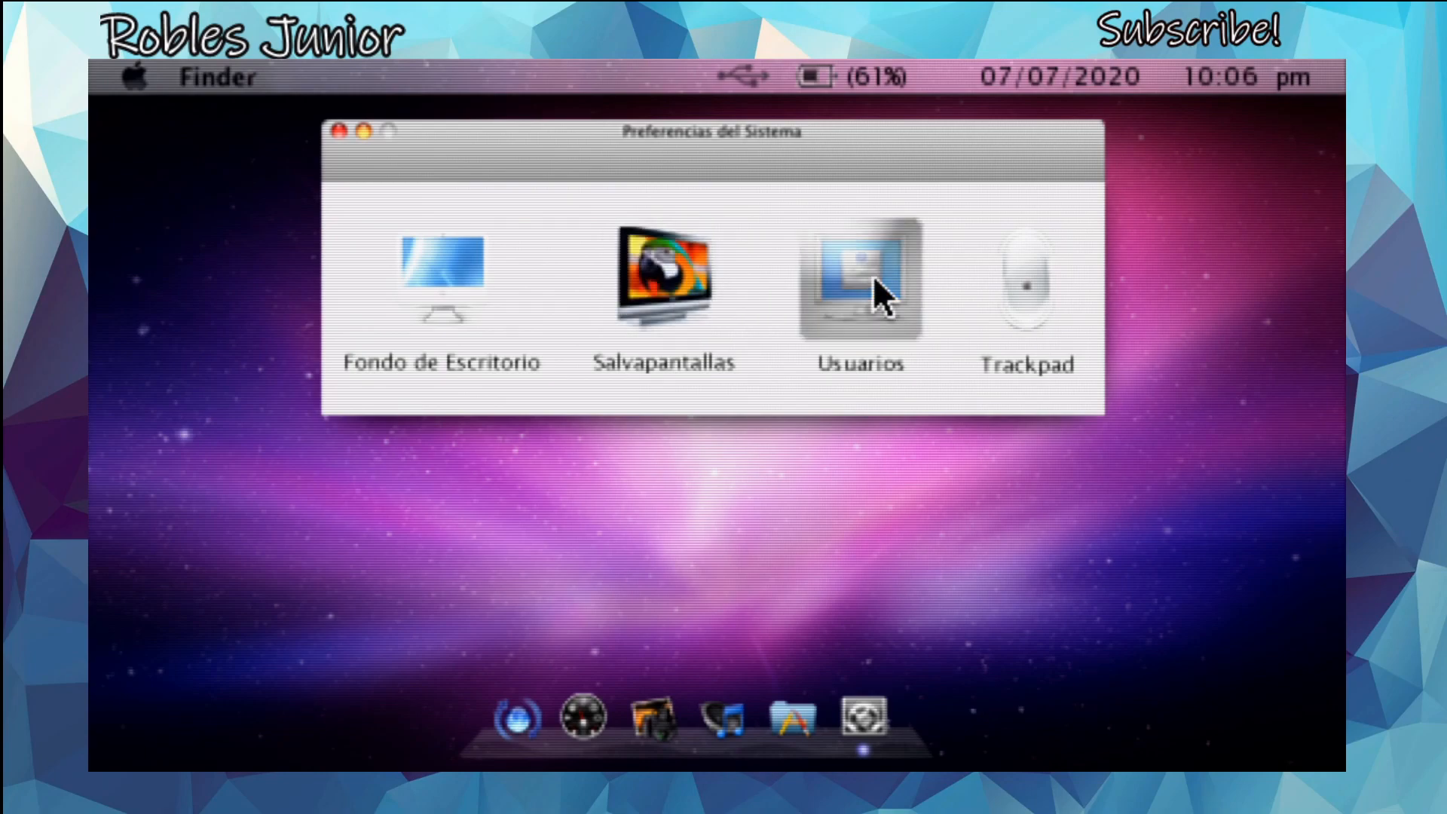
{"action": "mouse_move", "coordinate": [1041, 295]}
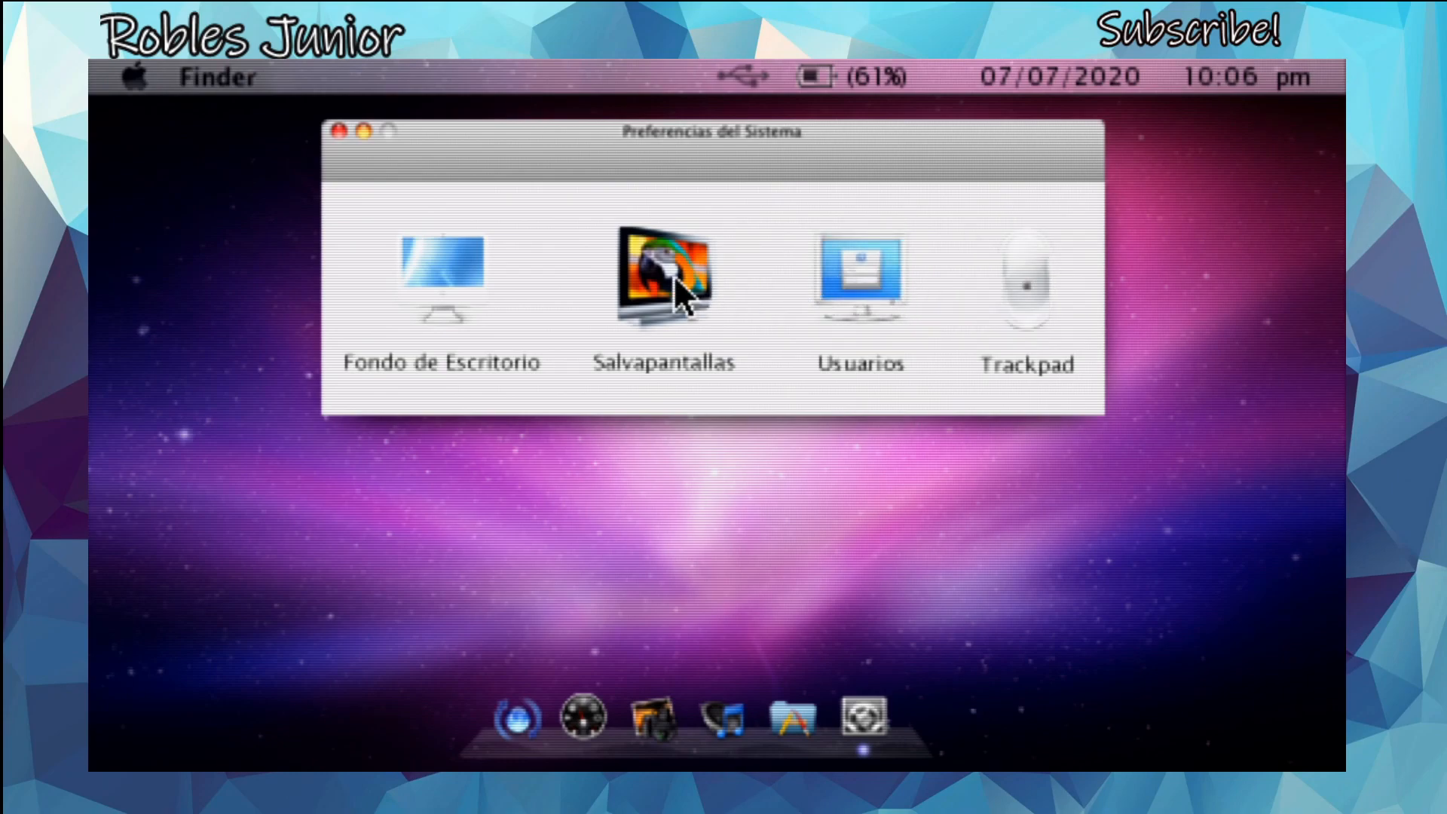
{"action": "mouse_move", "coordinate": [424, 295]}
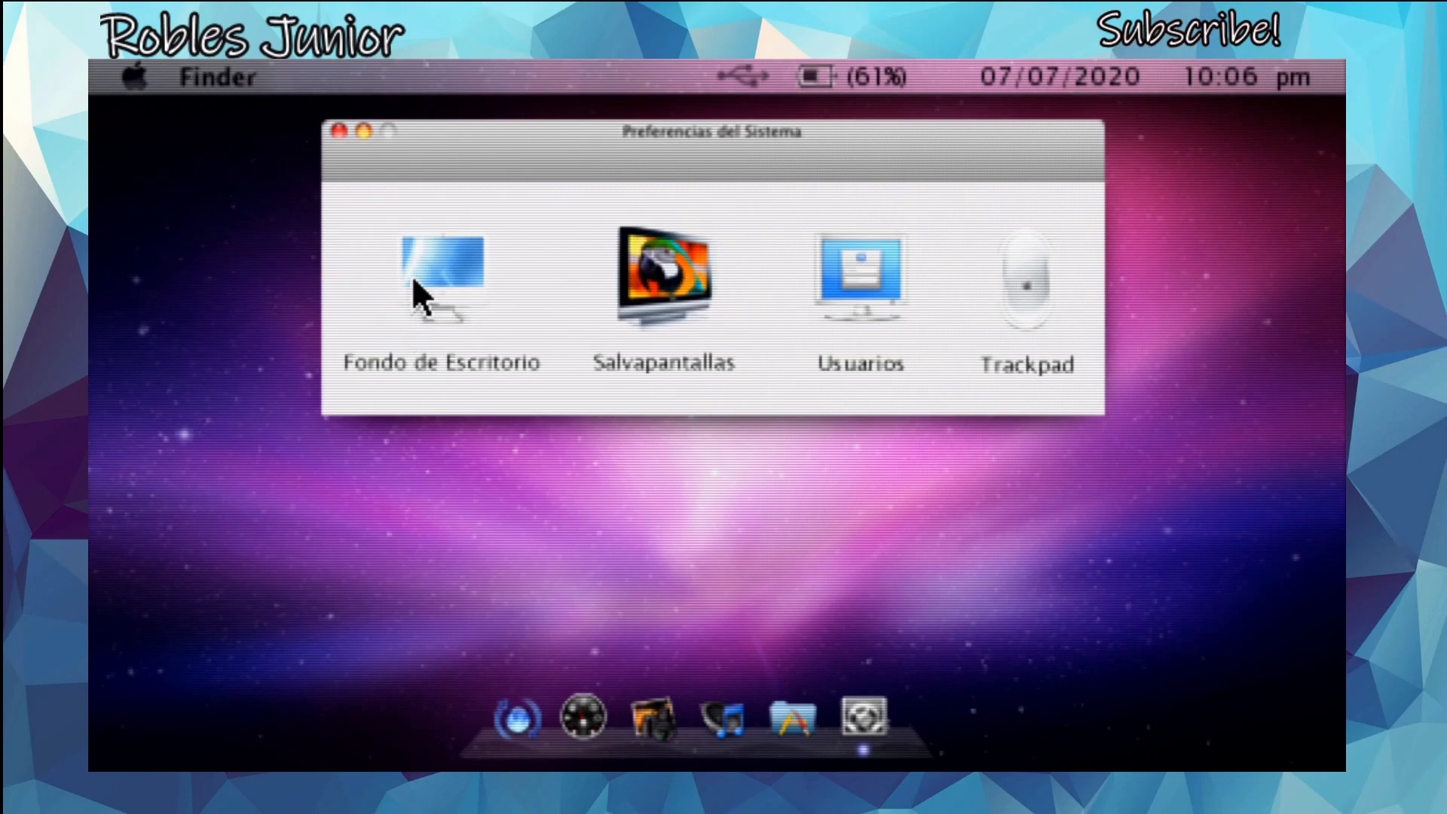
{"action": "mouse_move", "coordinate": [643, 244]}
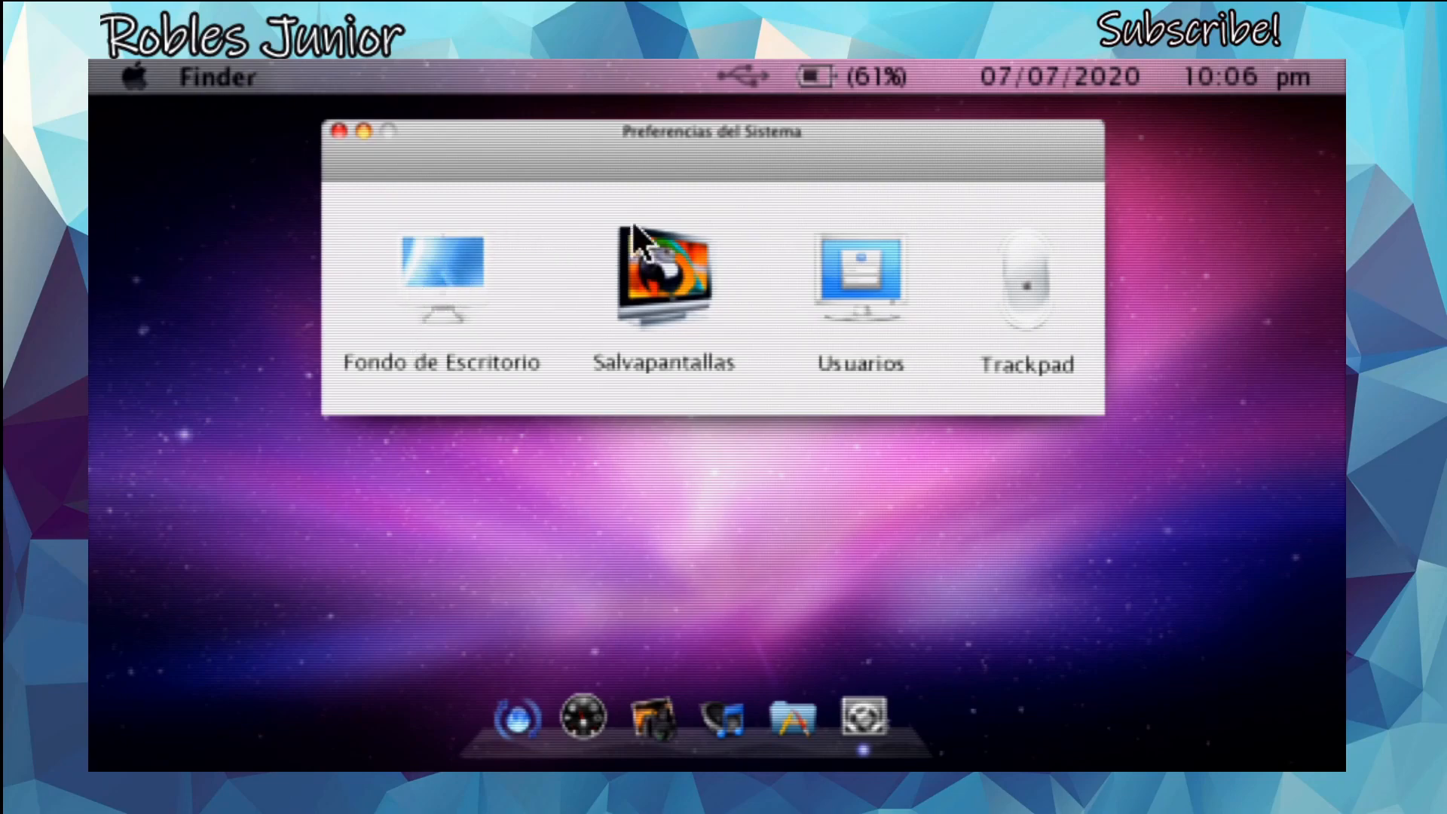
{"action": "mouse_move", "coordinate": [681, 279]}
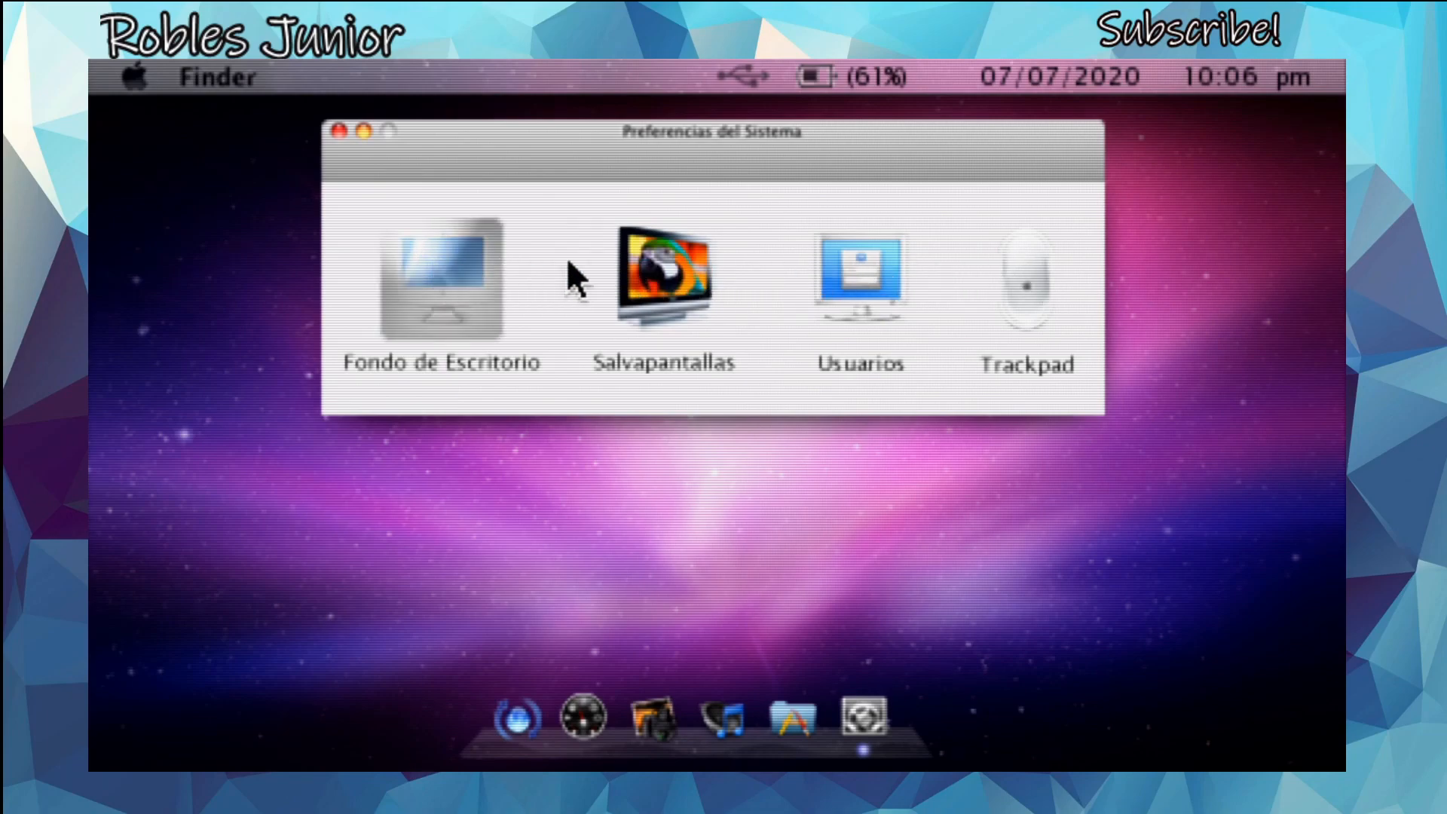
{"action": "mouse_move", "coordinate": [1047, 286]}
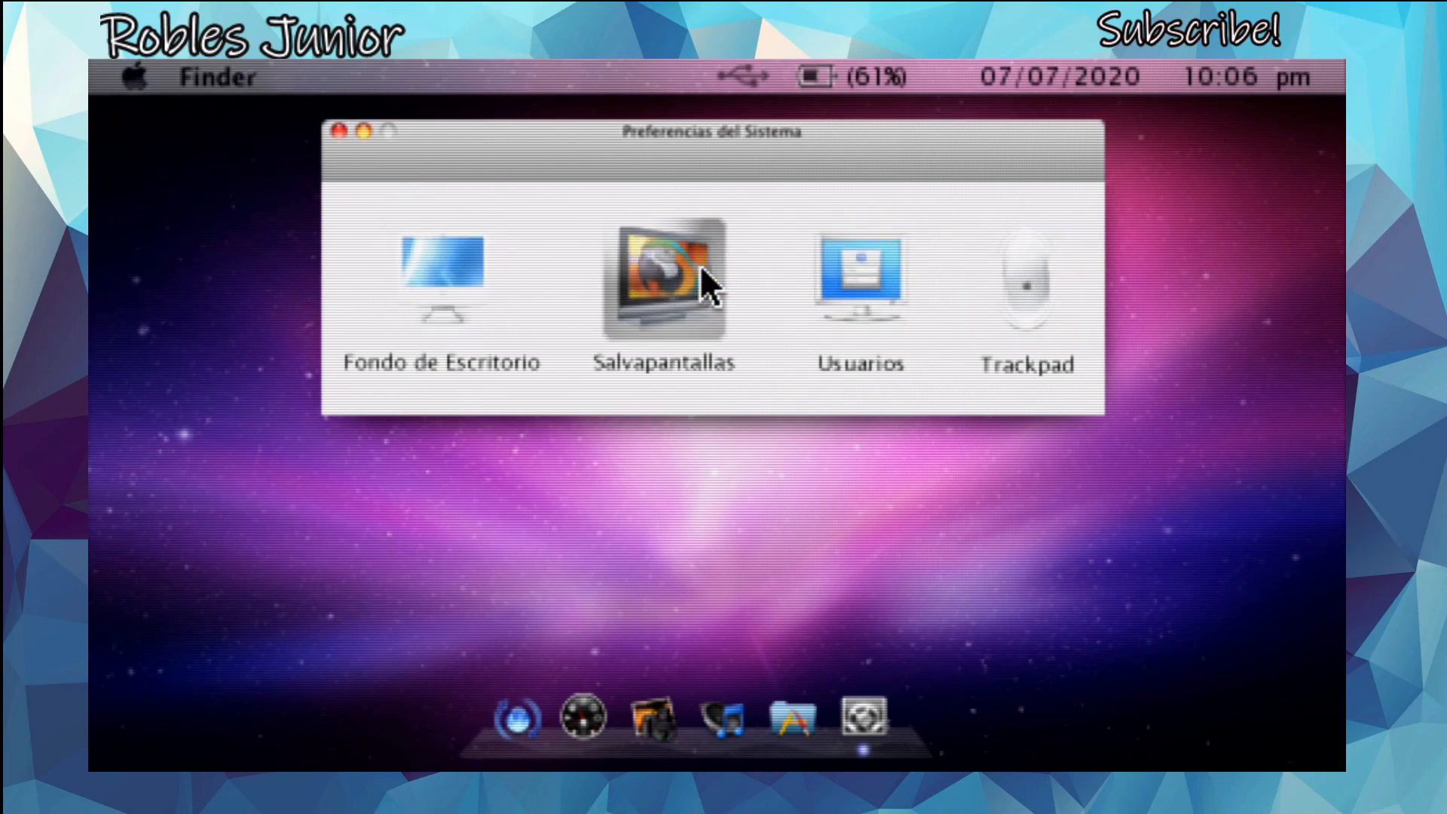
{"action": "mouse_move", "coordinate": [1002, 281]}
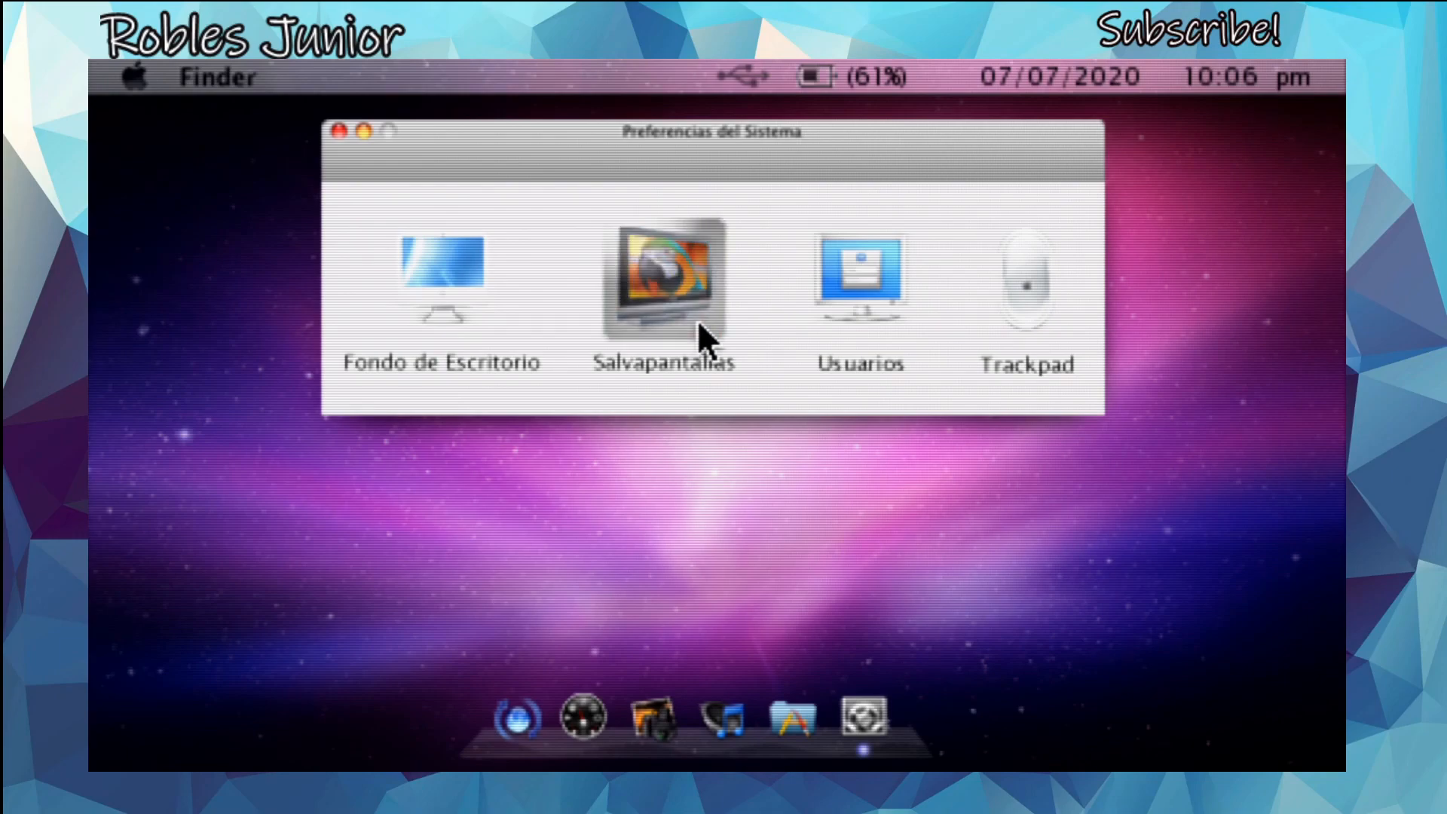
{"action": "mouse_move", "coordinate": [747, 309]}
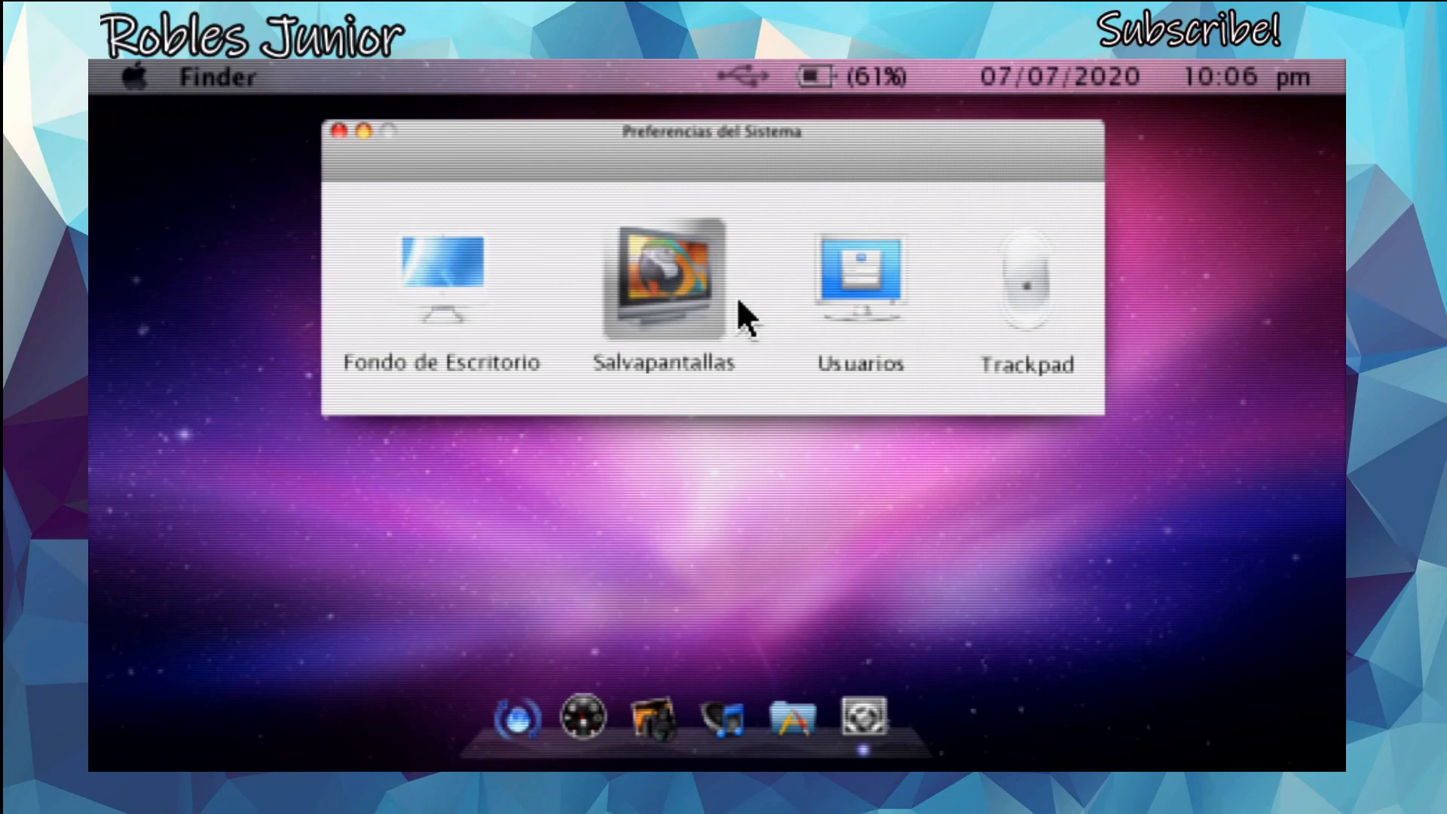
{"action": "mouse_move", "coordinate": [650, 291]}
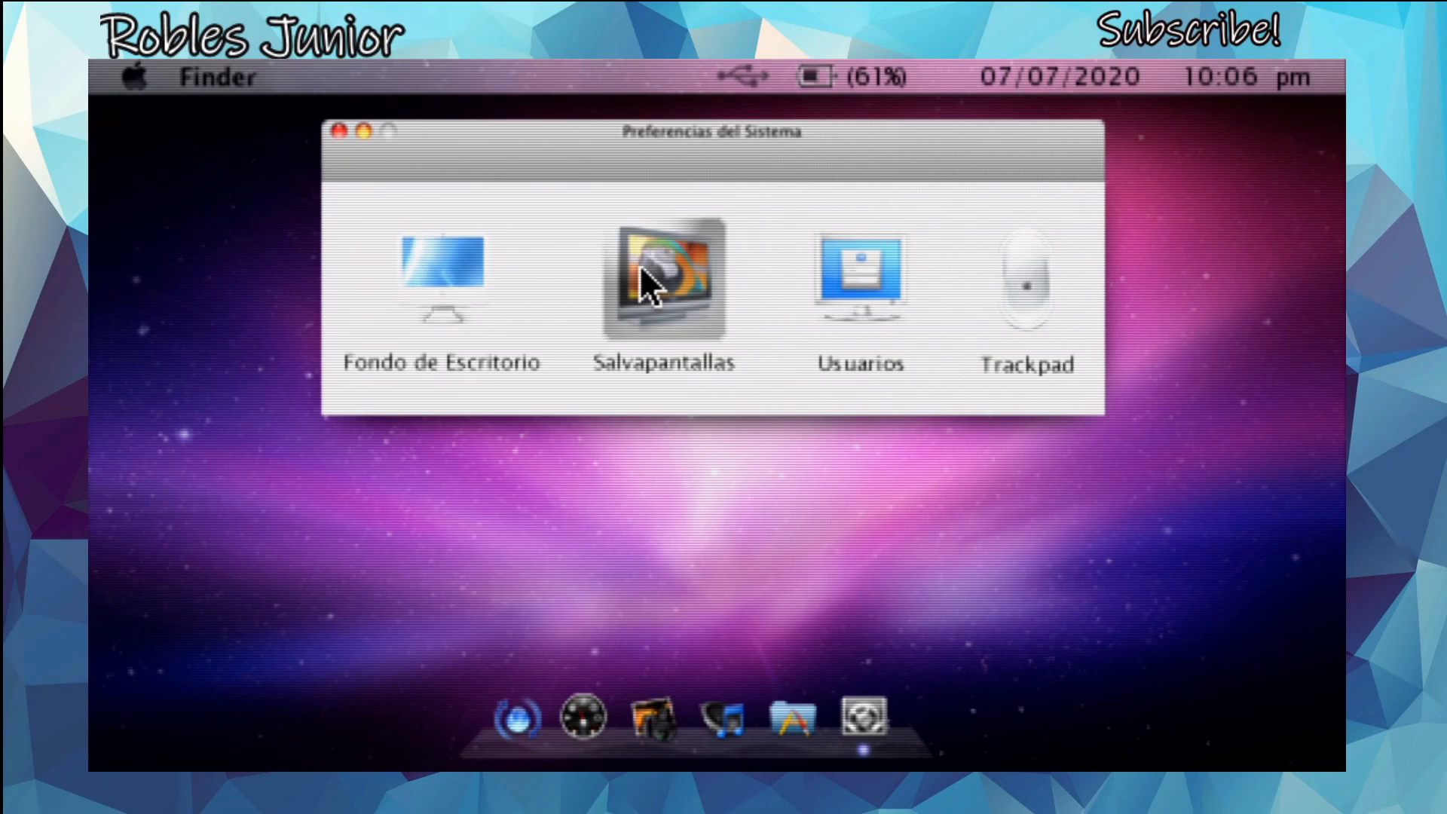
{"action": "mouse_move", "coordinate": [770, 424]}
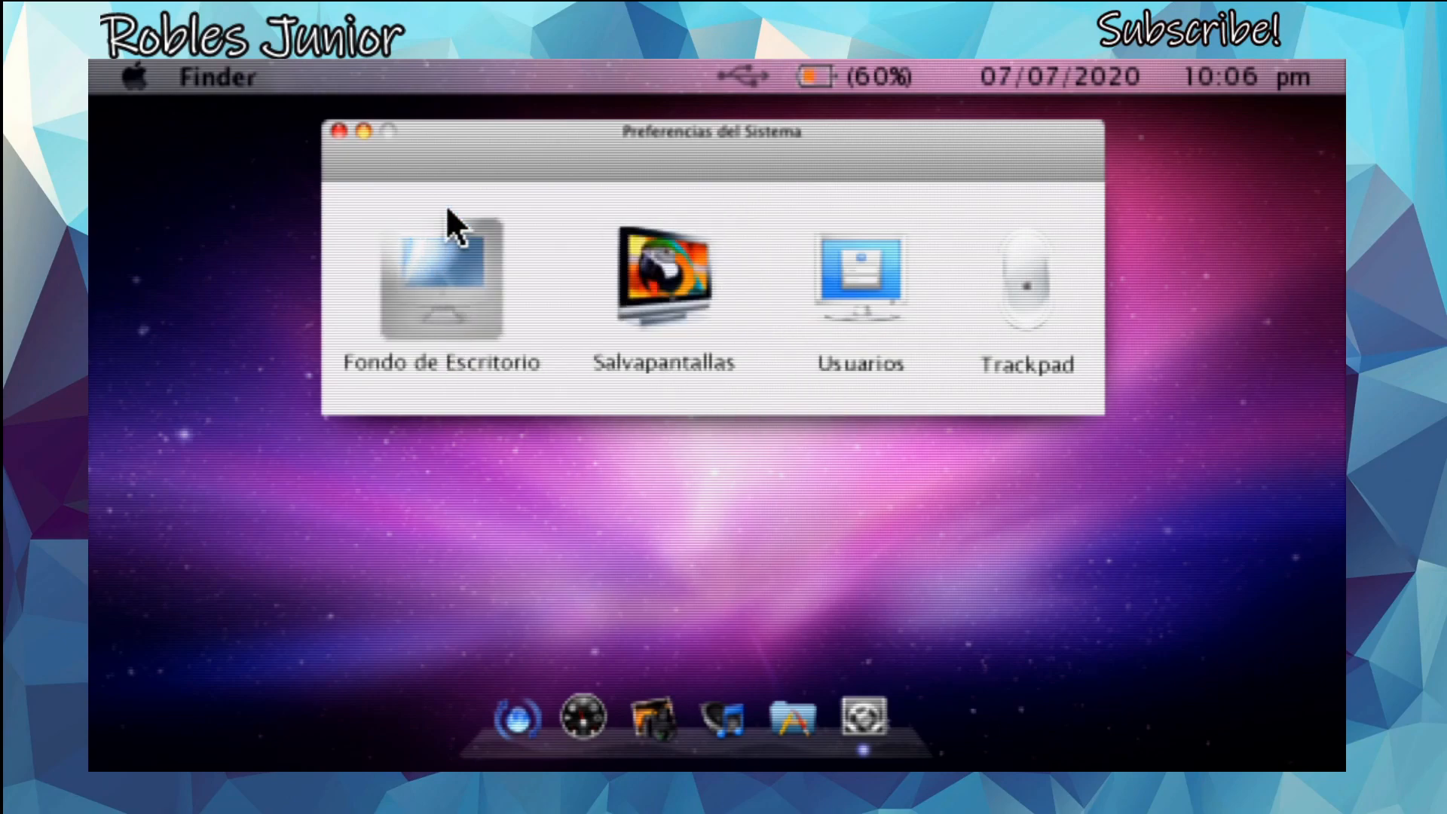
{"action": "mouse_move", "coordinate": [333, 139]}
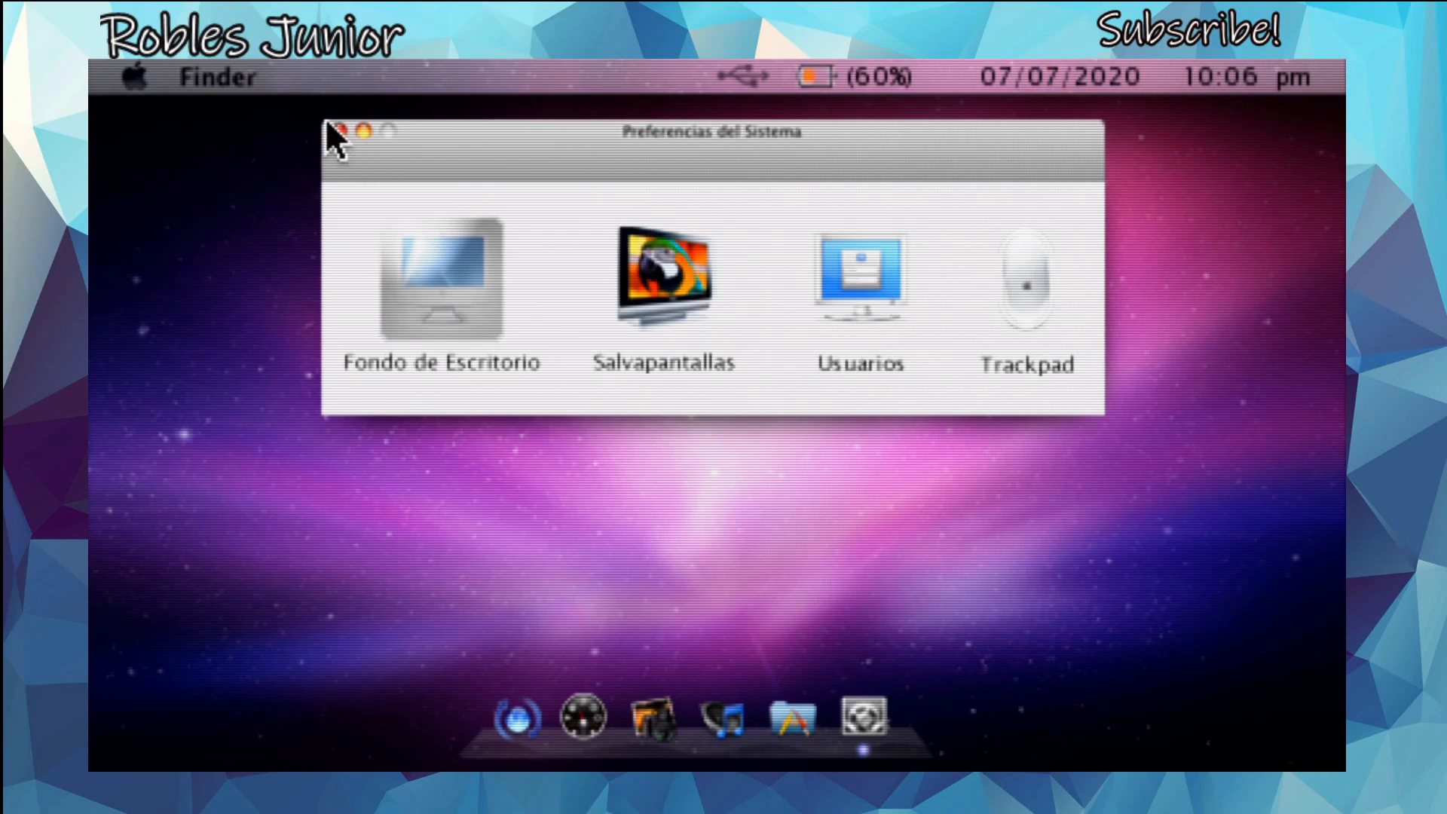
{"action": "mouse_move", "coordinate": [346, 153]}
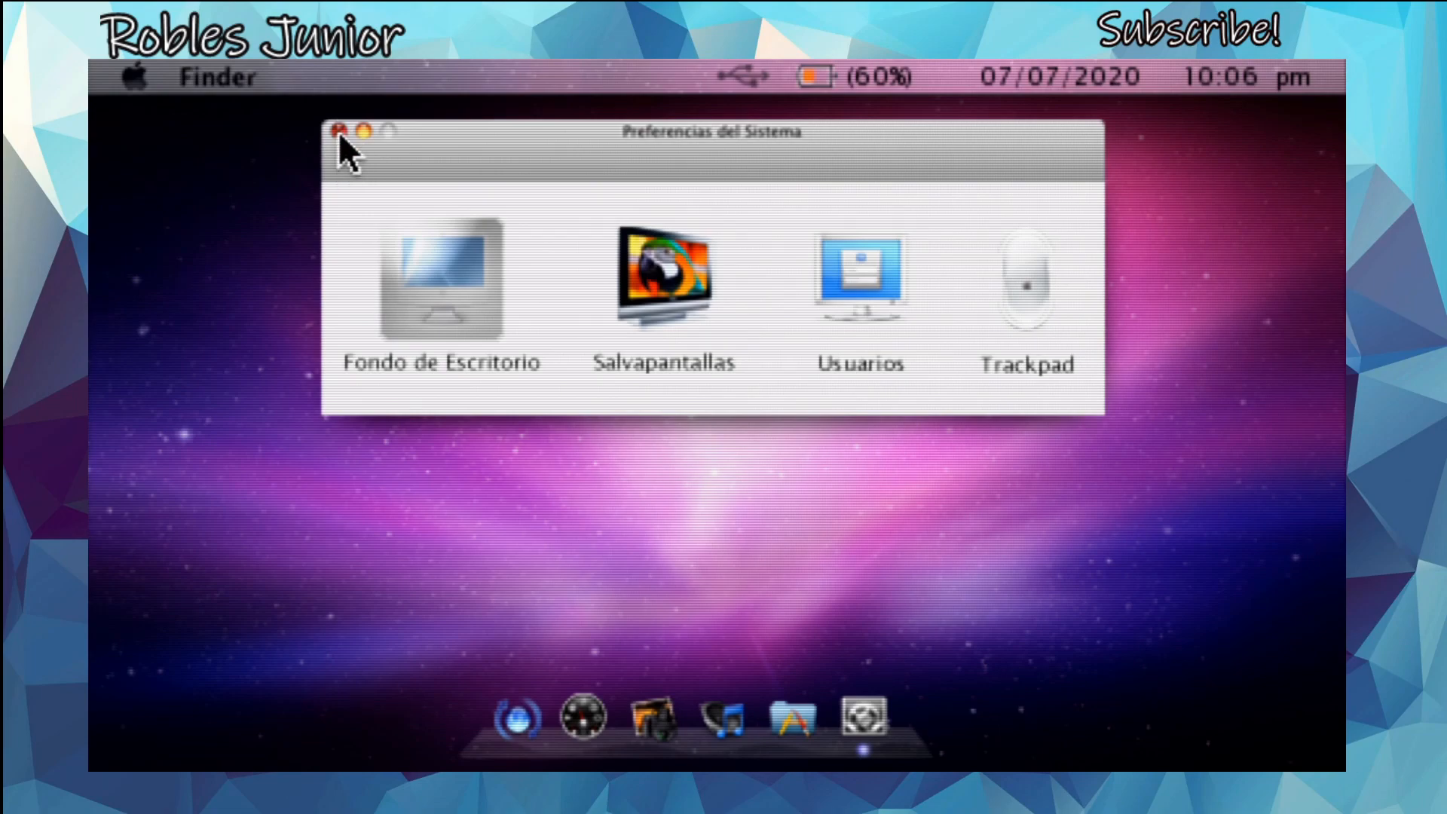
Close Preferencias del Sistema, then open the Apple menu's restart and shutdown options twice.
{"action": "left_click", "coordinate": [332, 131]}
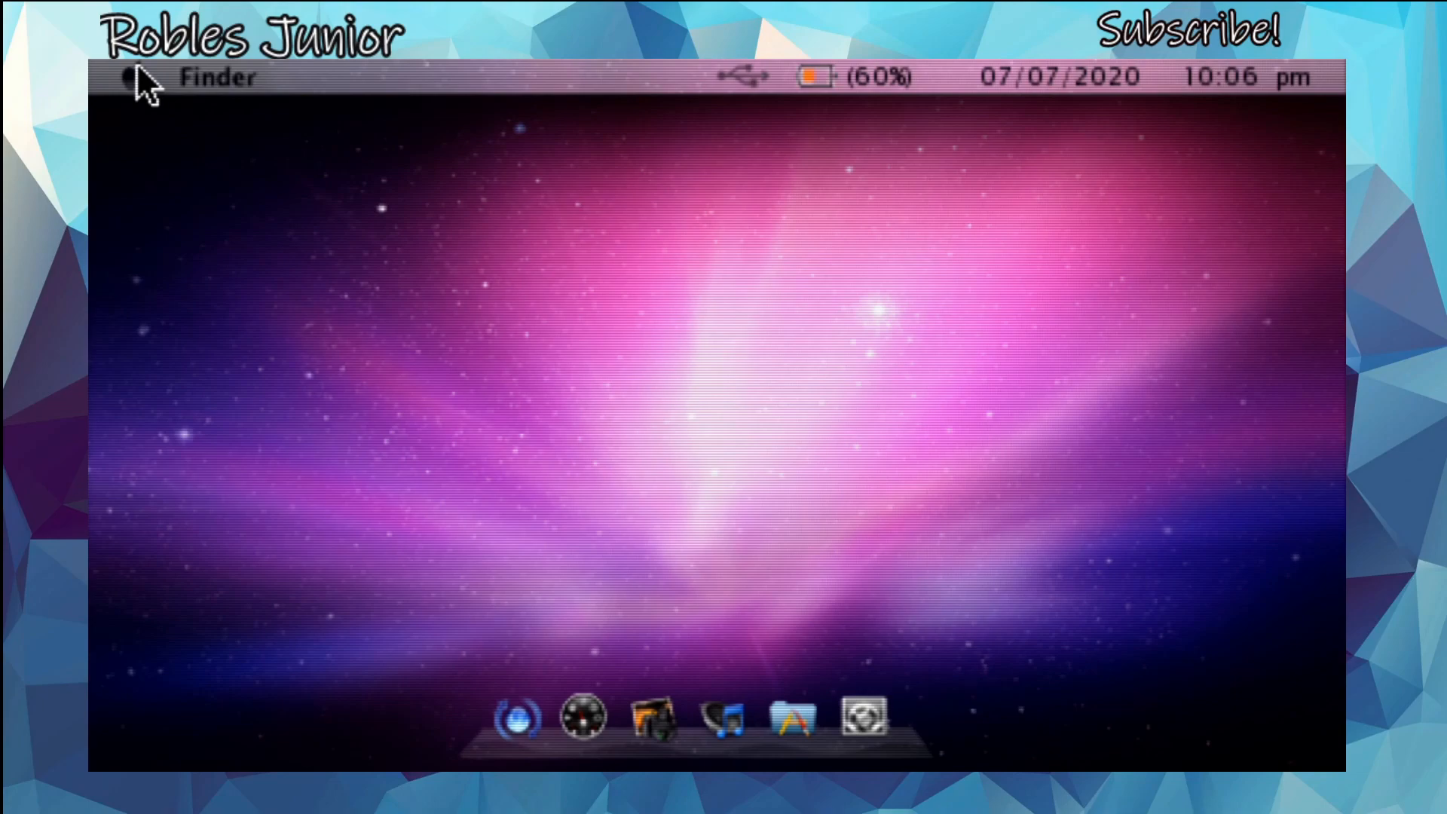
{"action": "left_click", "coordinate": [139, 78]}
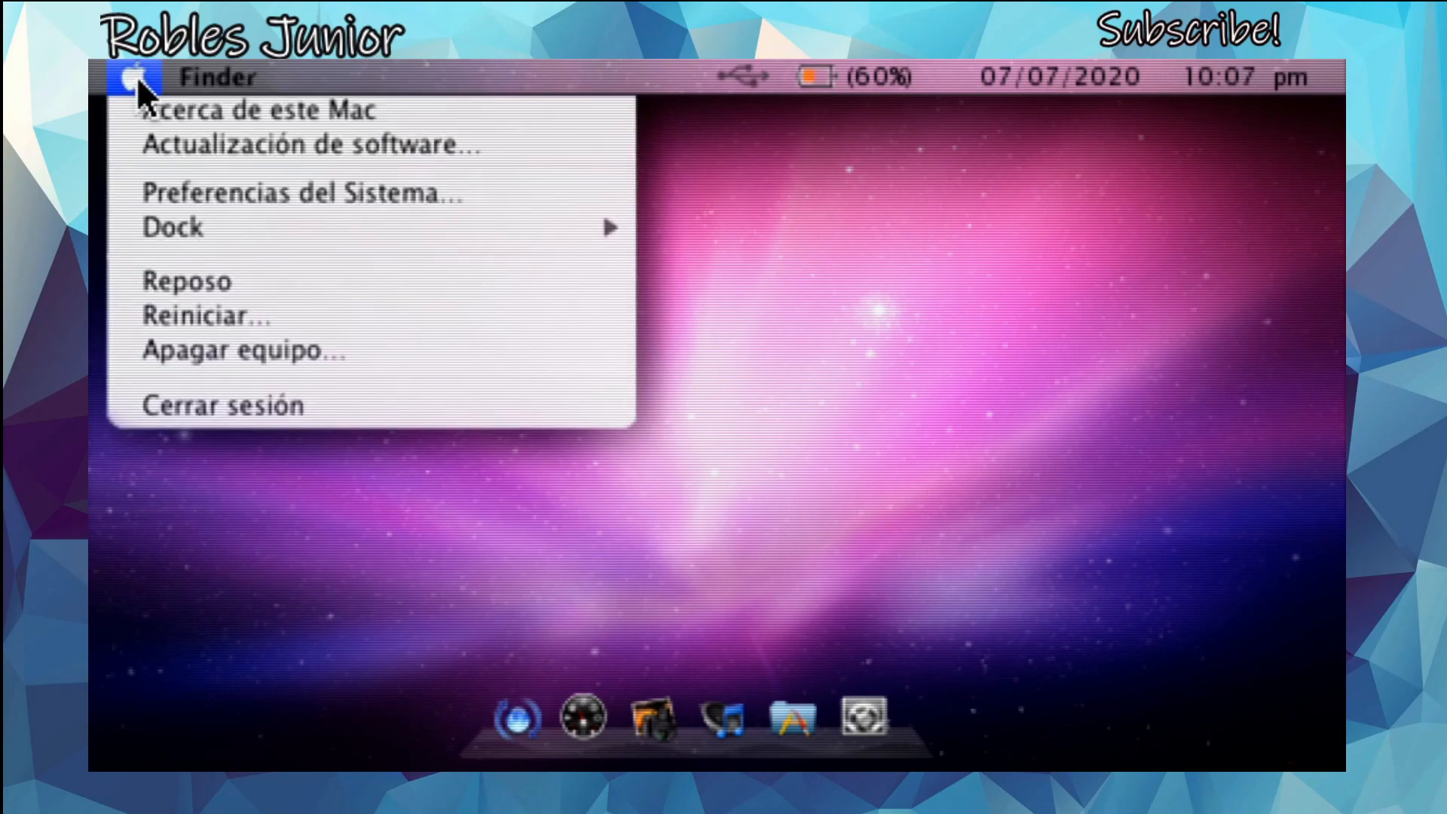
{"action": "mouse_move", "coordinate": [250, 229]}
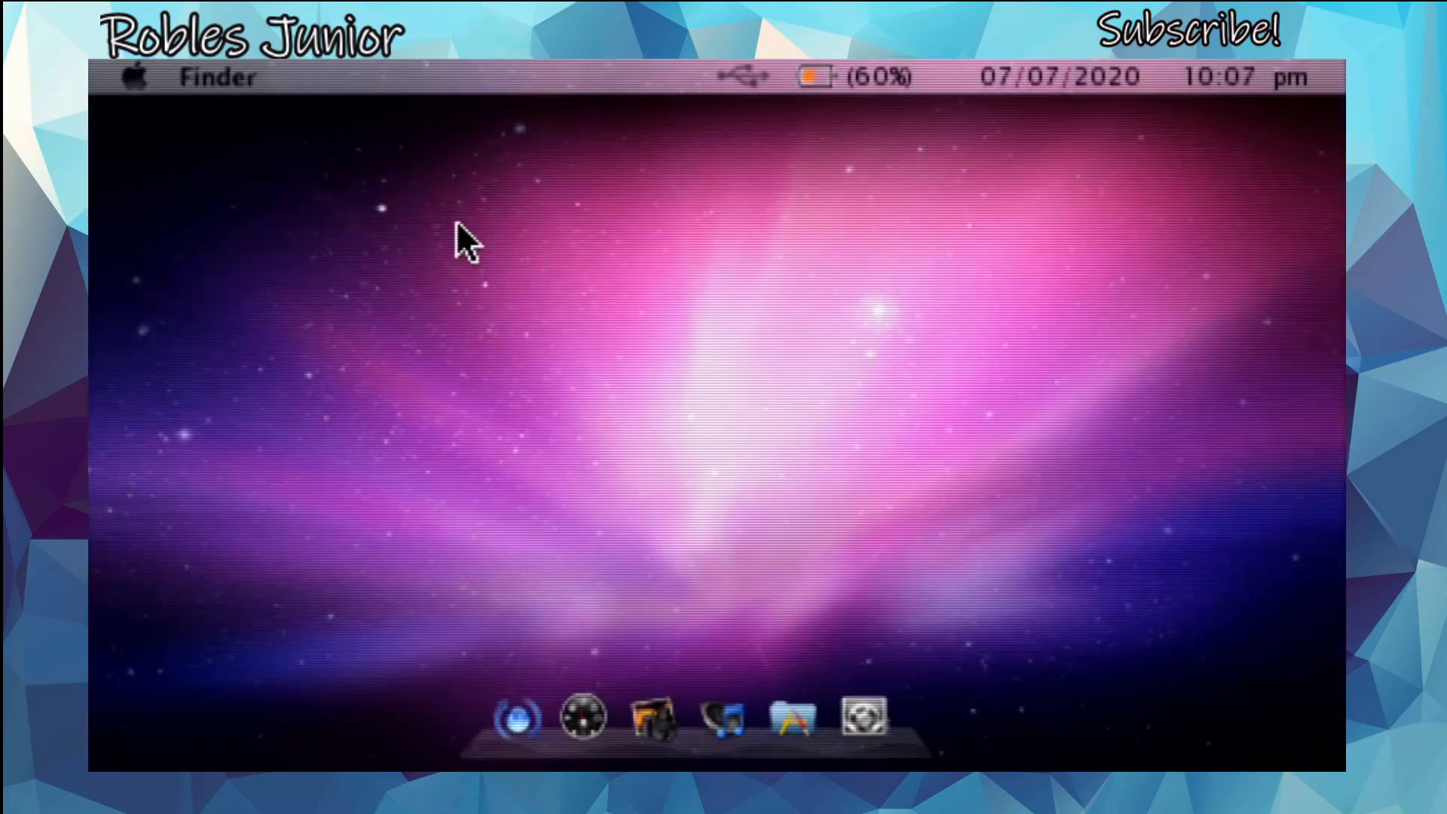
{"action": "mouse_move", "coordinate": [138, 88]}
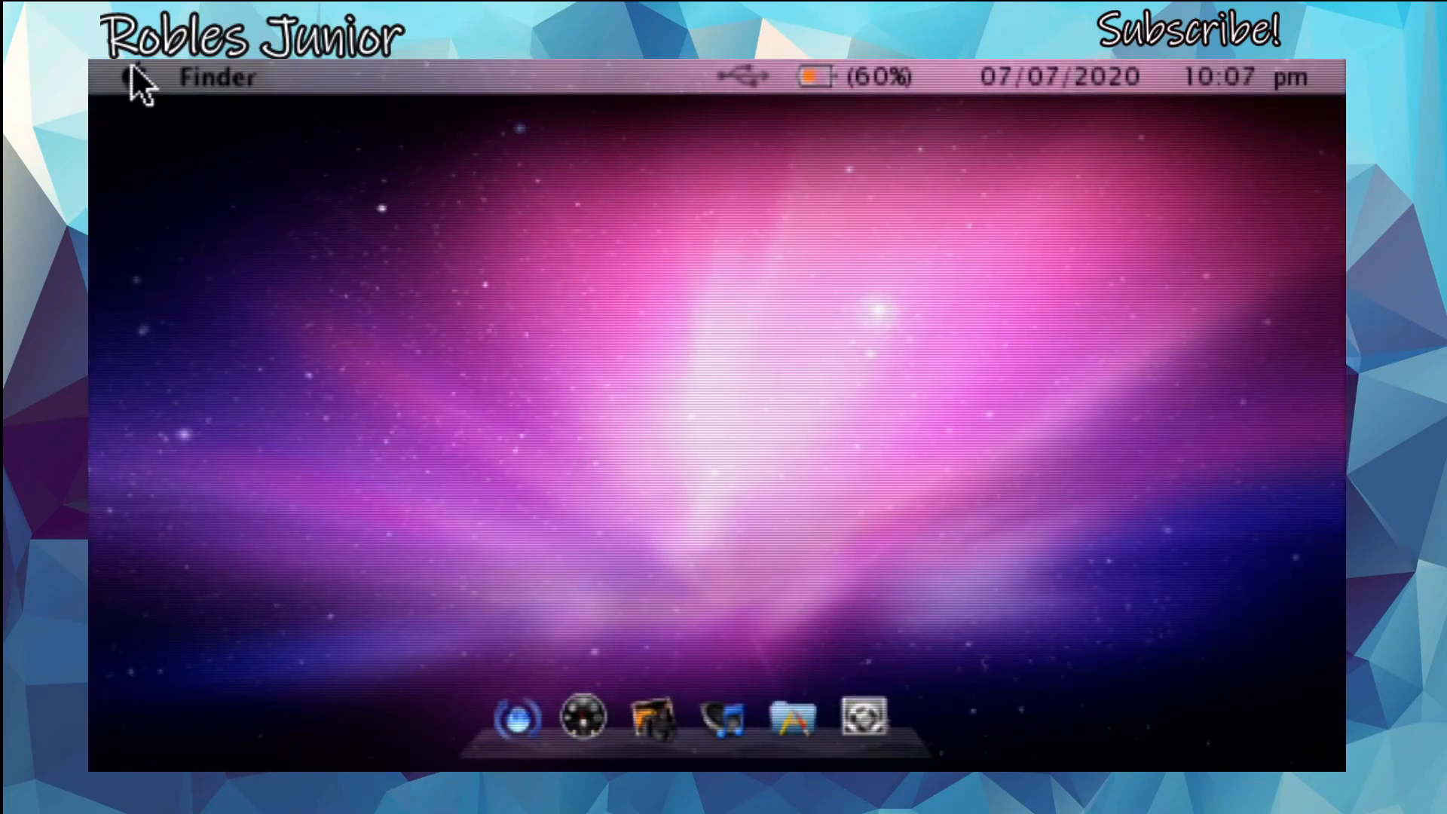
{"action": "left_click", "coordinate": [131, 78]}
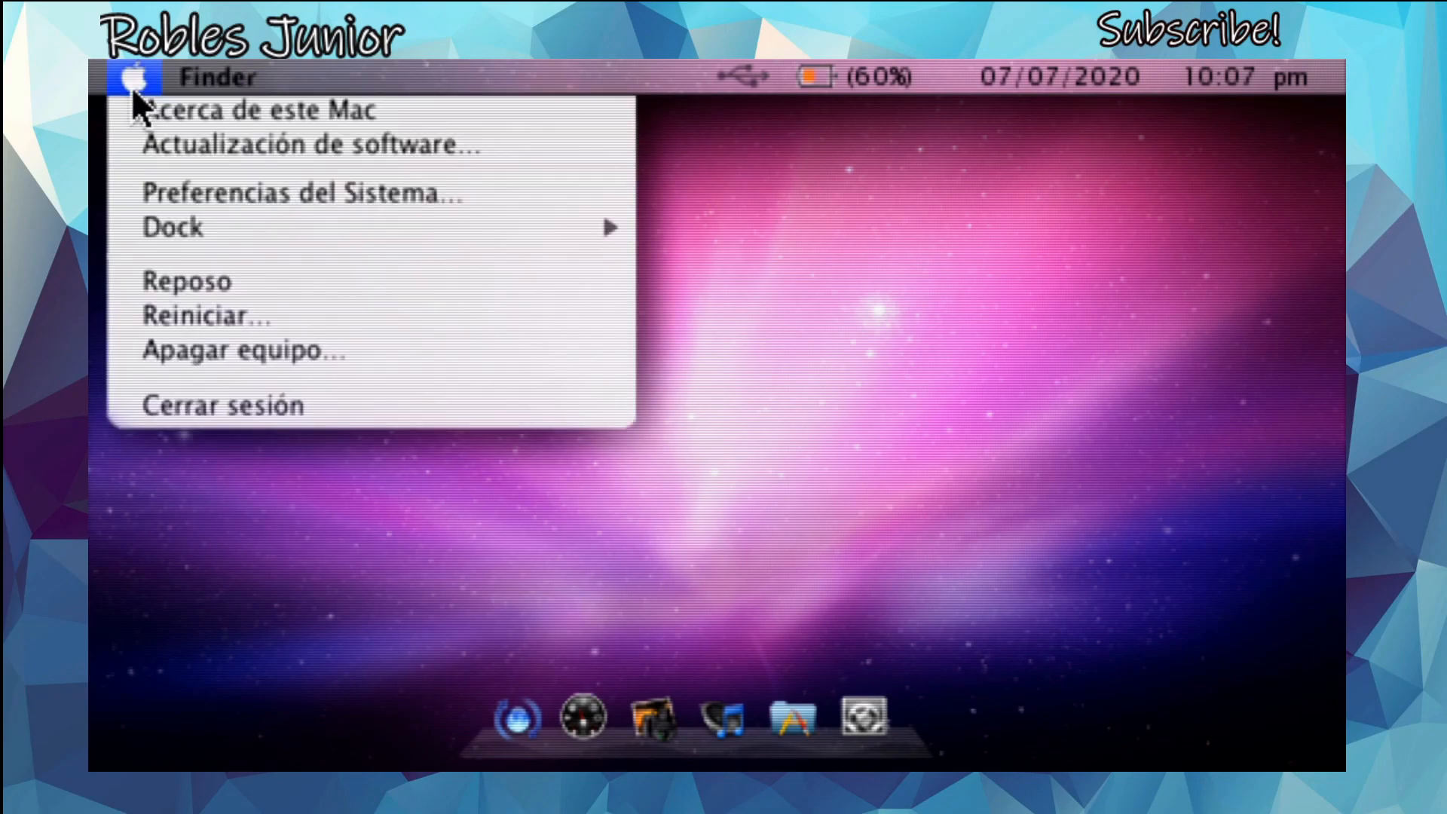
{"action": "mouse_move", "coordinate": [196, 315]}
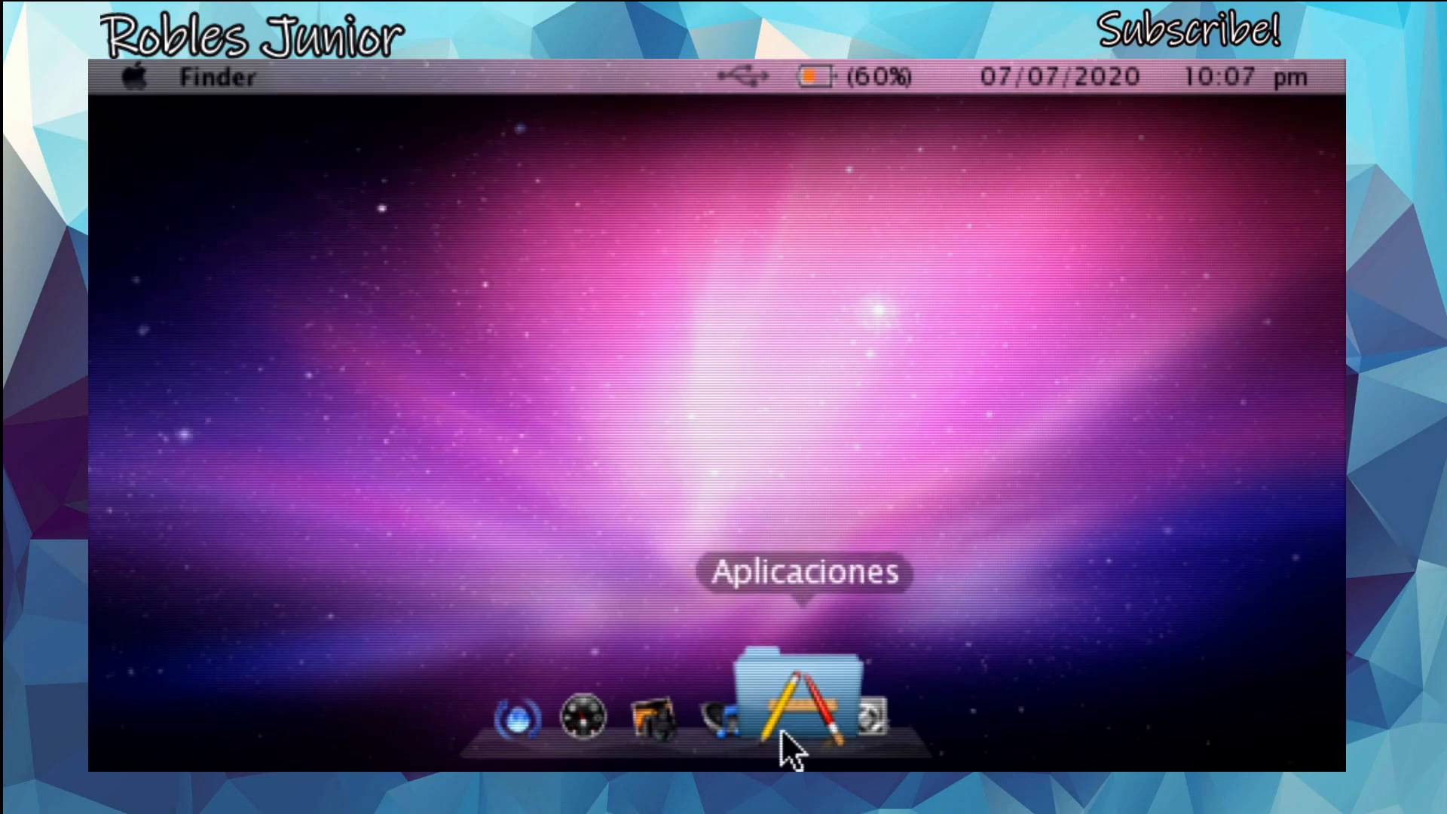
Open the Applications stack from the dock to show the installed app grid.
{"action": "left_click", "coordinate": [803, 702]}
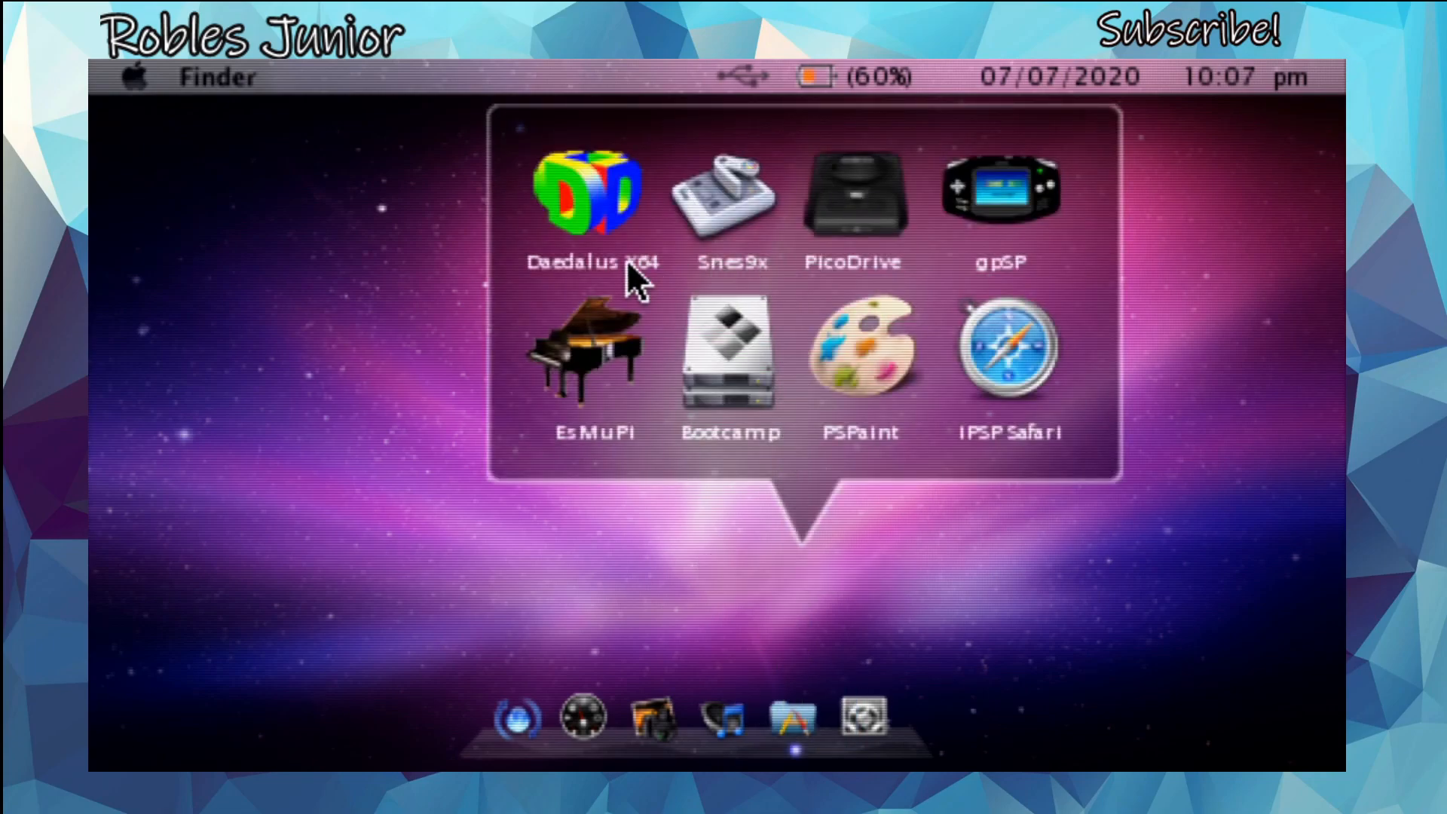
{"action": "mouse_move", "coordinate": [959, 213]}
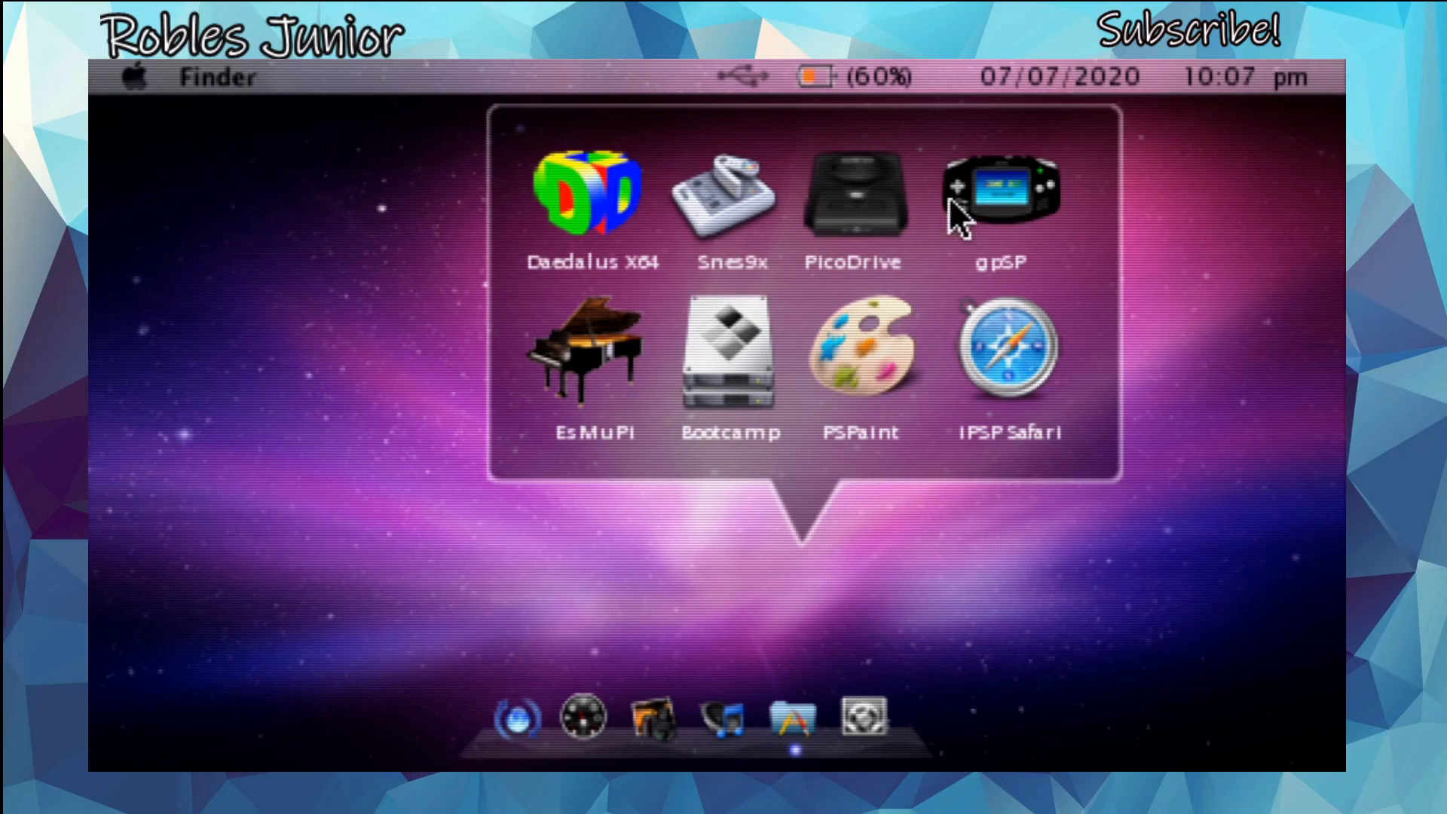
{"action": "mouse_move", "coordinate": [632, 235]}
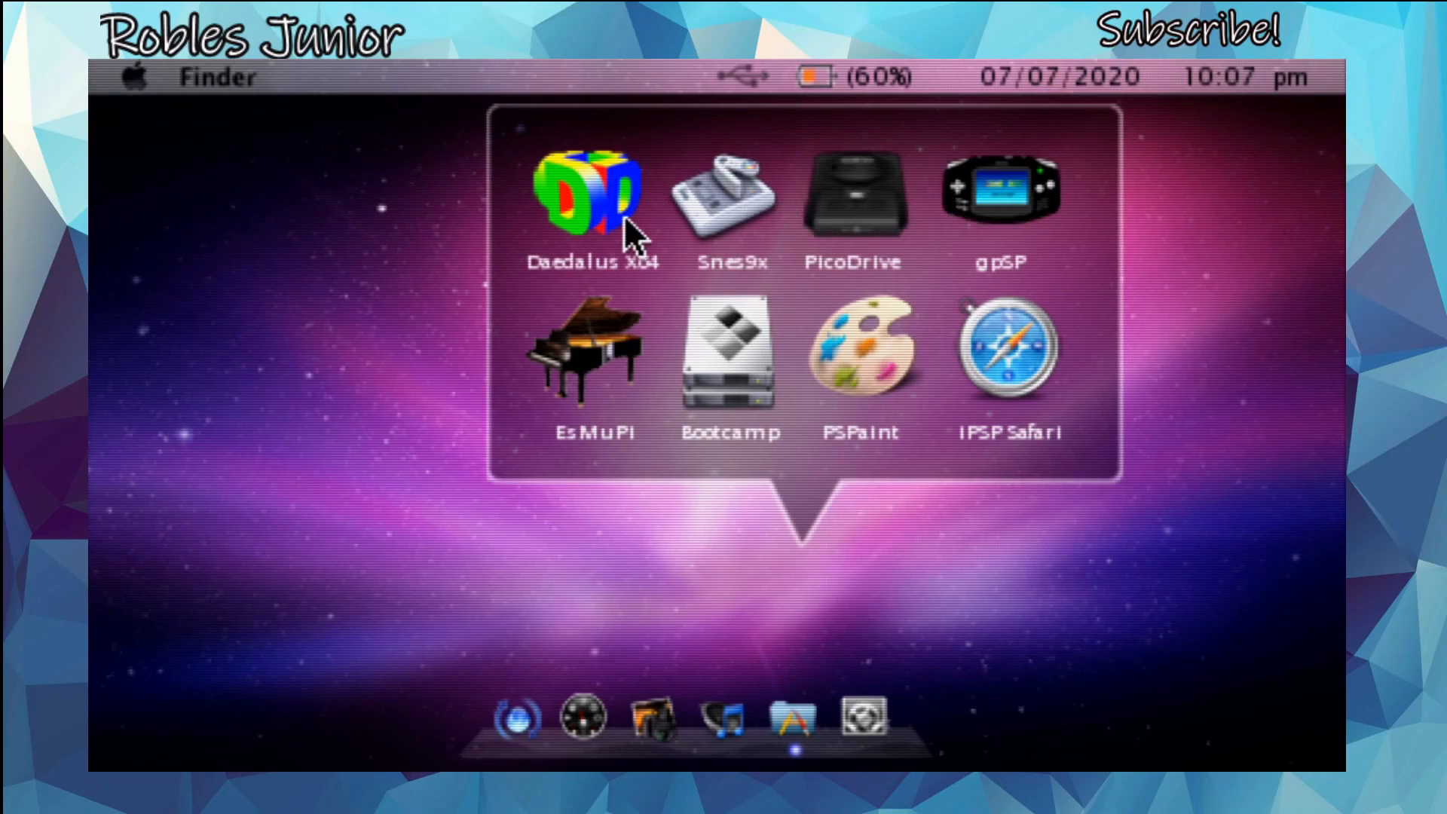
{"action": "mouse_move", "coordinate": [756, 235]}
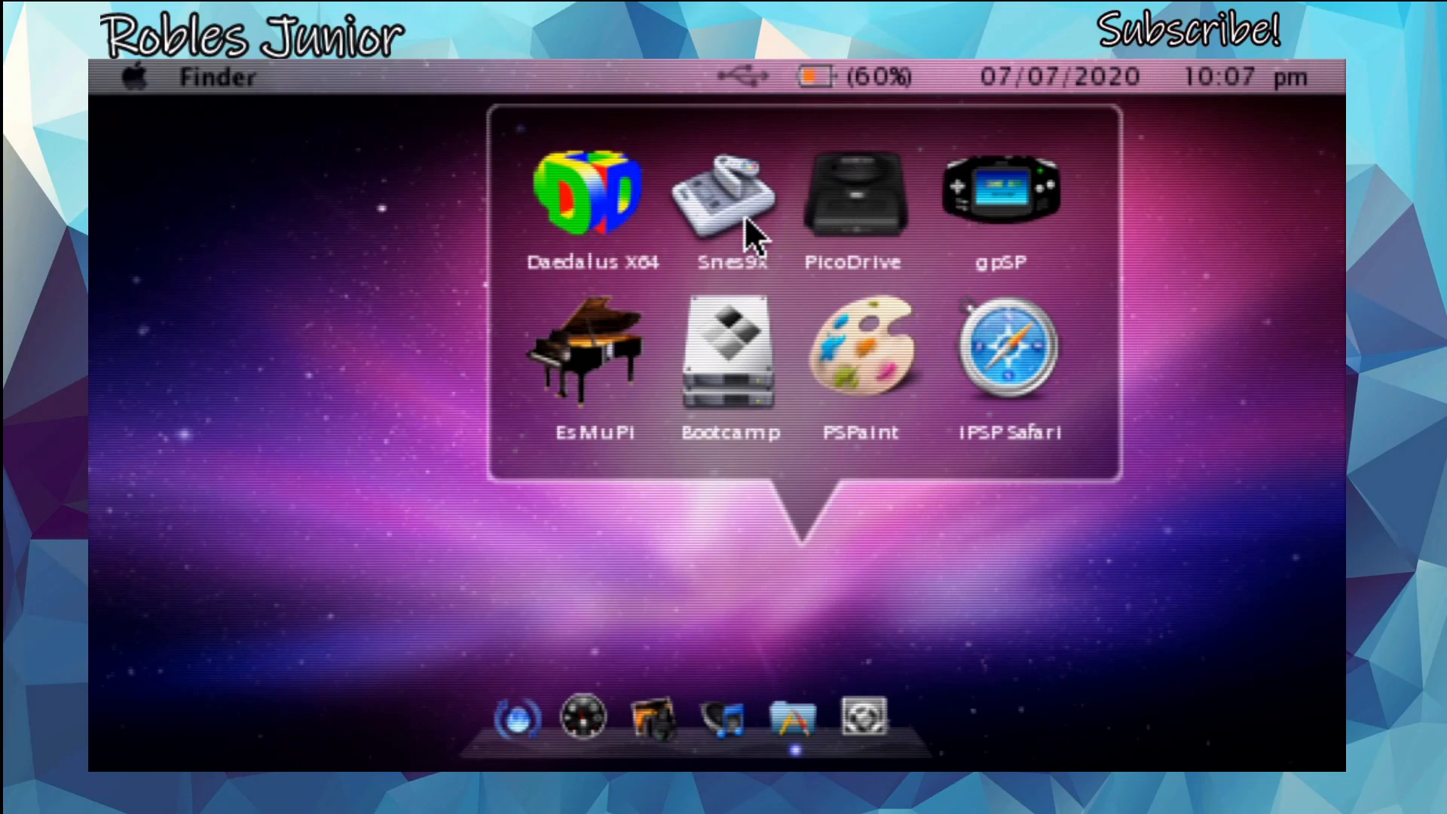
{"action": "mouse_move", "coordinate": [1001, 235]}
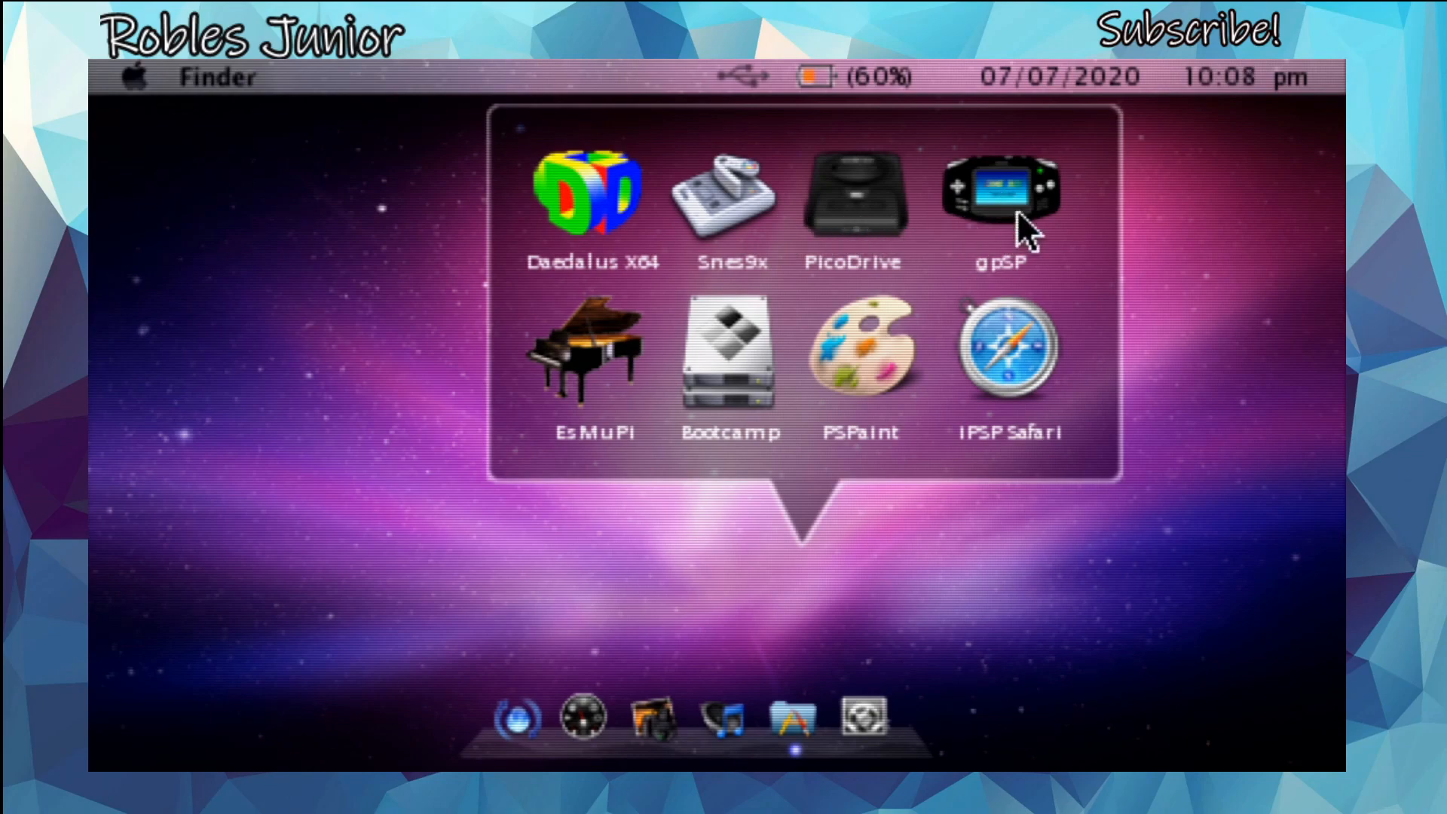
{"action": "mouse_move", "coordinate": [611, 353]}
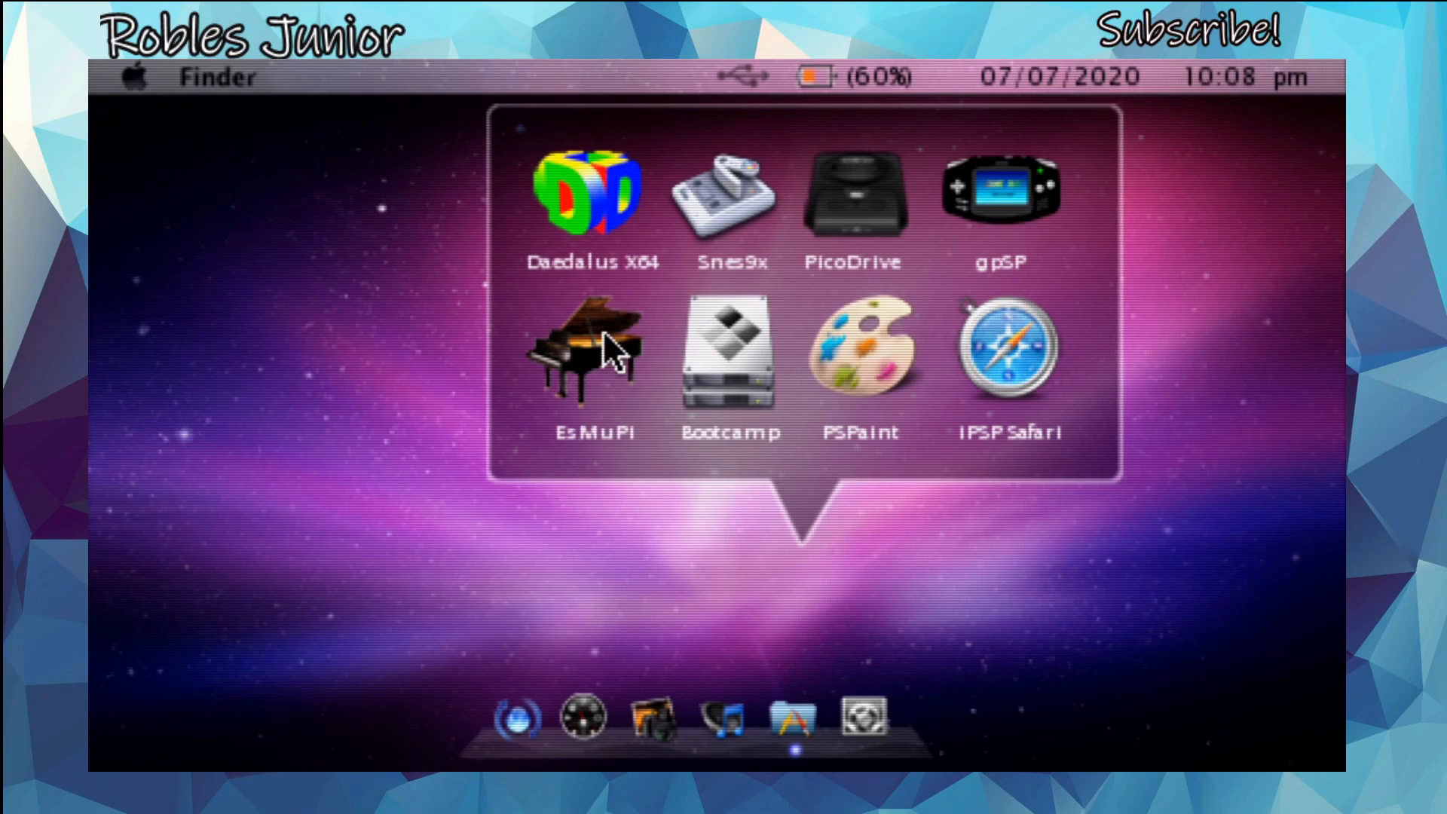
{"action": "mouse_move", "coordinate": [669, 419]}
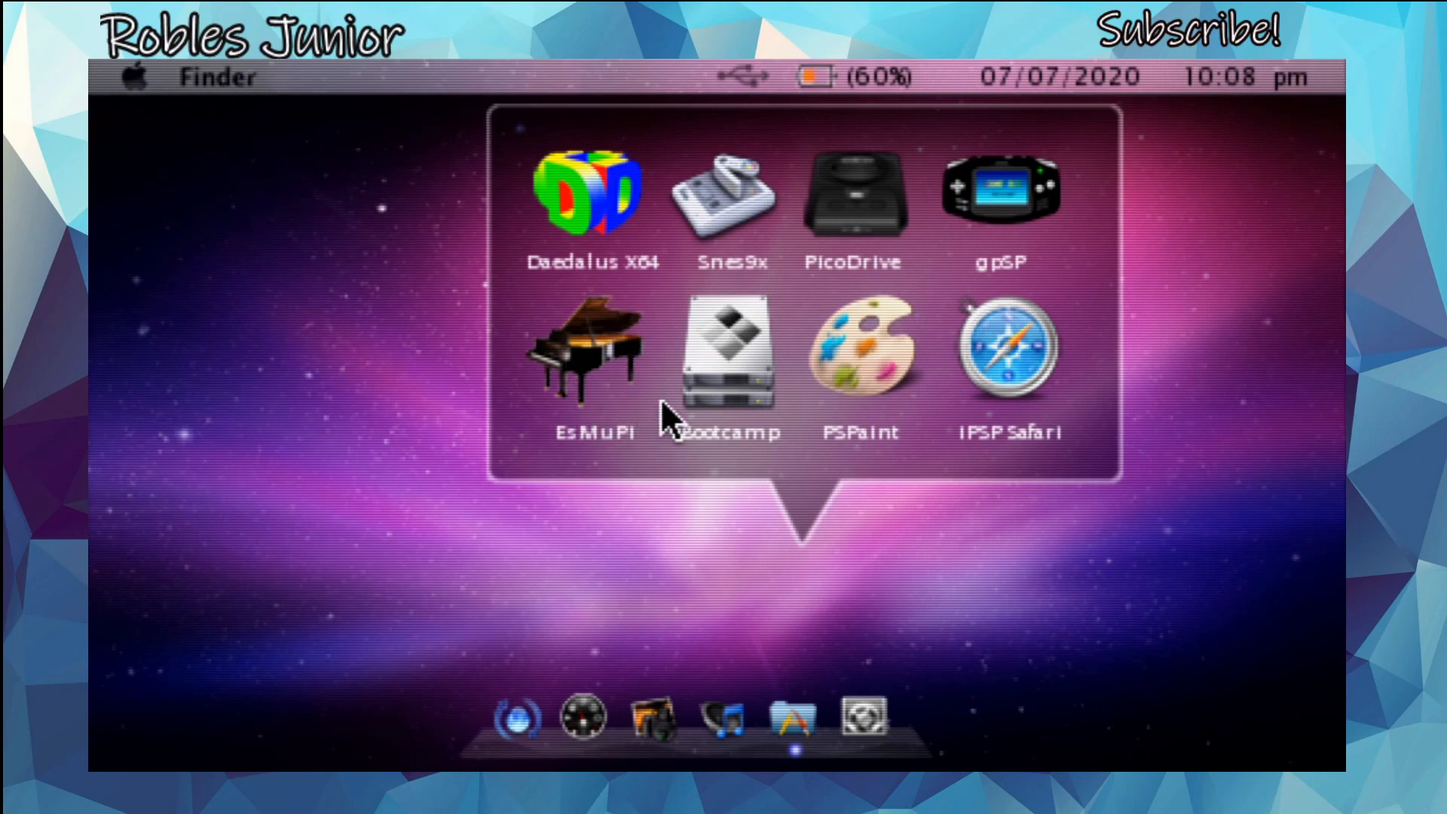
{"action": "mouse_move", "coordinate": [909, 392]}
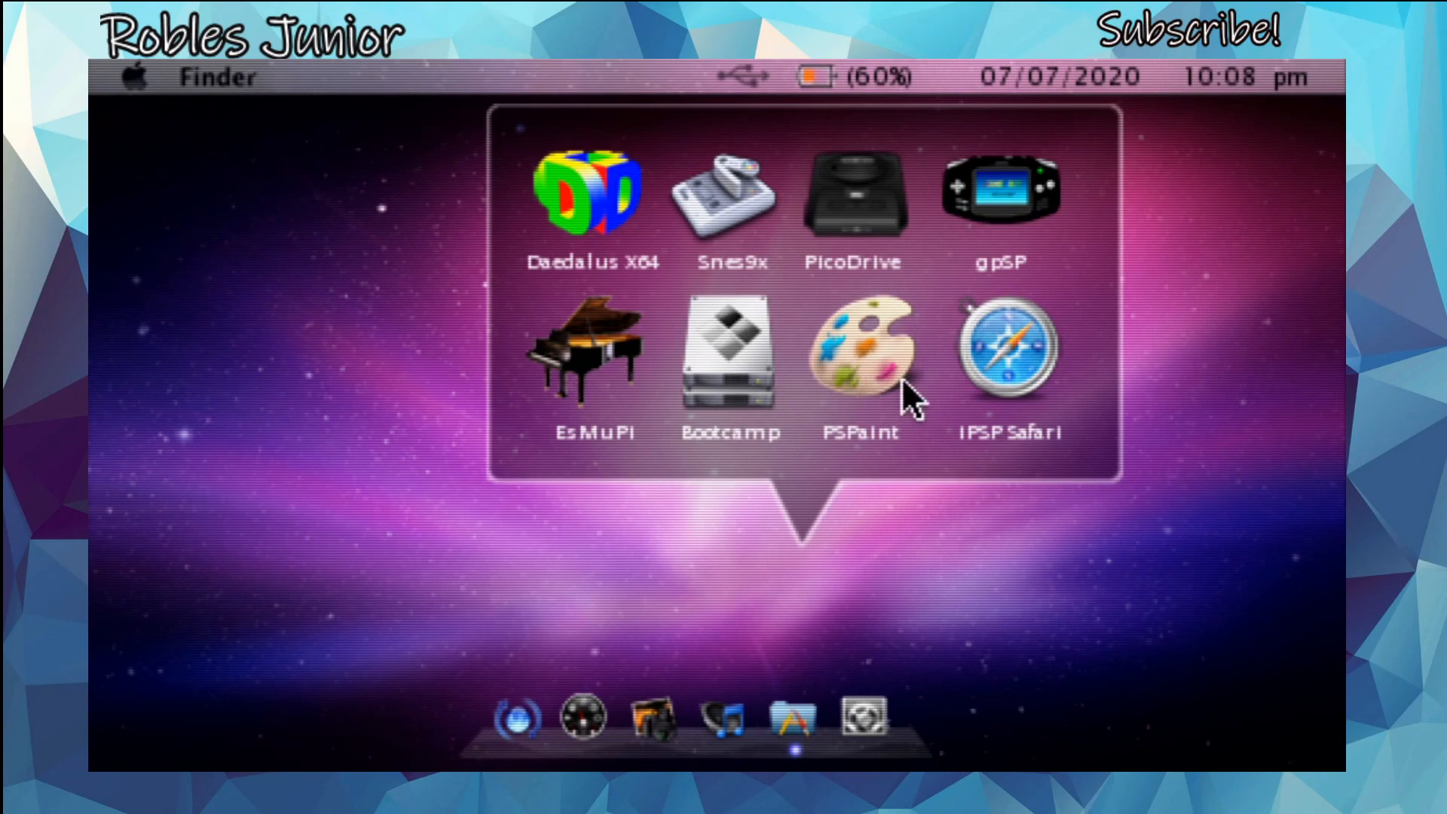
{"action": "mouse_move", "coordinate": [936, 544]}
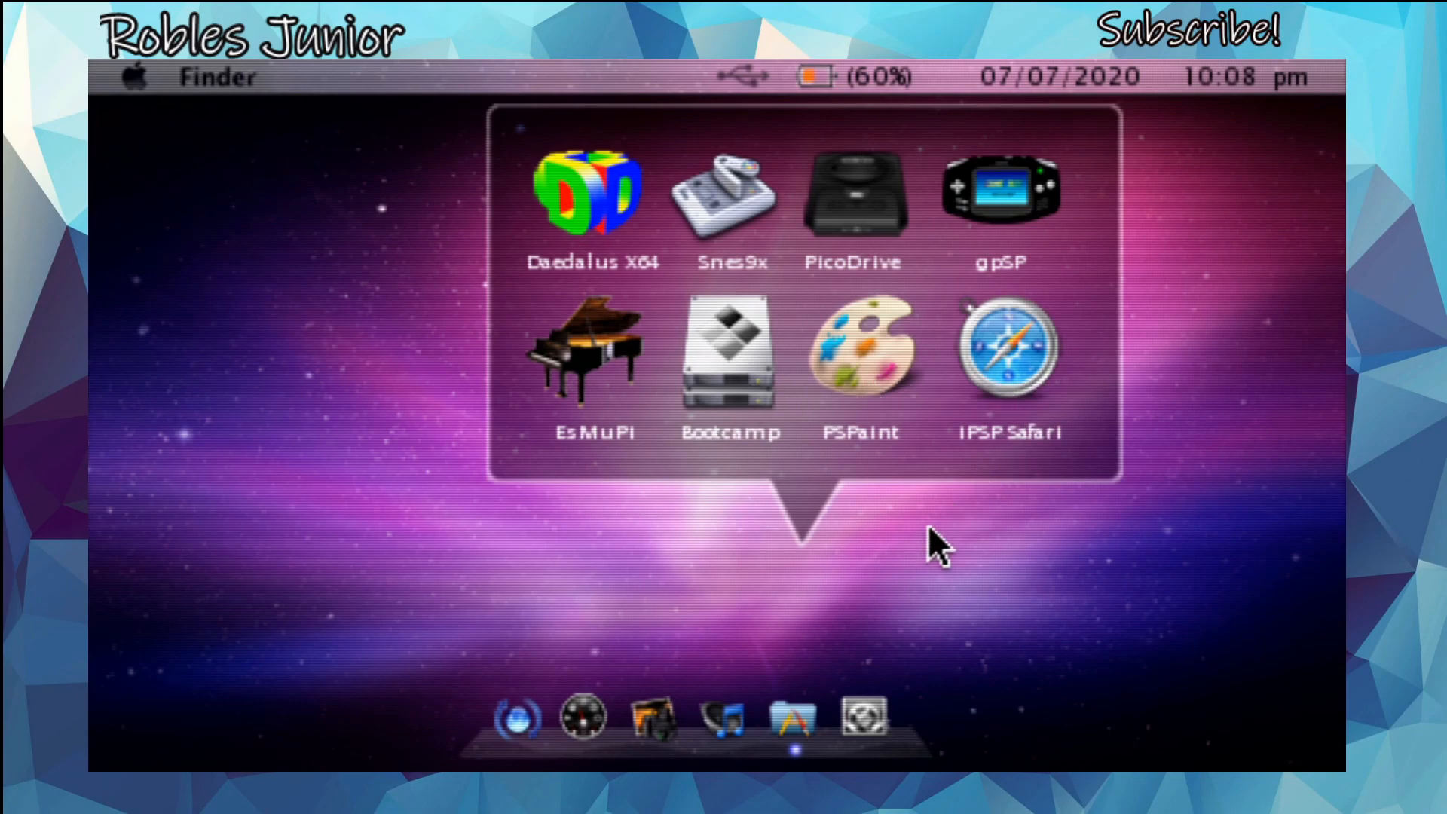
{"action": "mouse_move", "coordinate": [839, 212]}
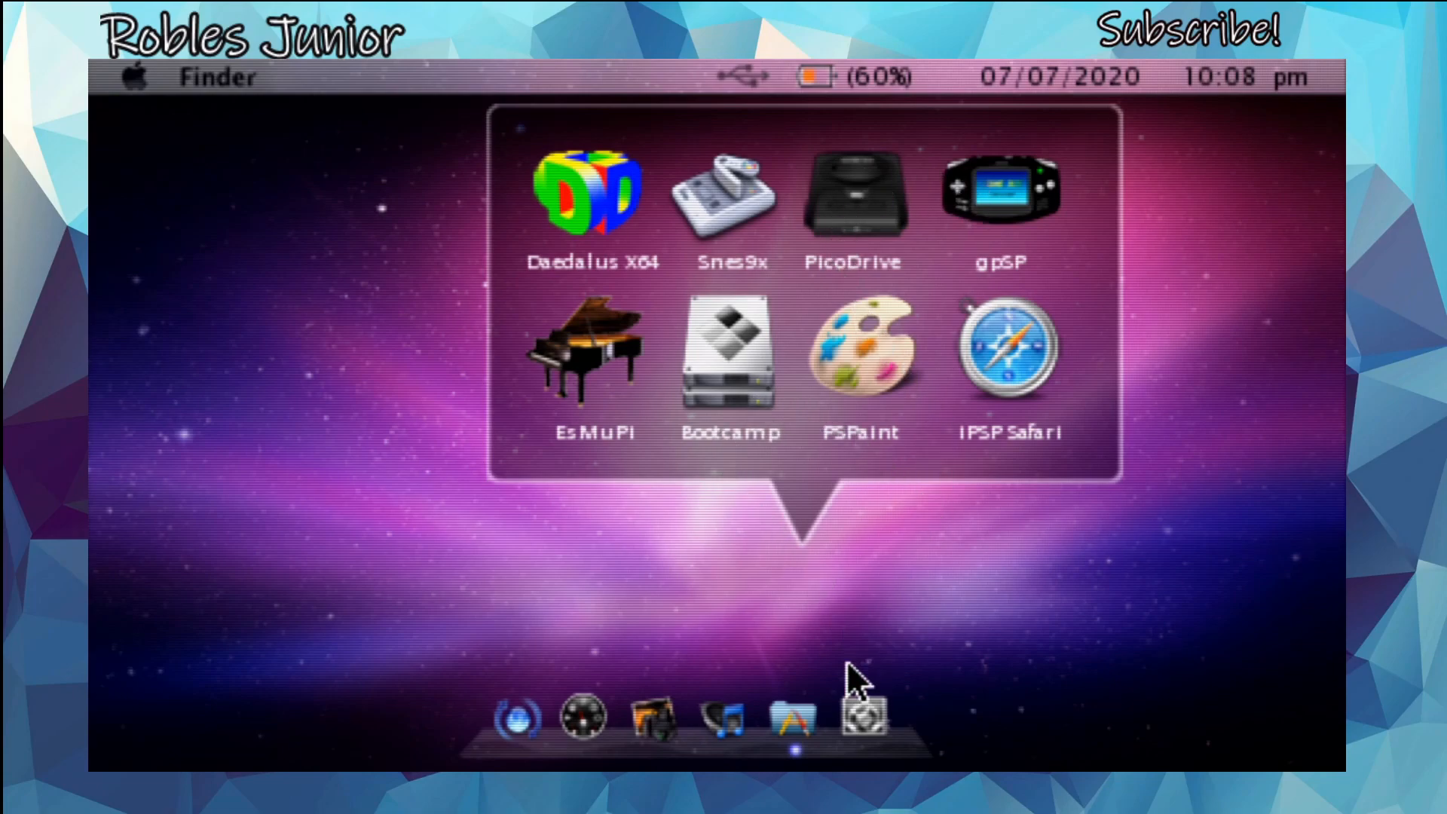
{"action": "mouse_move", "coordinate": [798, 318]}
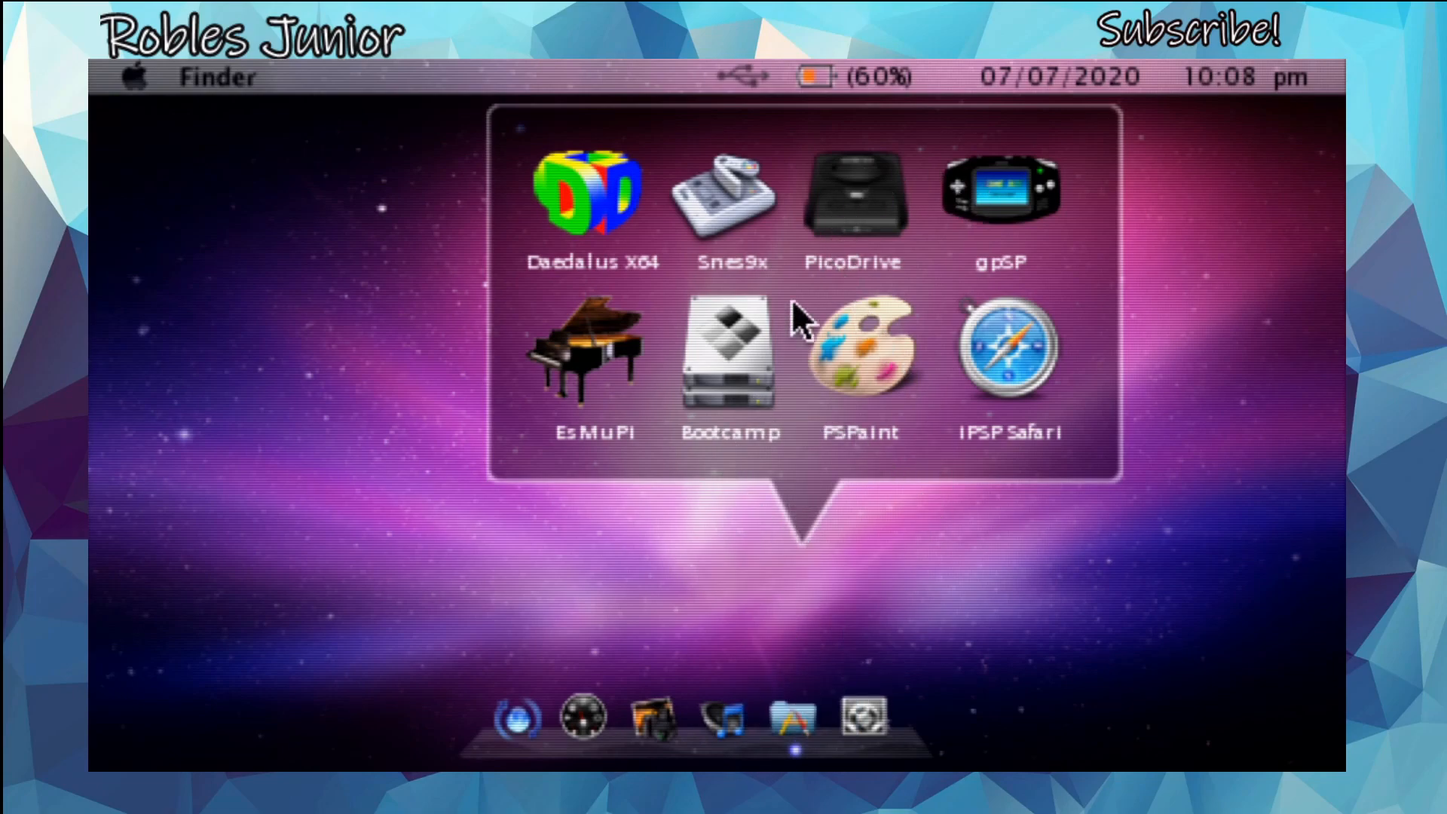
{"action": "mouse_move", "coordinate": [934, 180]}
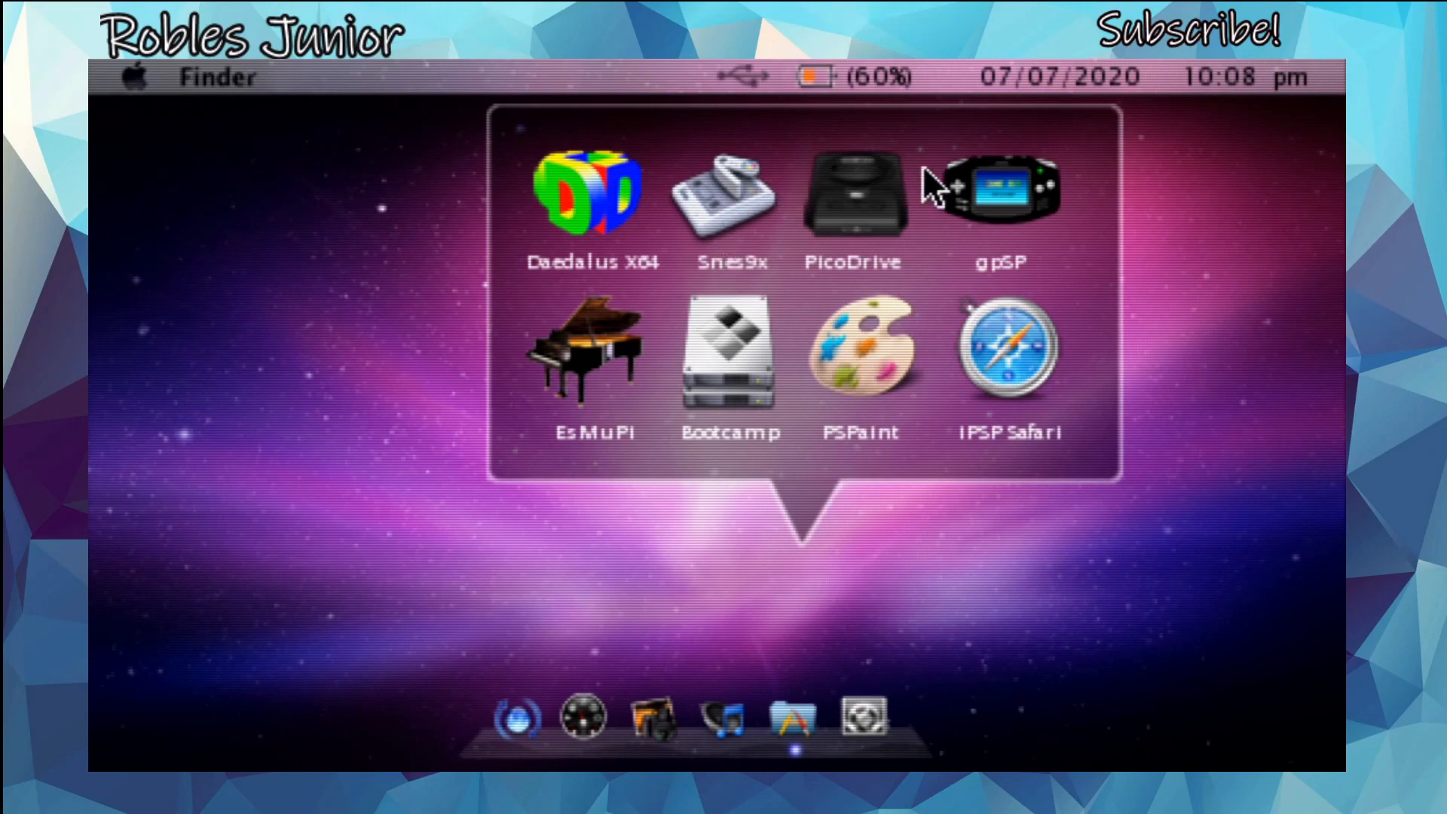
{"action": "mouse_move", "coordinate": [1020, 185]}
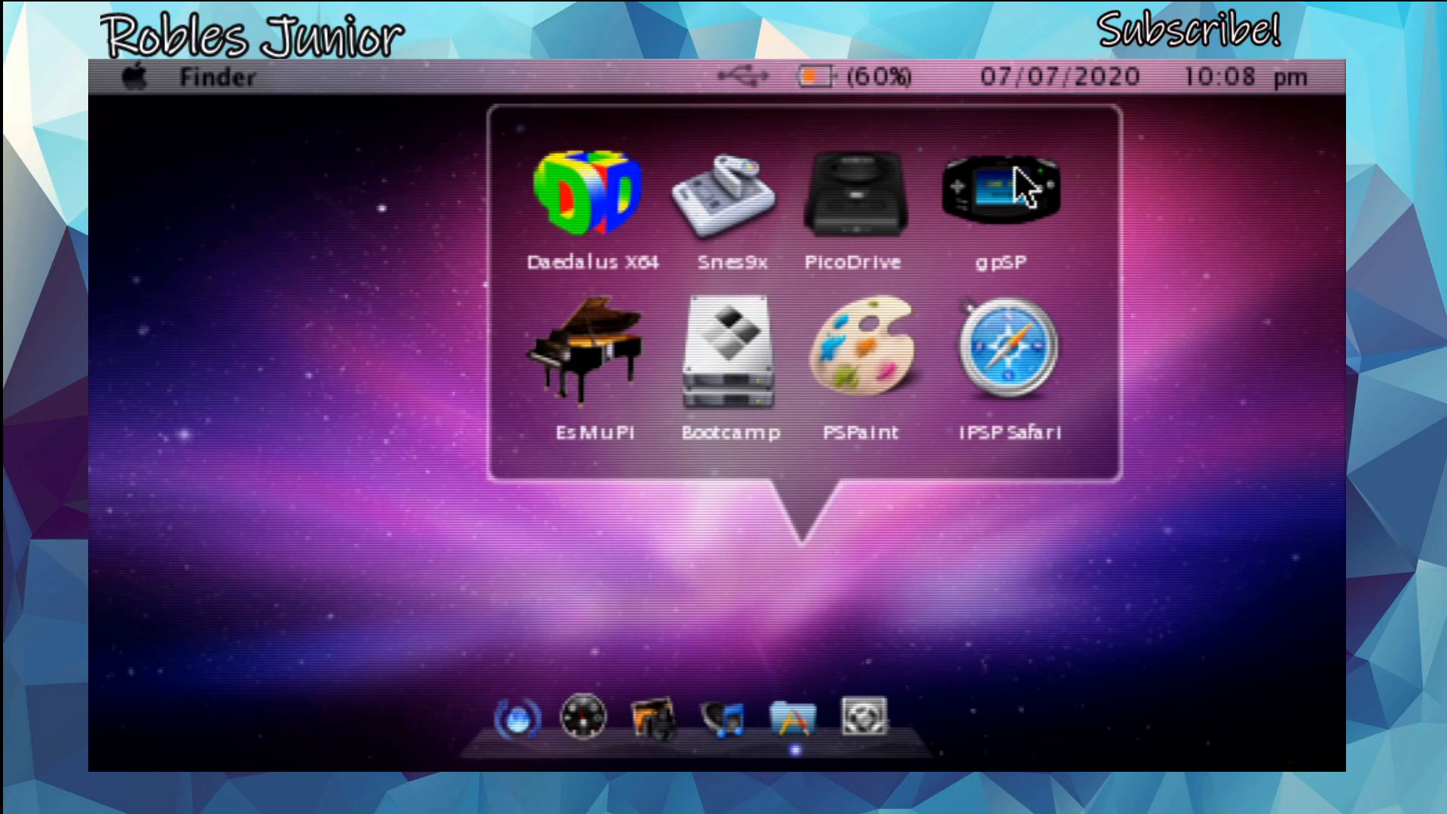
{"action": "mouse_move", "coordinate": [939, 334]}
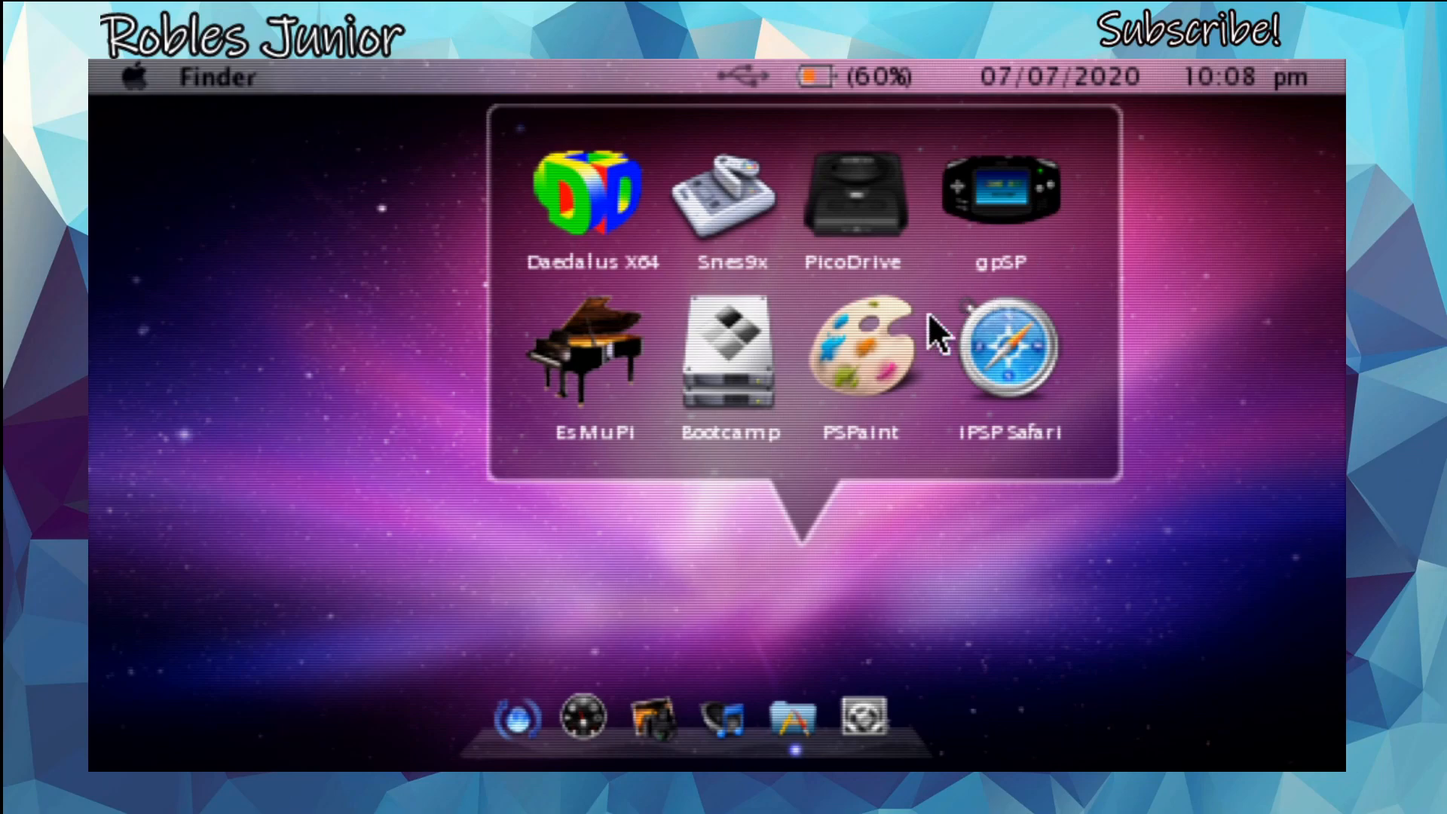
{"action": "mouse_move", "coordinate": [1019, 342]}
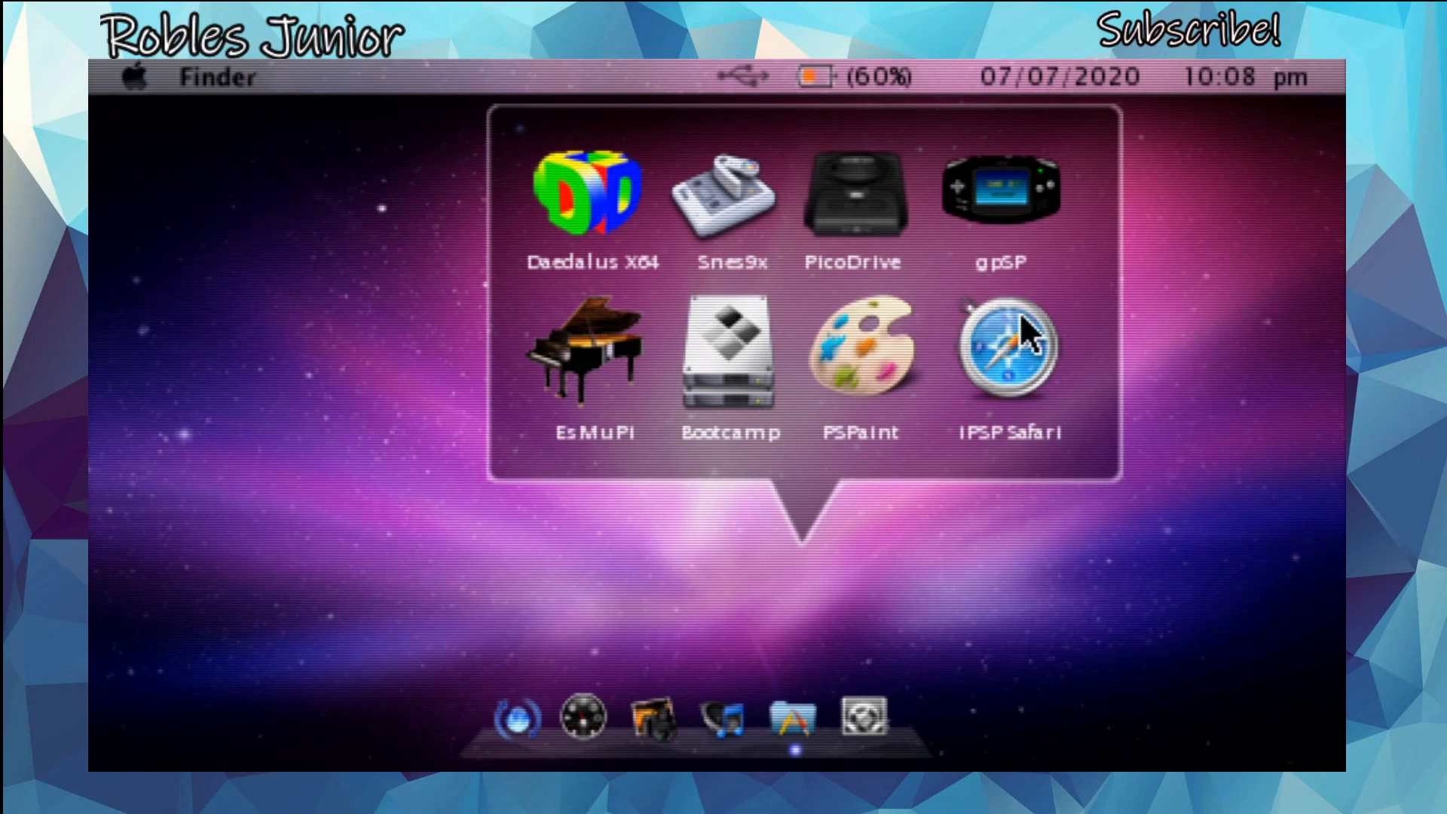
{"action": "mouse_move", "coordinate": [965, 263]}
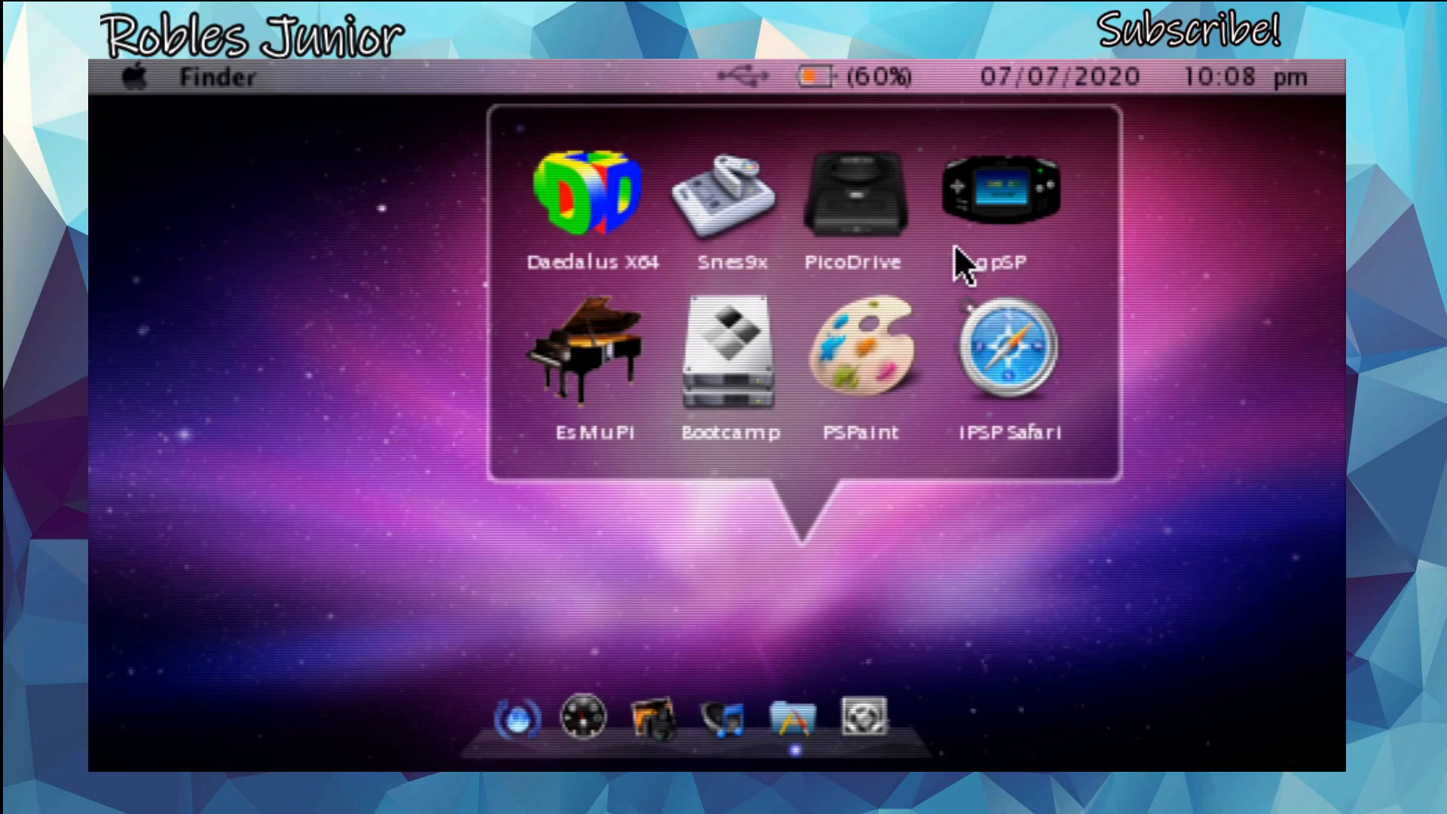
{"action": "mouse_move", "coordinate": [904, 226]}
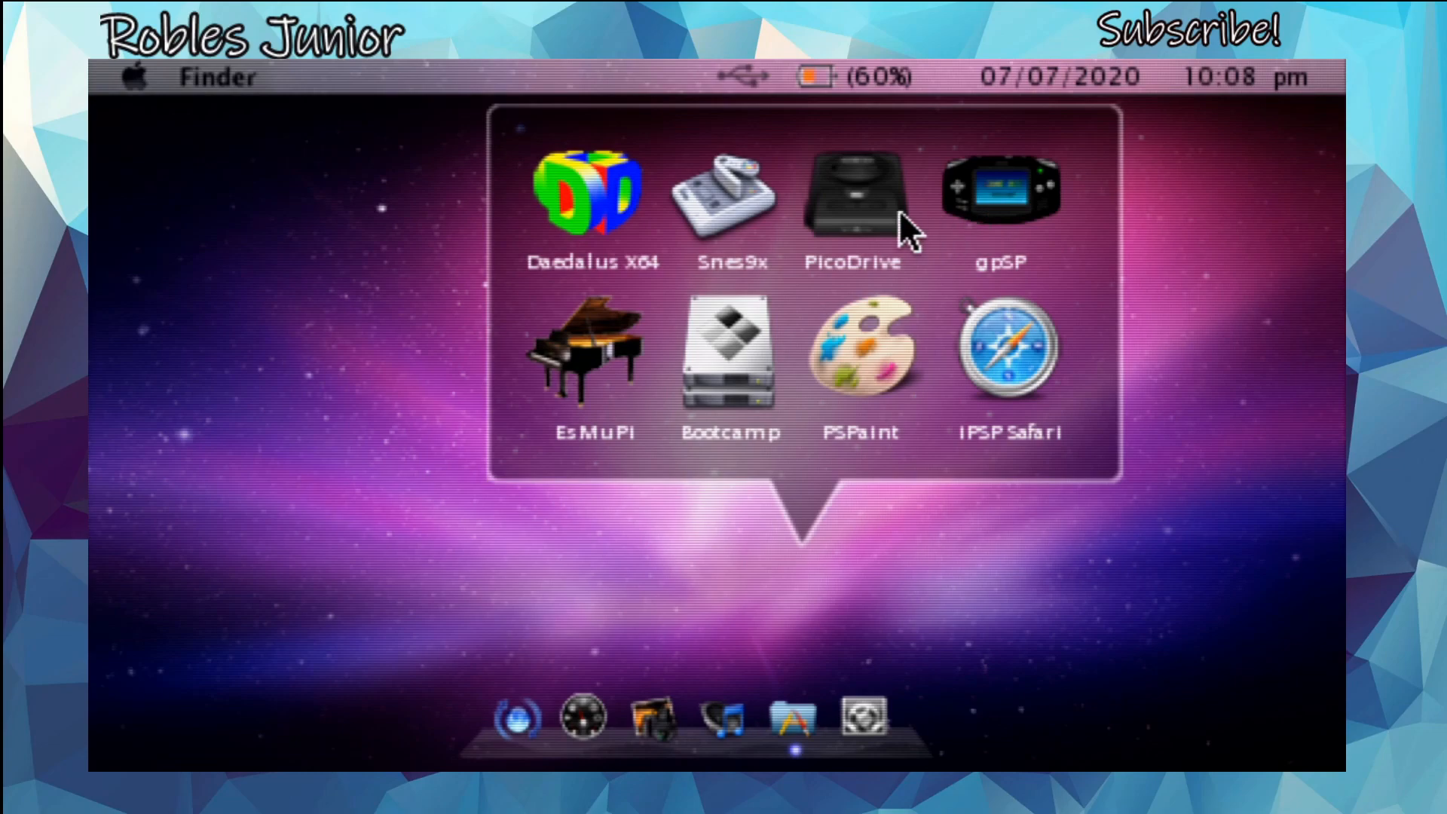
{"action": "mouse_move", "coordinate": [609, 226]}
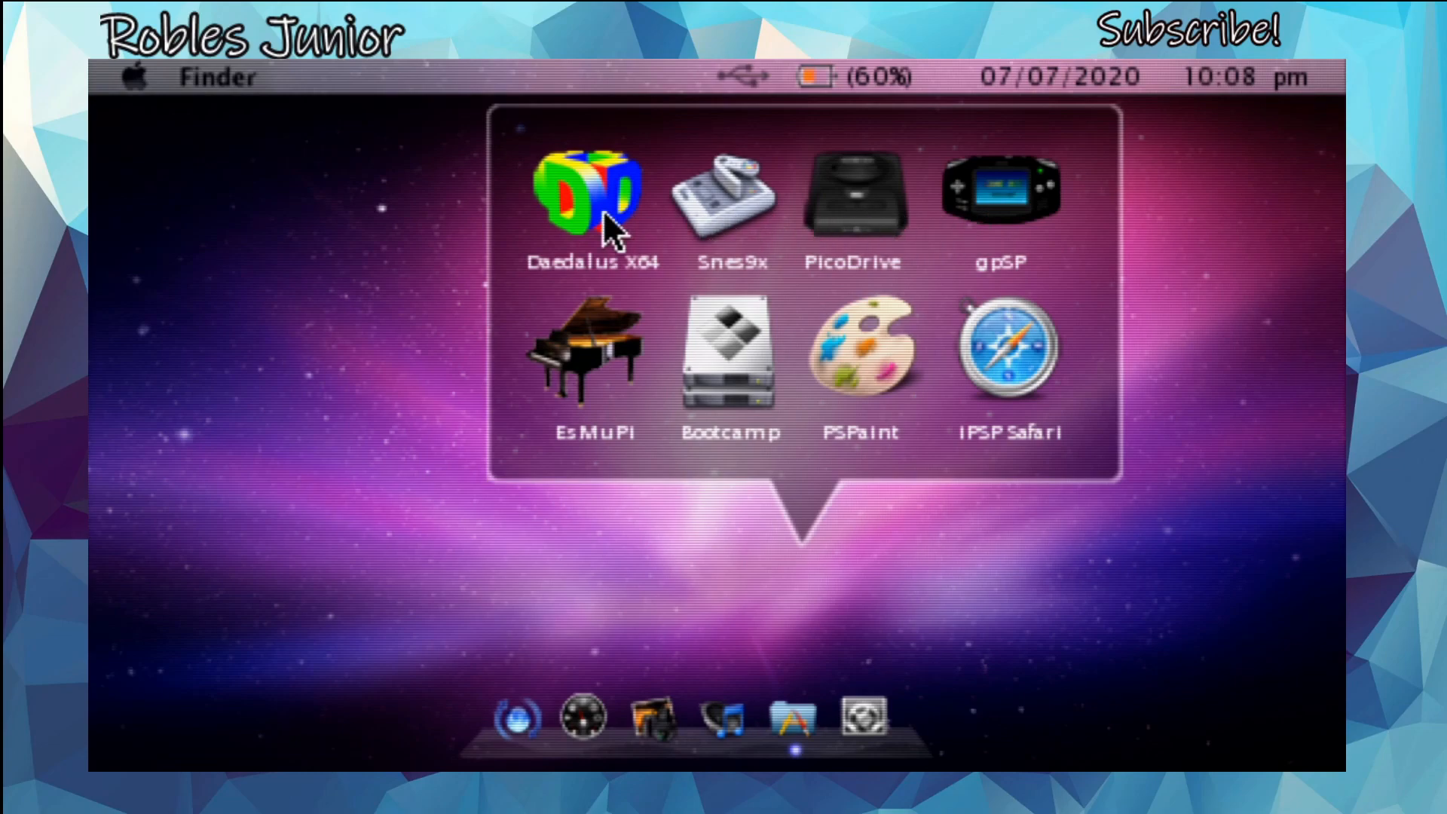
{"action": "mouse_move", "coordinate": [793, 230]}
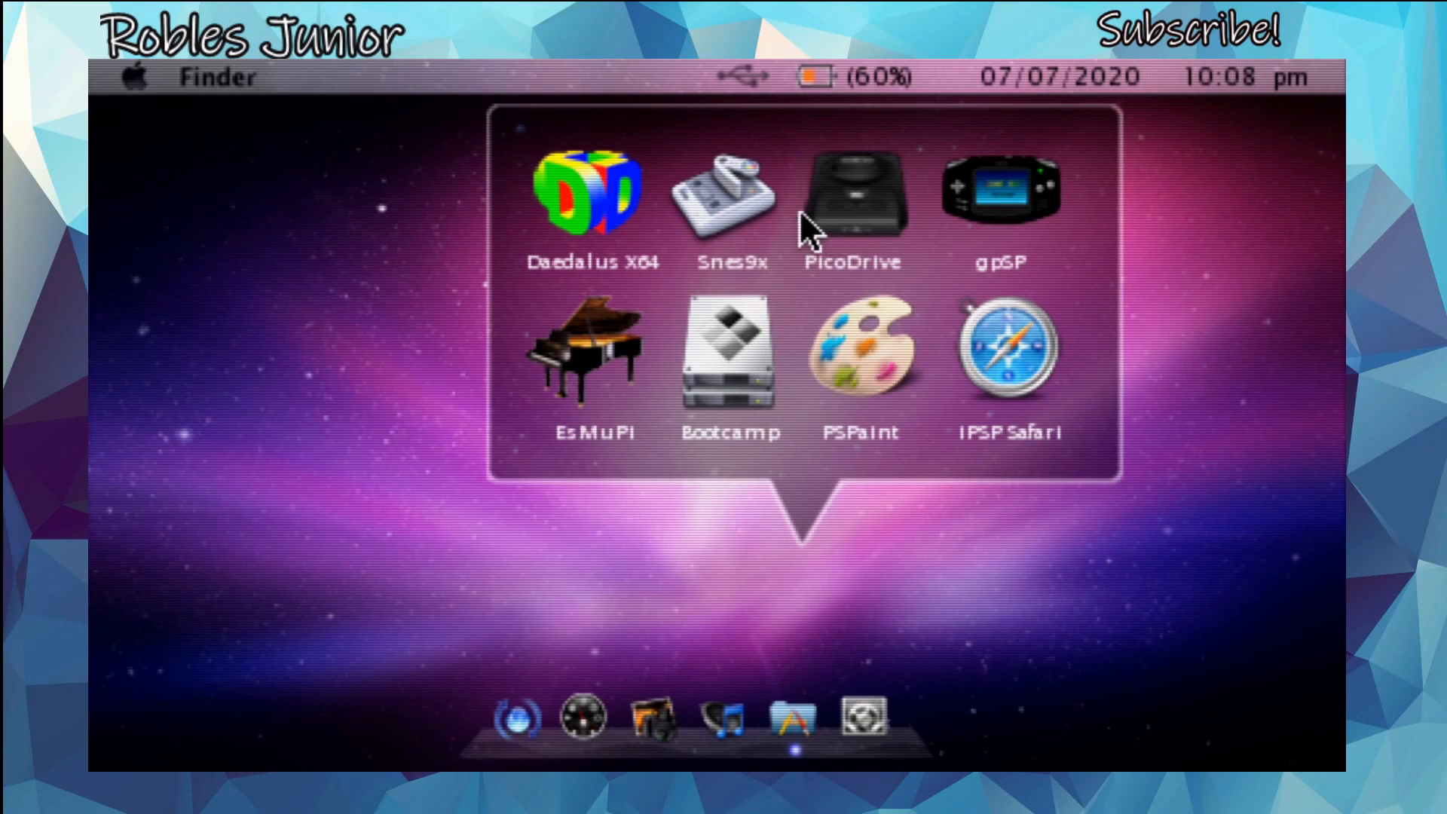
{"action": "mouse_move", "coordinate": [651, 226]}
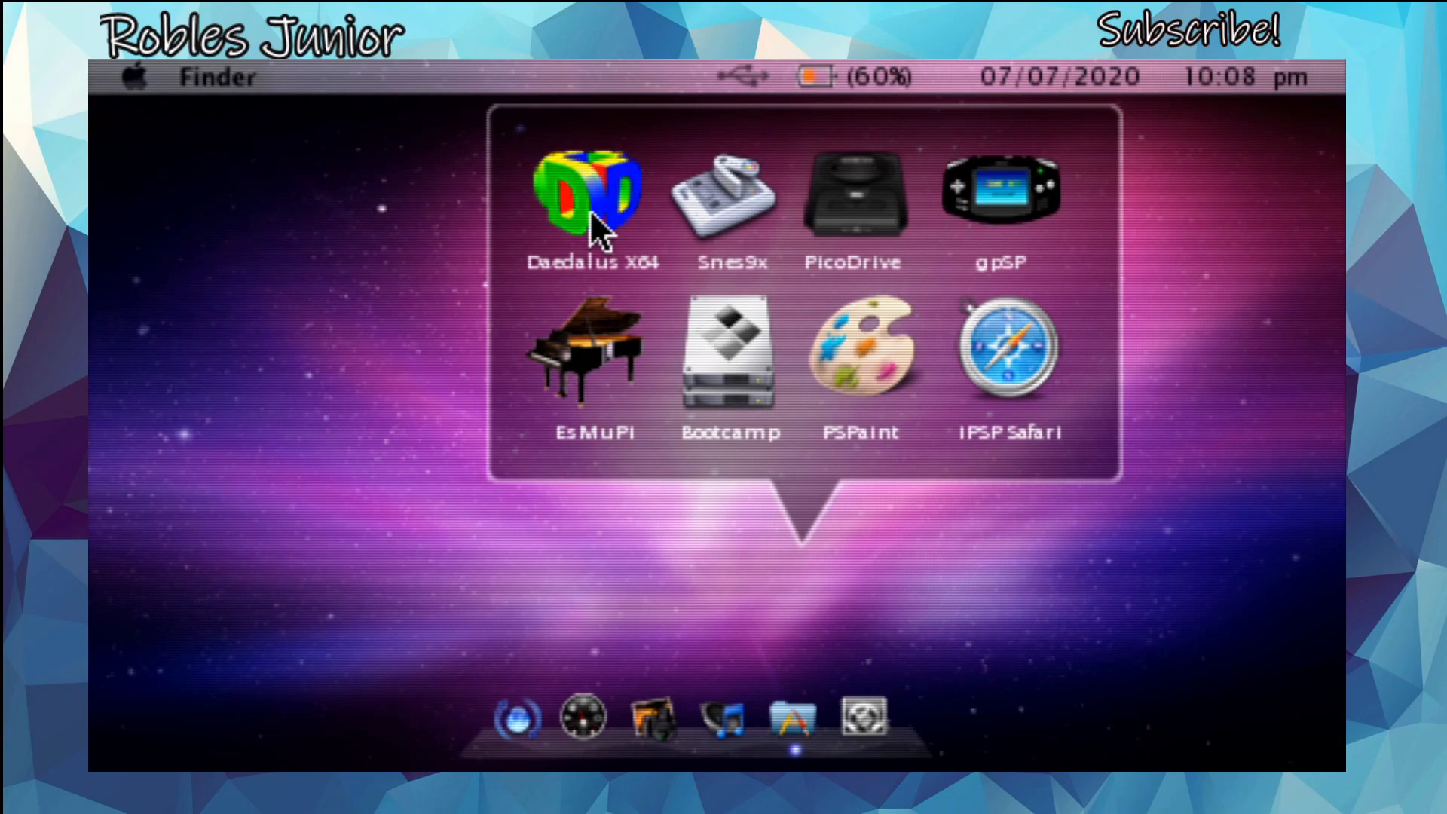
{"action": "mouse_move", "coordinate": [696, 231]}
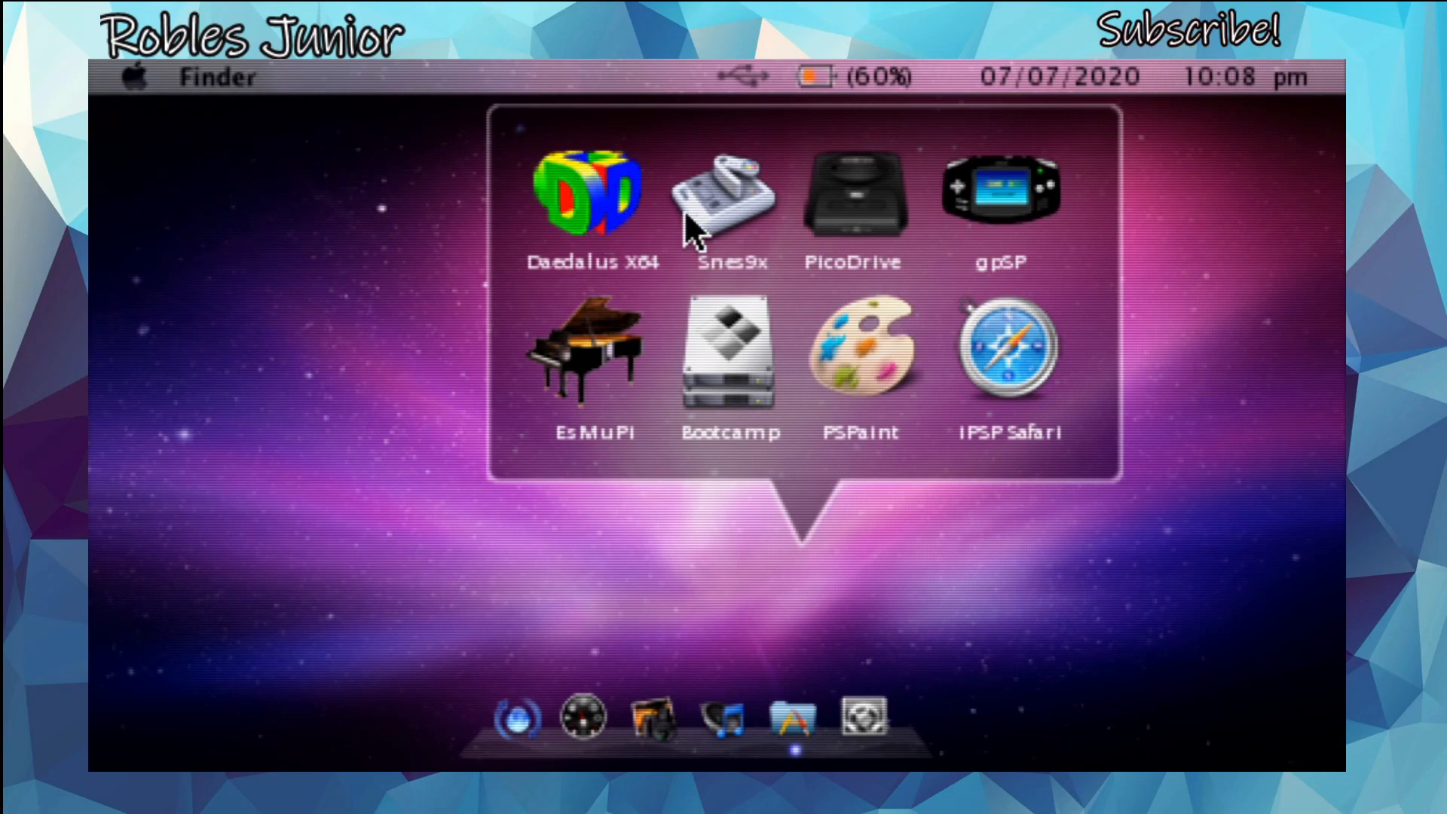
{"action": "mouse_move", "coordinate": [849, 226]}
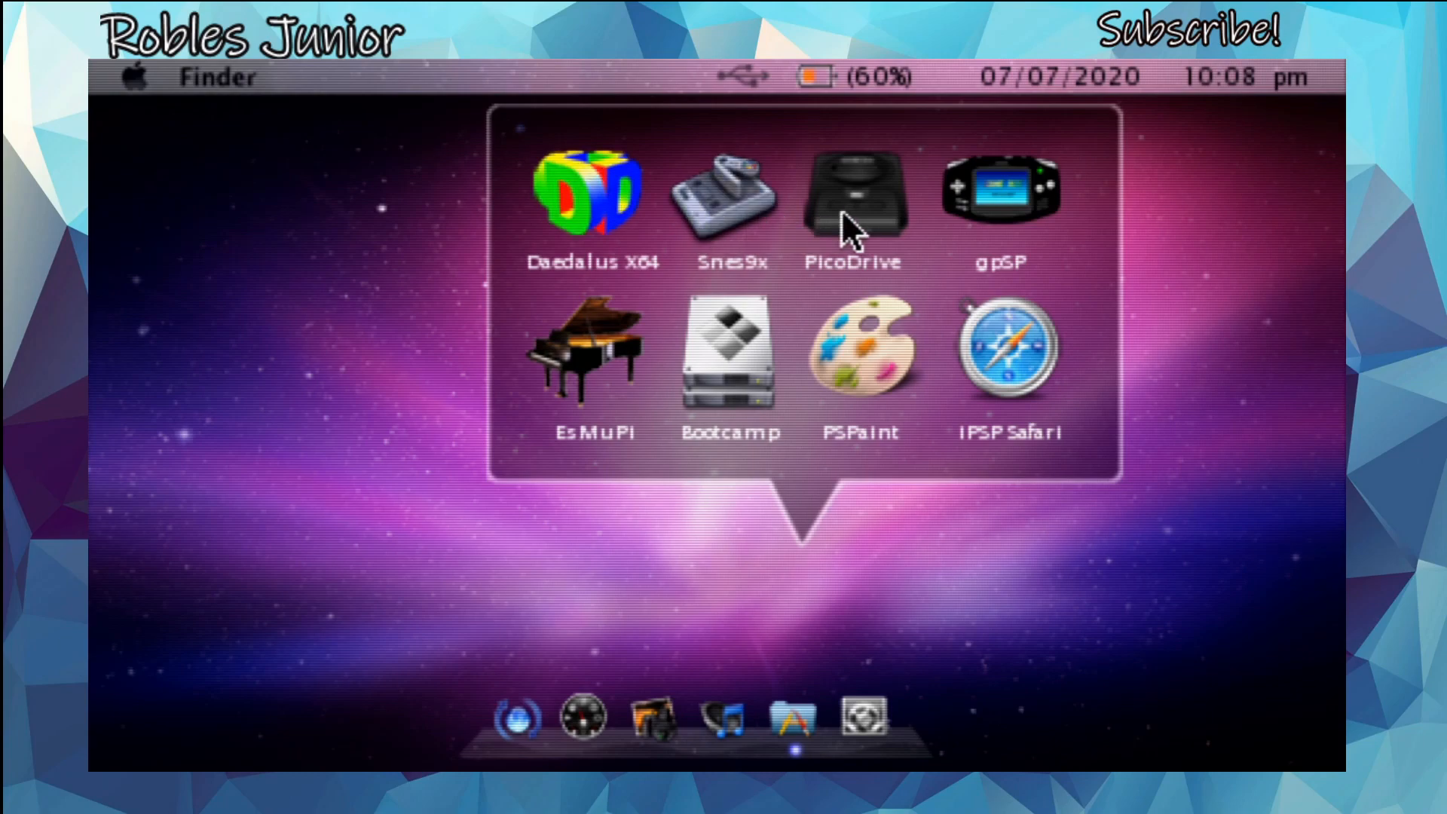
{"action": "mouse_move", "coordinate": [786, 208]}
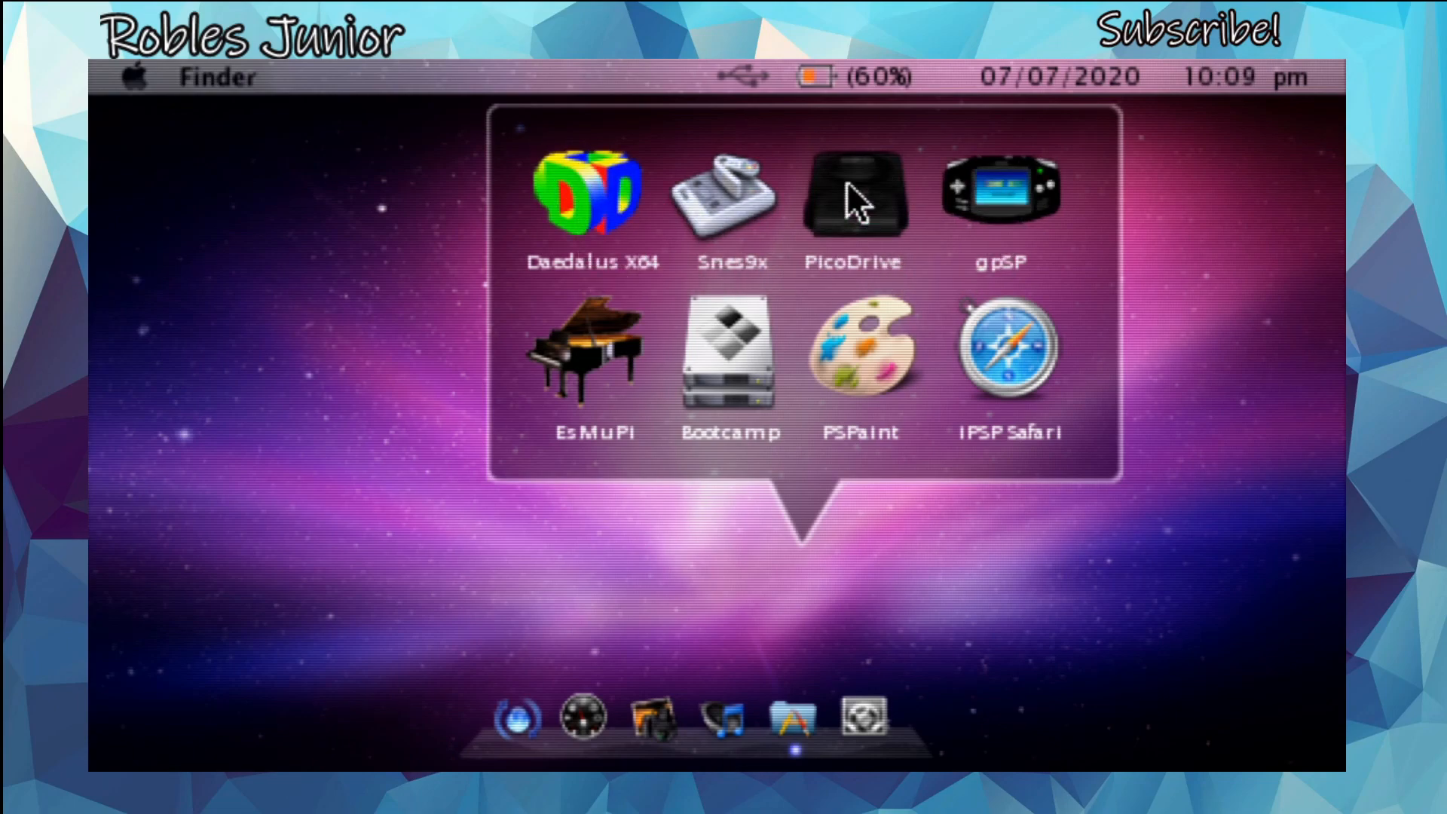
{"action": "mouse_move", "coordinate": [636, 198]}
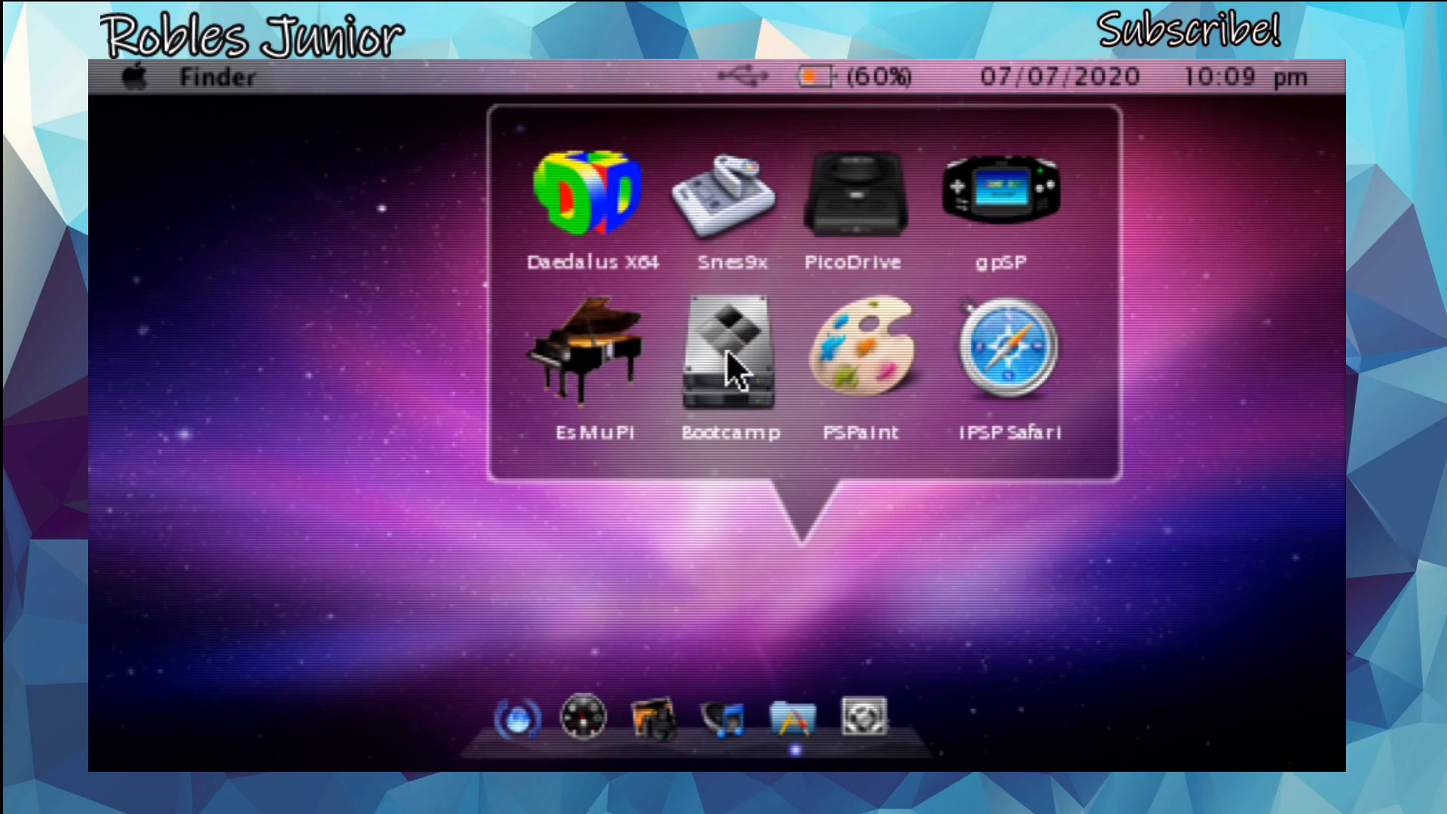
{"action": "mouse_move", "coordinate": [1033, 369]}
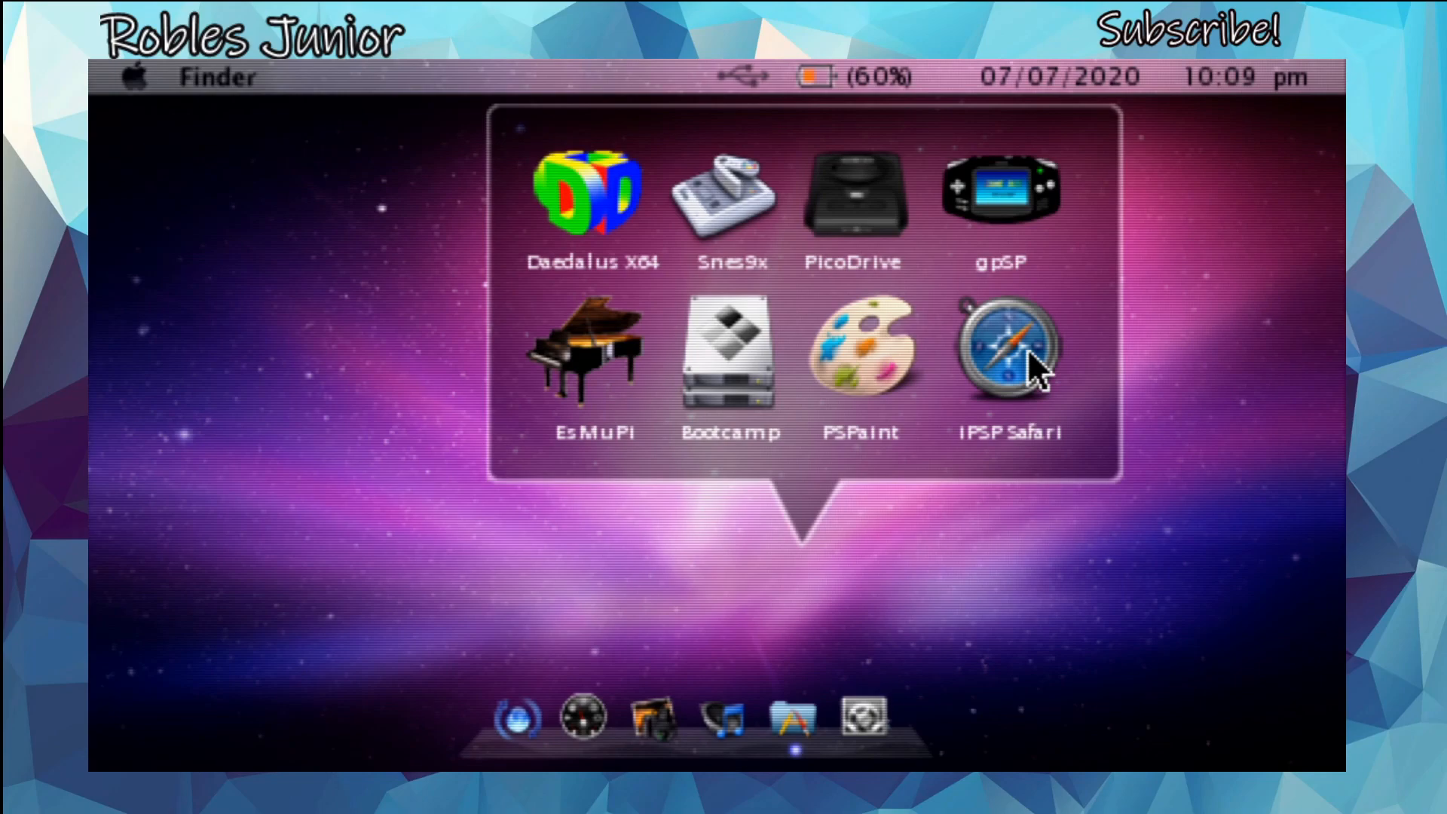
{"action": "mouse_move", "coordinate": [876, 397]}
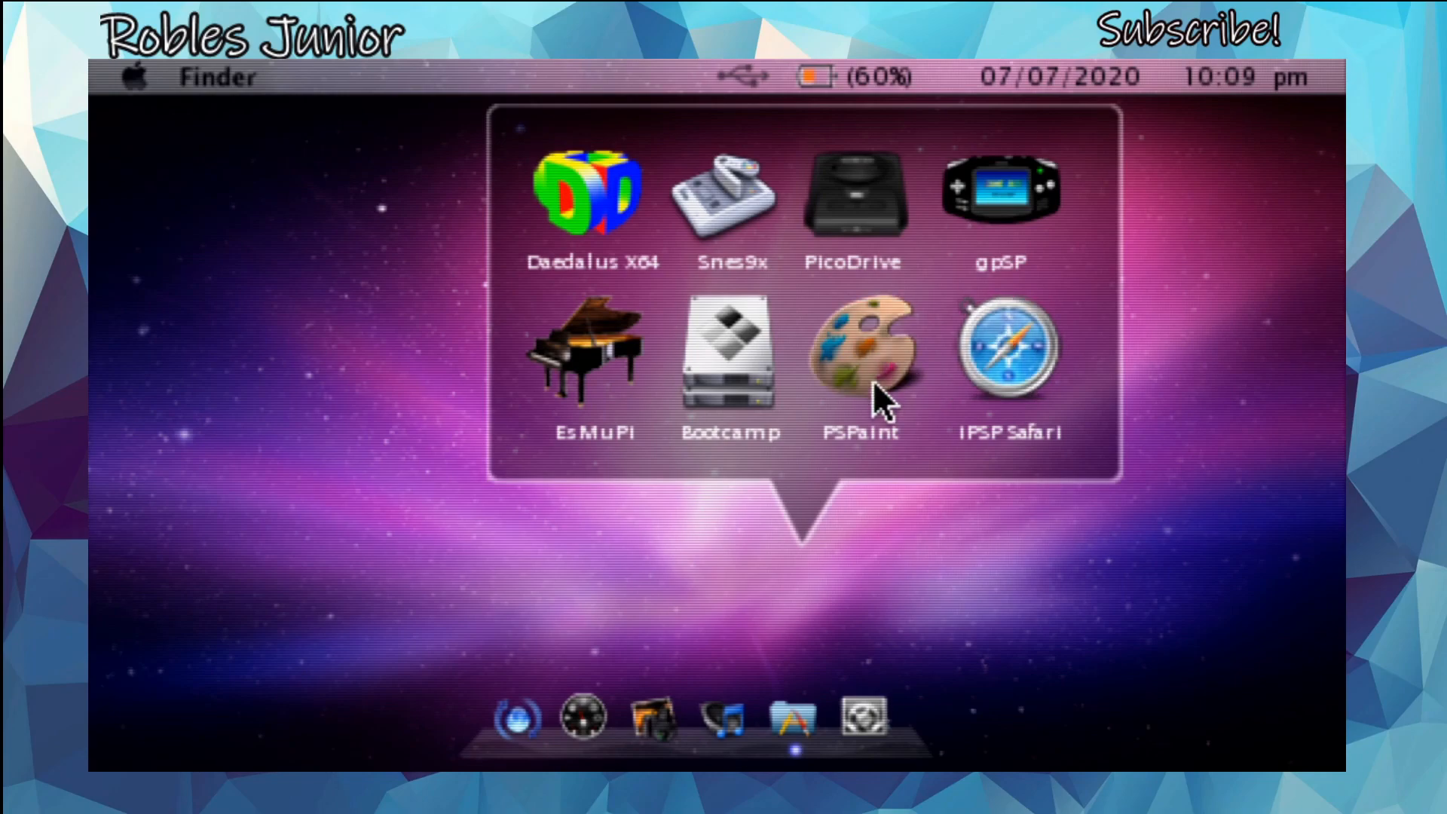
{"action": "mouse_move", "coordinate": [872, 397]}
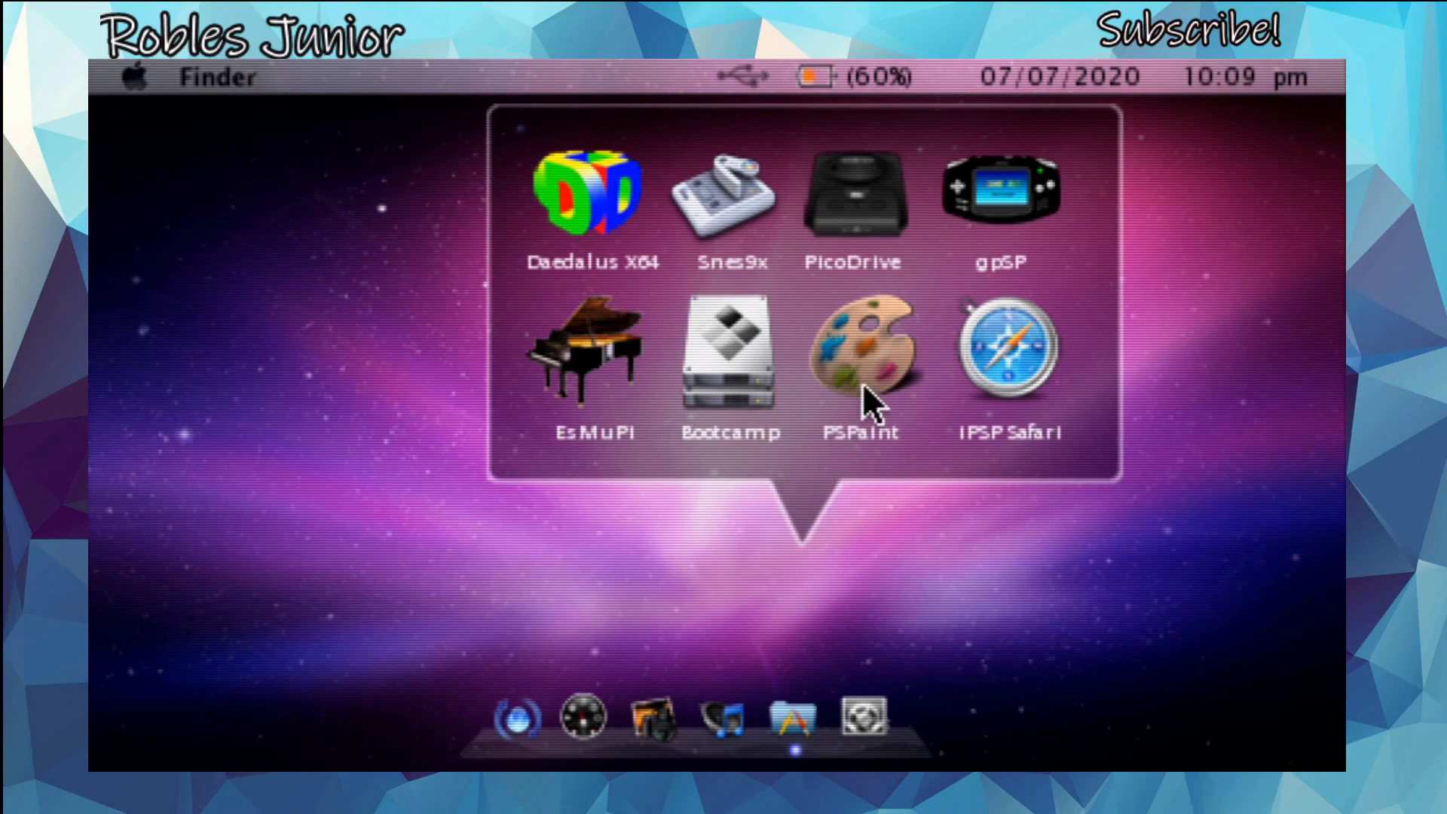
{"action": "mouse_move", "coordinate": [960, 369]}
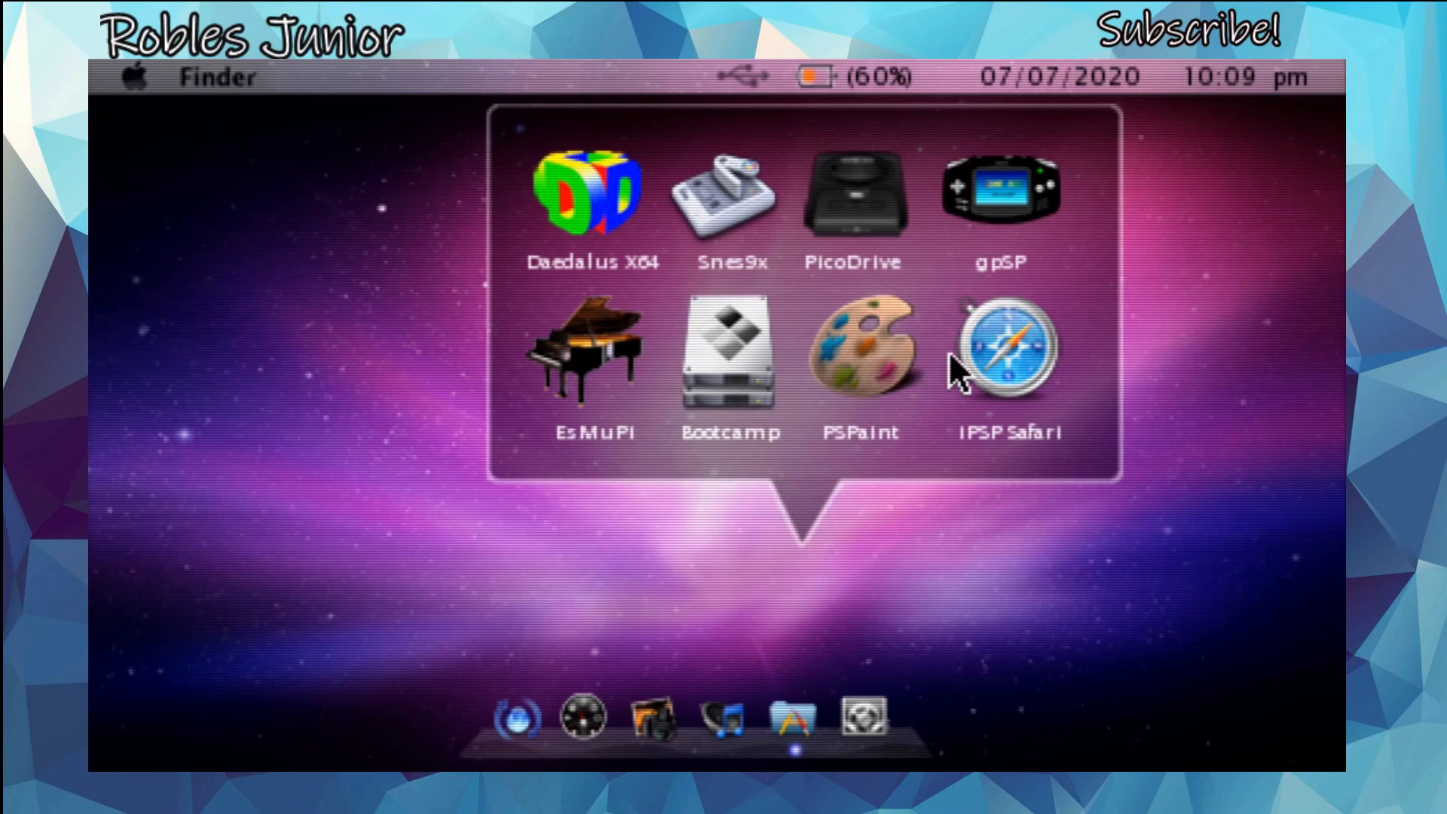
{"action": "mouse_move", "coordinate": [867, 369]}
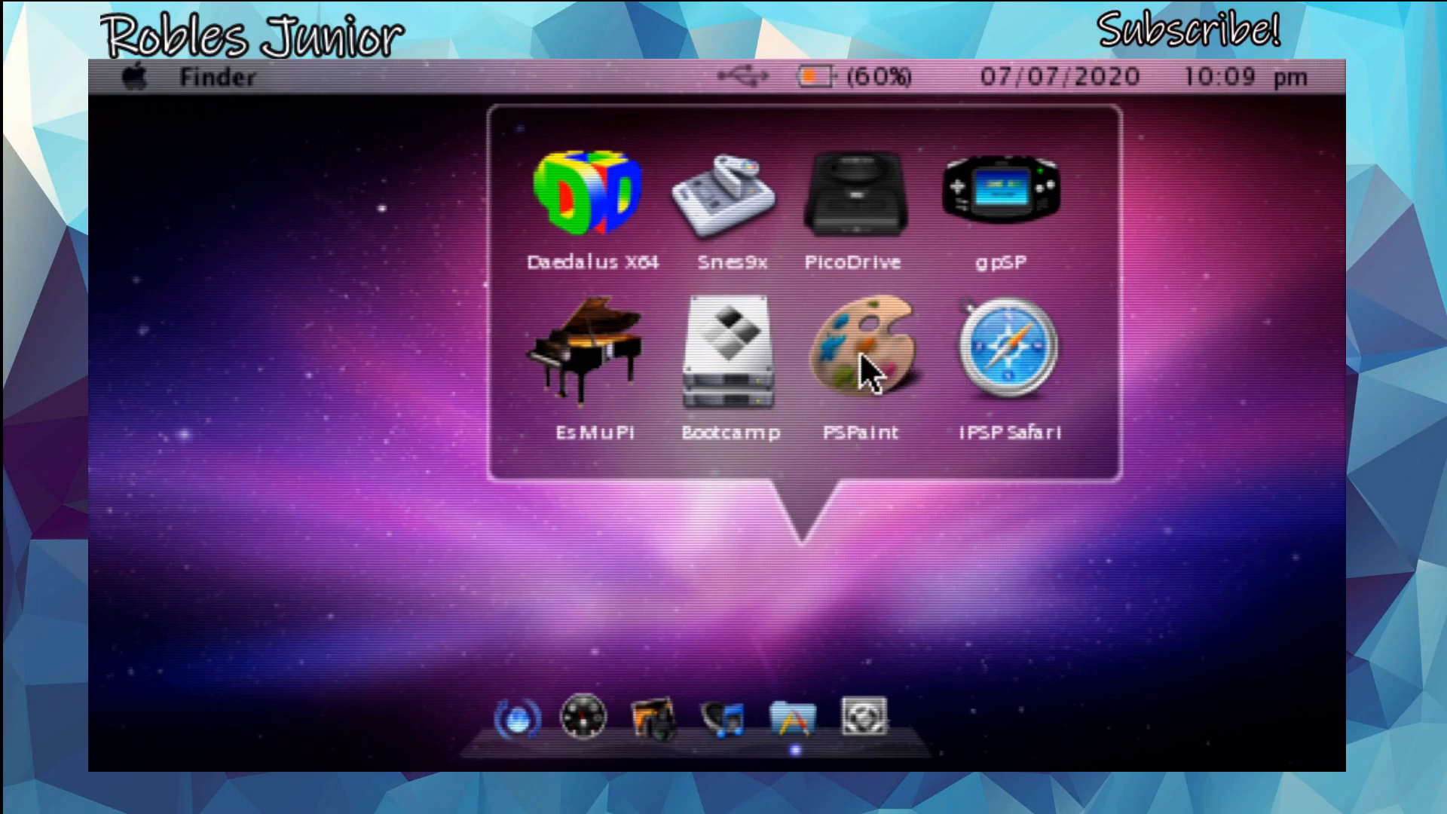
{"action": "mouse_move", "coordinate": [798, 373]}
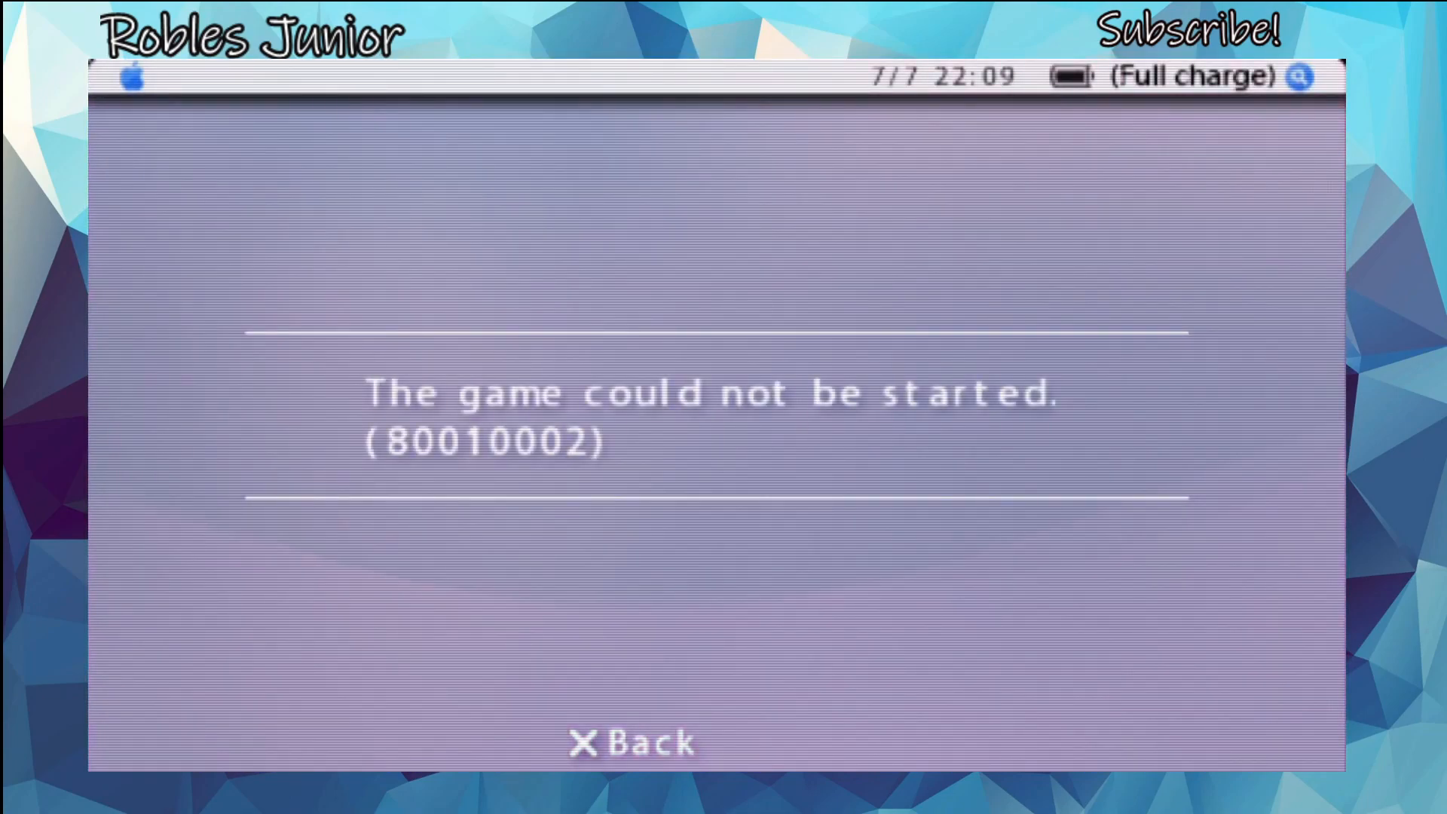
Go back from the 80010002 'game could not be started' error screen.
{"action": "left_click", "coordinate": [632, 743]}
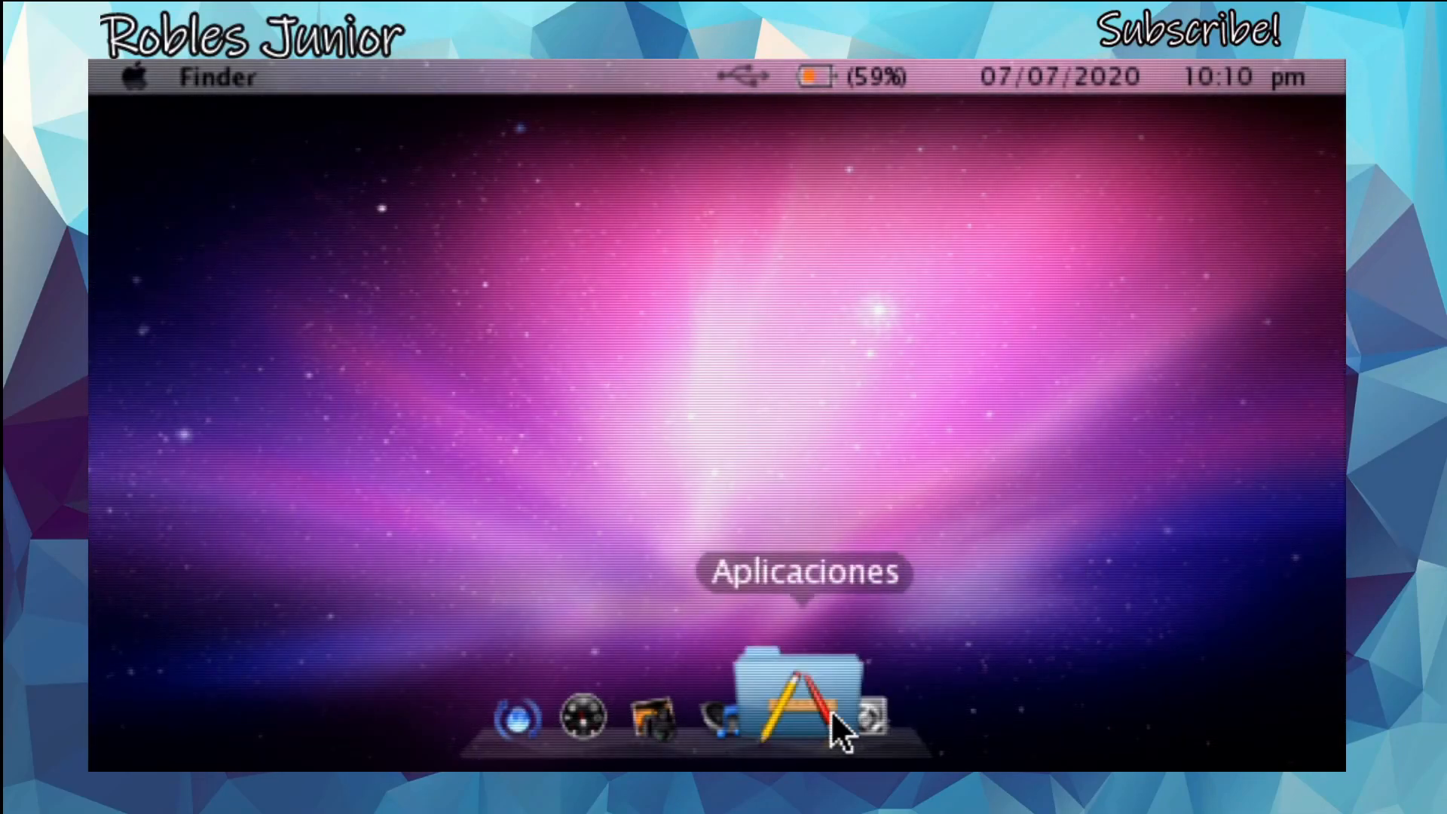
{"action": "mouse_move", "coordinate": [858, 696]}
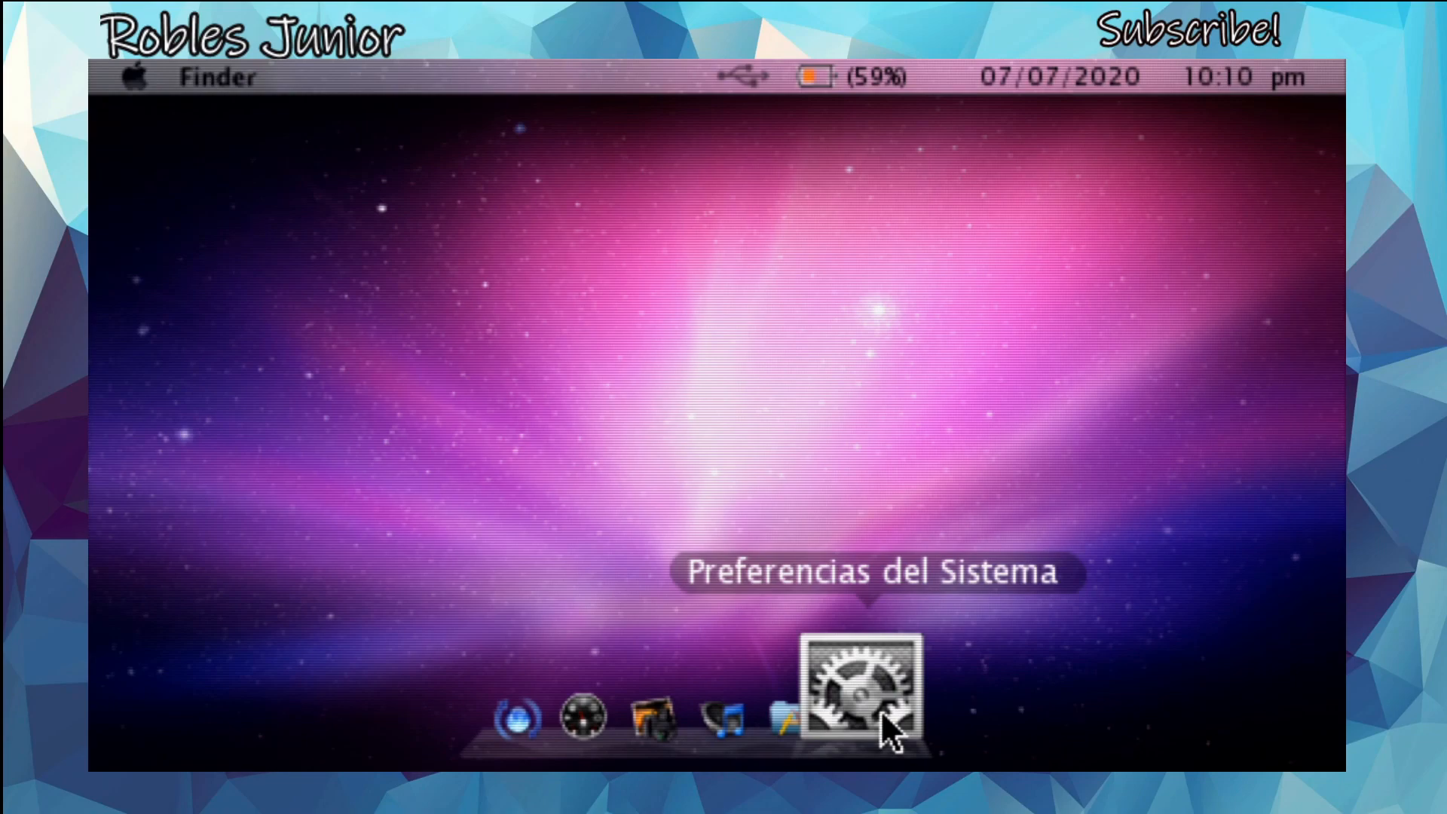
Open Preferencias del Sistema from the gear icon in the dock.
{"action": "left_click", "coordinate": [862, 690]}
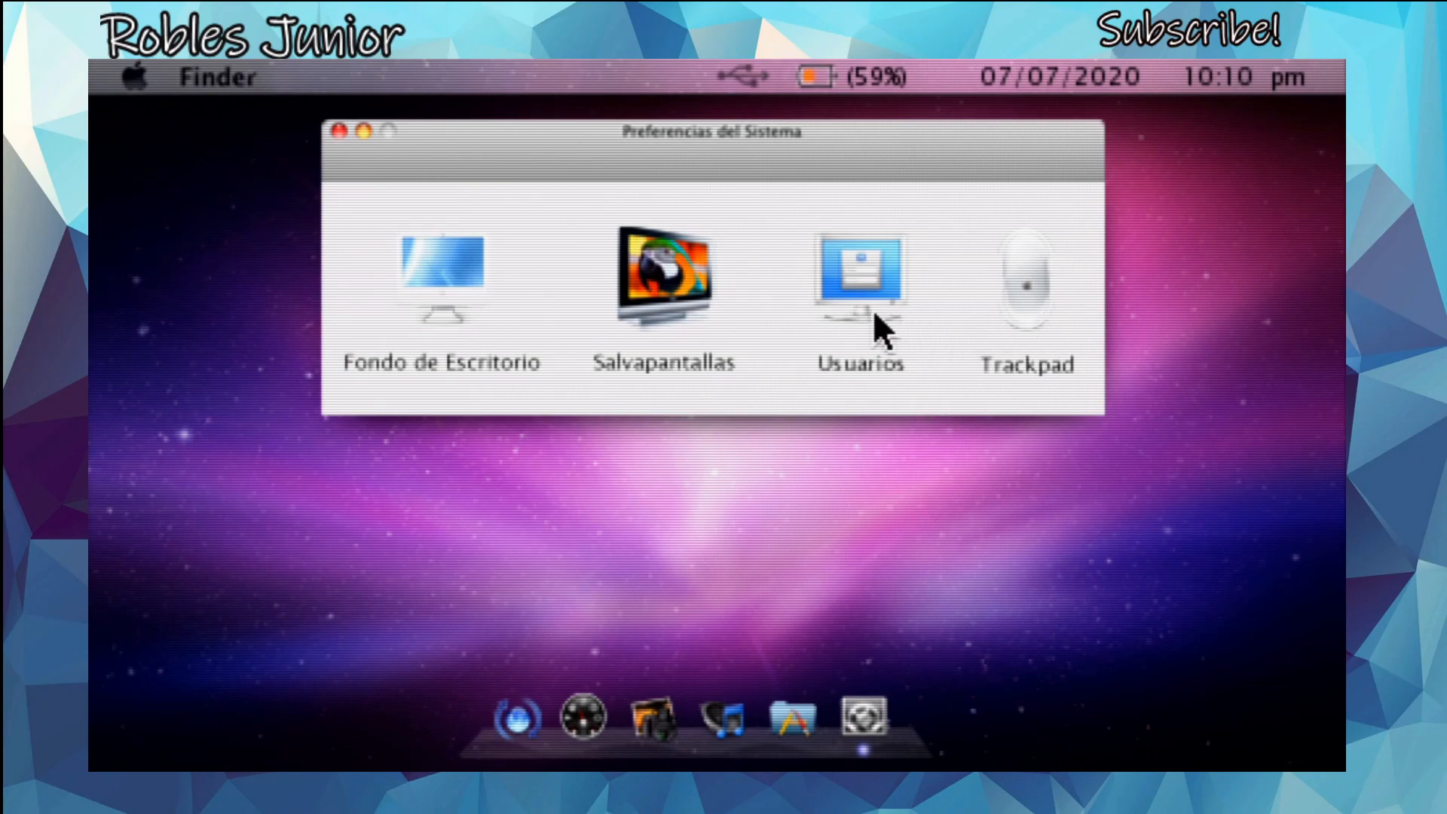
{"action": "mouse_move", "coordinate": [258, 120]}
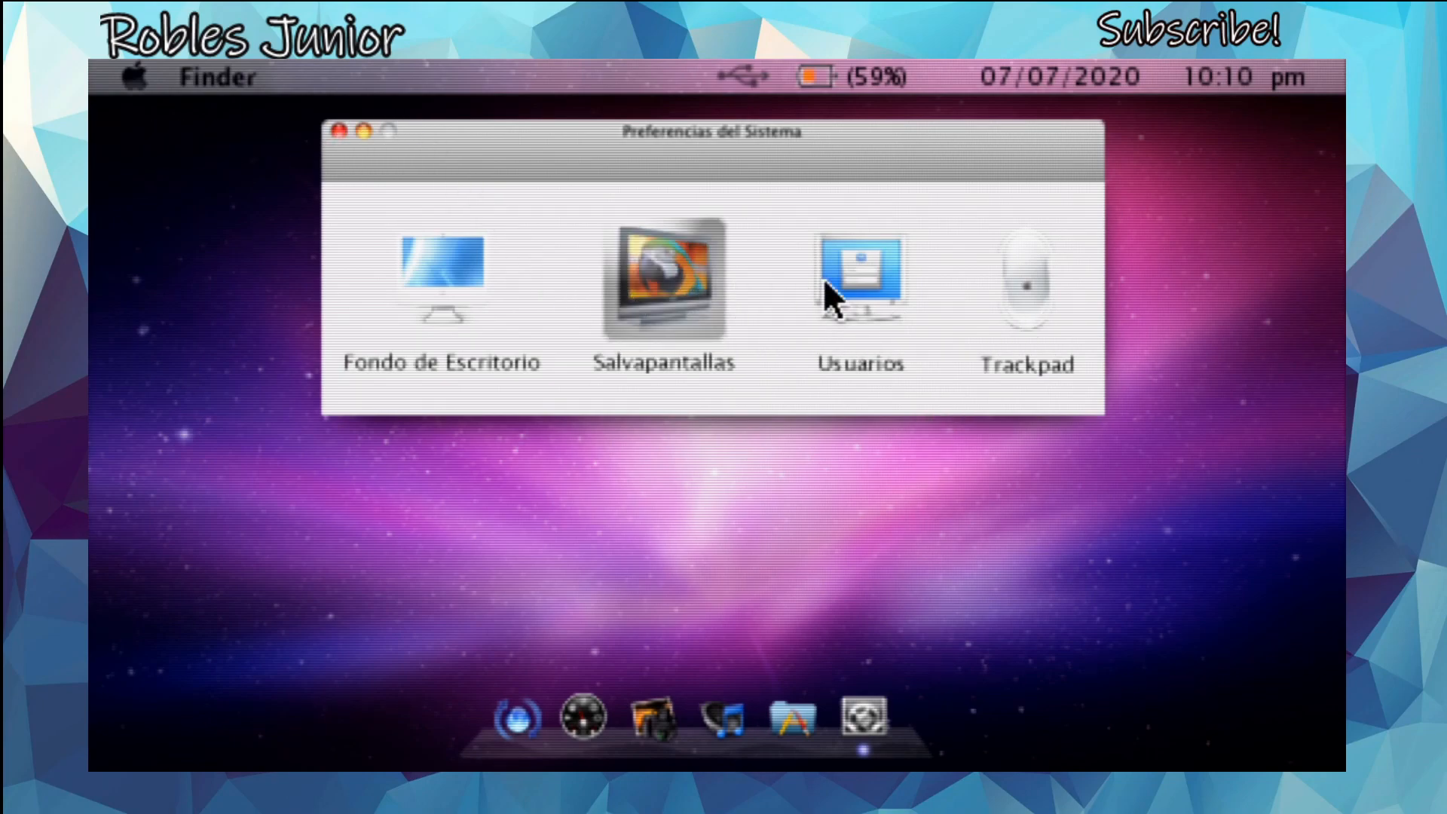
{"action": "mouse_move", "coordinate": [1019, 295]}
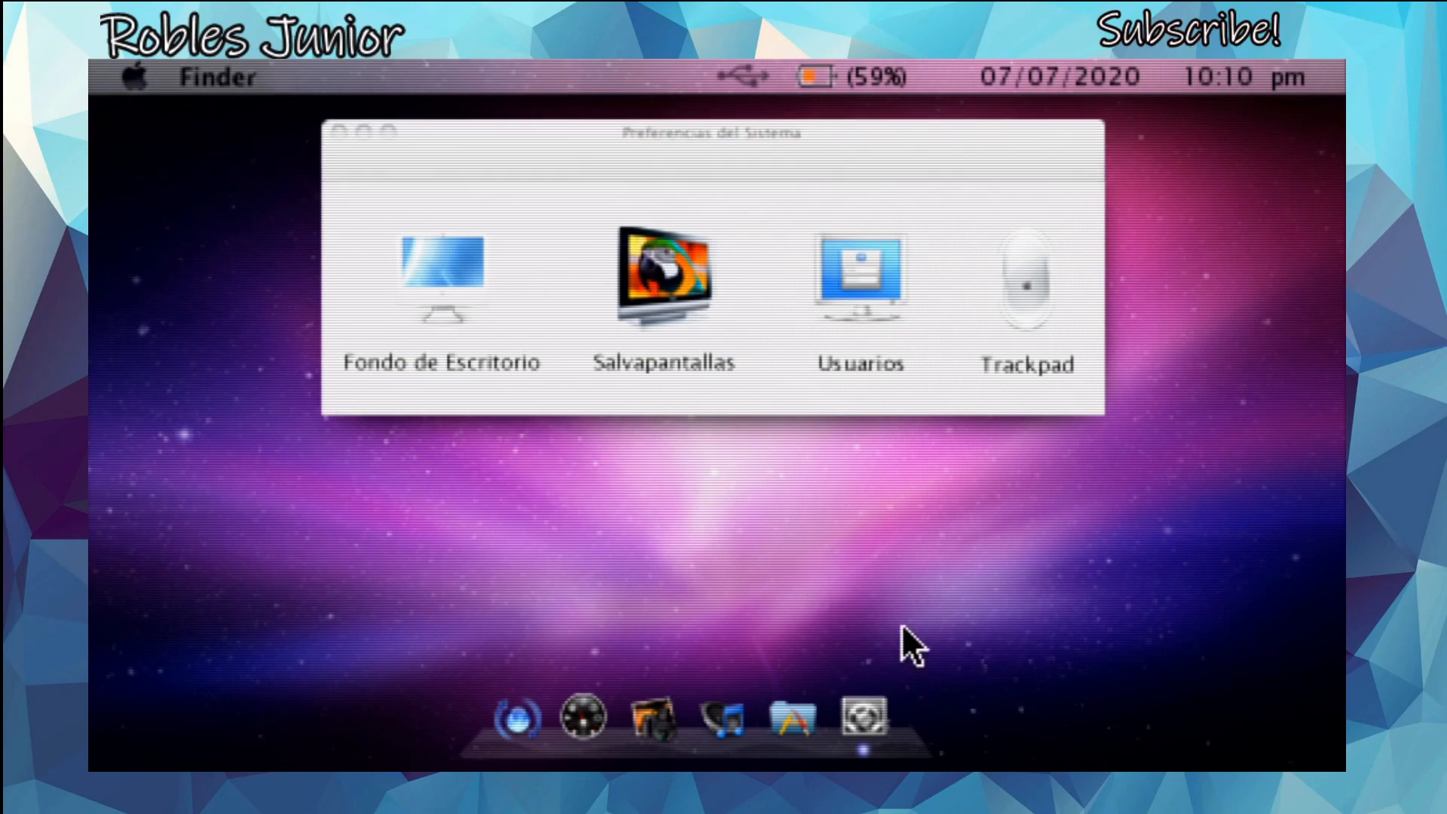
{"action": "mouse_move", "coordinate": [904, 747]}
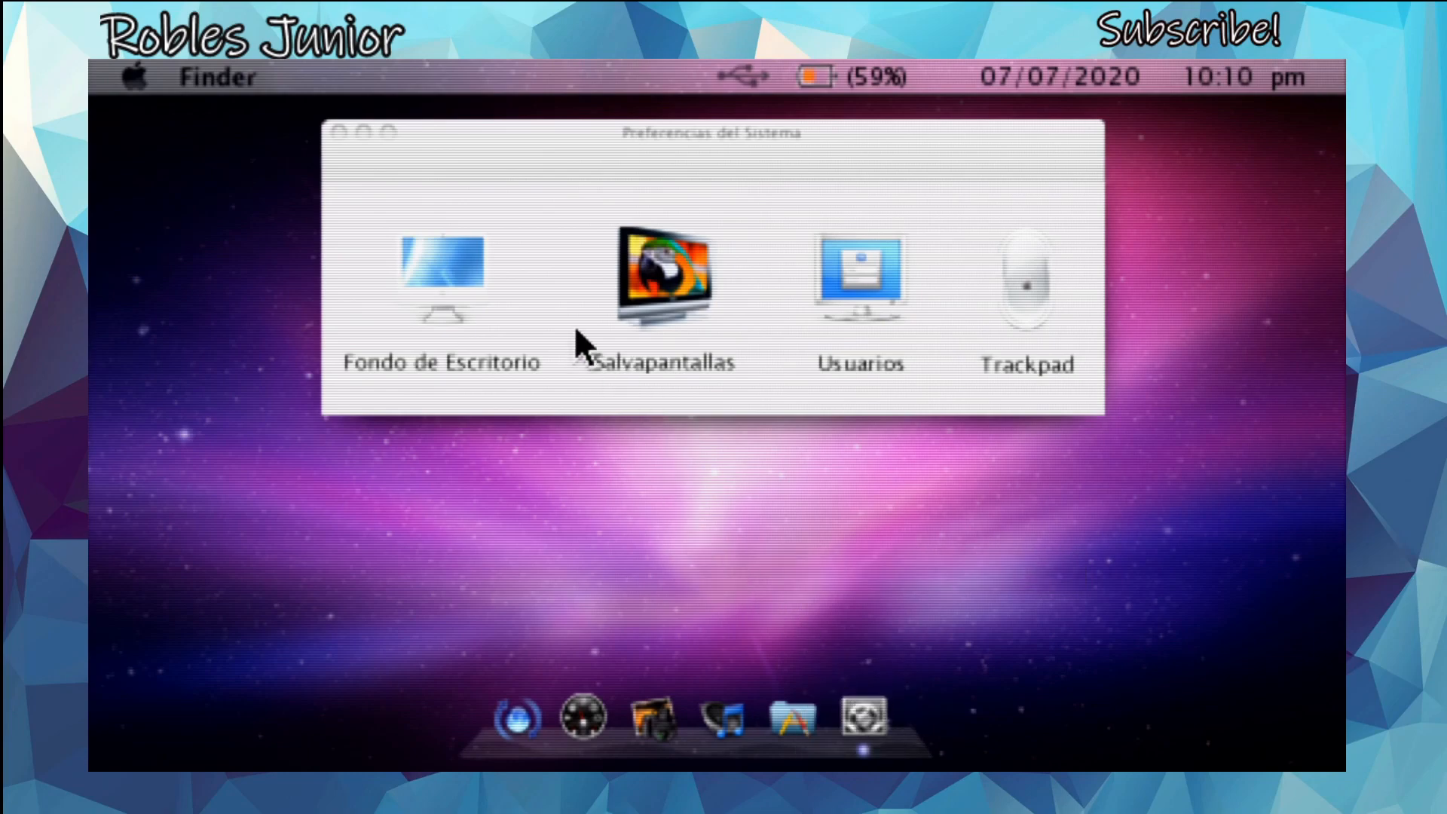
{"action": "mouse_move", "coordinate": [420, 185]}
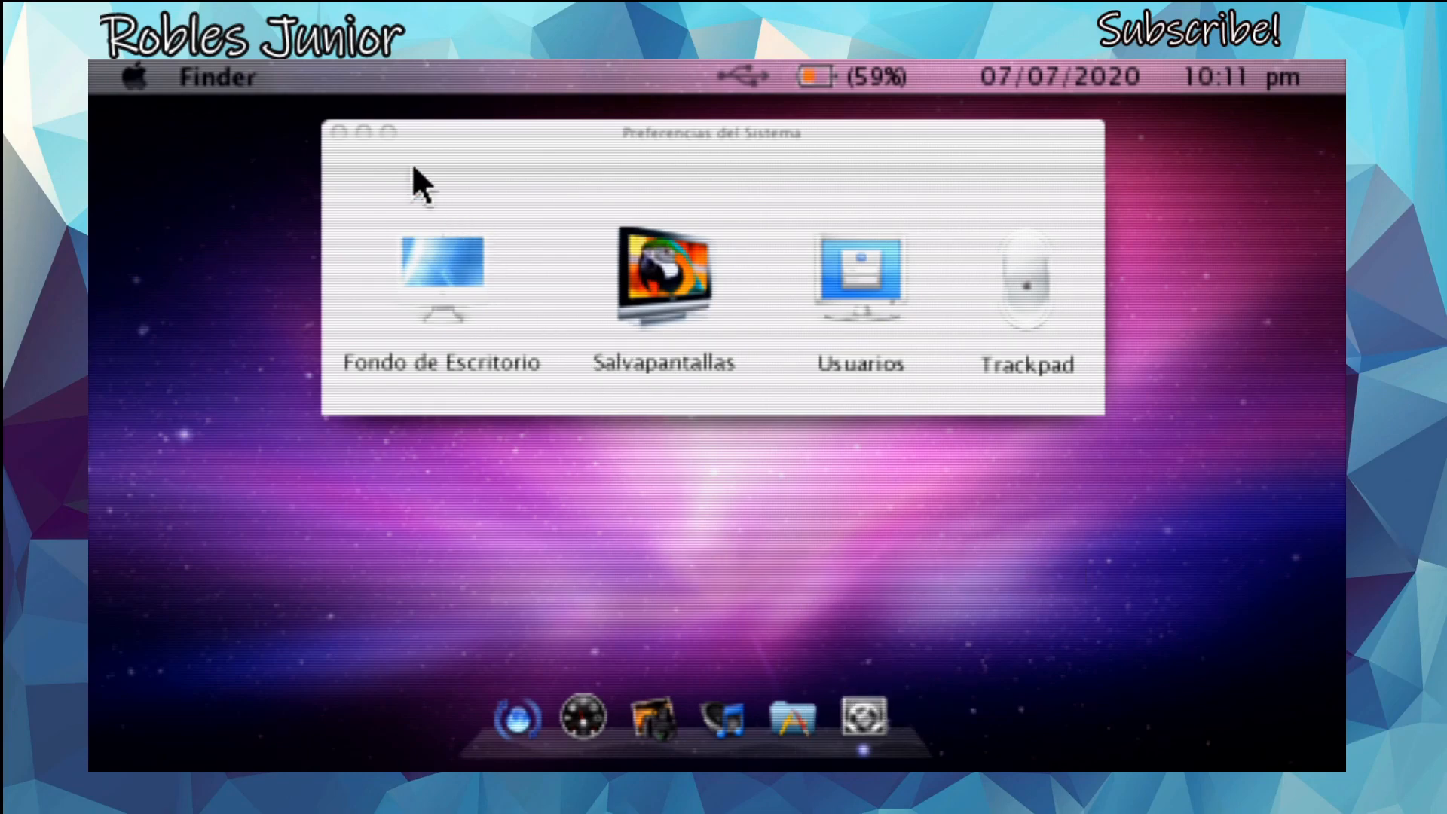
{"action": "mouse_move", "coordinate": [355, 134]}
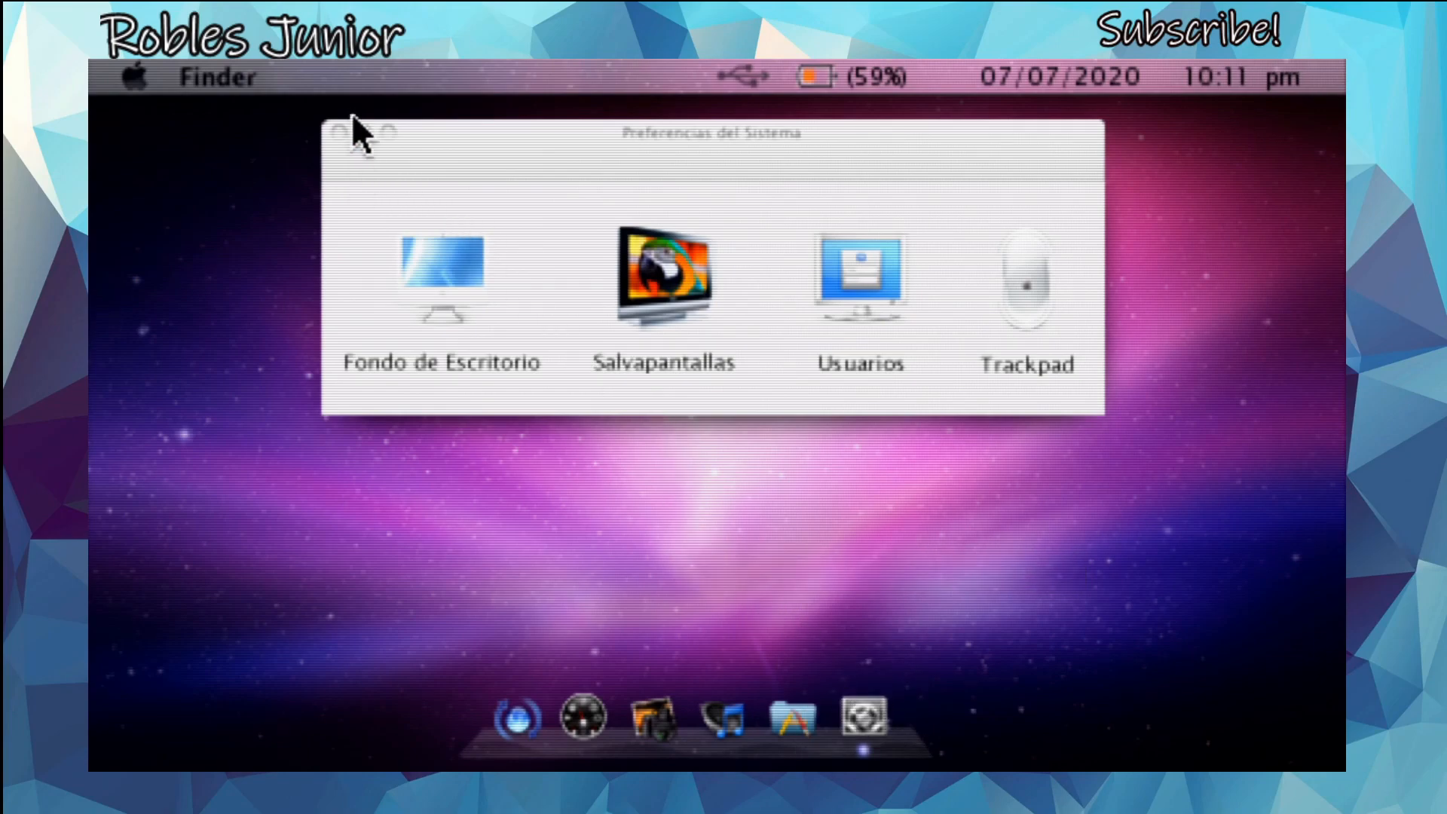
{"action": "mouse_move", "coordinate": [341, 138]}
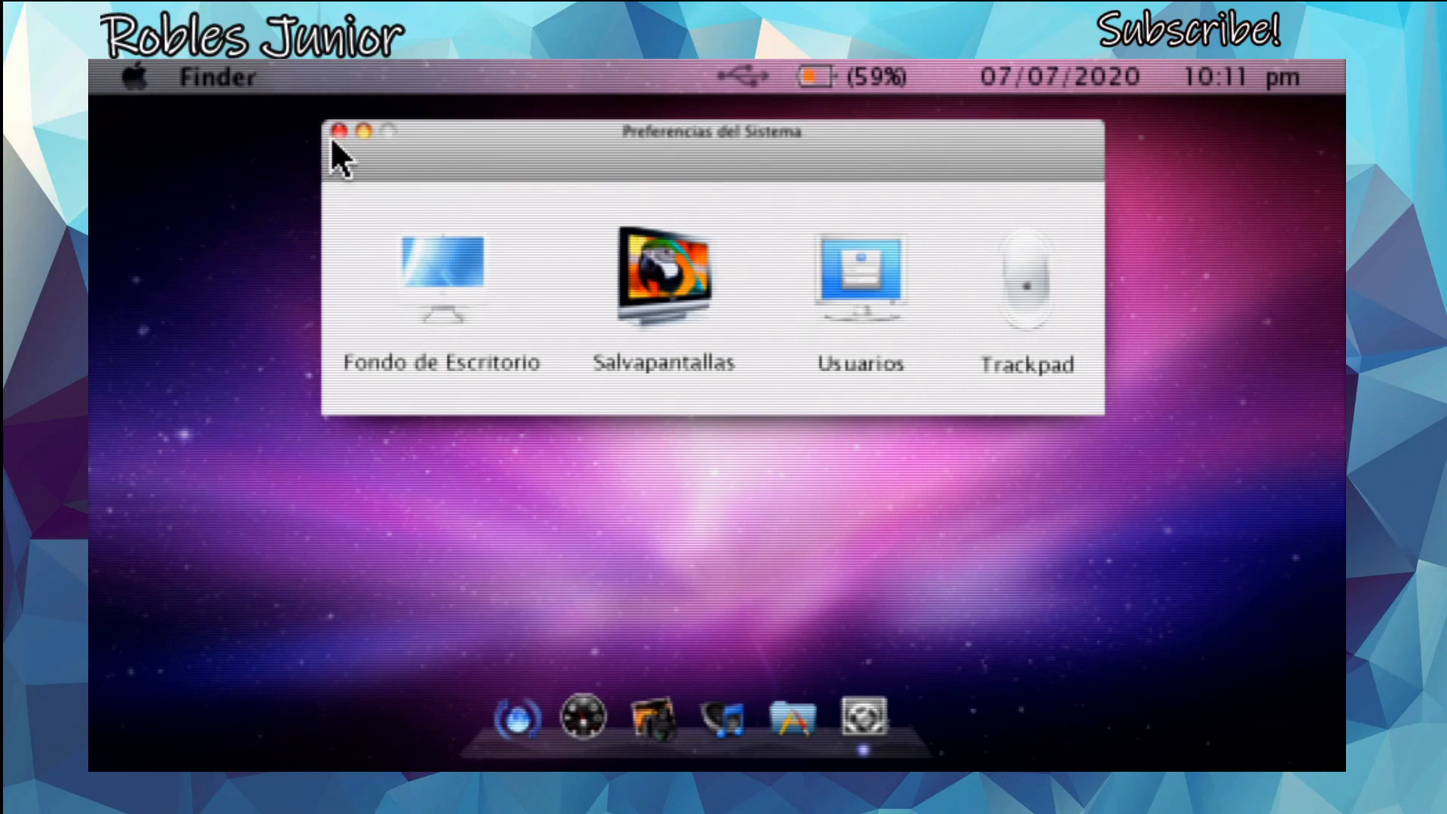
{"action": "mouse_move", "coordinate": [798, 660]}
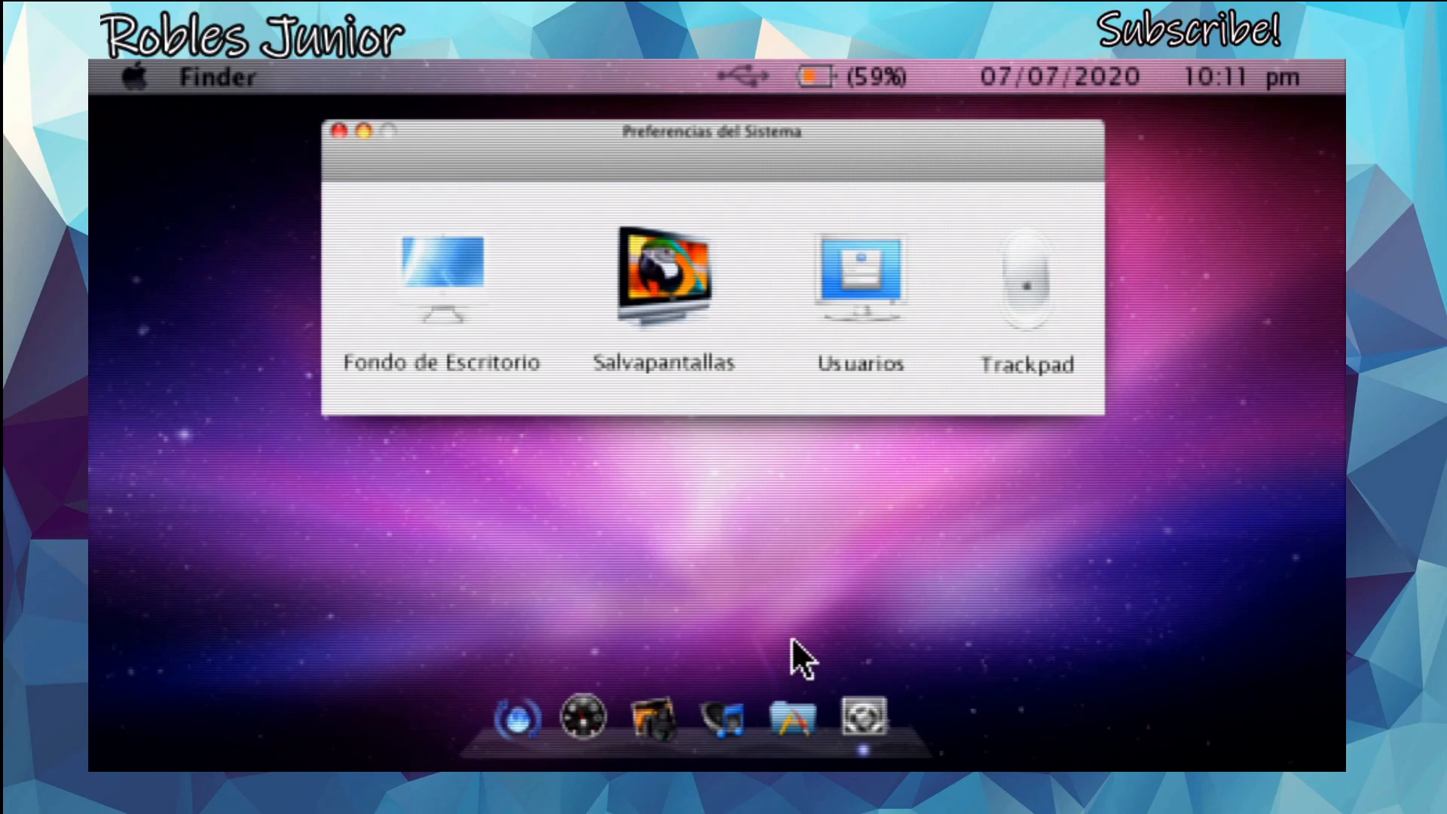
{"action": "mouse_move", "coordinate": [712, 739]}
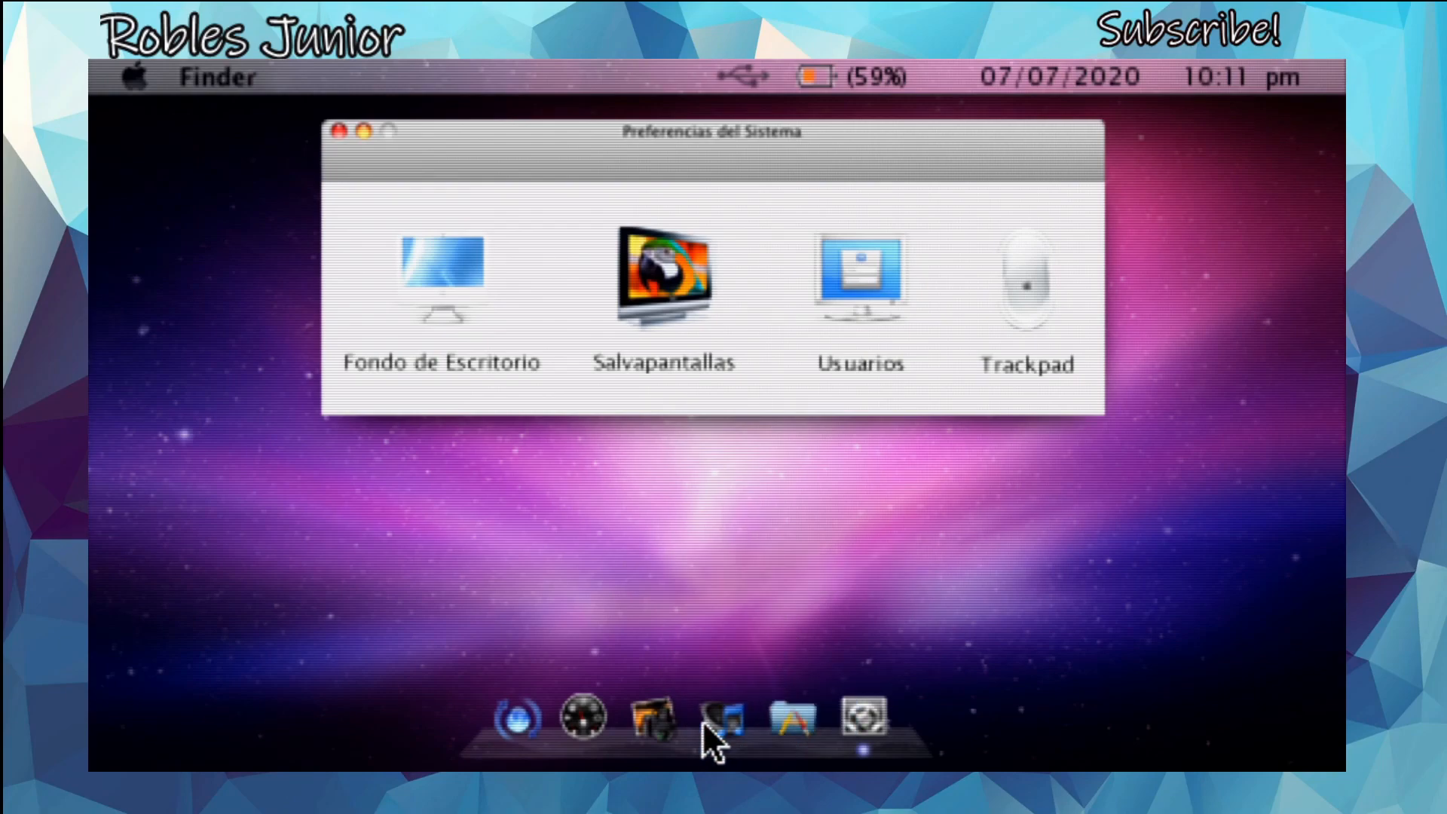
{"action": "mouse_move", "coordinate": [727, 720]}
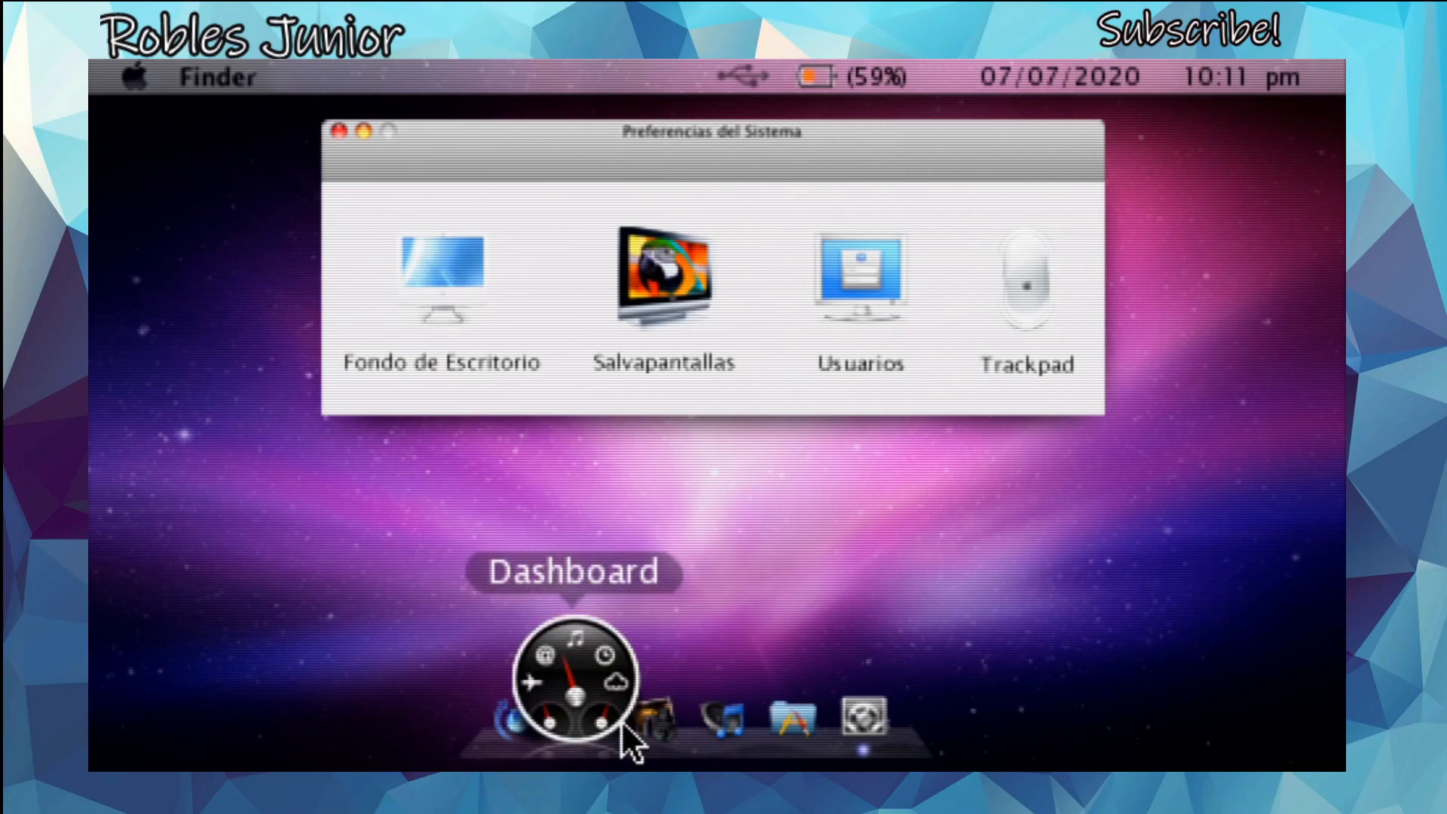
{"action": "mouse_move", "coordinate": [478, 687]}
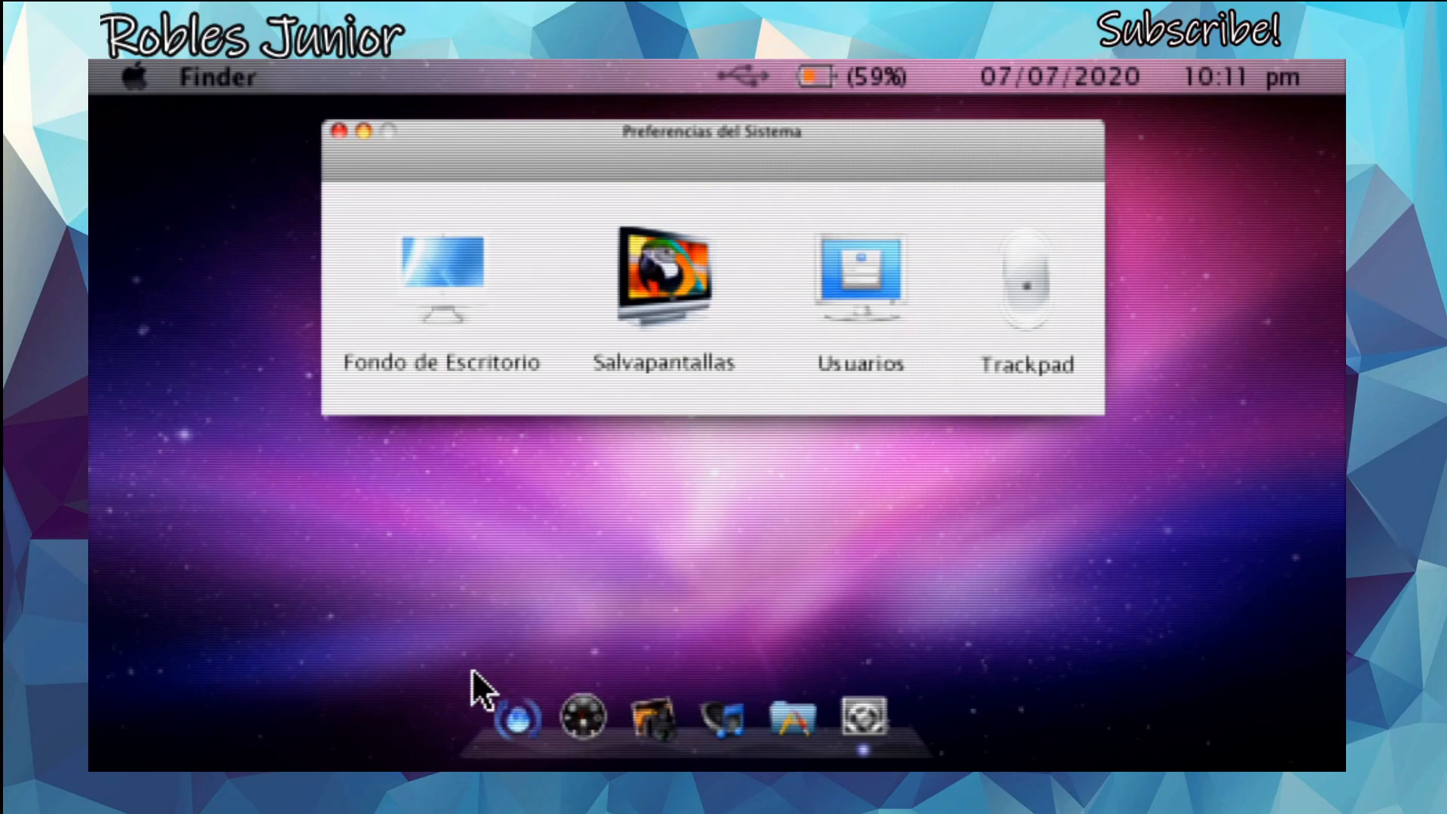
{"action": "mouse_move", "coordinate": [419, 259]}
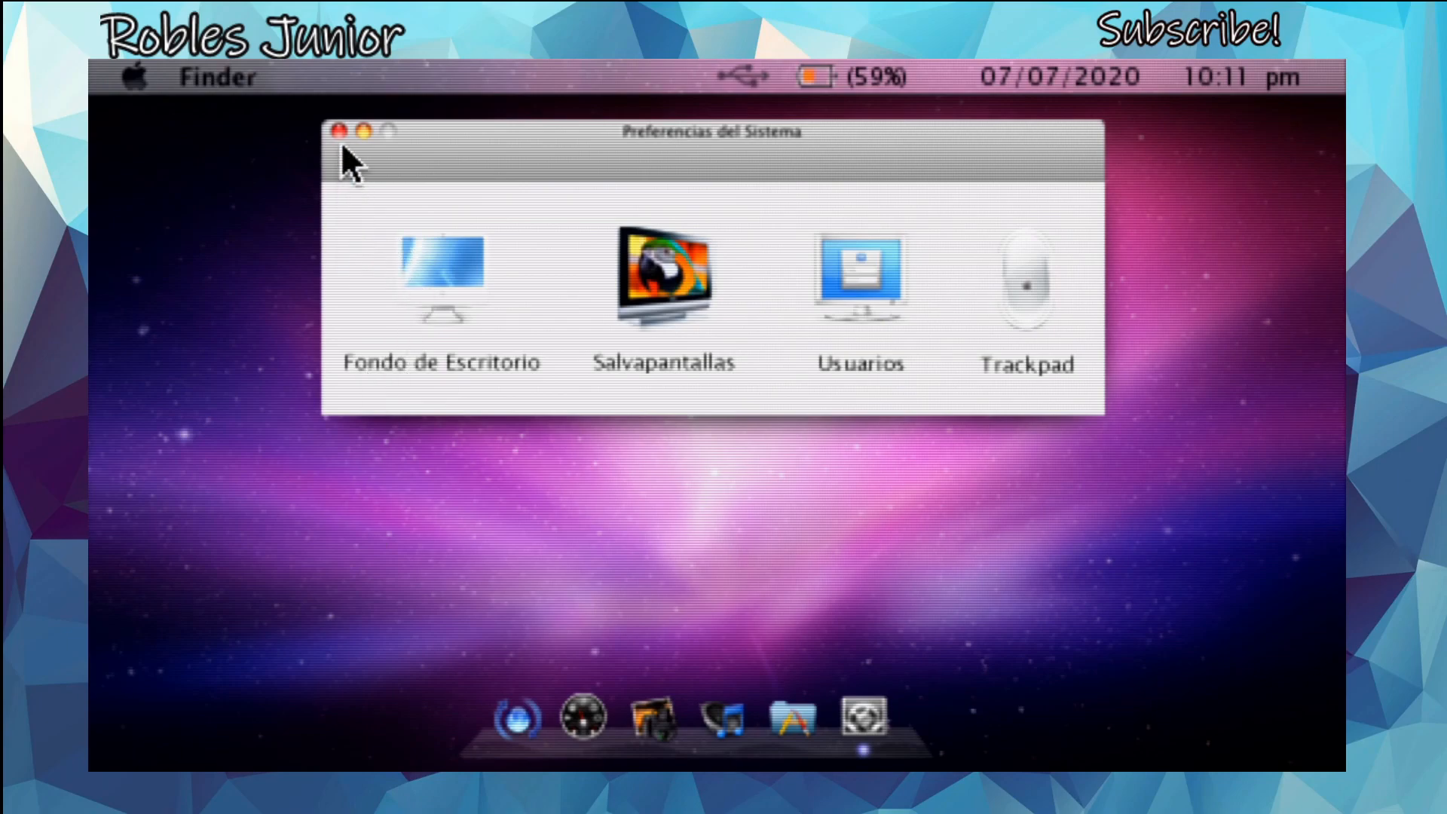
Close the Preferencias del Sistema window with its red close button.
{"action": "left_click", "coordinate": [338, 129]}
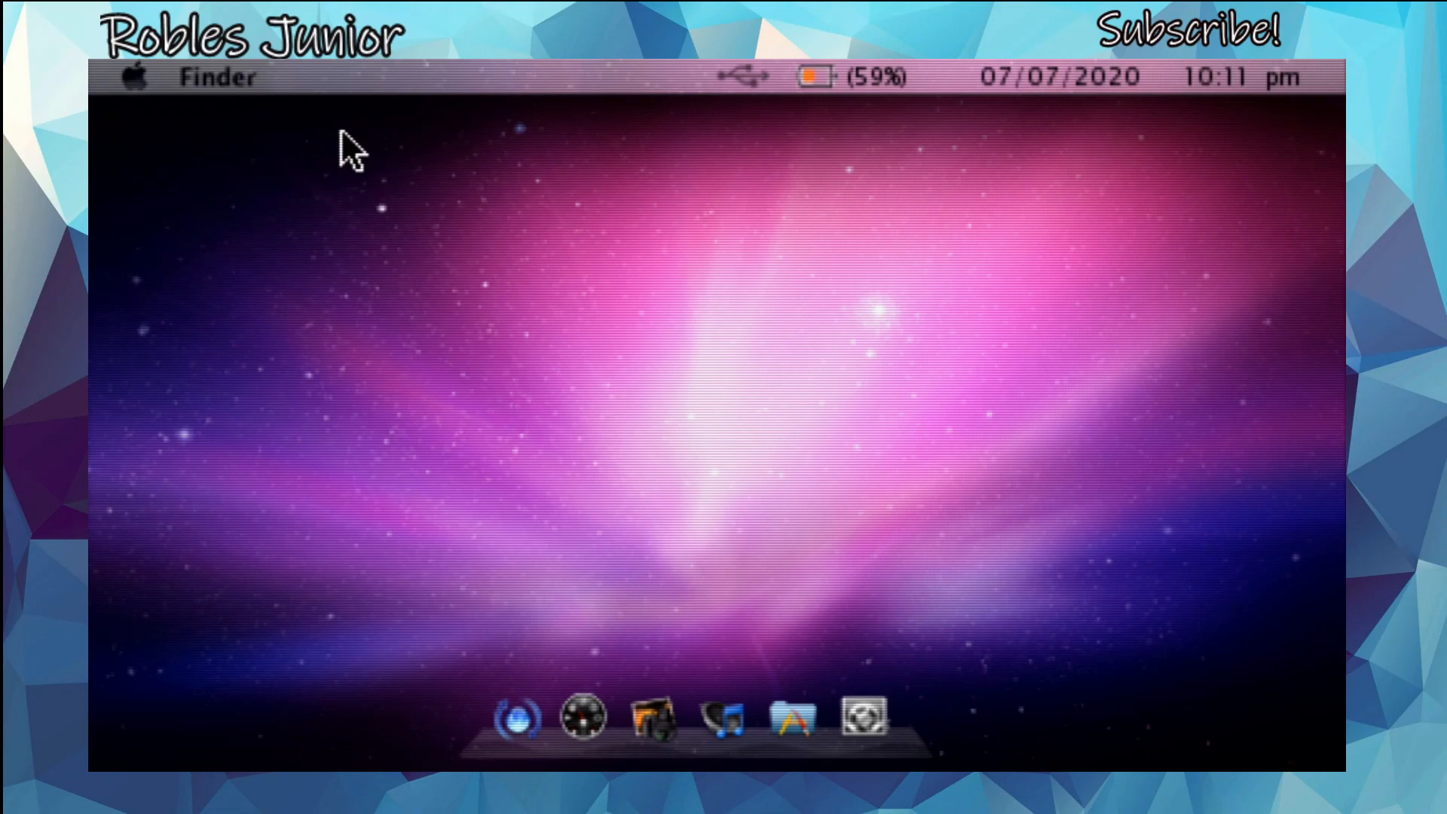
{"action": "mouse_move", "coordinate": [699, 88]}
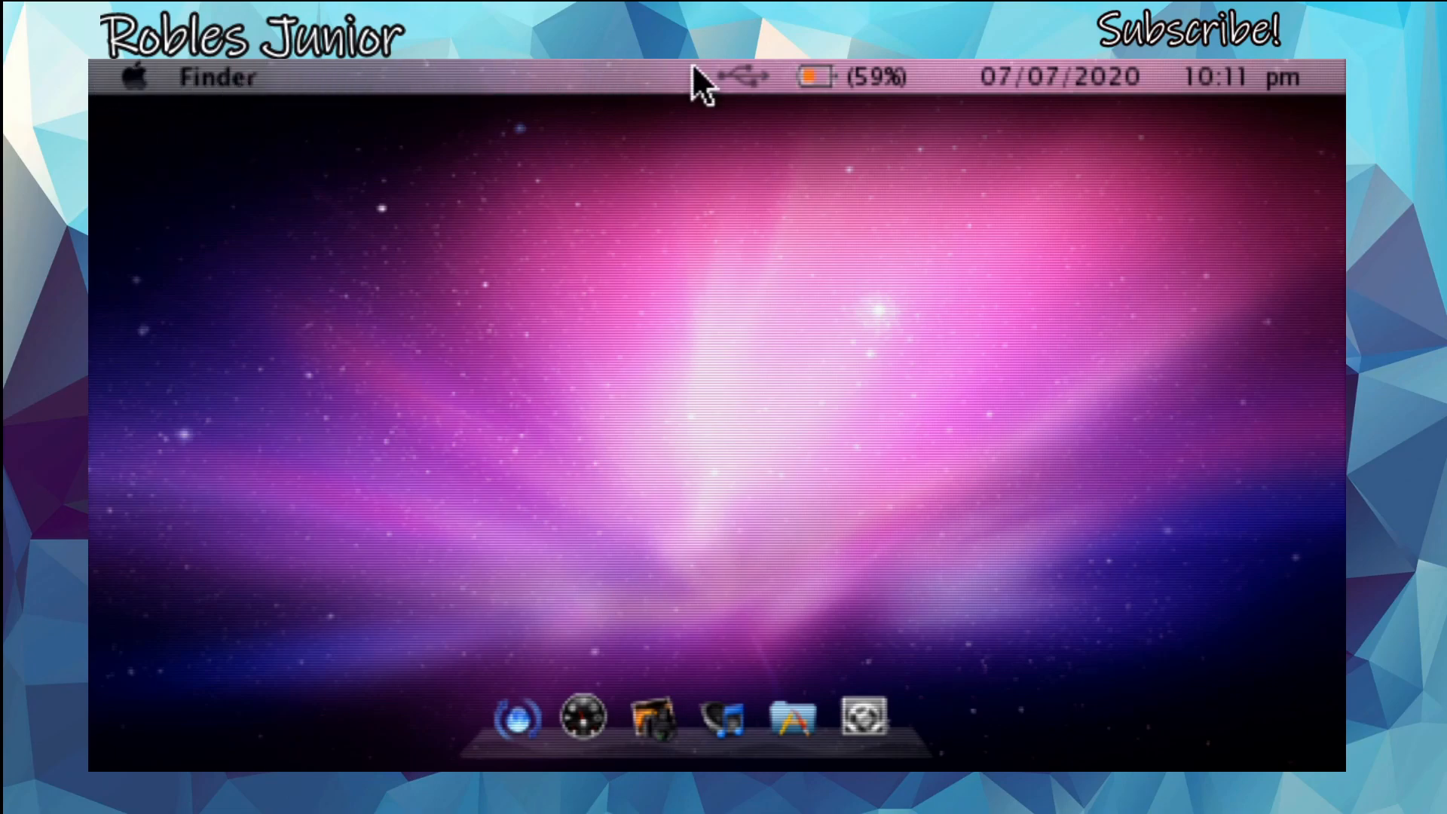
{"action": "mouse_move", "coordinate": [1123, 542]}
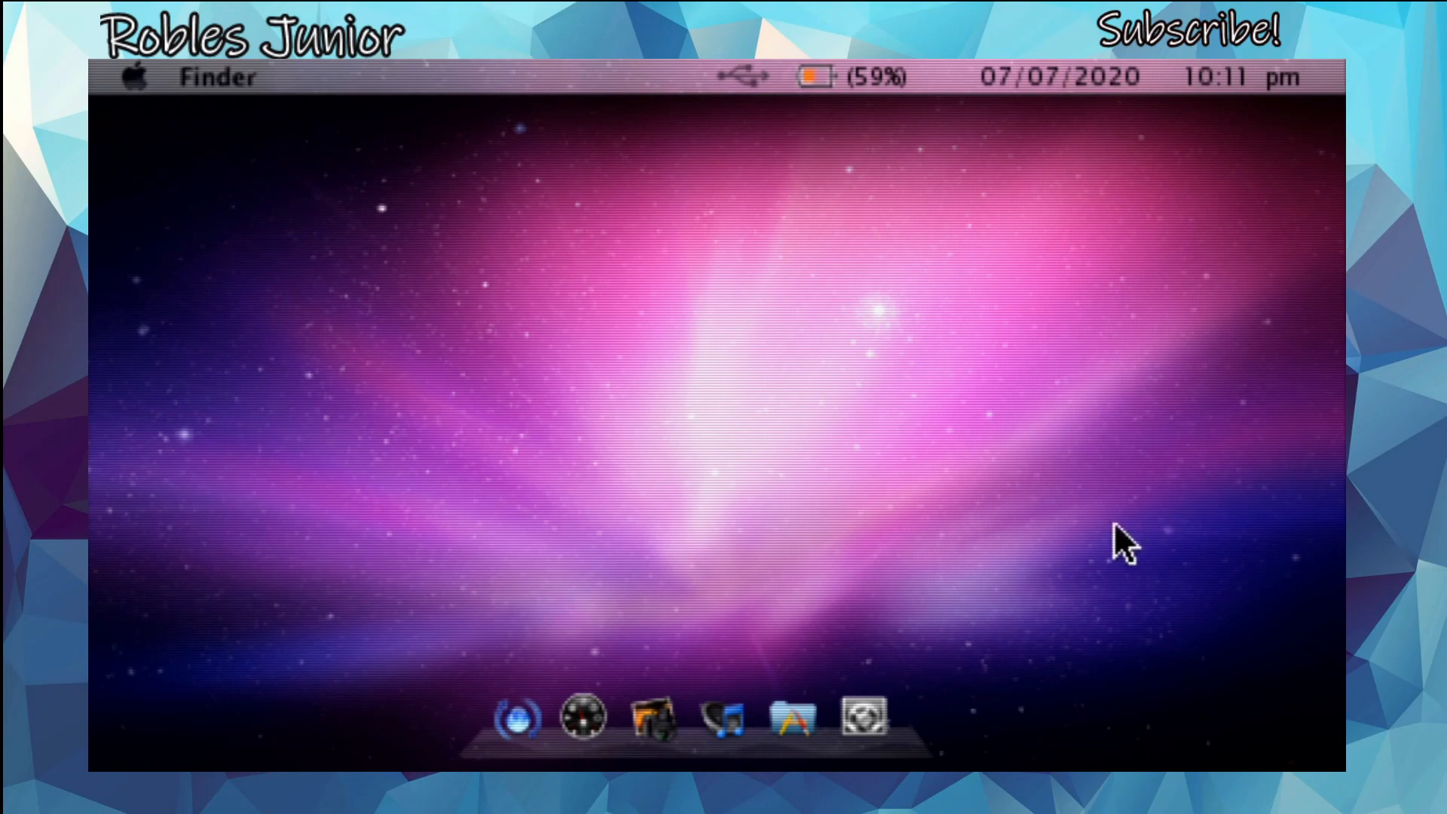
{"action": "mouse_move", "coordinate": [941, 365]}
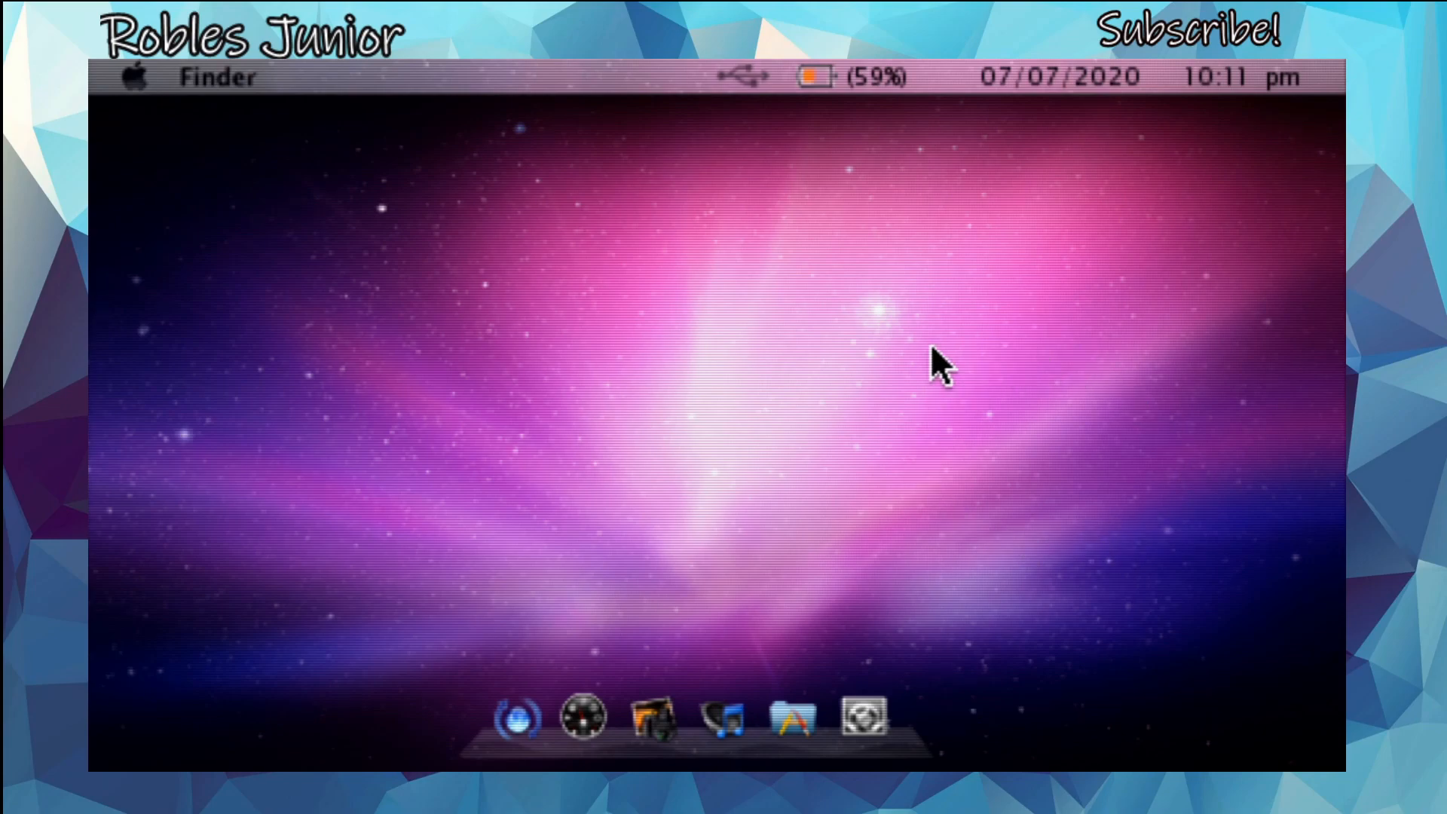
{"action": "mouse_move", "coordinate": [847, 452]}
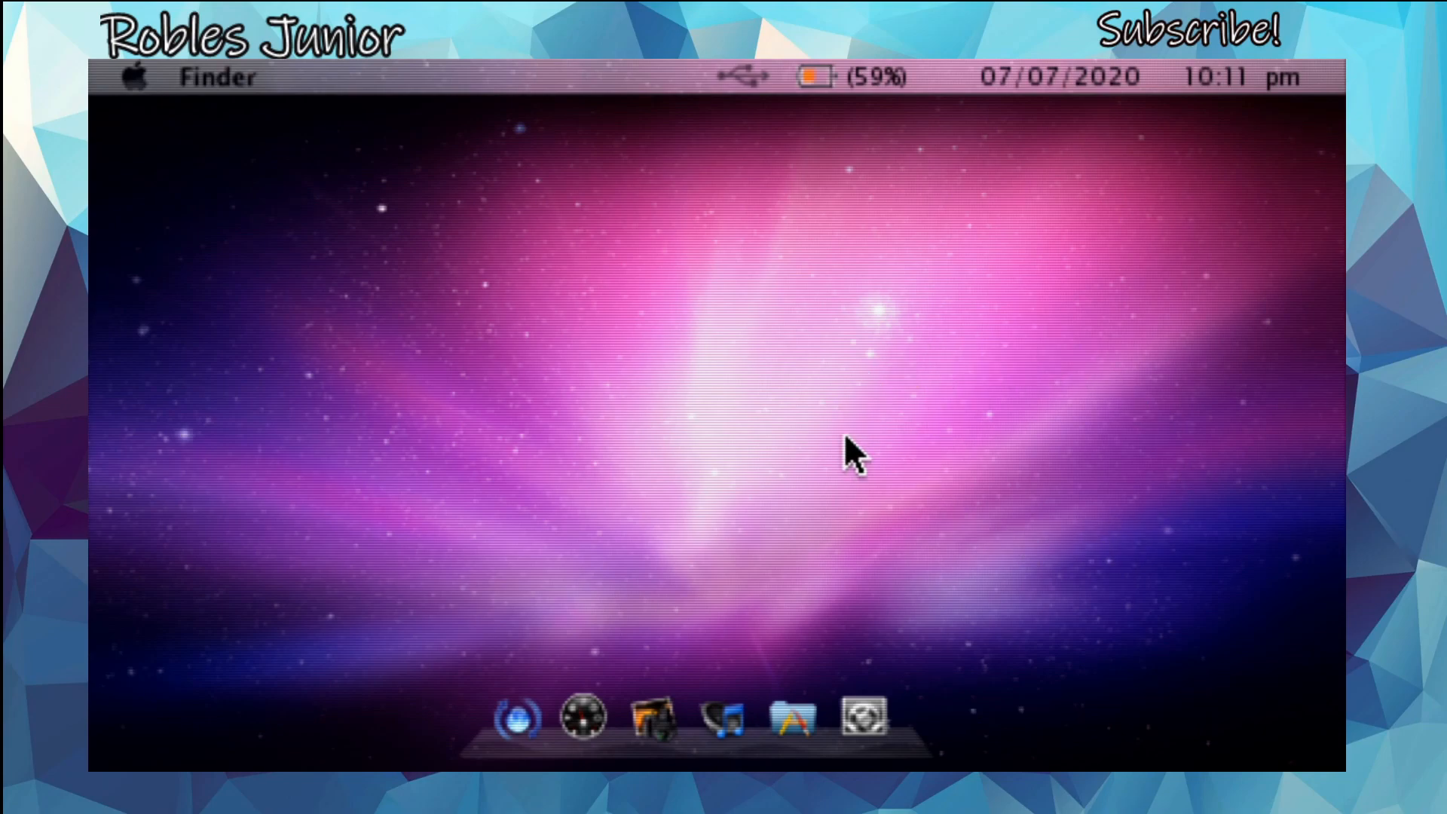
{"action": "mouse_move", "coordinate": [699, 452]}
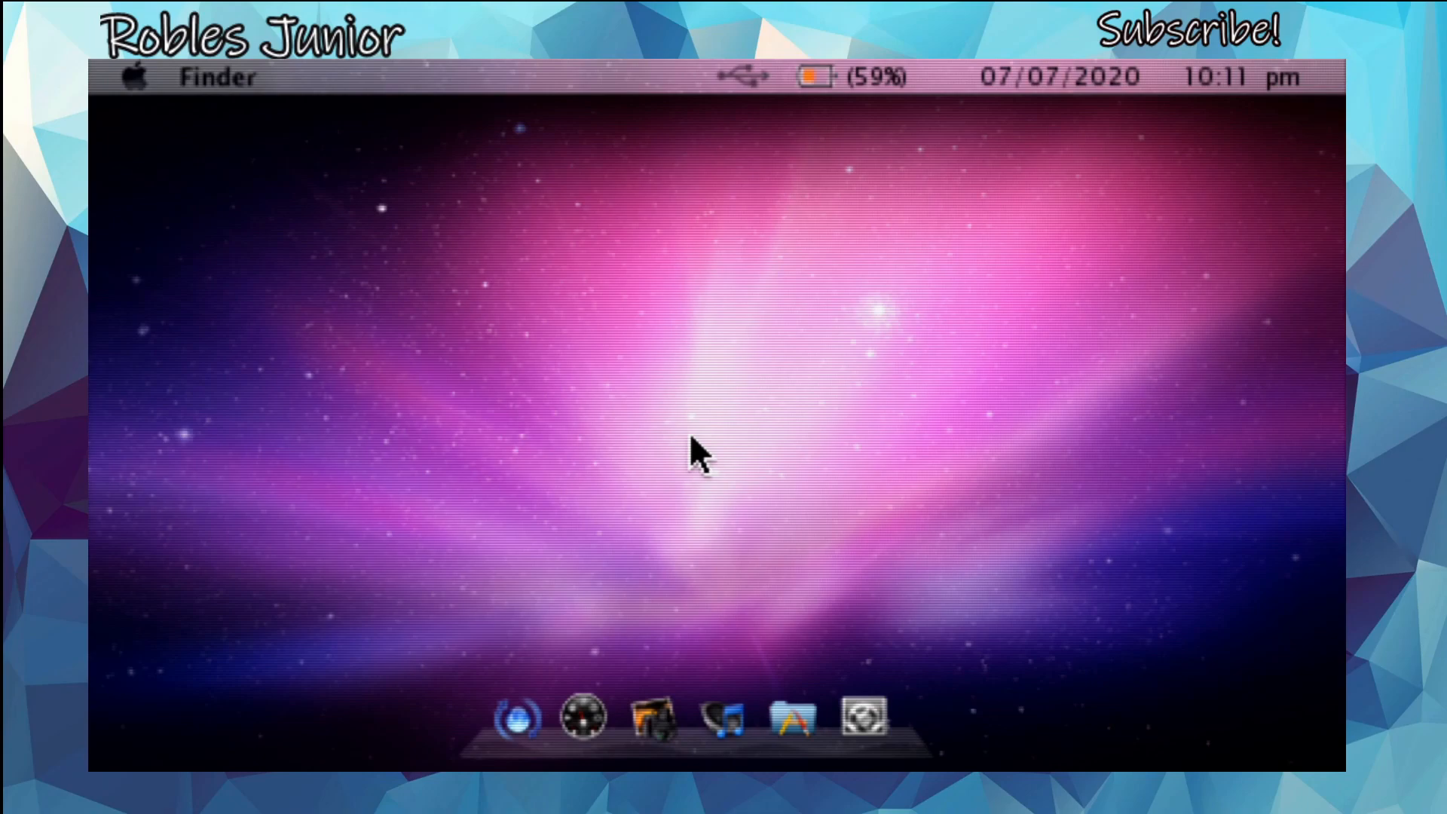
{"action": "mouse_move", "coordinate": [822, 299]}
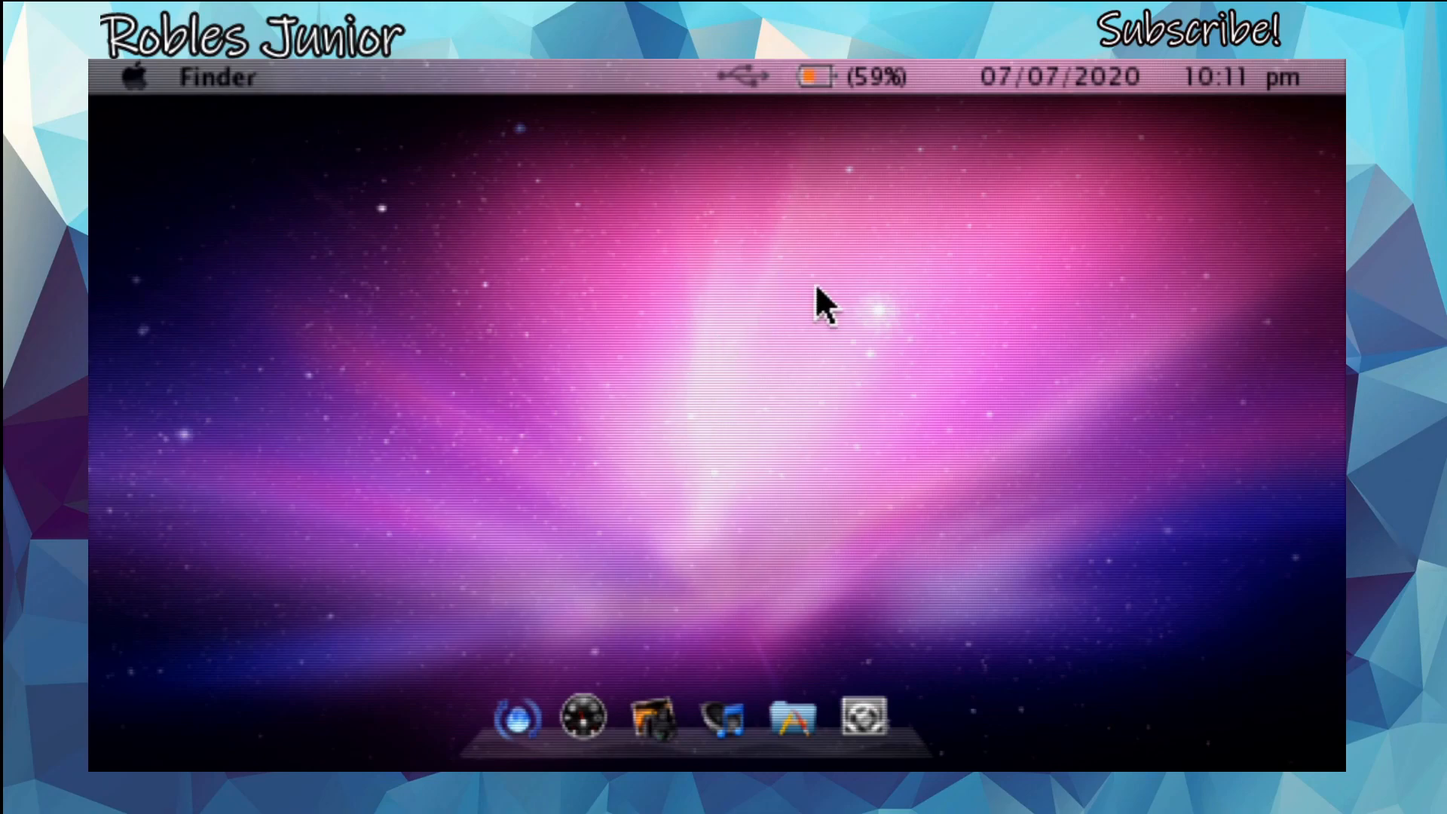
{"action": "mouse_move", "coordinate": [1052, 236]}
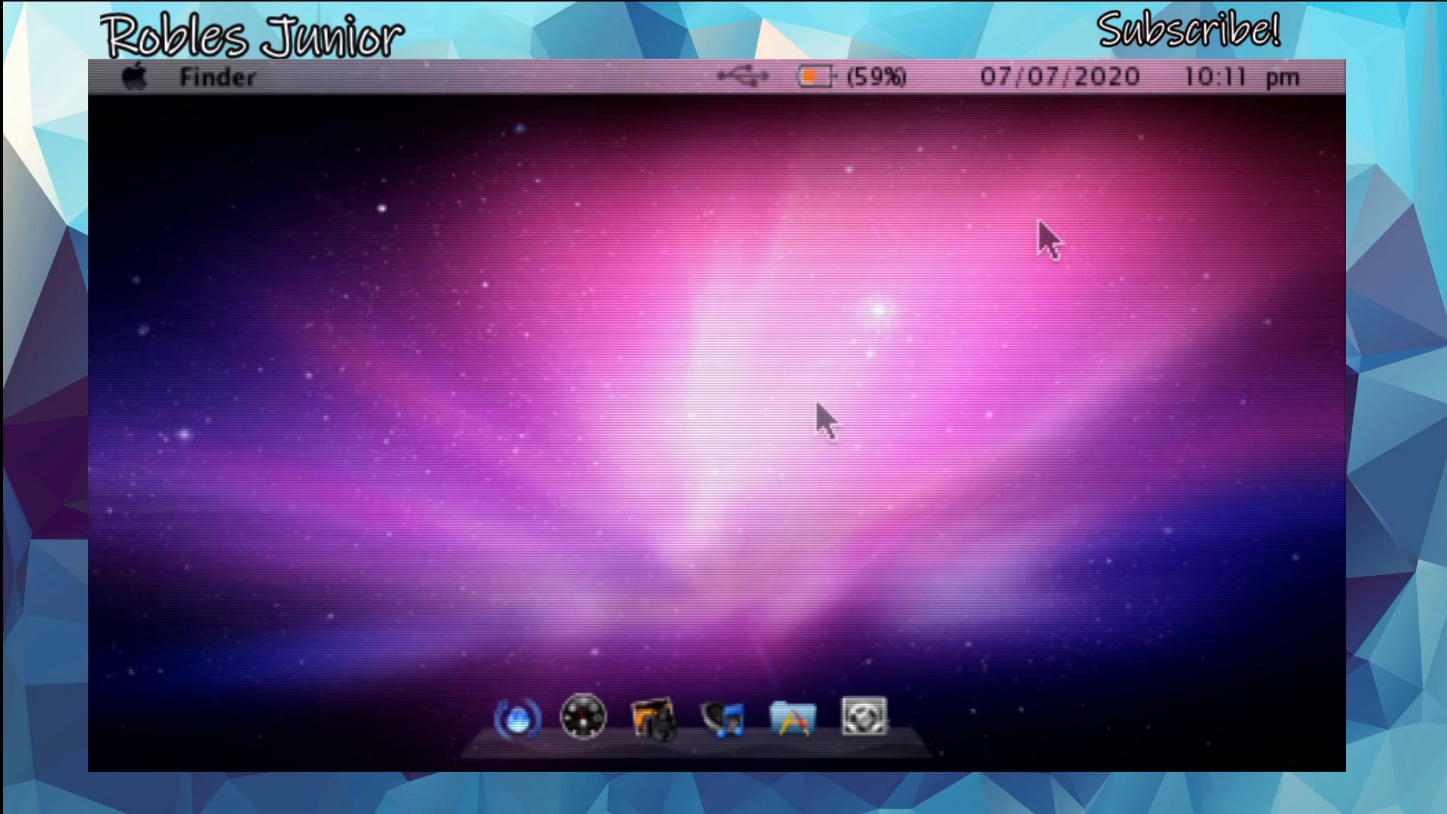